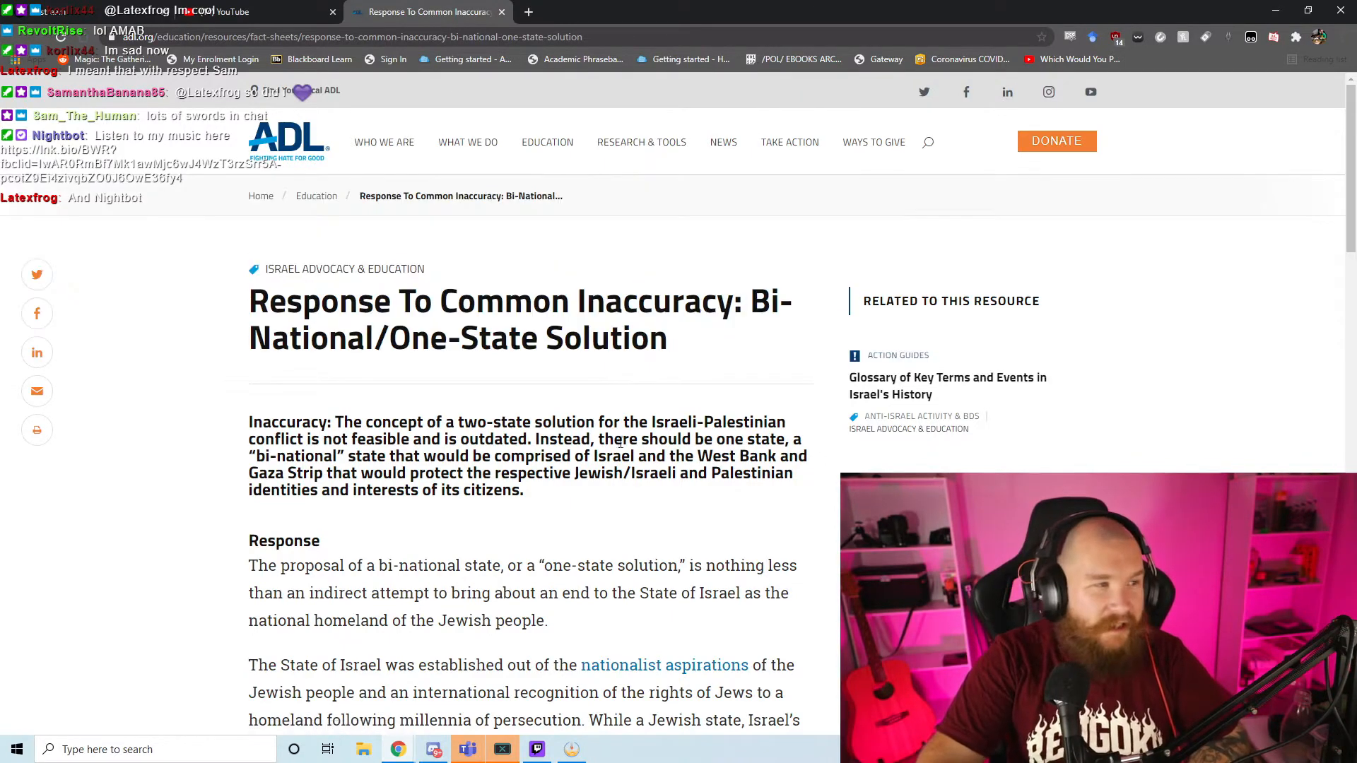
Step: Open ADL's Center for Technology and Society research page and scroll through it
{"action": "double_click", "coordinate": [680, 456]}
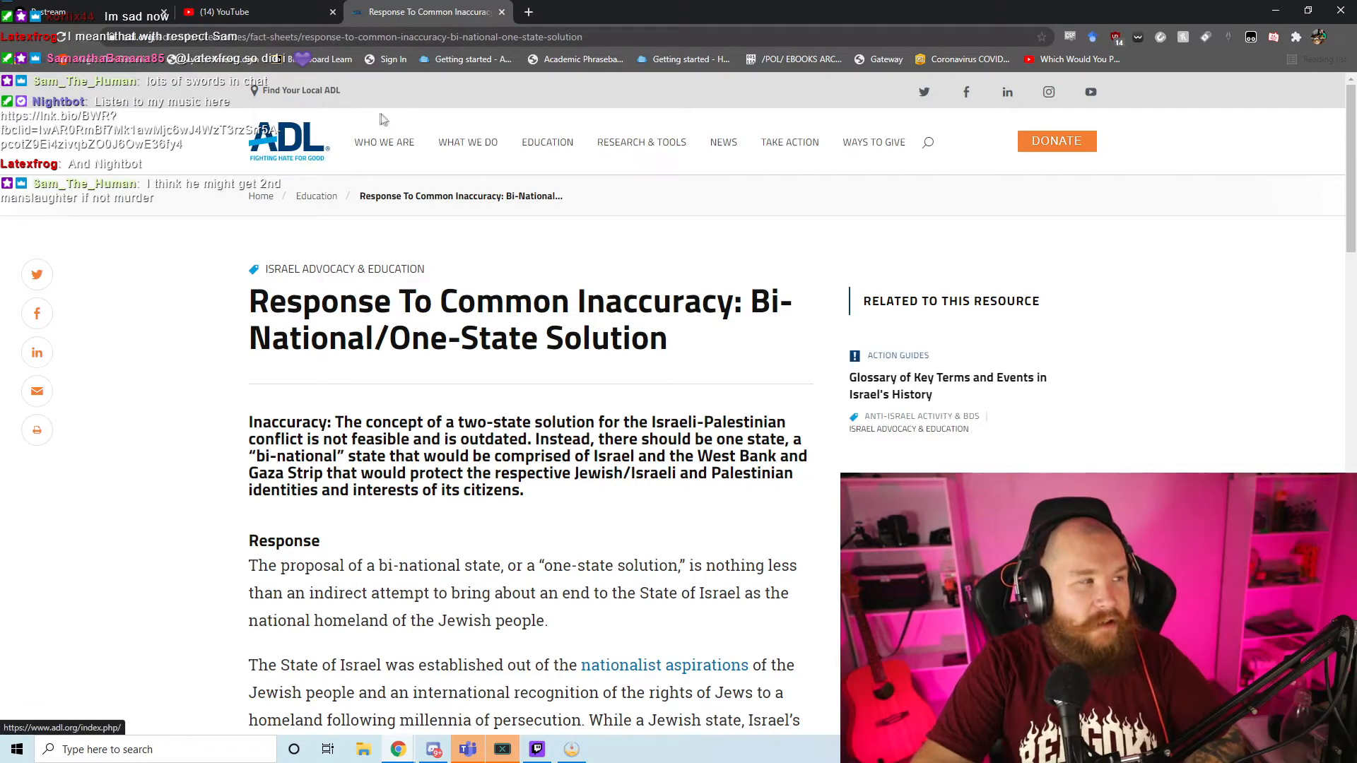
{"action": "mouse_move", "coordinate": [289, 143]}
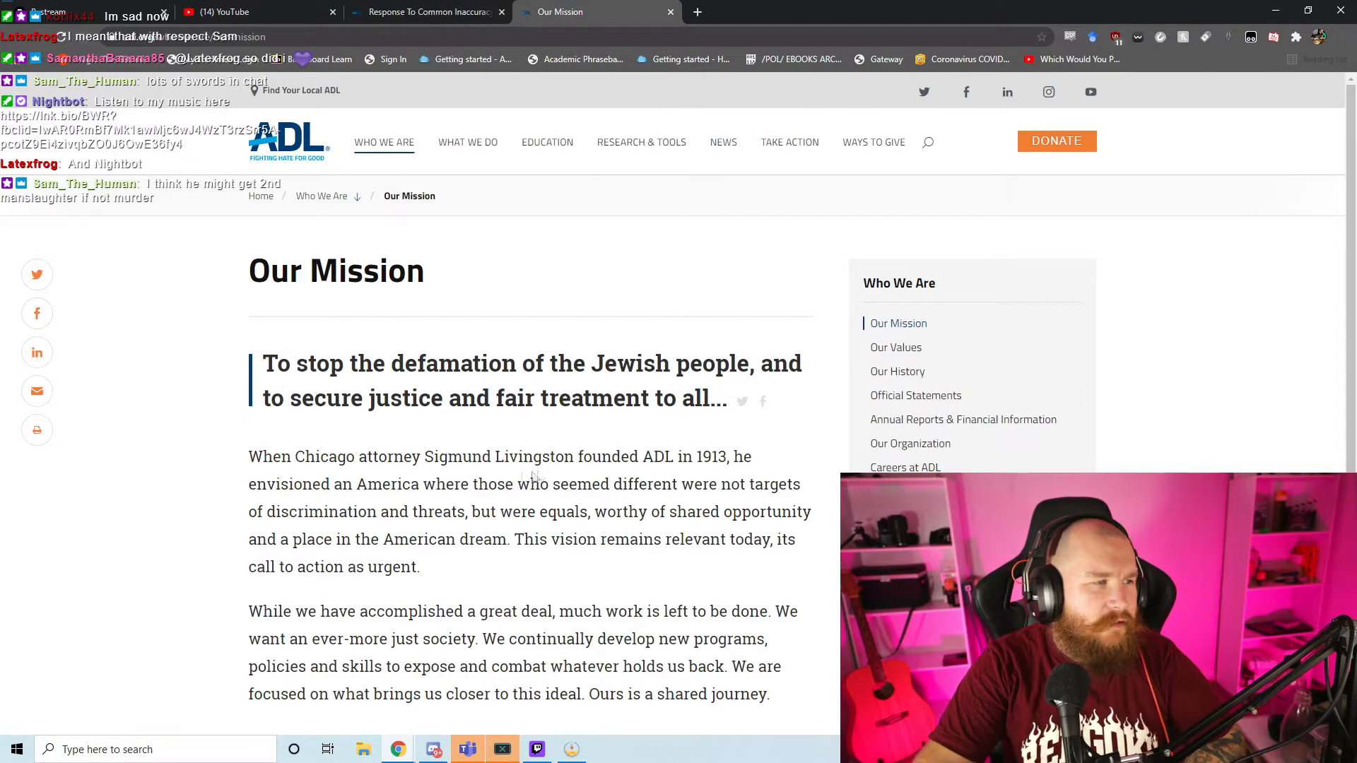
{"action": "scroll", "scroll_direction": "down", "scroll_amount": 3}
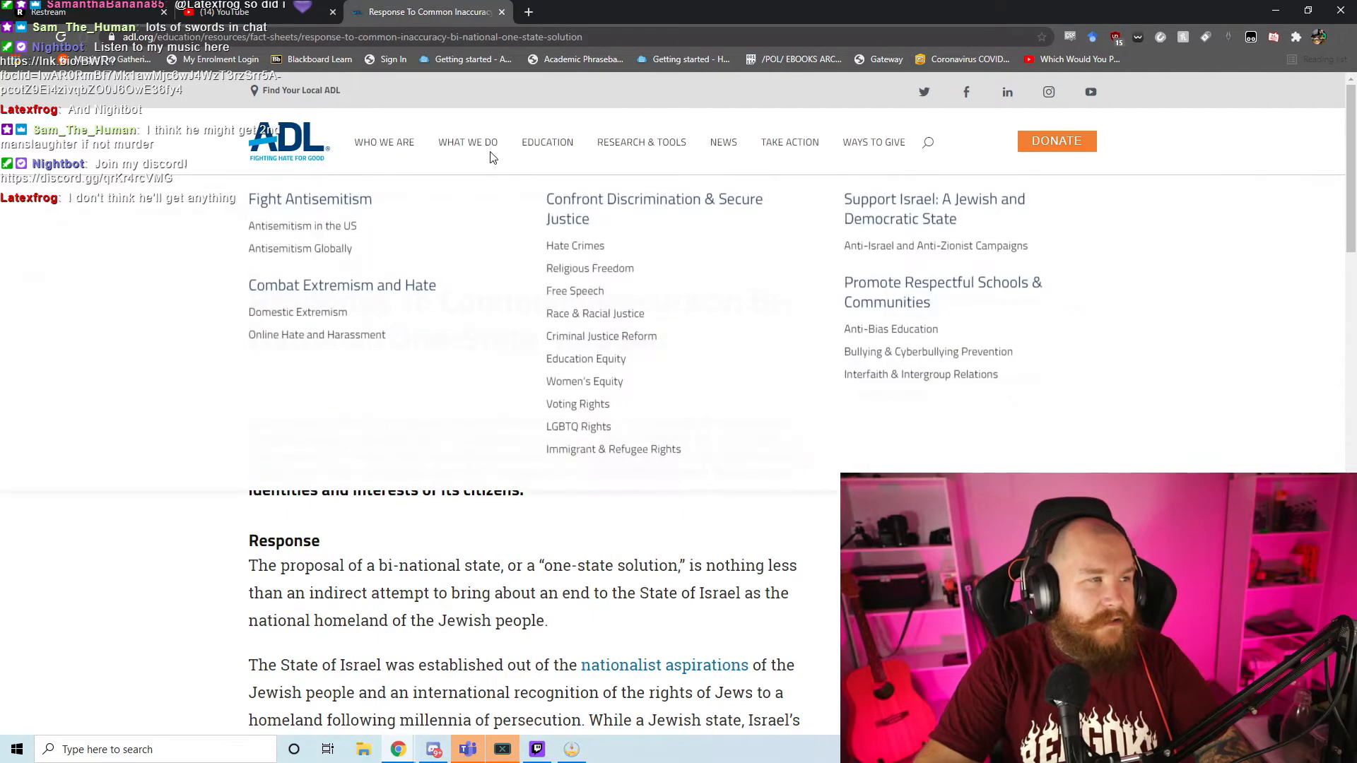
{"action": "mouse_move", "coordinate": [569, 336]}
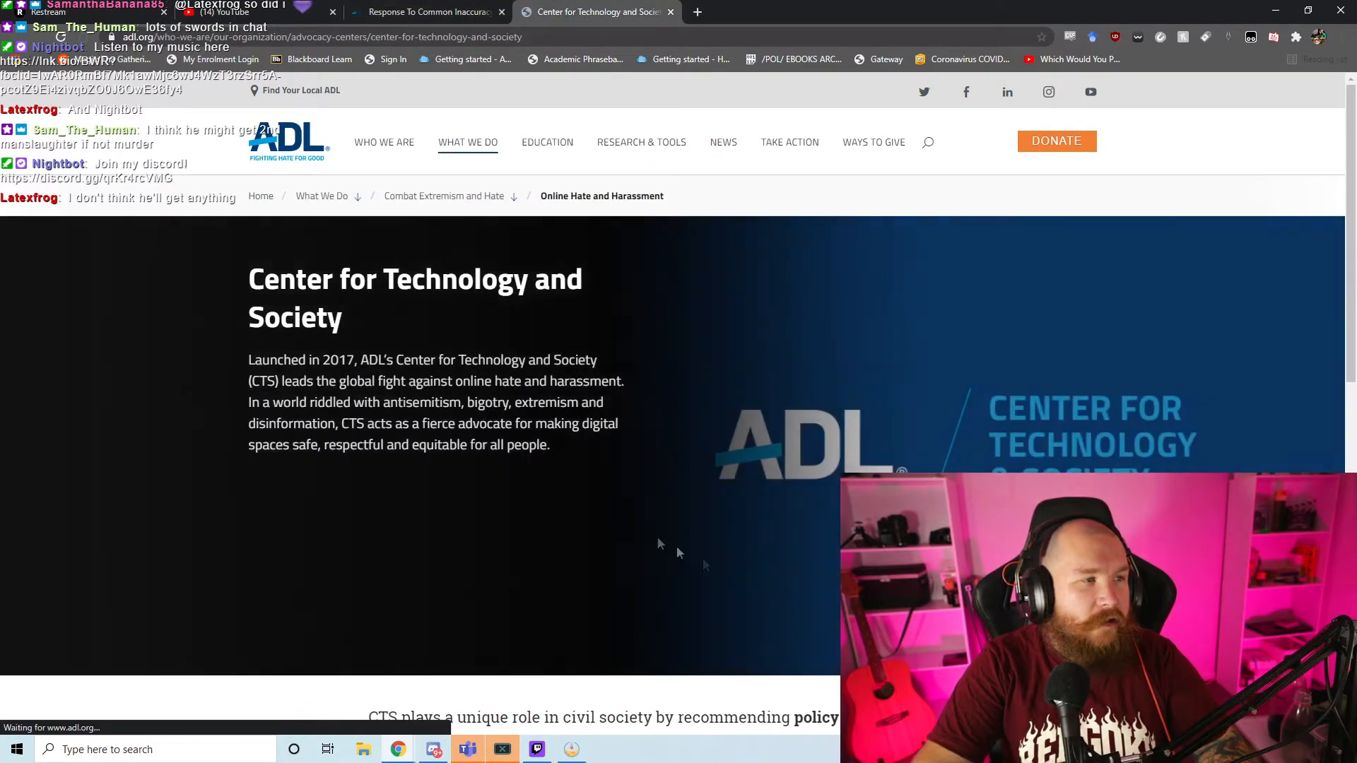
{"action": "scroll", "scroll_direction": "down", "scroll_amount": 3}
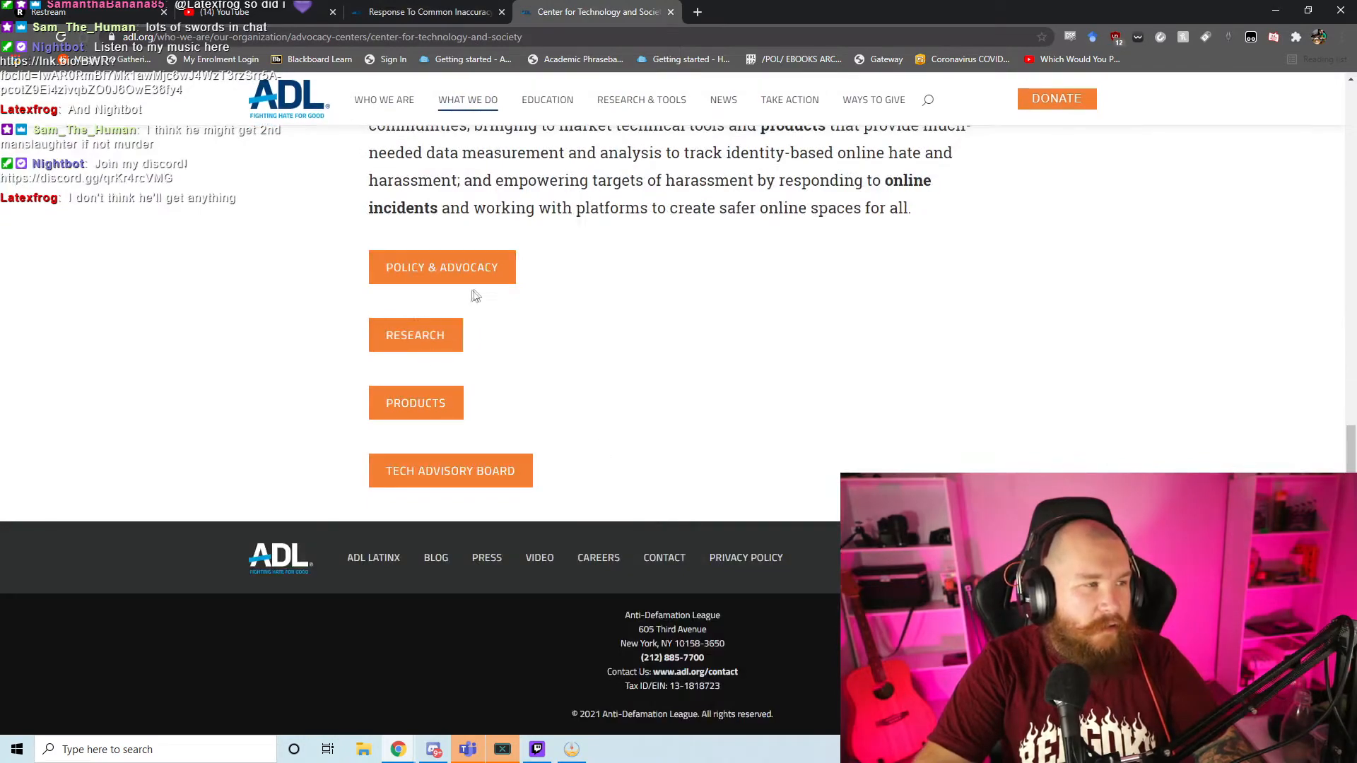
{"action": "left_click", "coordinate": [415, 335]}
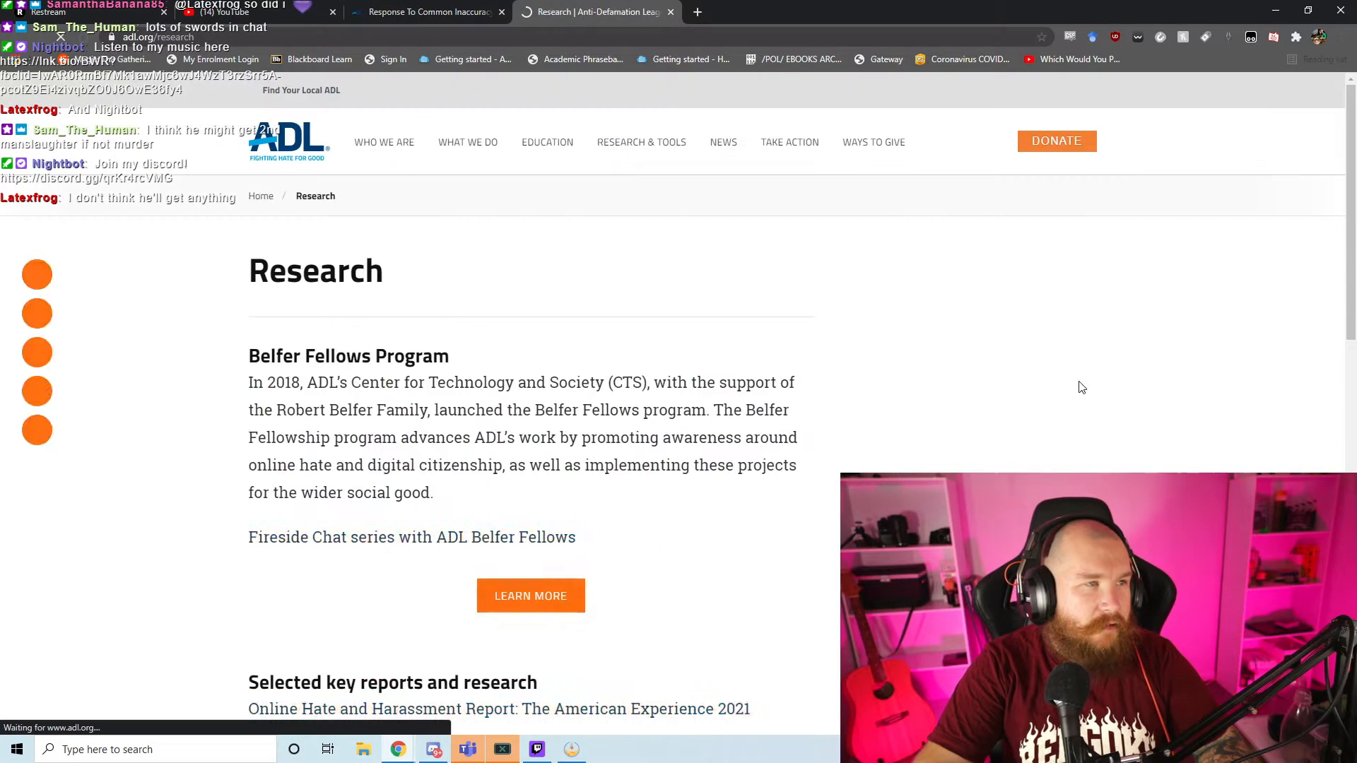
{"action": "scroll", "scroll_direction": "down", "scroll_amount": 3}
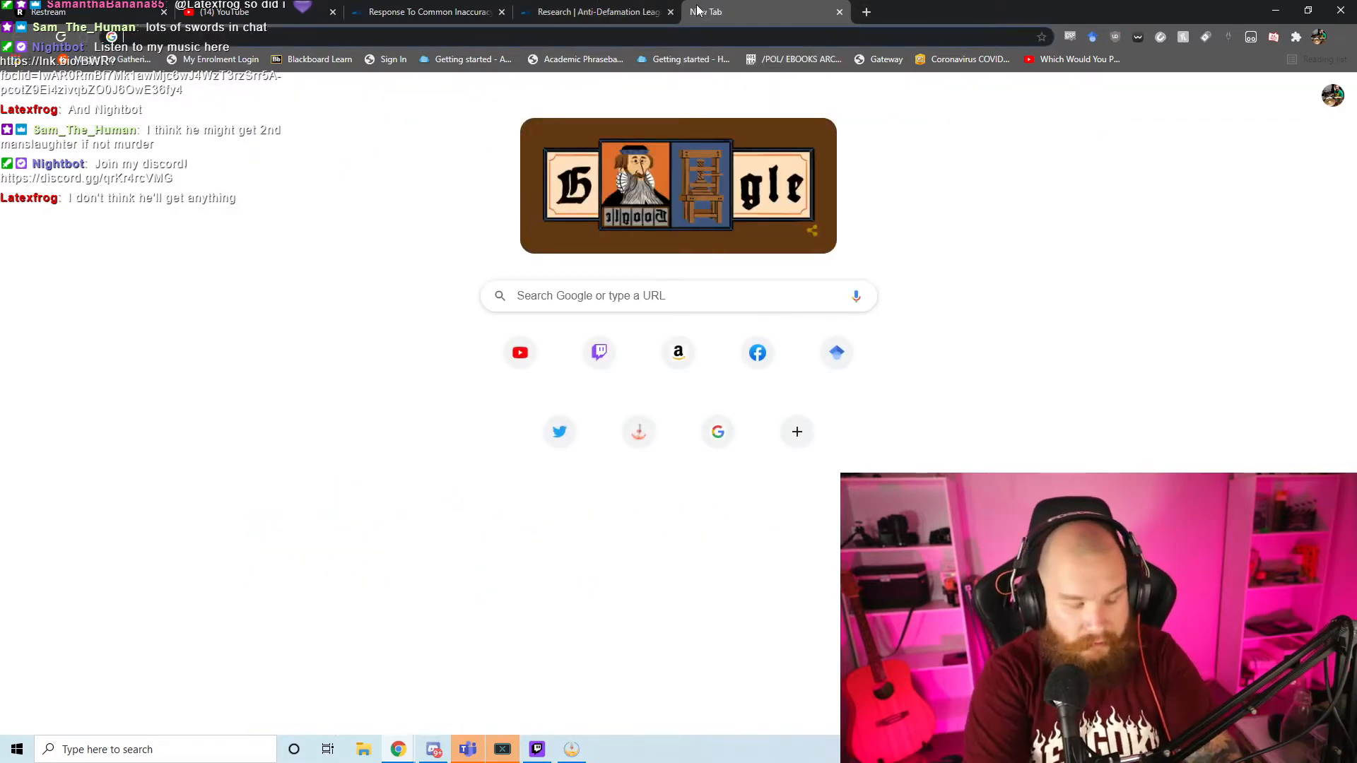
Step: Search Google for 'adl hate signs'
{"action": "type", "text": "adl hate signs"}
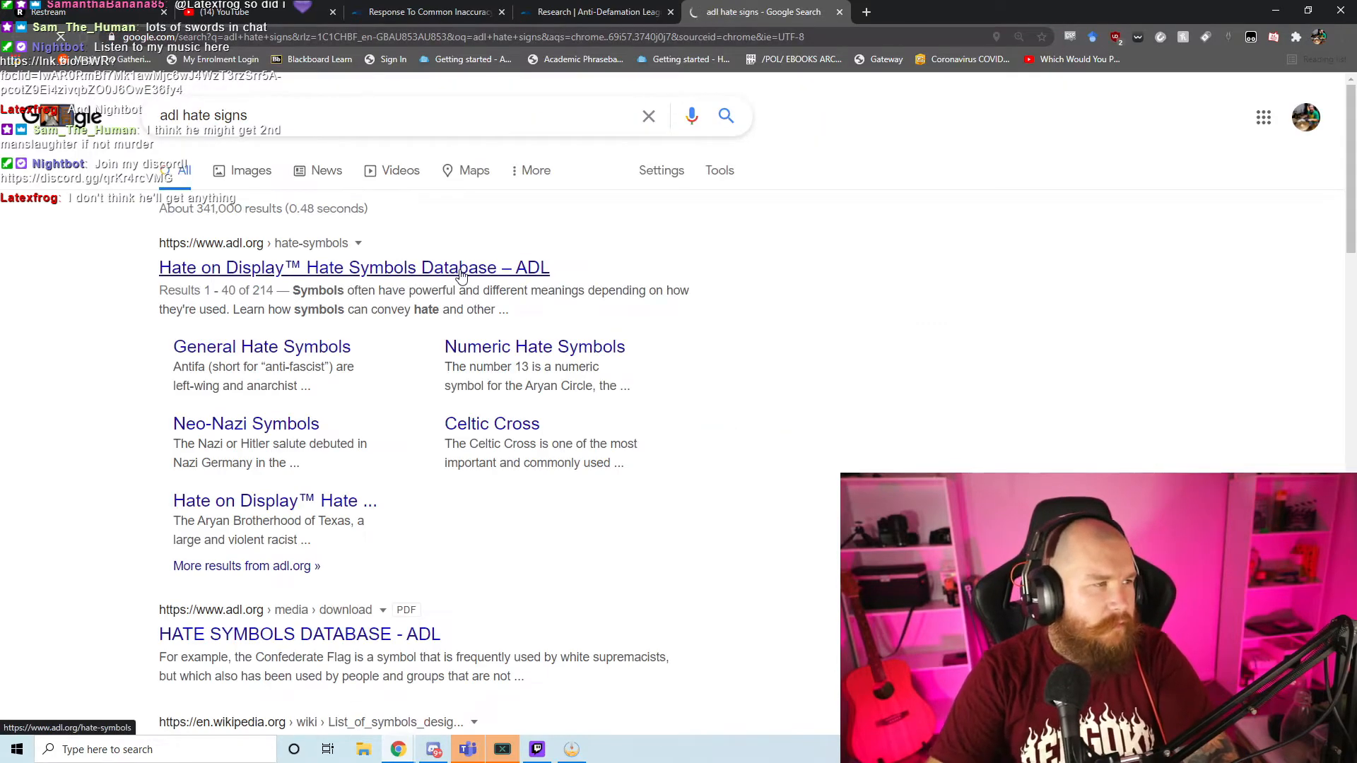
Step: Open the Hate on Display database and scroll its first page down to Next
{"action": "left_click", "coordinate": [353, 267]}
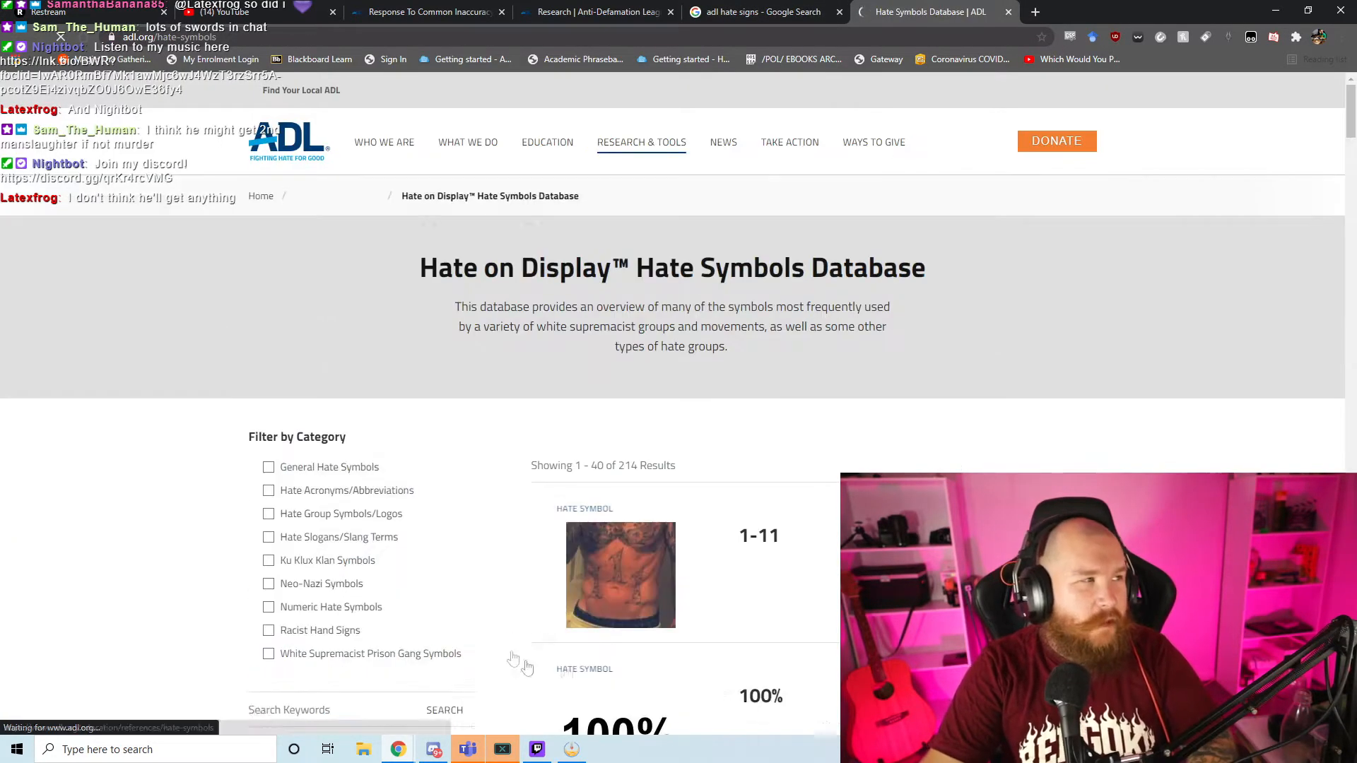
{"action": "scroll", "scroll_direction": "down", "scroll_amount": 3}
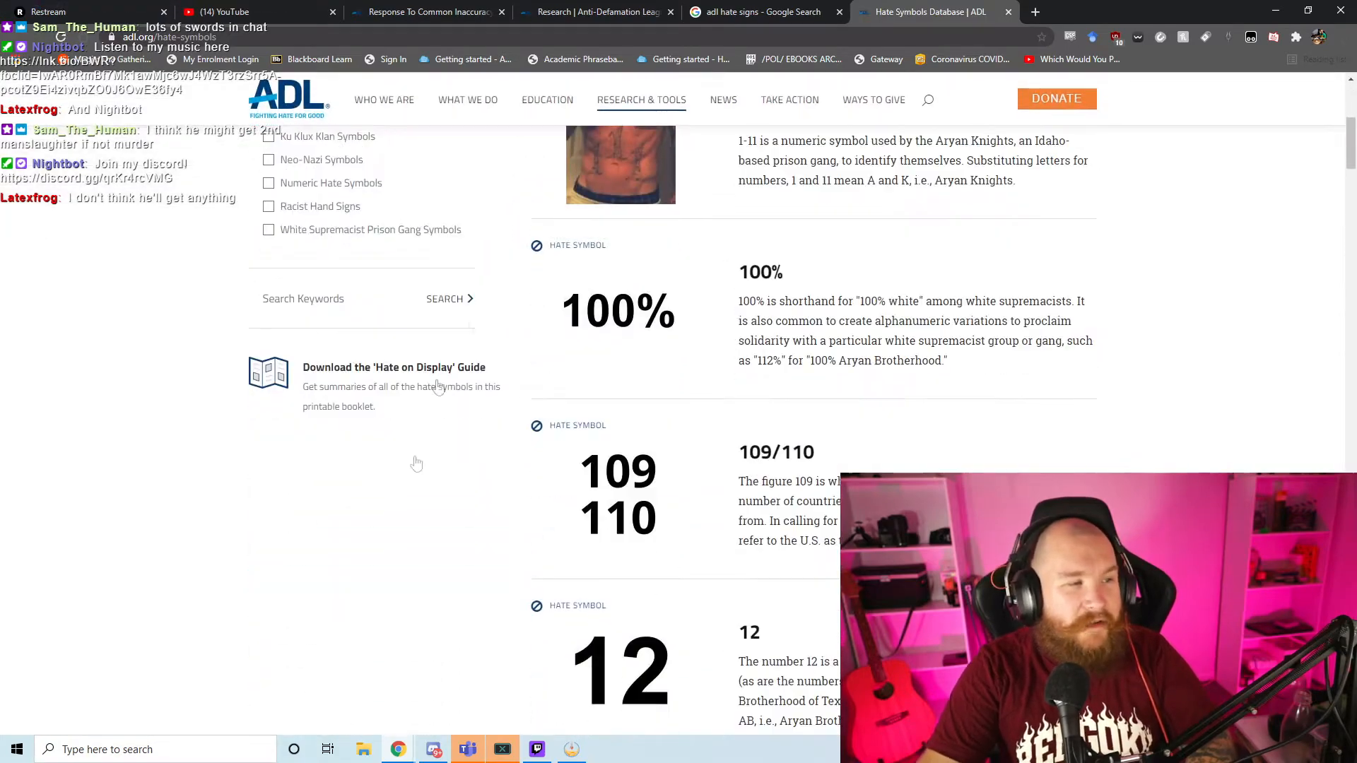
{"action": "scroll", "scroll_direction": "down", "scroll_amount": 3}
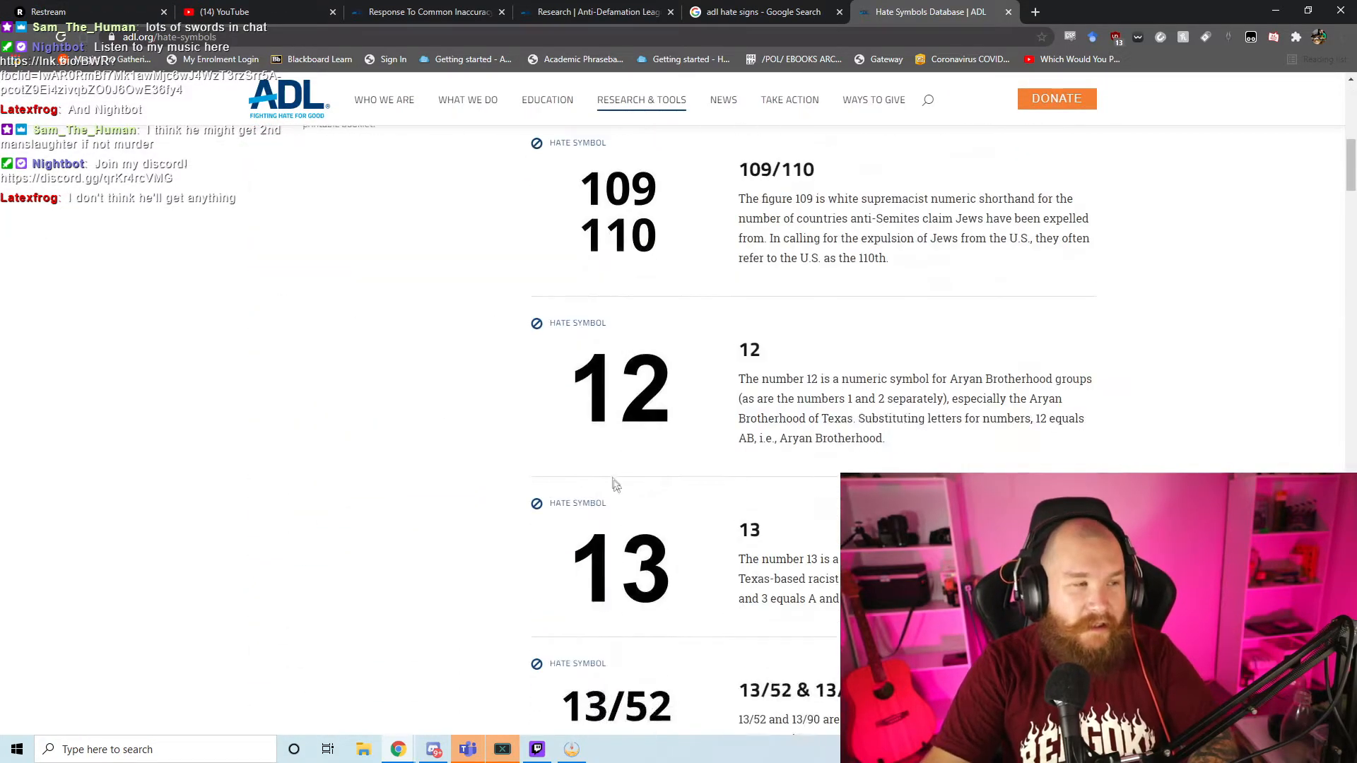
{"action": "scroll", "scroll_direction": "down", "scroll_amount": 3}
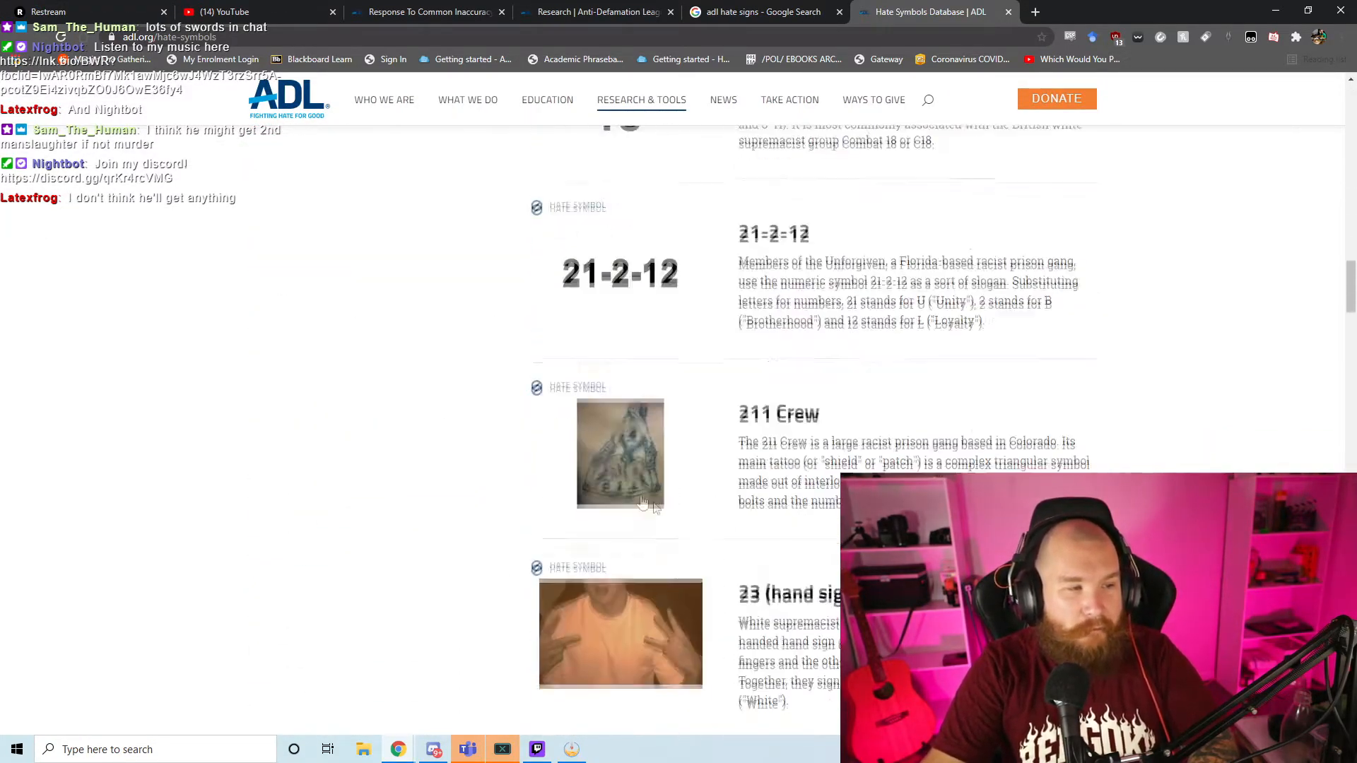
{"action": "scroll", "scroll_direction": "down", "scroll_amount": 3}
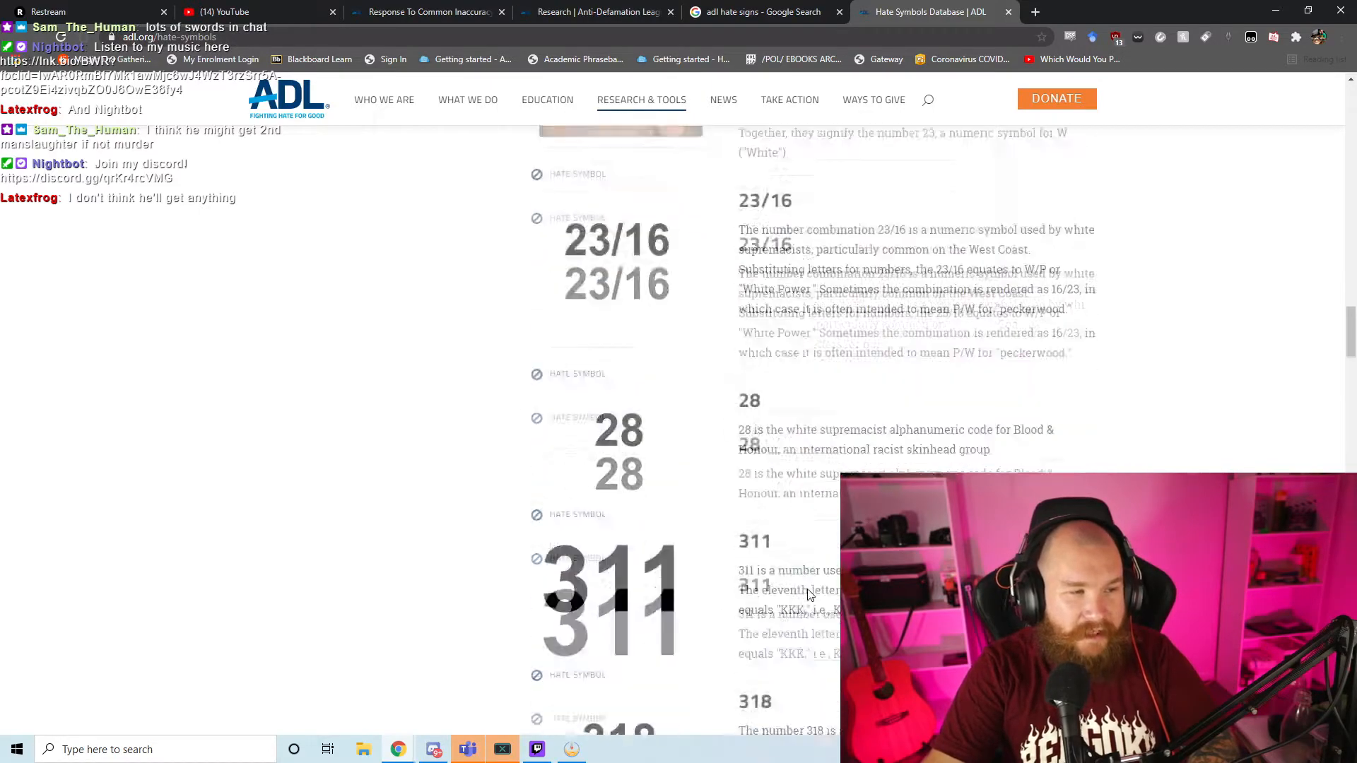
{"action": "scroll", "scroll_direction": "down", "scroll_amount": 3}
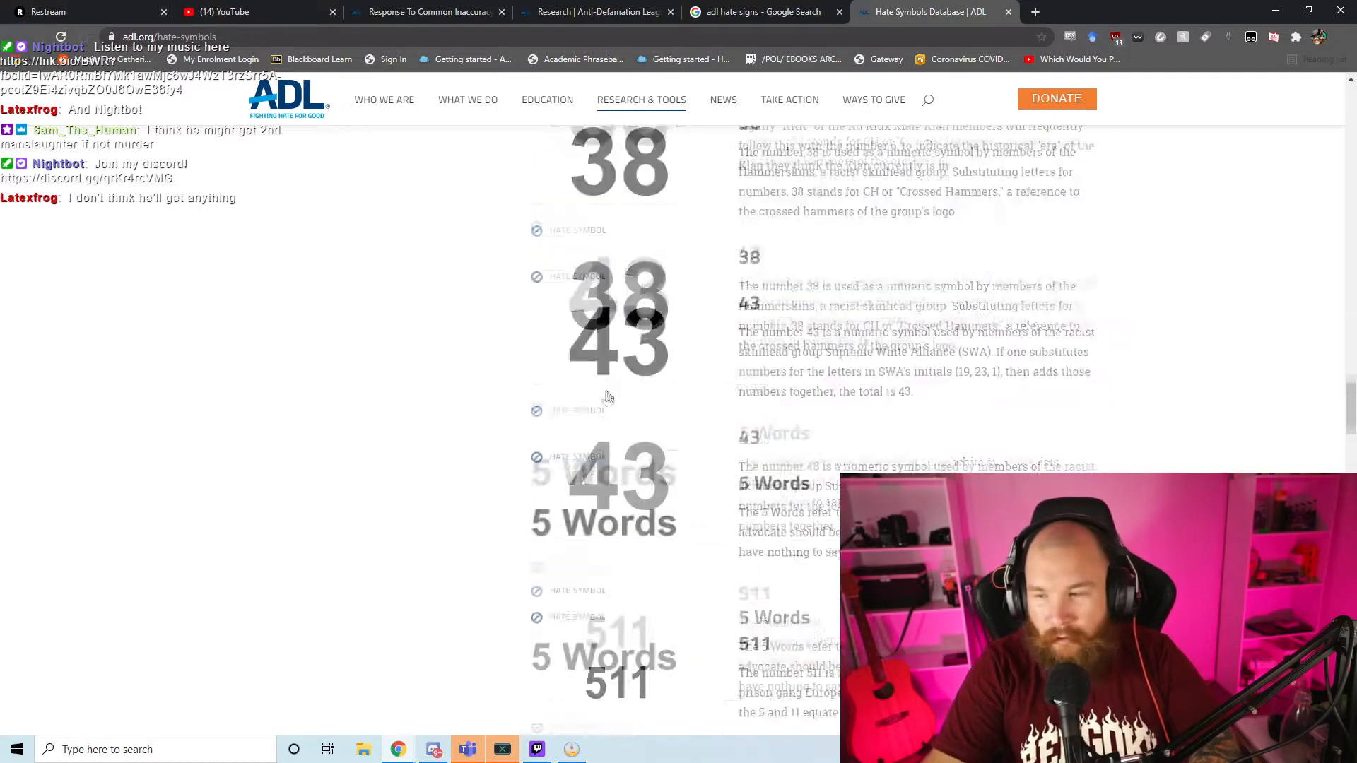
{"action": "scroll", "scroll_direction": "down", "scroll_amount": 3}
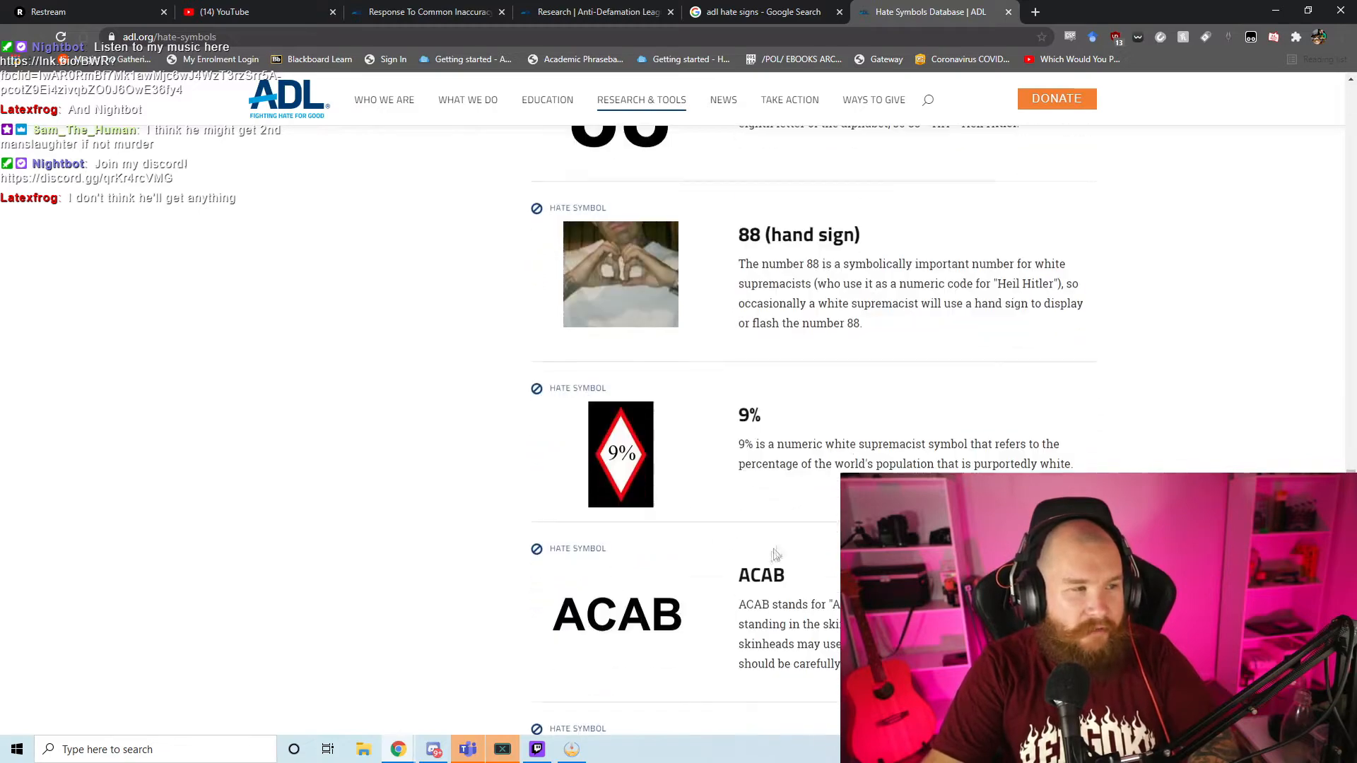
{"action": "scroll", "scroll_direction": "down", "scroll_amount": 3}
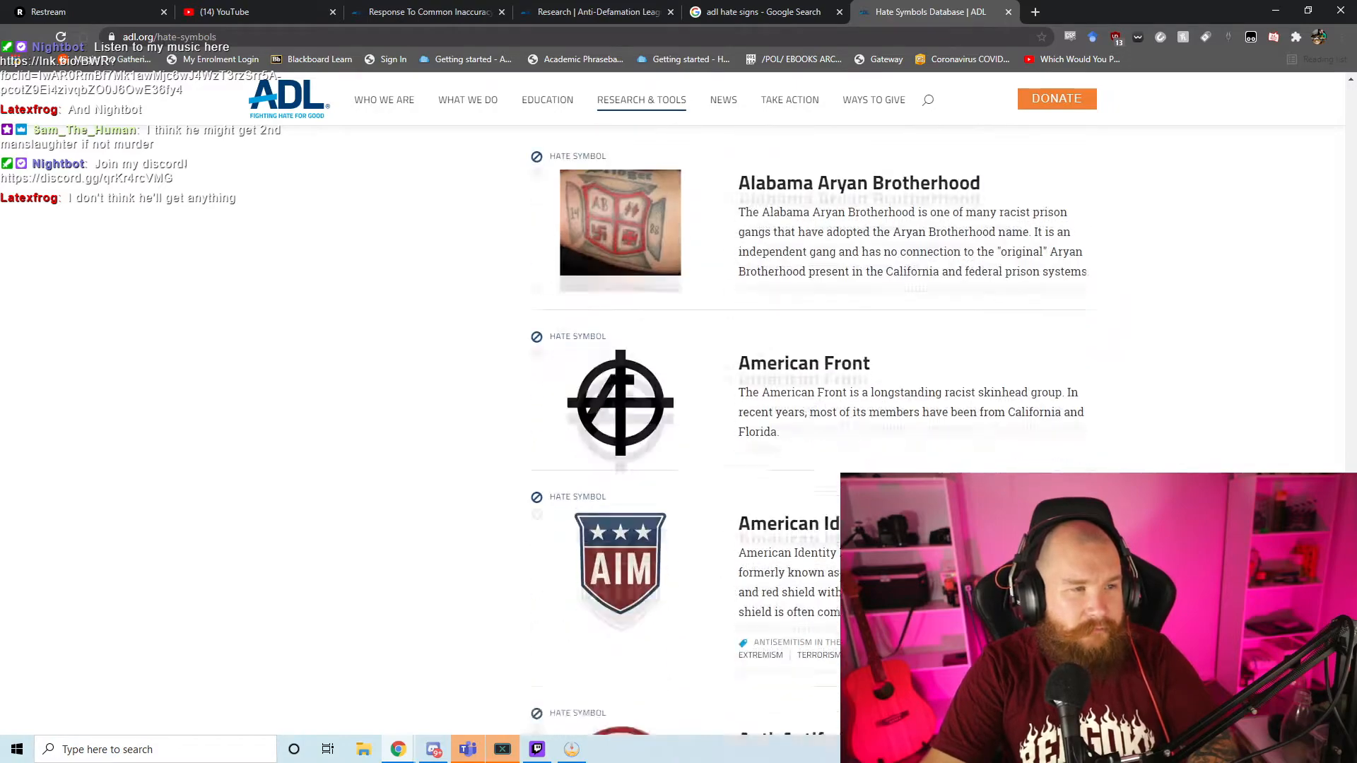
{"action": "scroll", "scroll_direction": "down", "scroll_amount": 3}
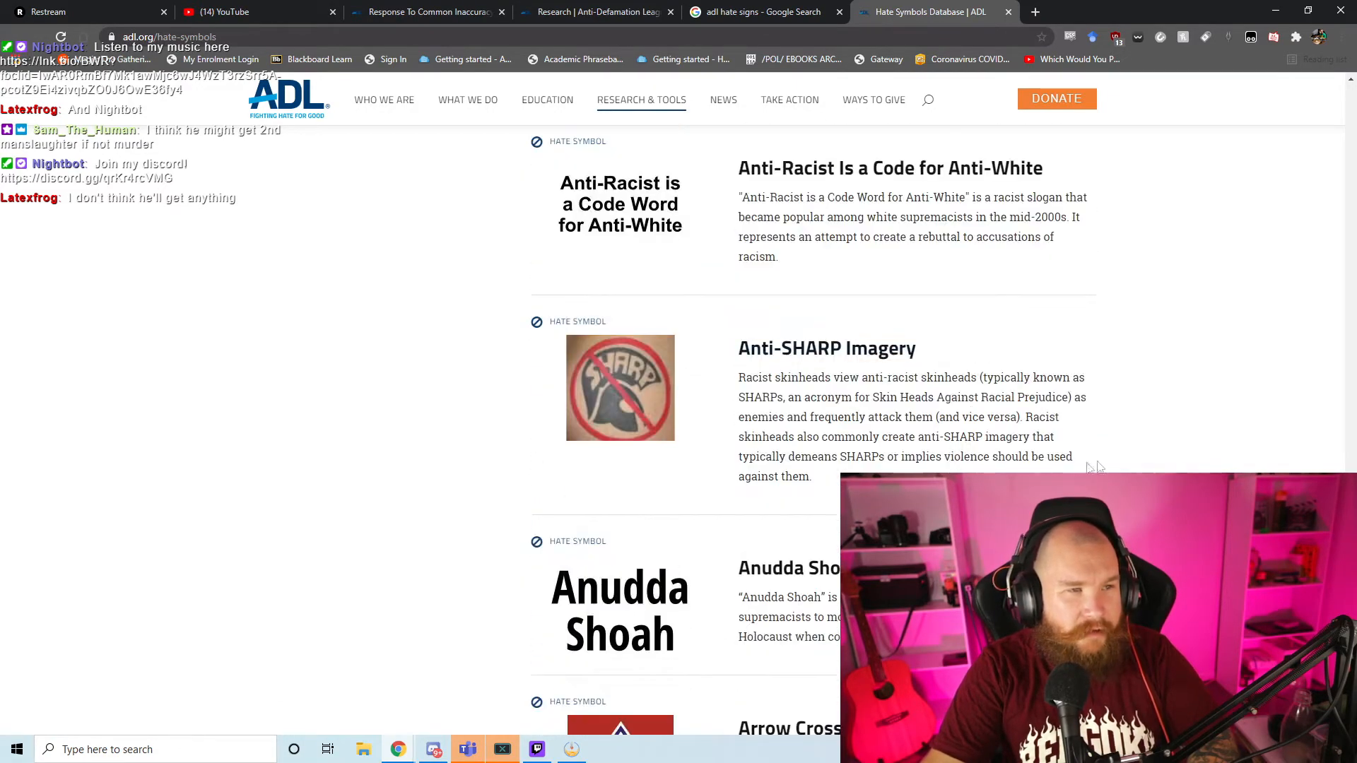
{"action": "scroll", "scroll_direction": "down", "scroll_amount": 3}
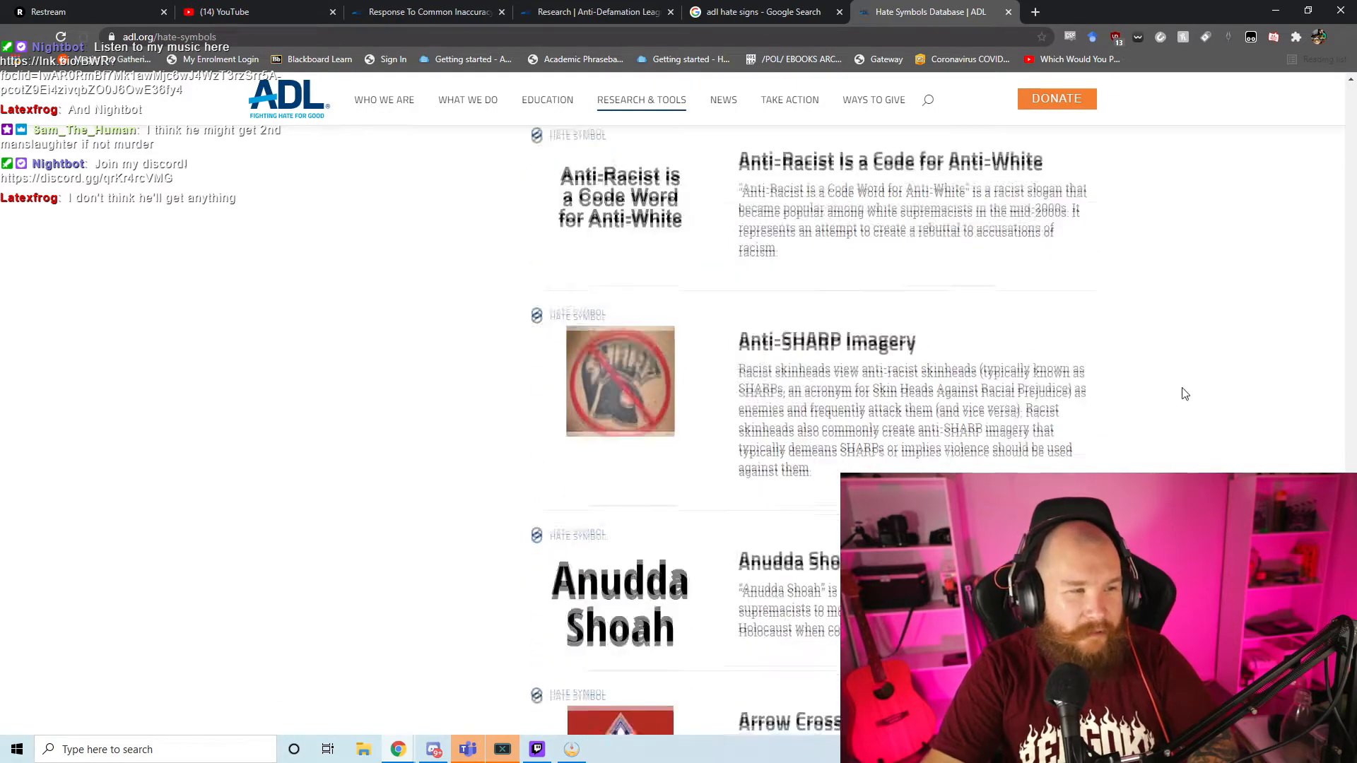
{"action": "scroll", "scroll_direction": "down", "scroll_amount": 3}
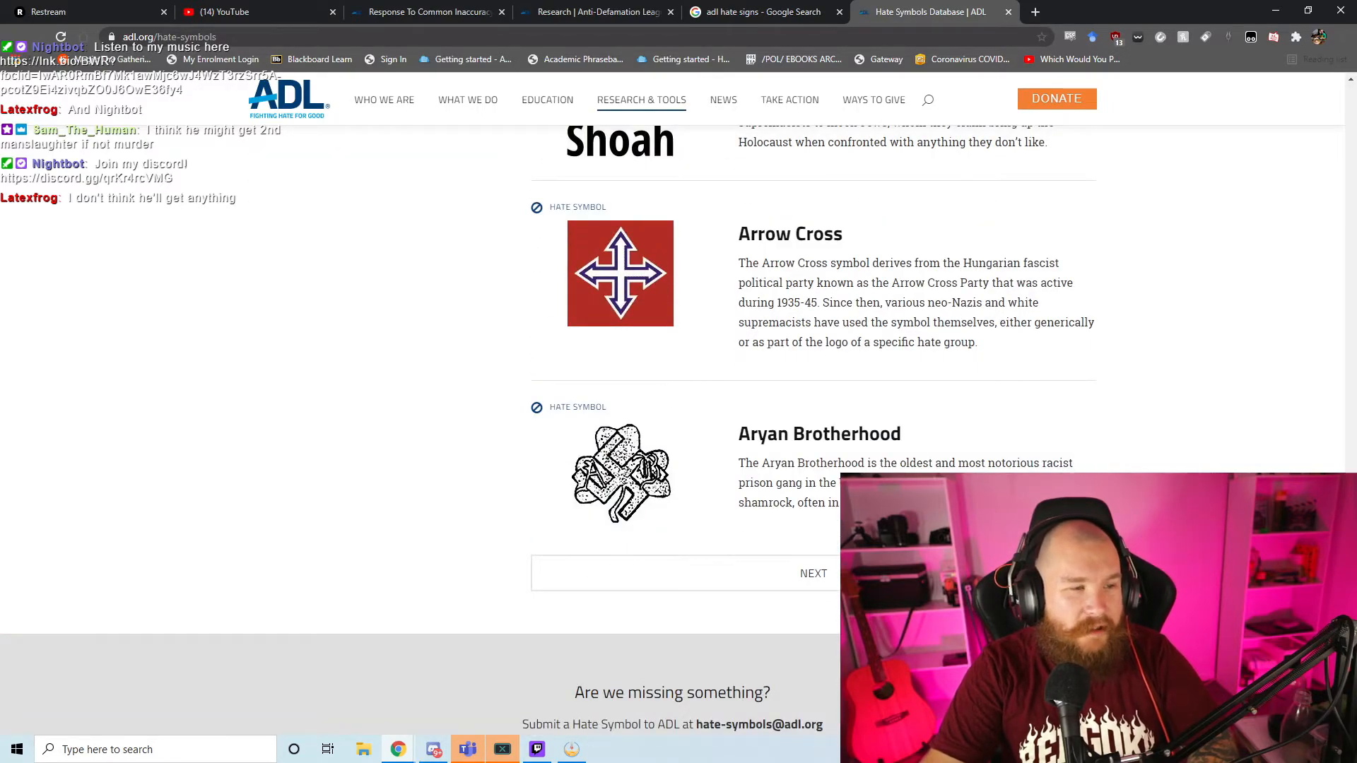
{"action": "scroll", "scroll_direction": "down", "scroll_amount": 3}
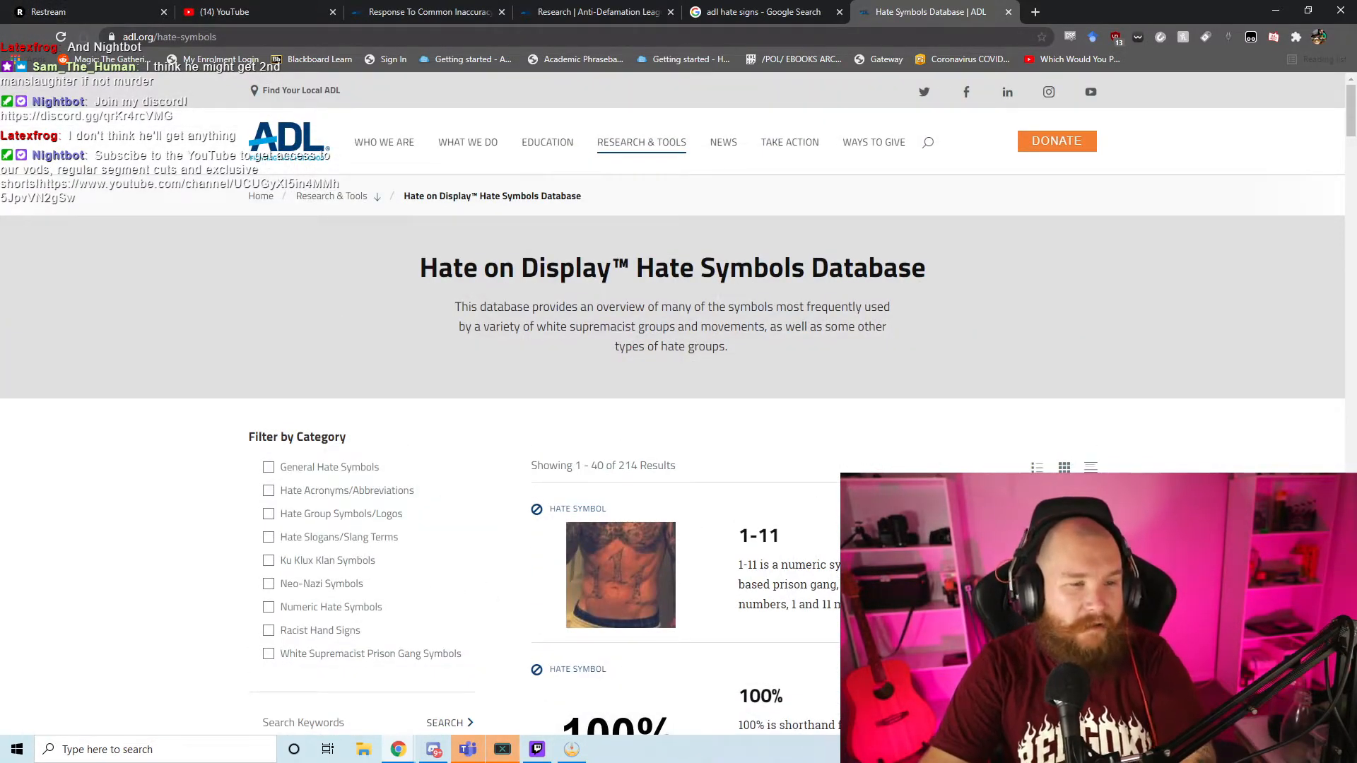
{"action": "left_click", "coordinate": [1091, 467]}
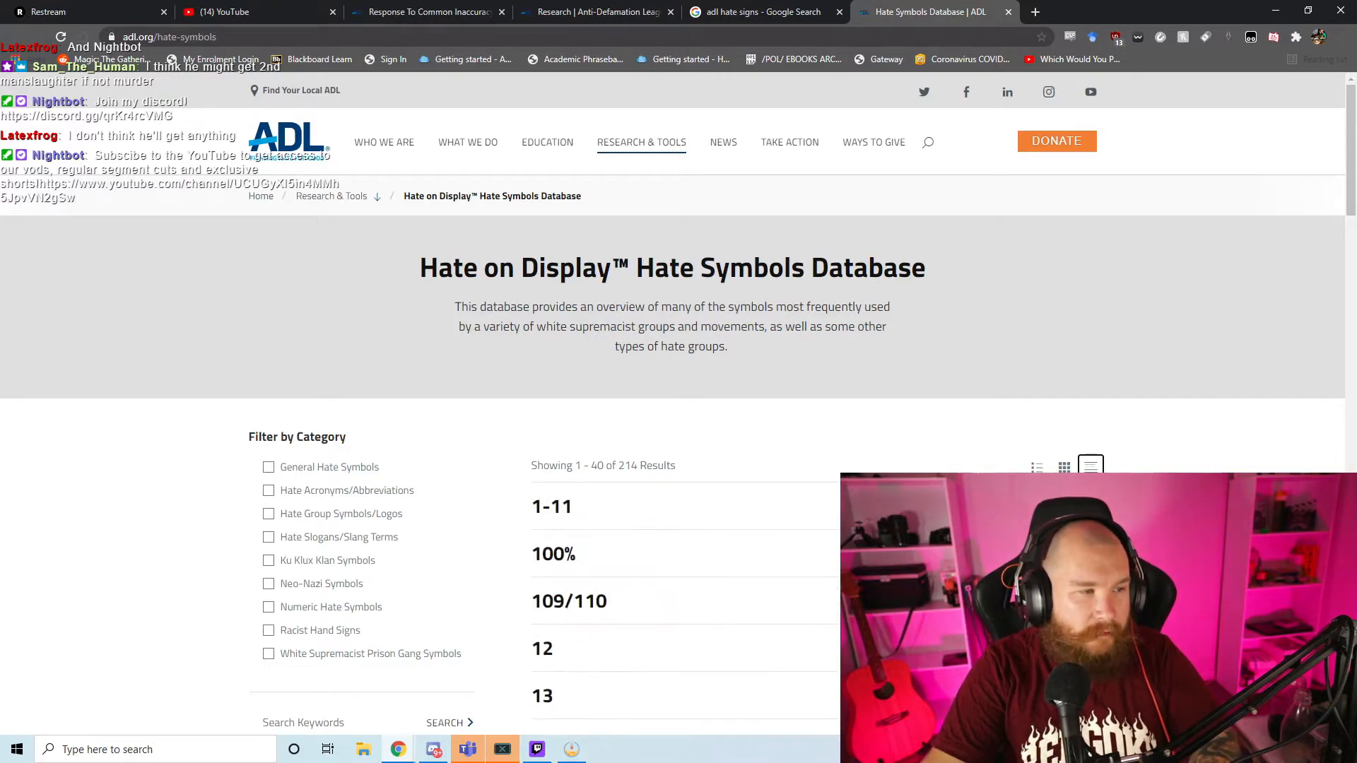
{"action": "scroll", "scroll_direction": "down", "scroll_amount": 3}
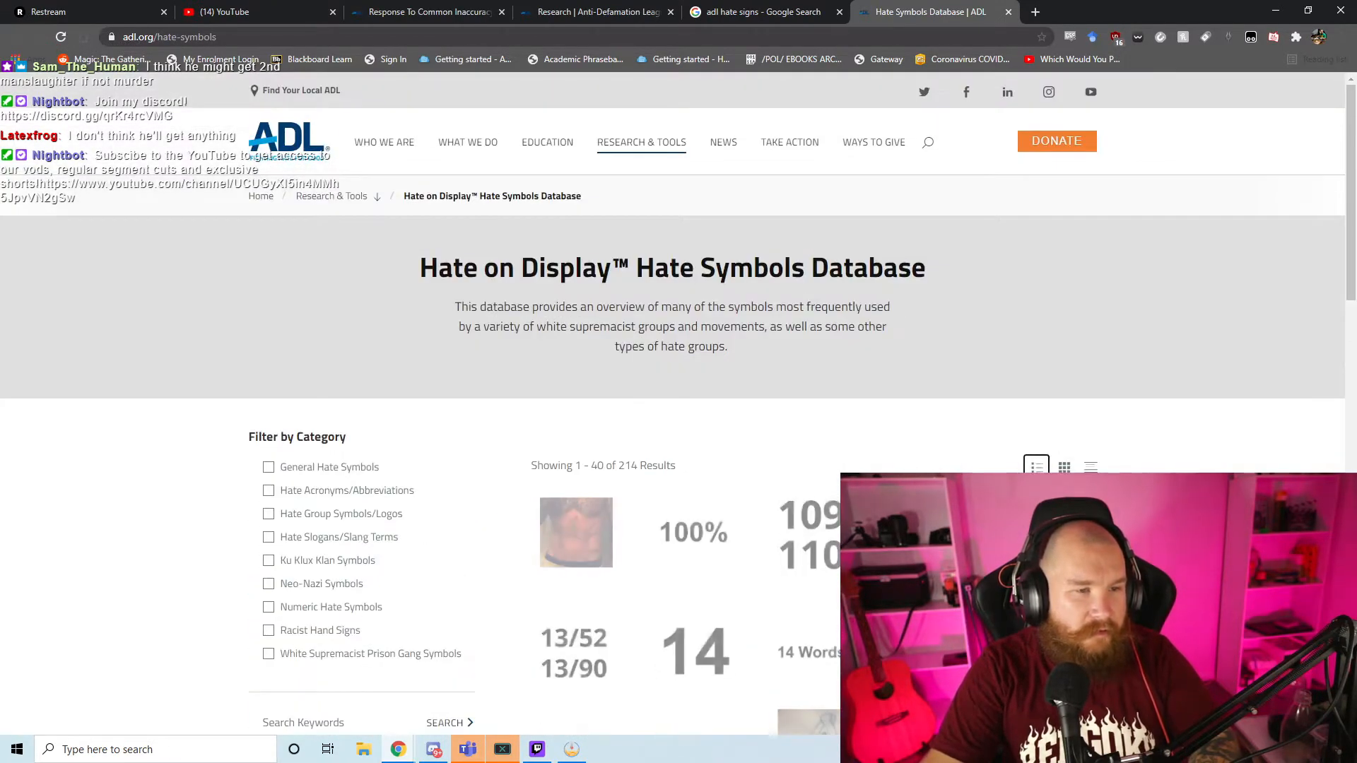
{"action": "scroll", "scroll_direction": "down", "scroll_amount": 3}
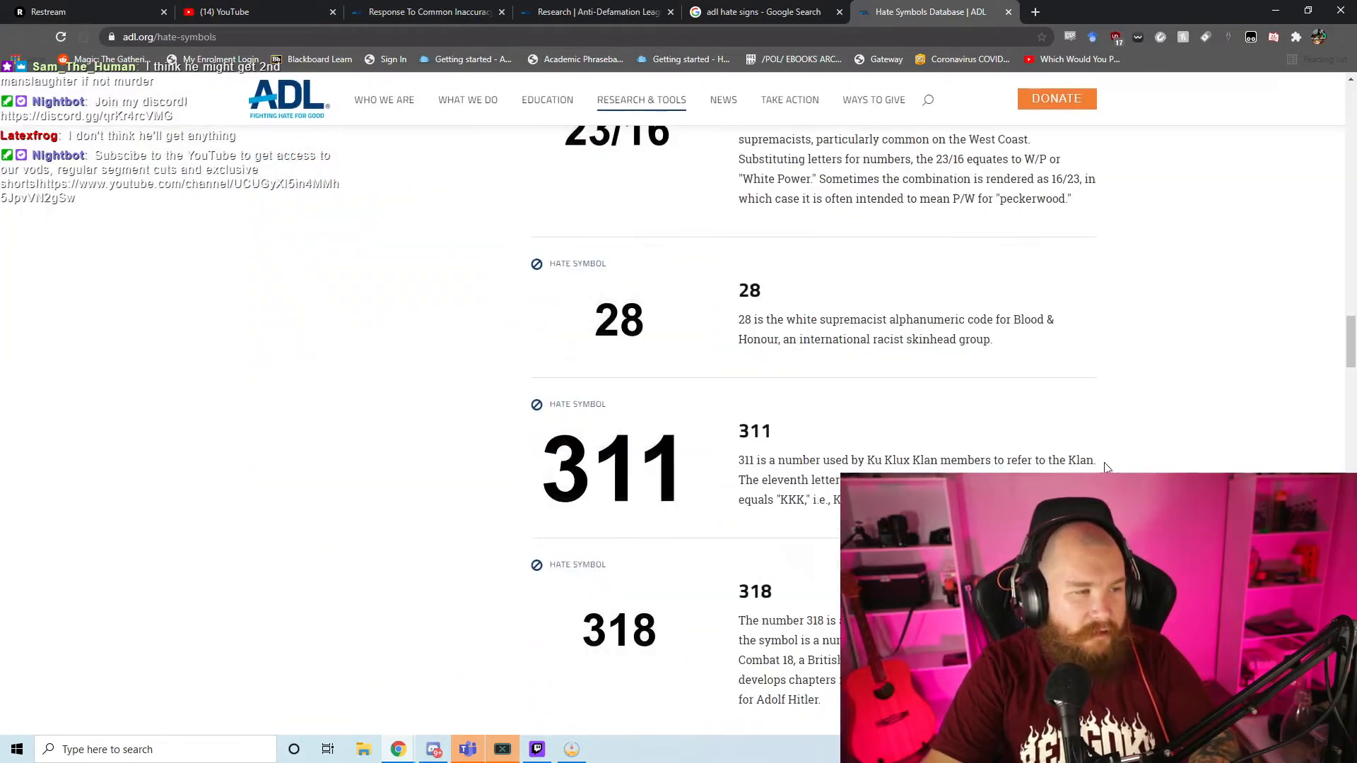
{"action": "scroll", "scroll_direction": "down", "scroll_amount": 3}
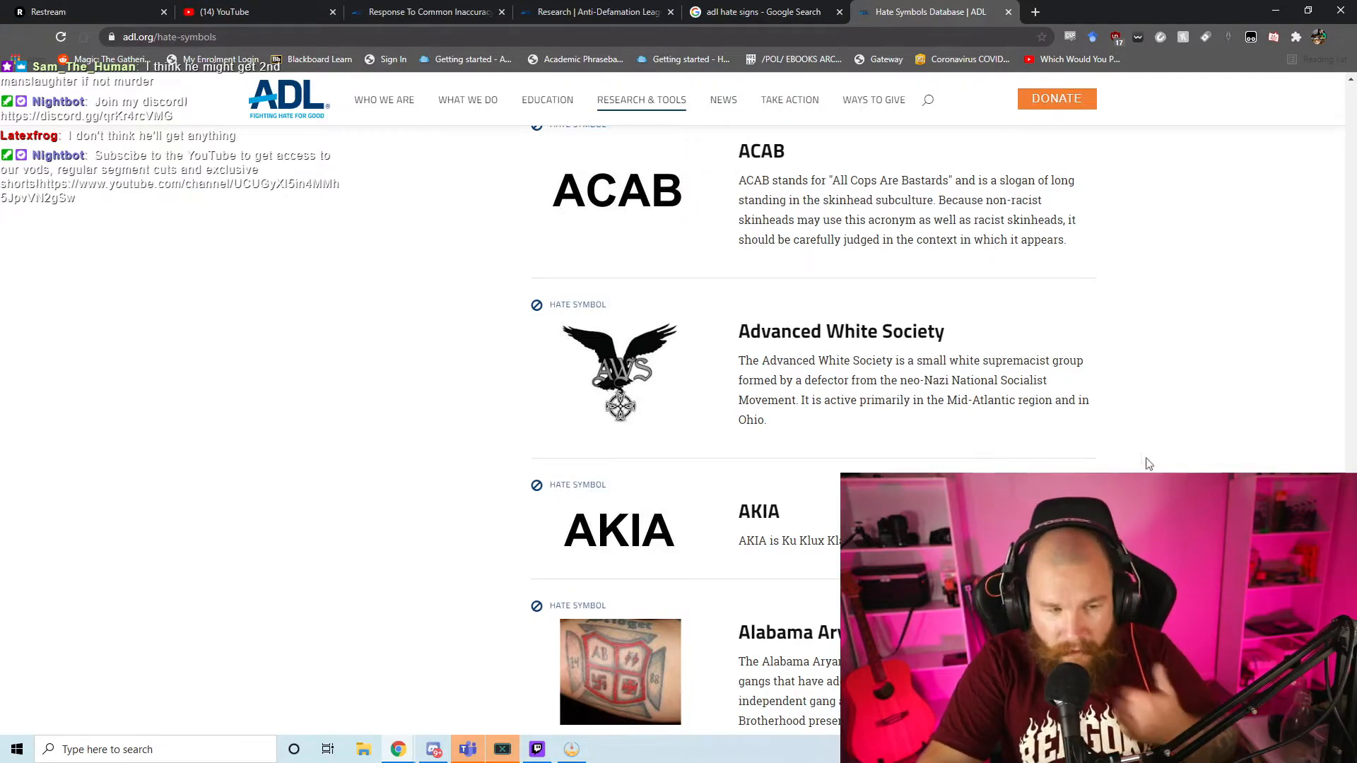
{"action": "scroll", "scroll_direction": "down", "scroll_amount": 3}
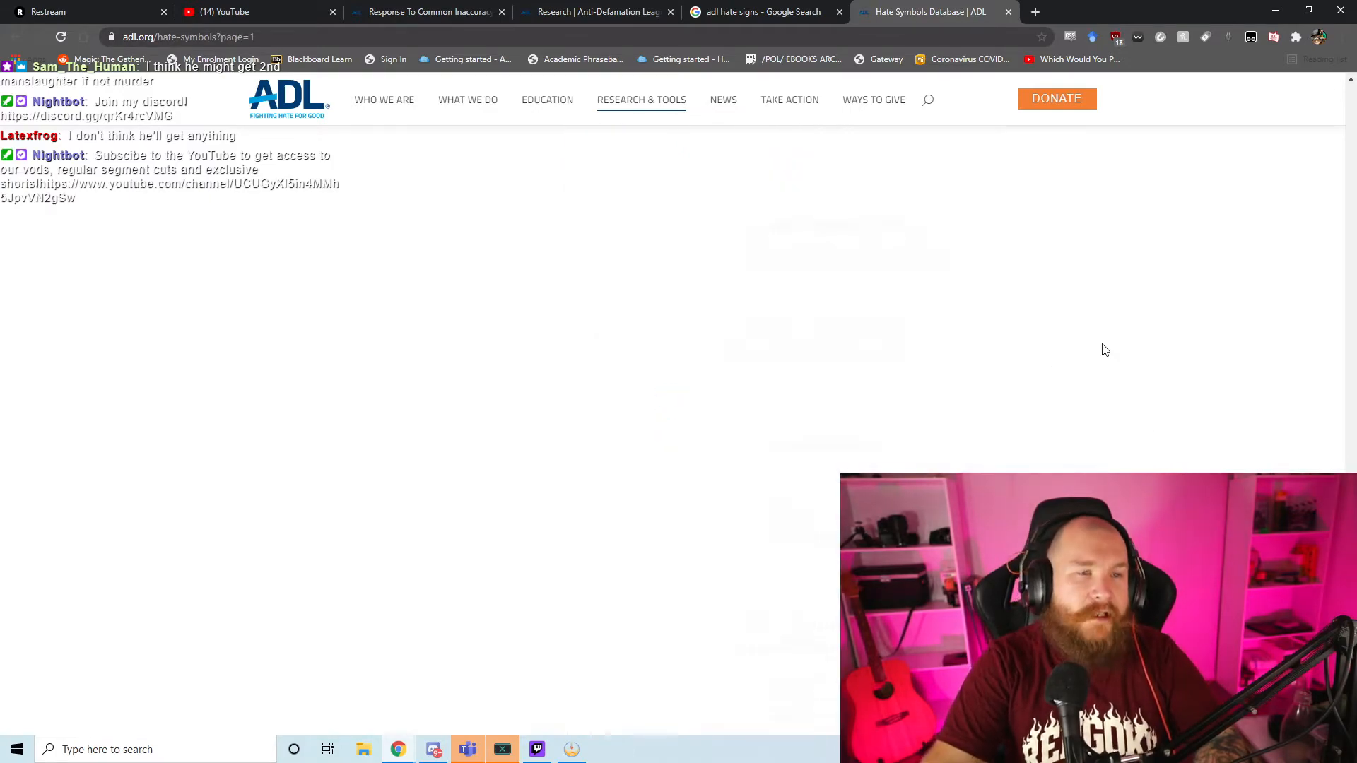
Step: Scroll through the current hate symbols results, move to the next page and browse it
{"action": "scroll", "scroll_direction": "down", "scroll_amount": 3}
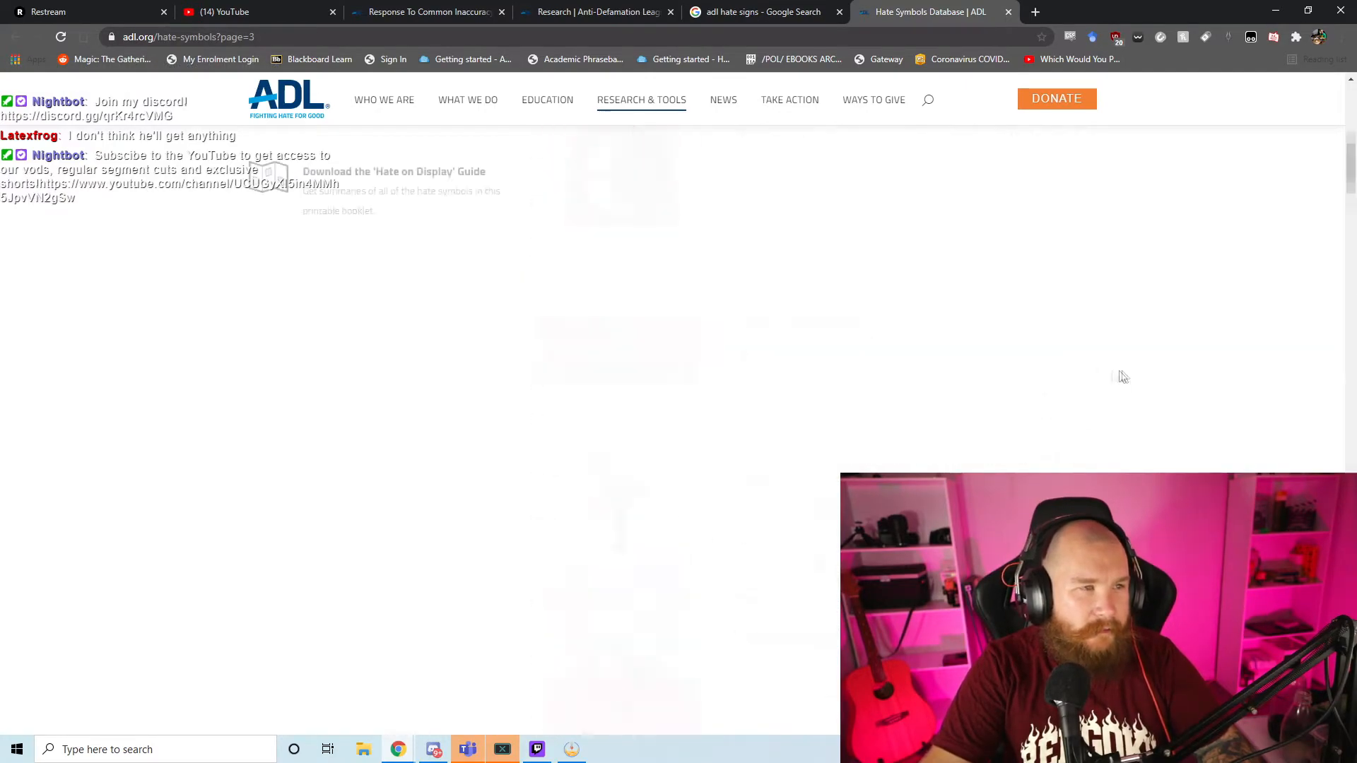
{"action": "scroll", "scroll_direction": "down", "scroll_amount": 3}
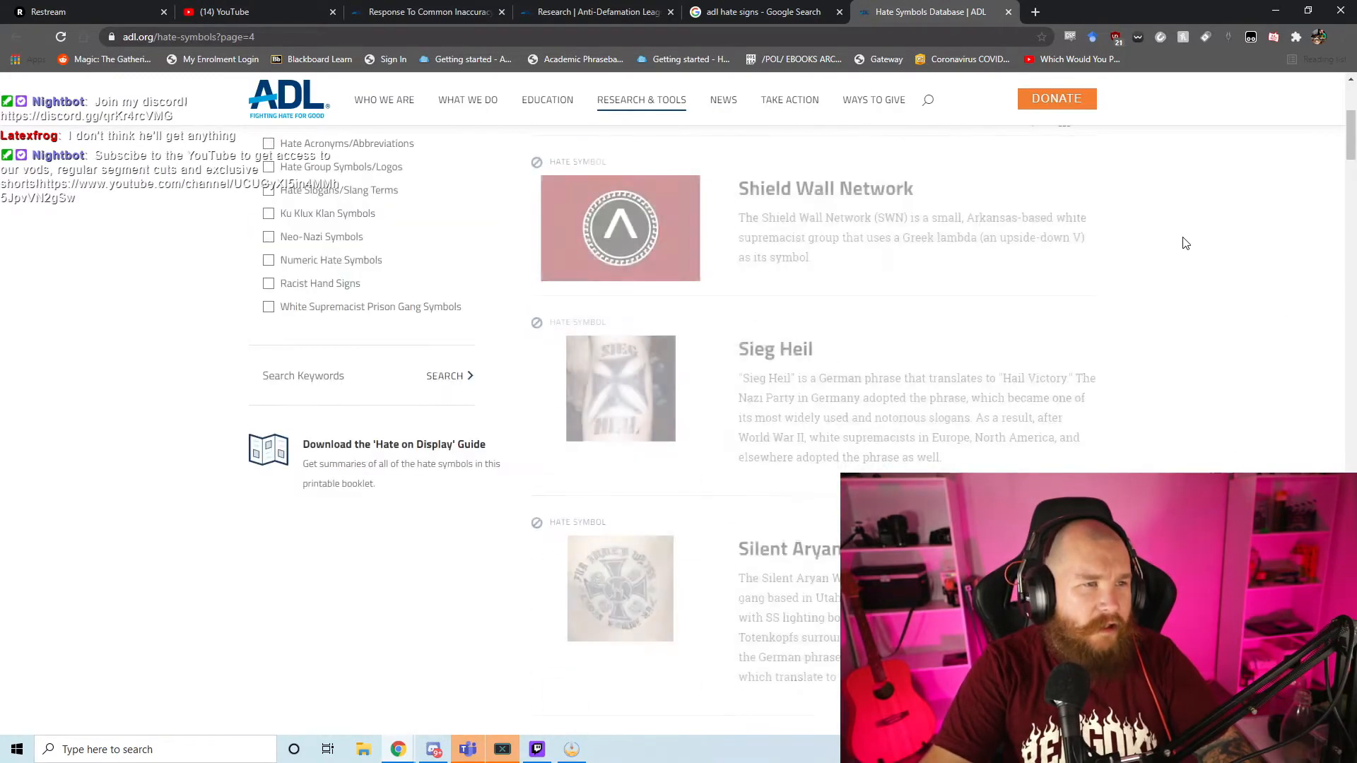
{"action": "scroll", "scroll_direction": "down", "scroll_amount": 3}
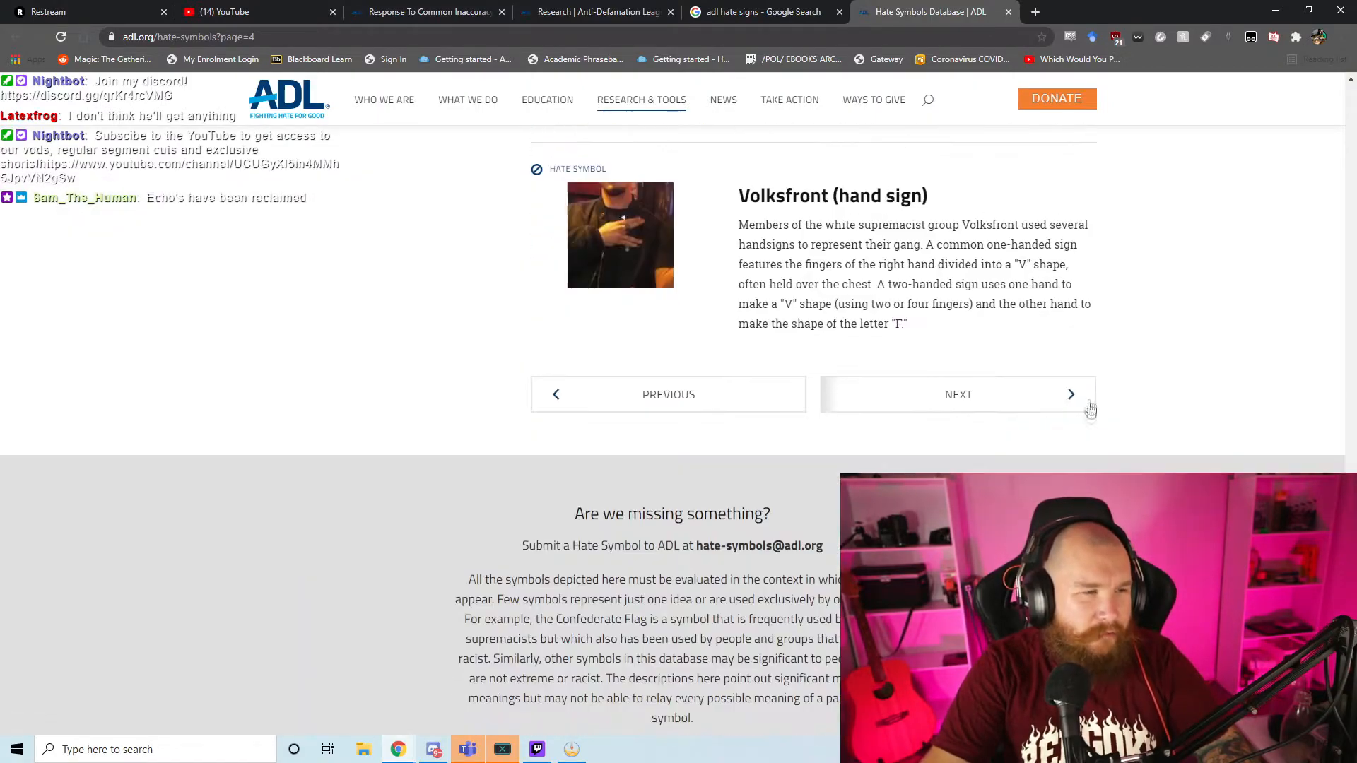
{"action": "left_click", "coordinate": [958, 394]}
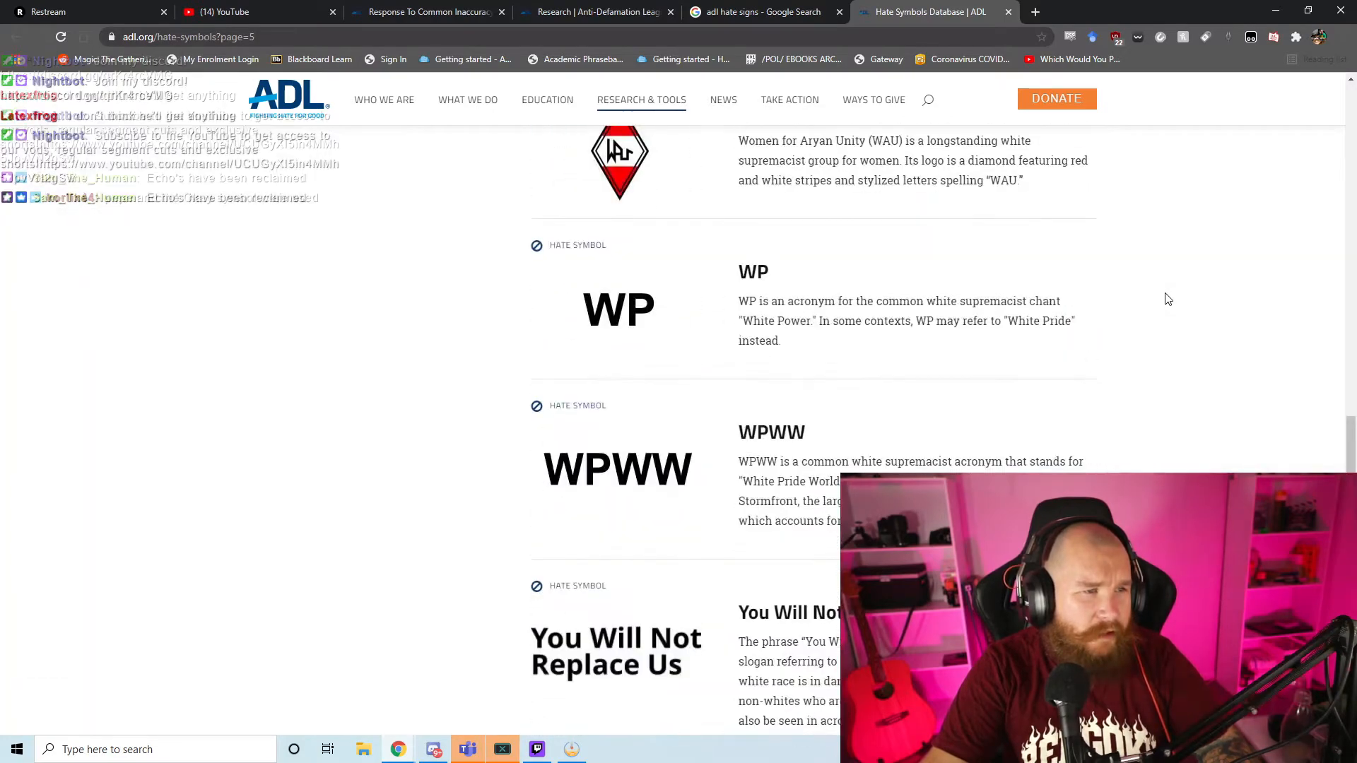
{"action": "scroll", "scroll_direction": "up", "scroll_amount": 3}
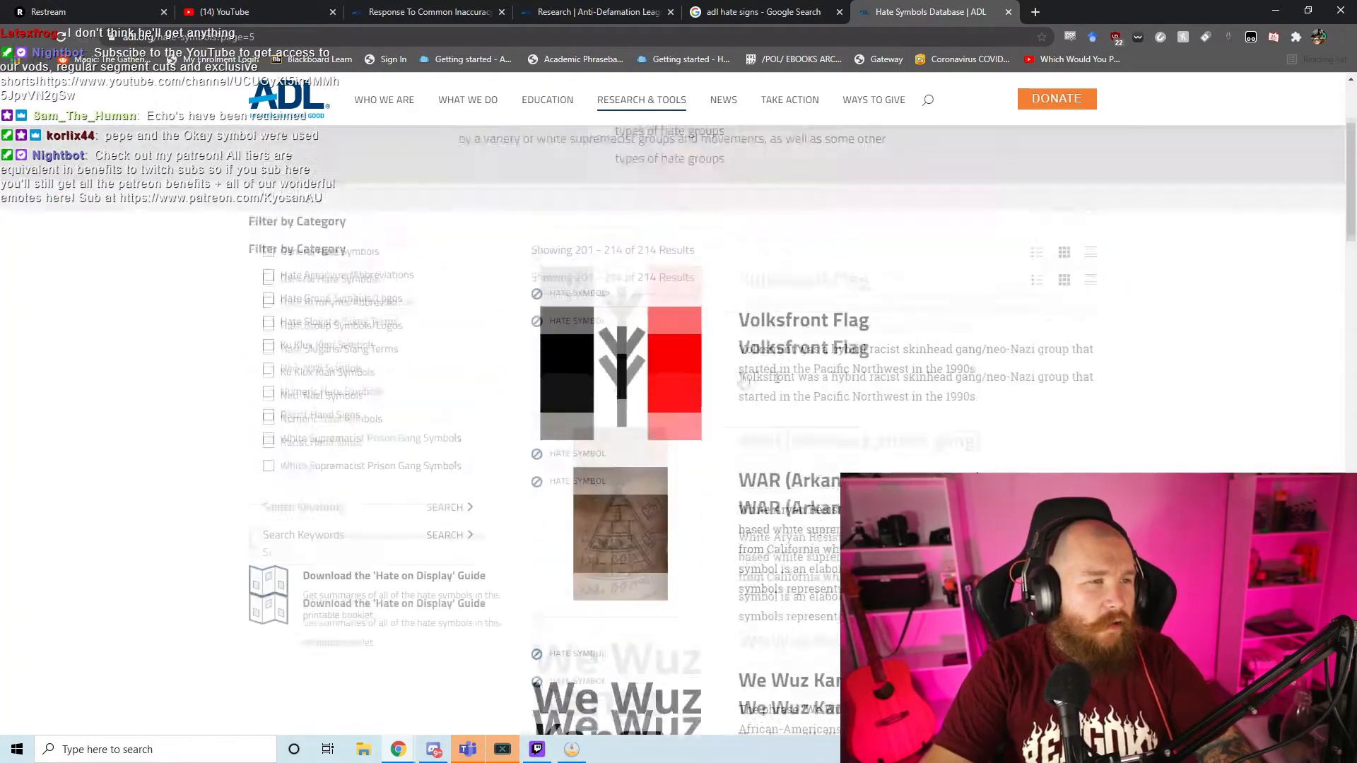
{"action": "scroll", "scroll_direction": "down", "scroll_amount": 3}
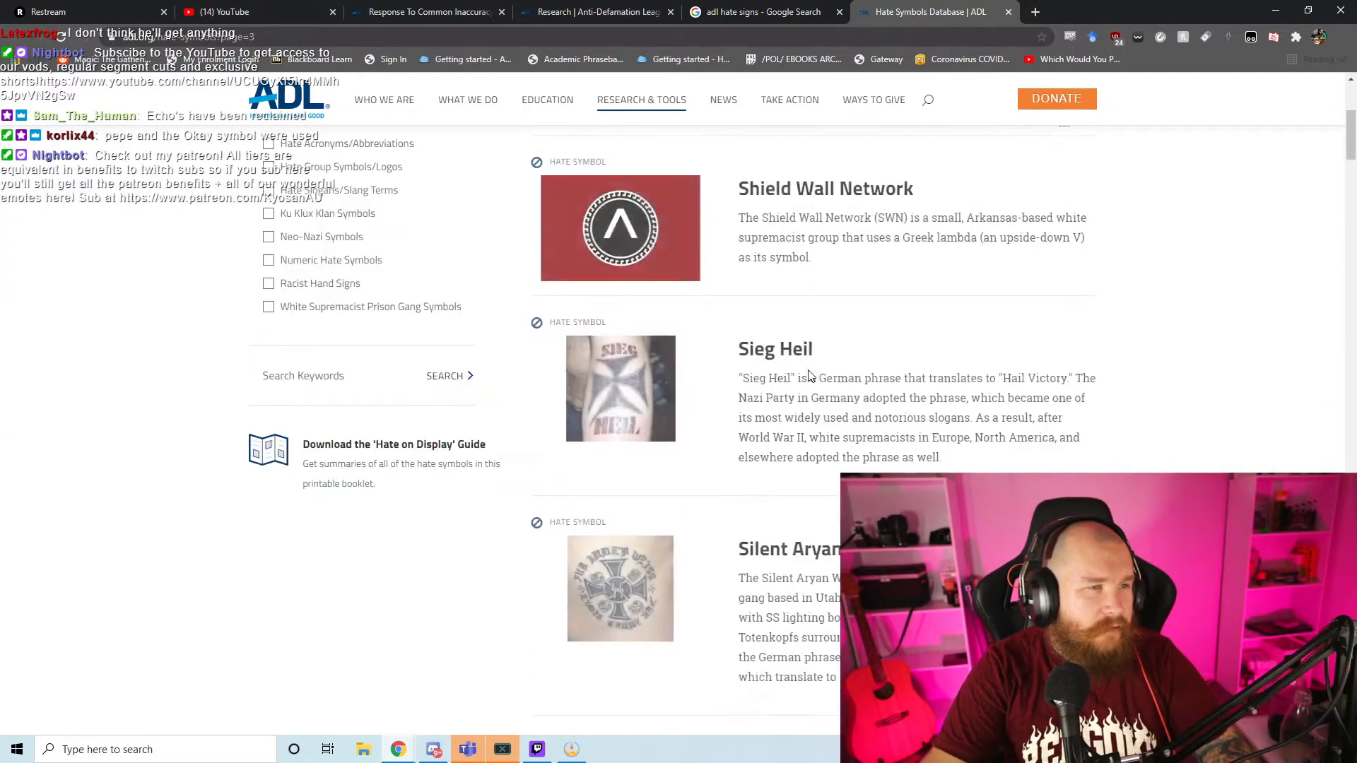
{"action": "scroll", "scroll_direction": "down", "scroll_amount": 3}
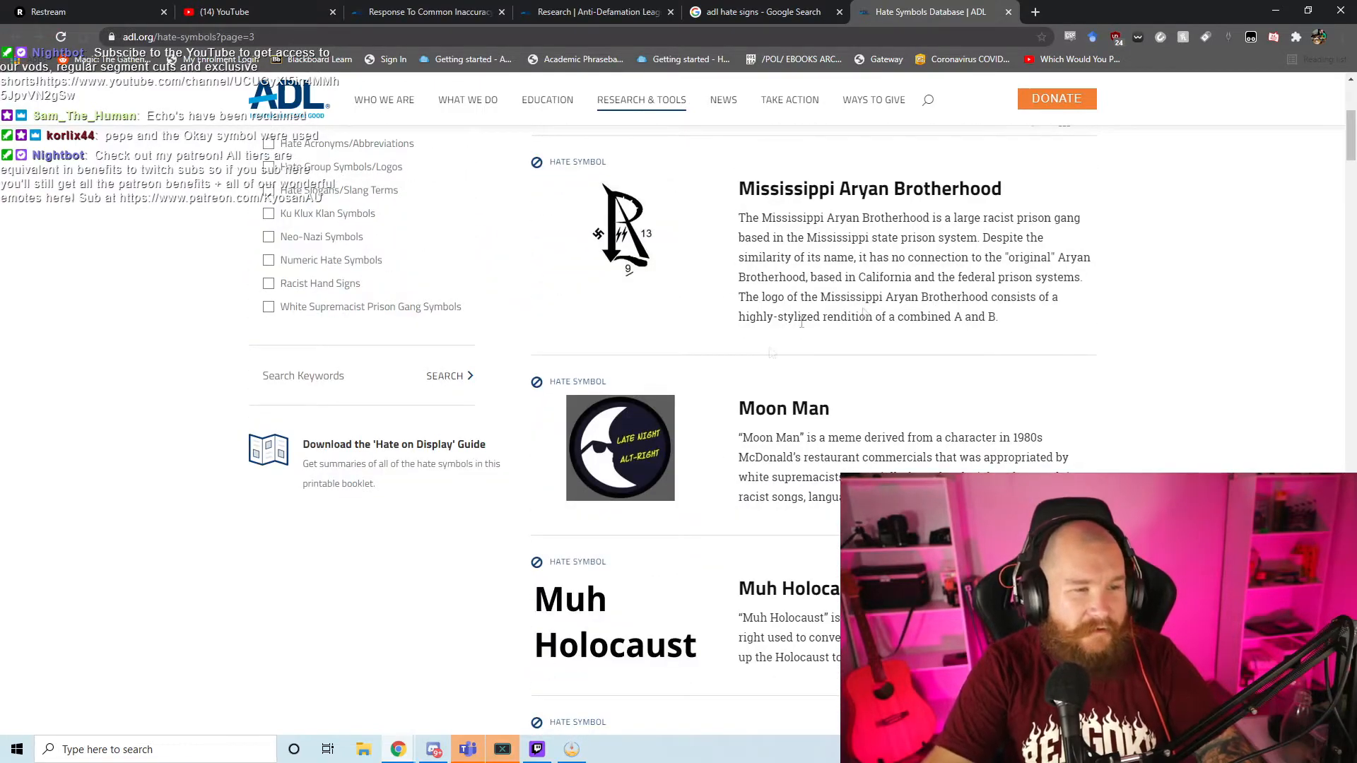
{"action": "scroll", "scroll_direction": "down", "scroll_amount": 3}
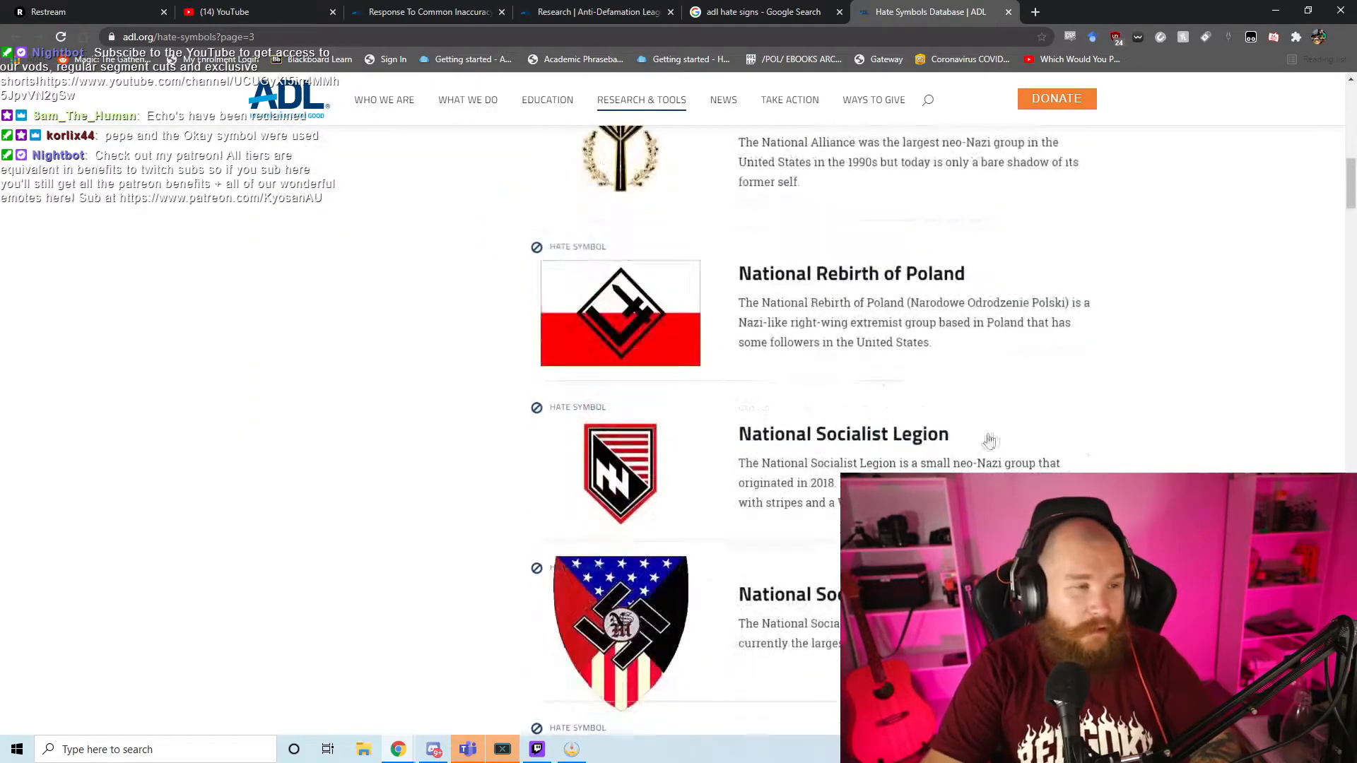
{"action": "scroll", "scroll_direction": "down", "scroll_amount": 3}
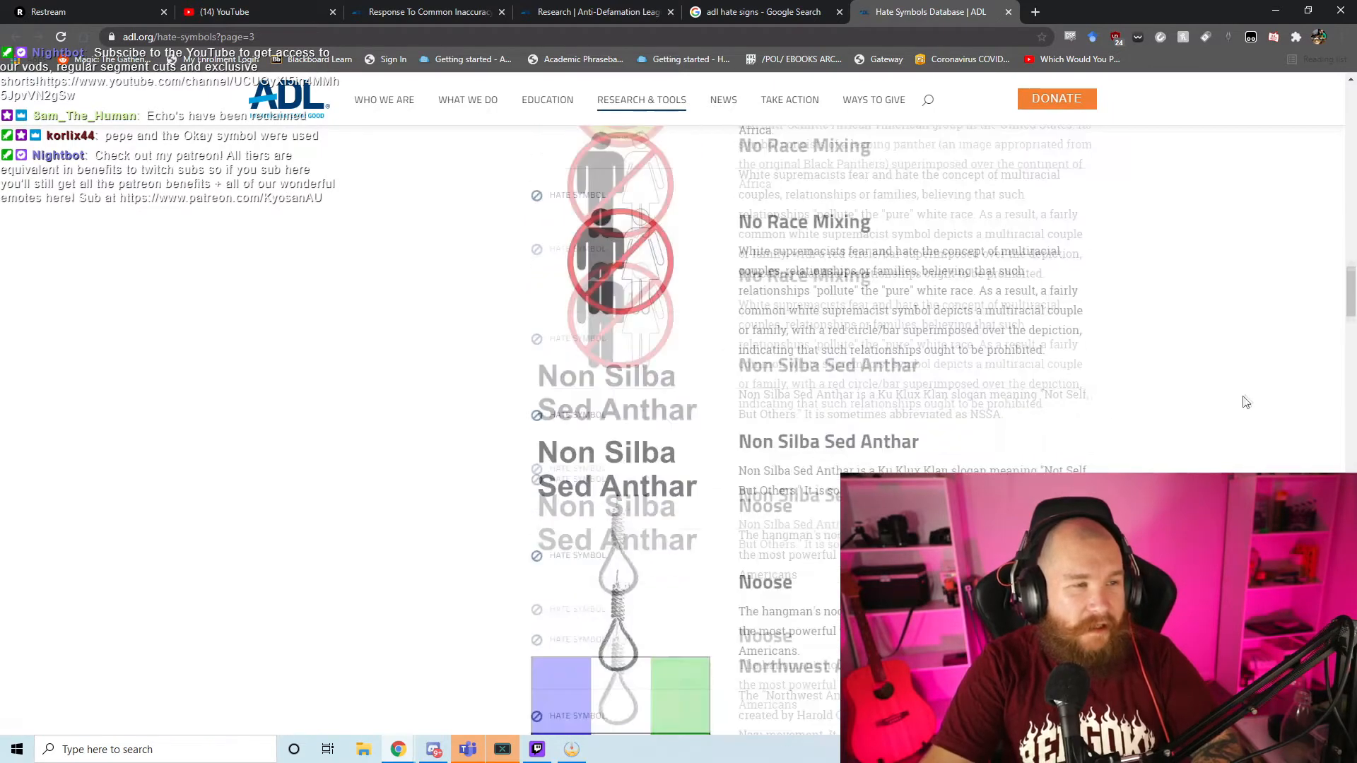
{"action": "scroll", "scroll_direction": "down", "scroll_amount": 3}
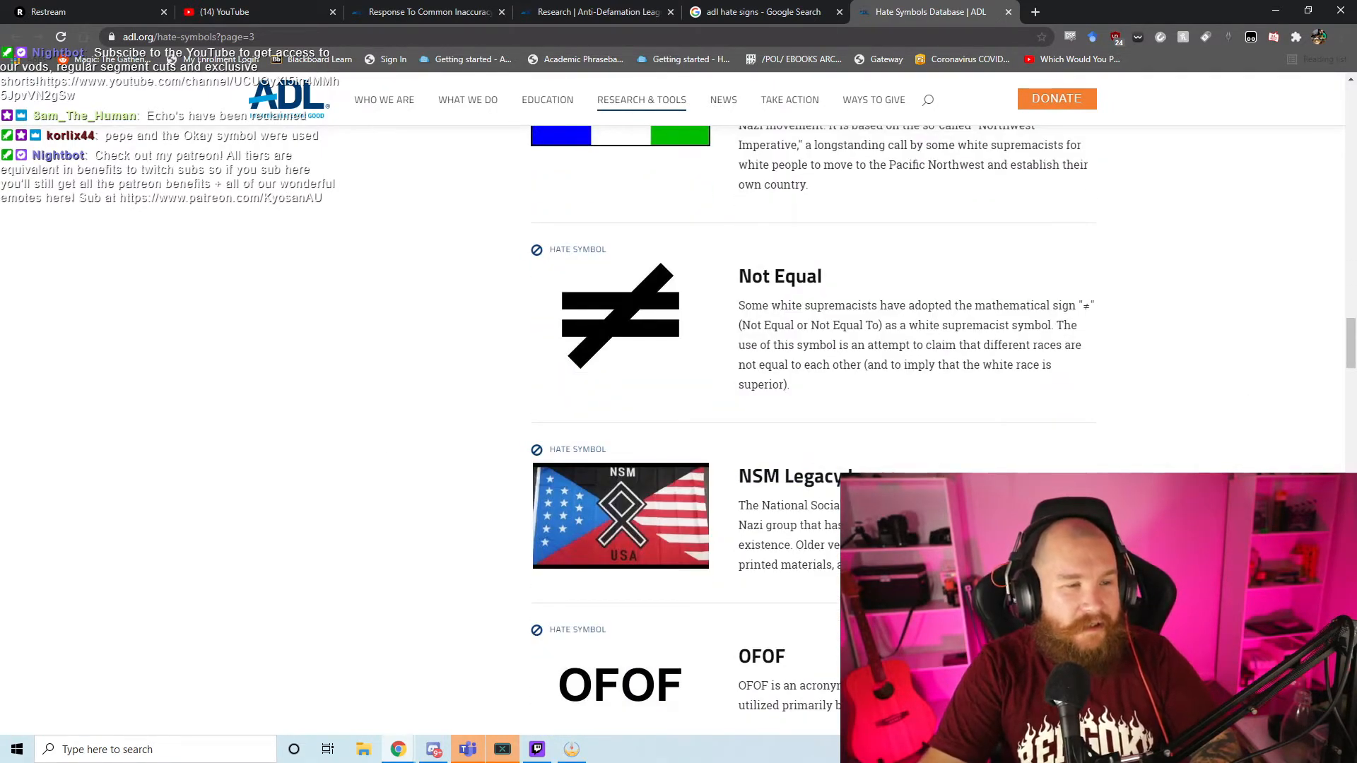
{"action": "scroll", "scroll_direction": "down", "scroll_amount": 3}
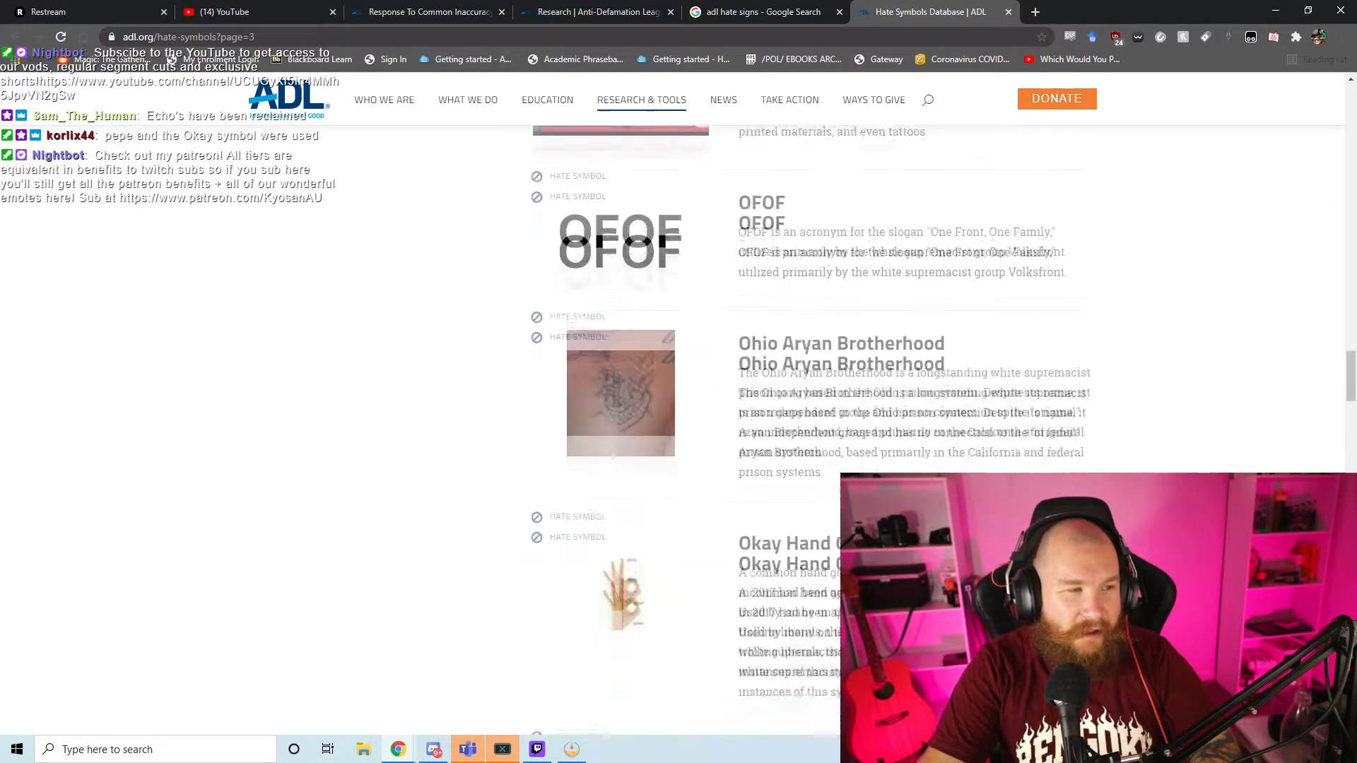
{"action": "scroll", "scroll_direction": "down", "scroll_amount": 3}
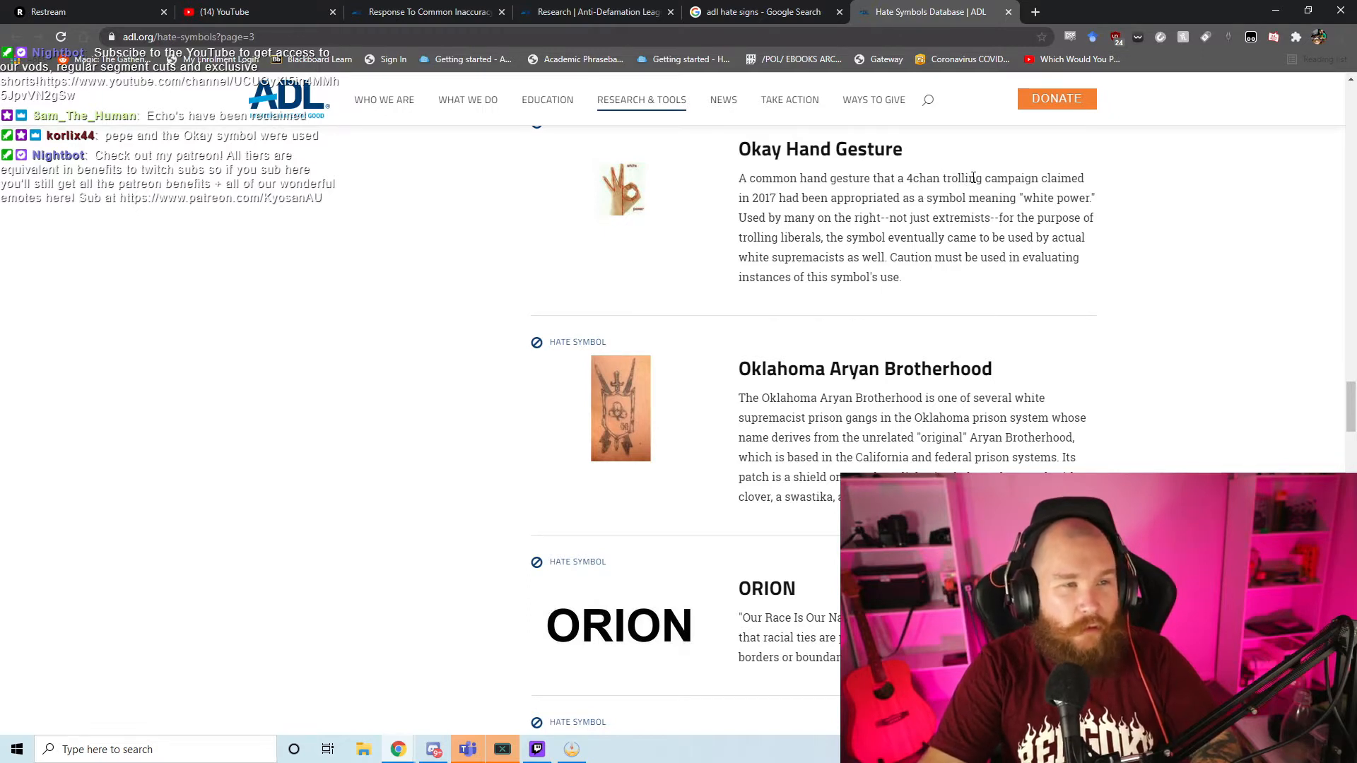
Step: Advance to the next results page and browse it down to Saxon Knights
{"action": "left_click_drag", "start_coordinate": [738, 178], "coordinate": [1038, 178]}
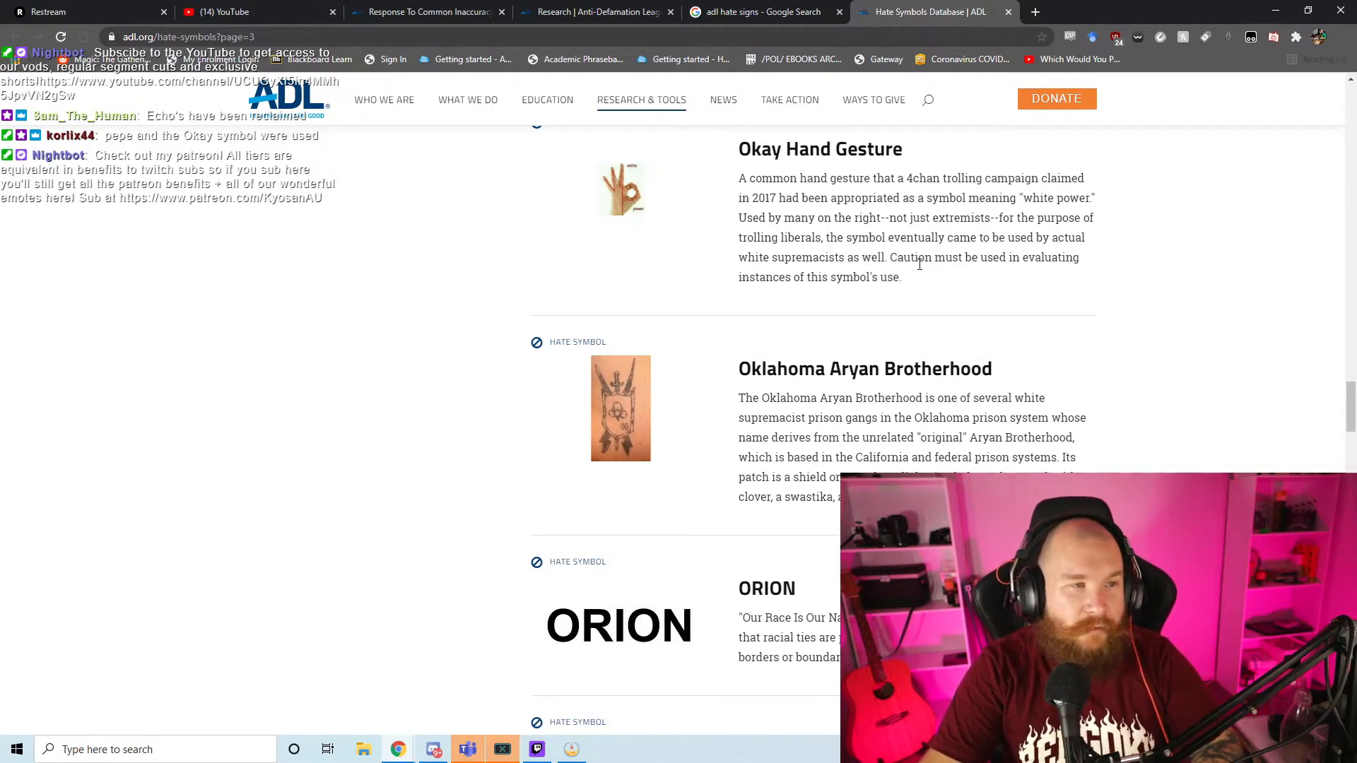
{"action": "scroll", "scroll_direction": "down", "scroll_amount": 3}
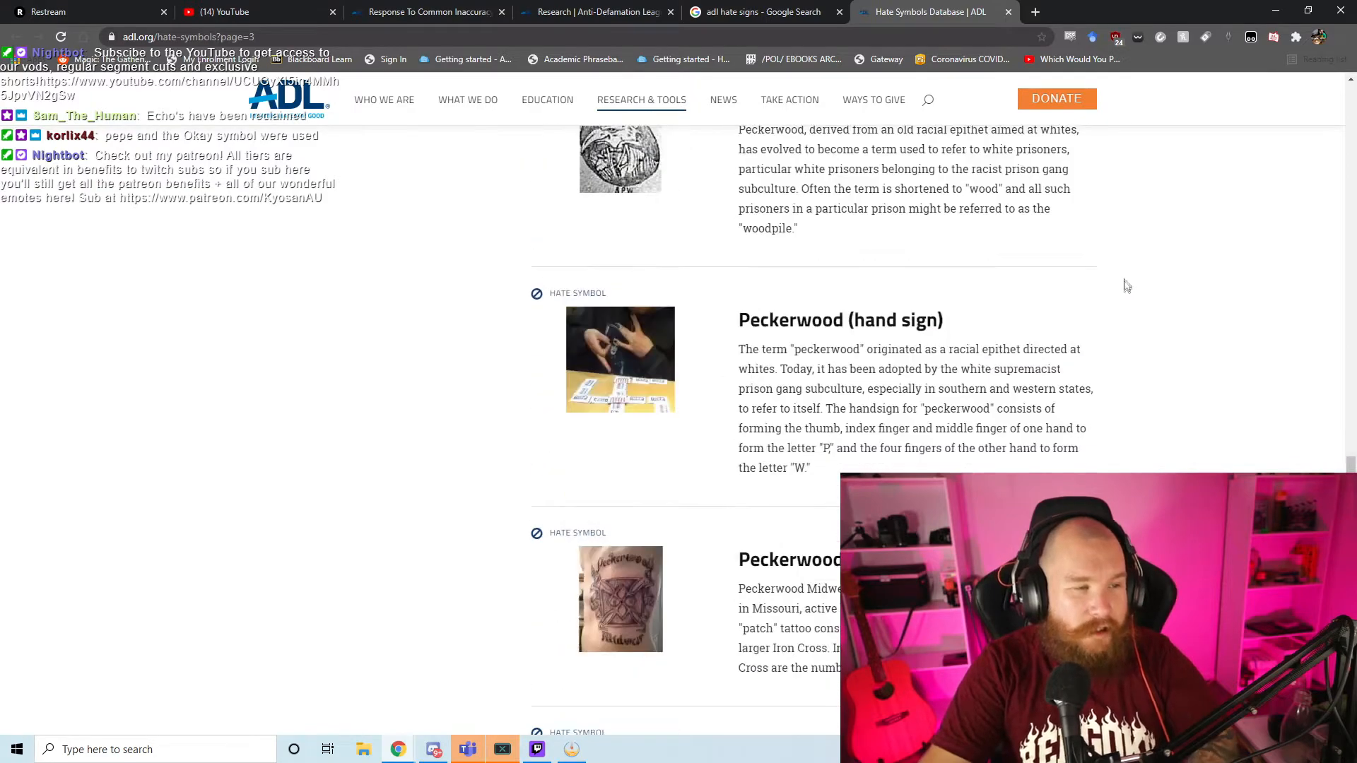
{"action": "scroll", "scroll_direction": "down", "scroll_amount": 3}
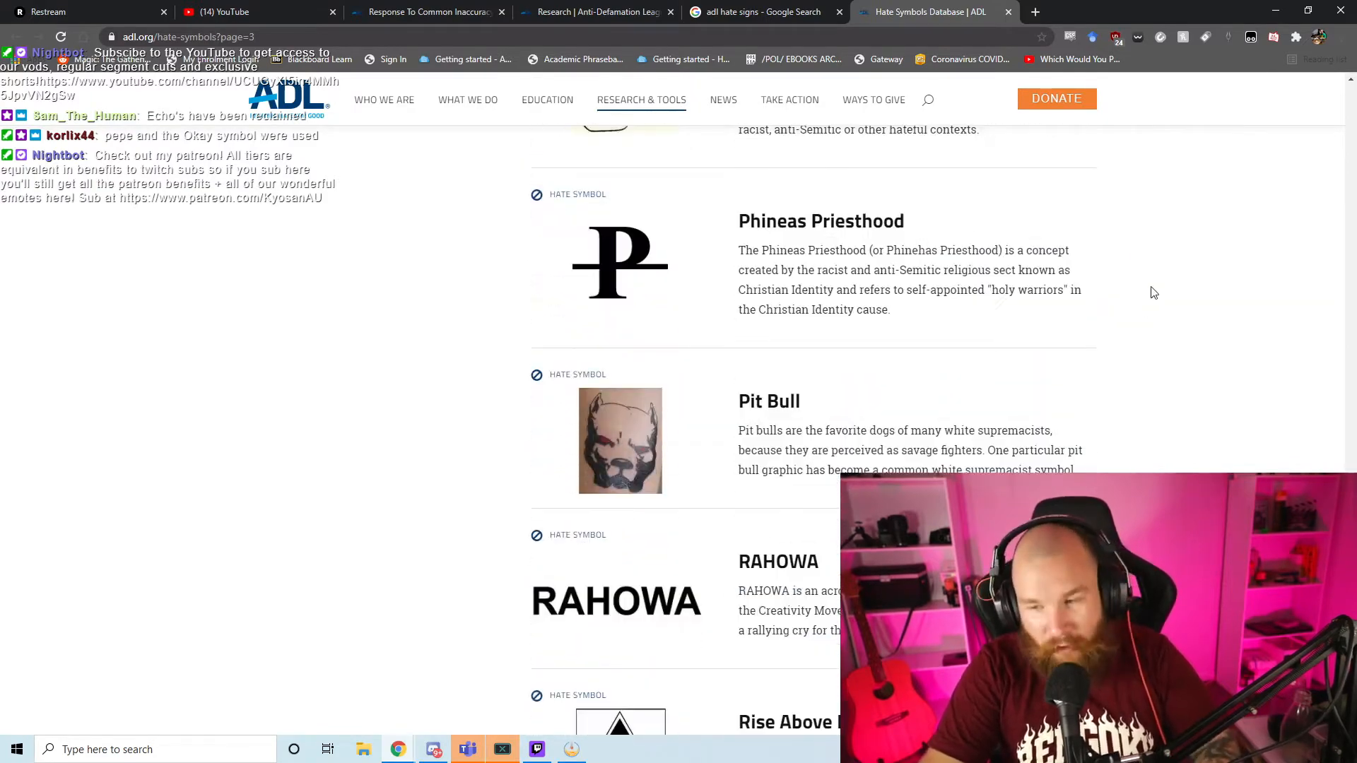
{"action": "scroll", "scroll_direction": "down", "scroll_amount": 3}
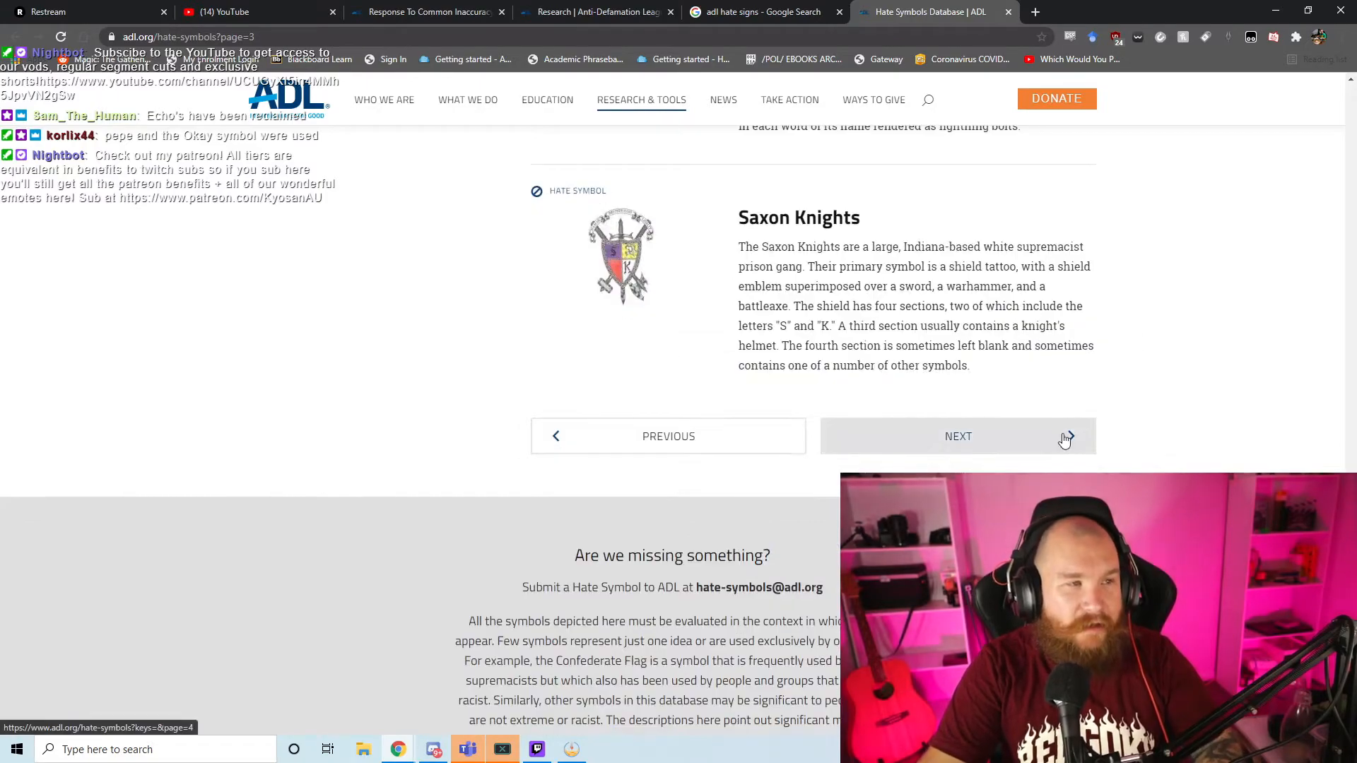
{"action": "left_click", "coordinate": [958, 436]}
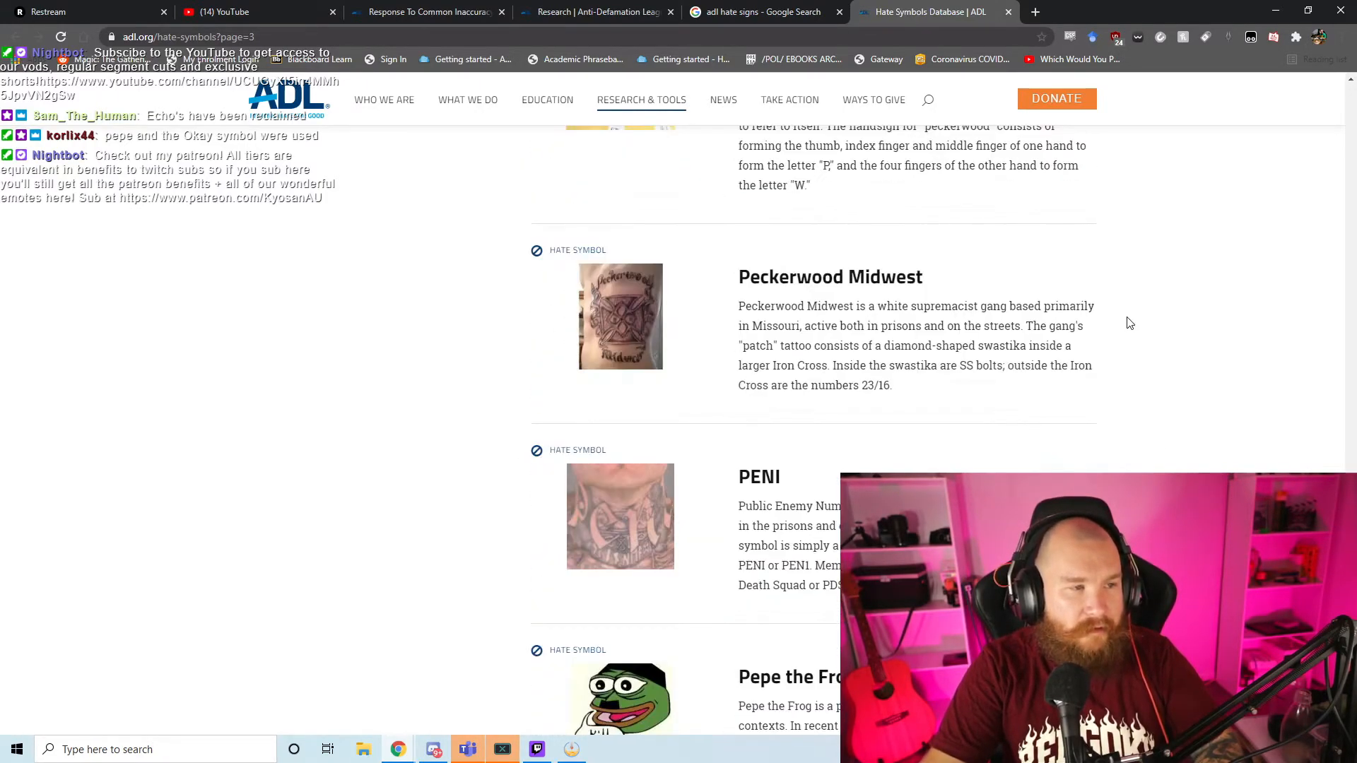
{"action": "scroll", "scroll_direction": "down", "scroll_amount": 3}
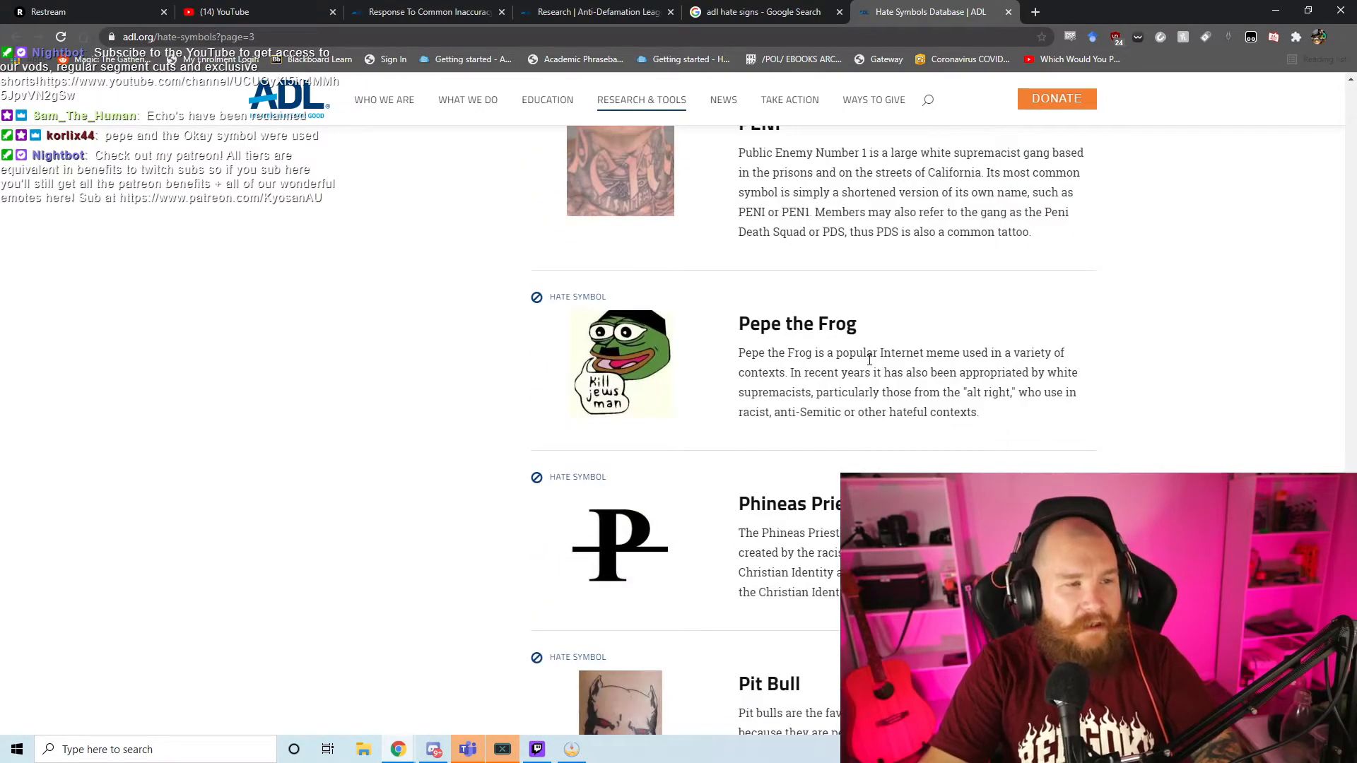
{"action": "left_click_drag", "start_coordinate": [793, 352], "coordinate": [1010, 393]}
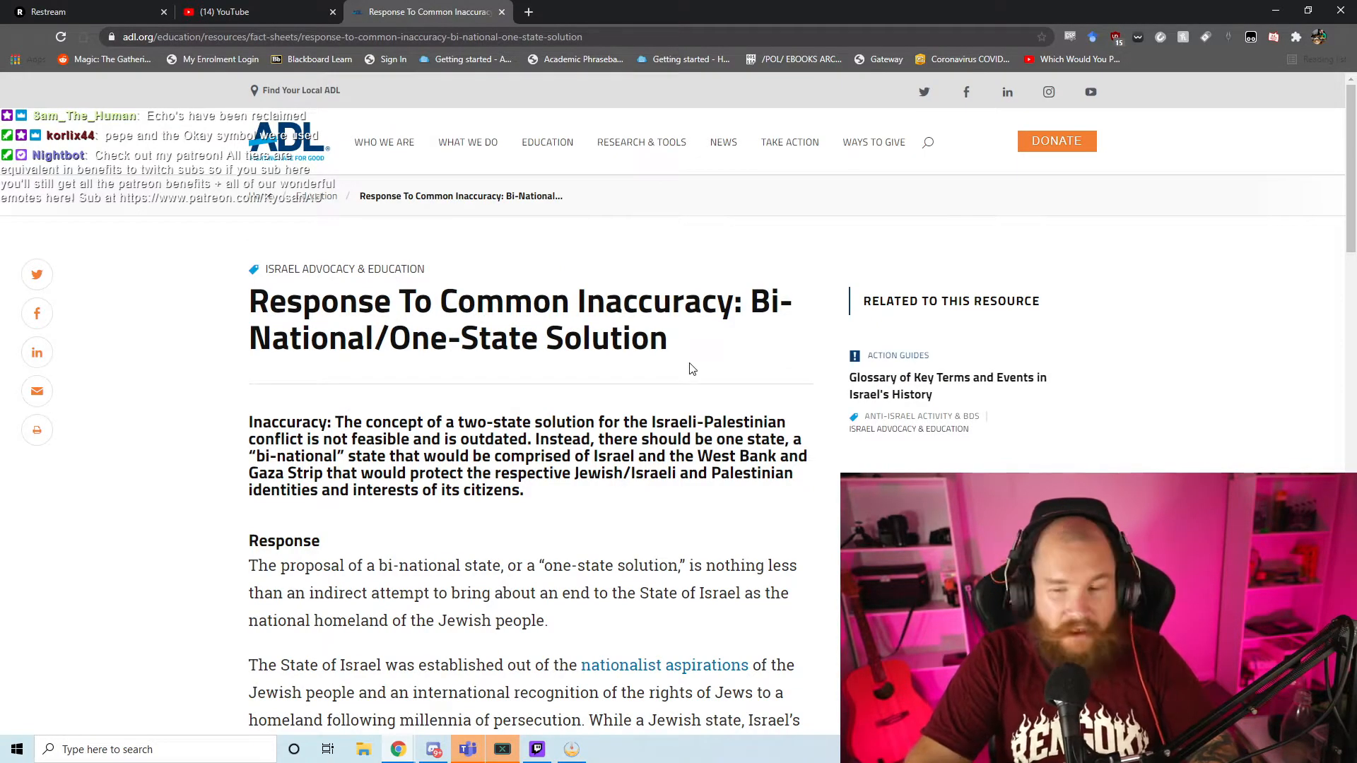
Step: Read the one-state solution fact sheet down to the Yossi Klein-Halevi quote
{"action": "scroll", "scroll_direction": "down", "scroll_amount": 3}
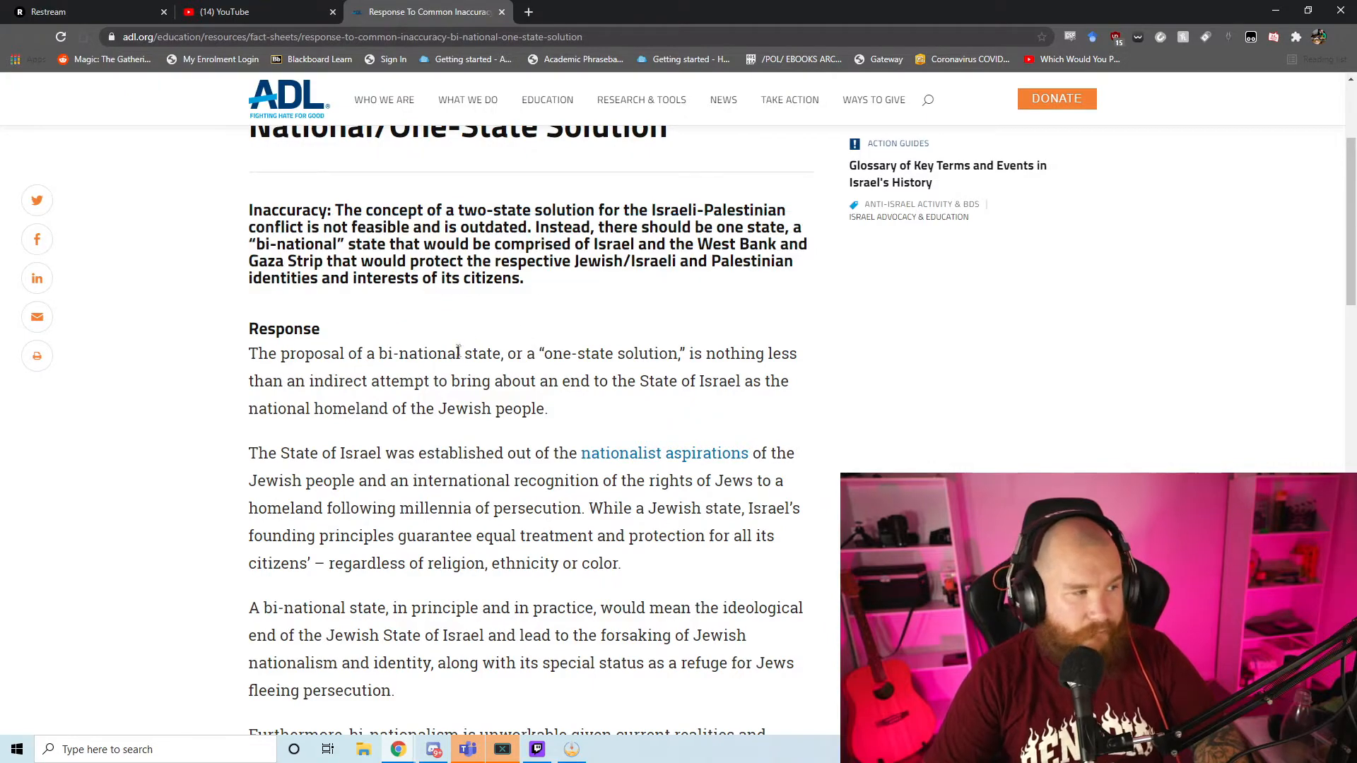
{"action": "scroll", "scroll_direction": "down", "scroll_amount": 3}
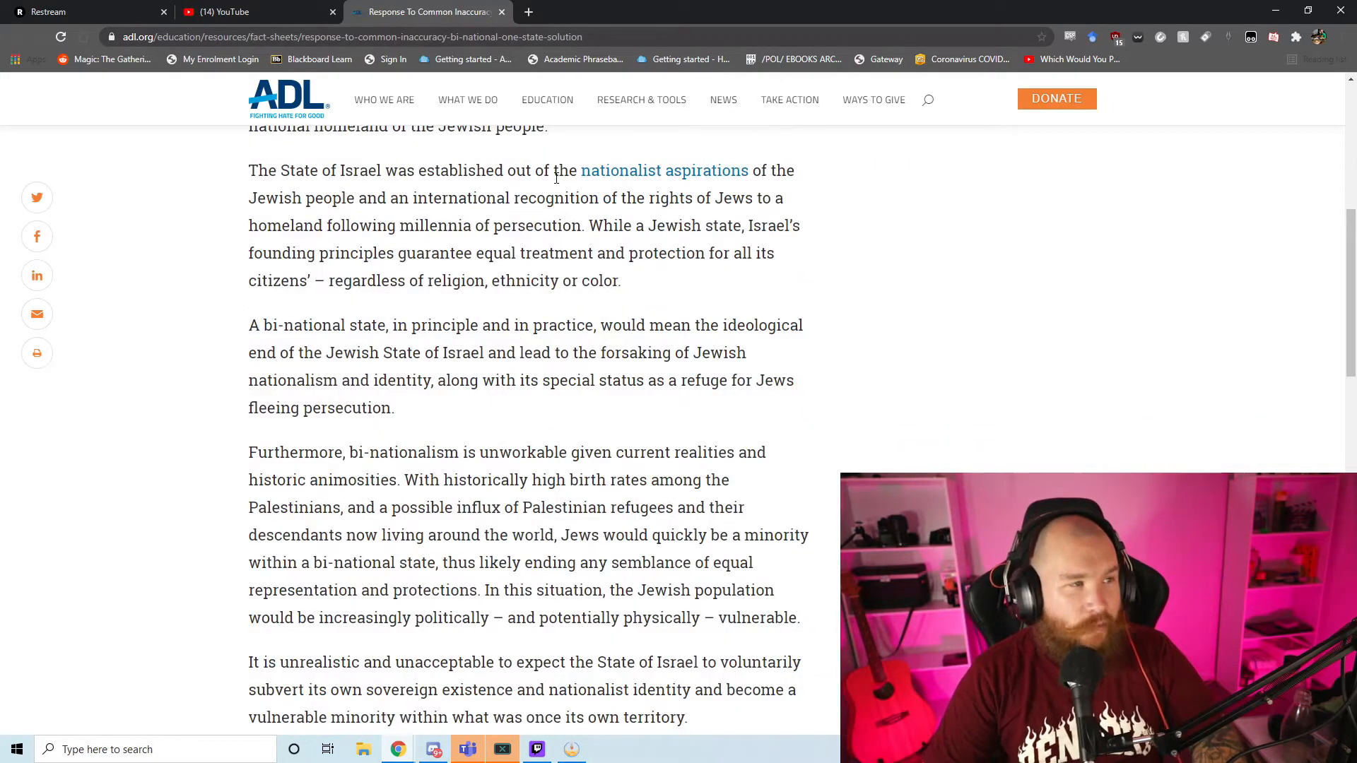
{"action": "mouse_move", "coordinate": [664, 170]}
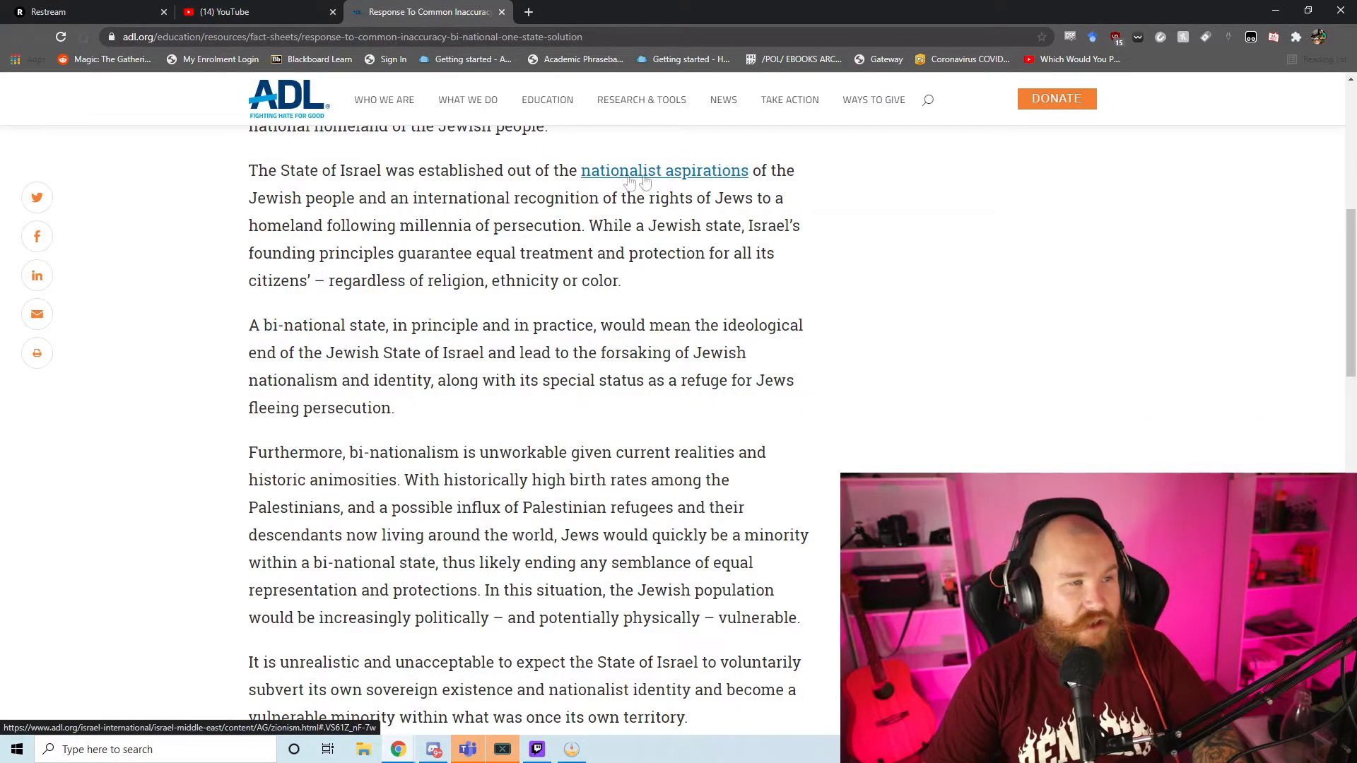
{"action": "mouse_move", "coordinate": [773, 208]}
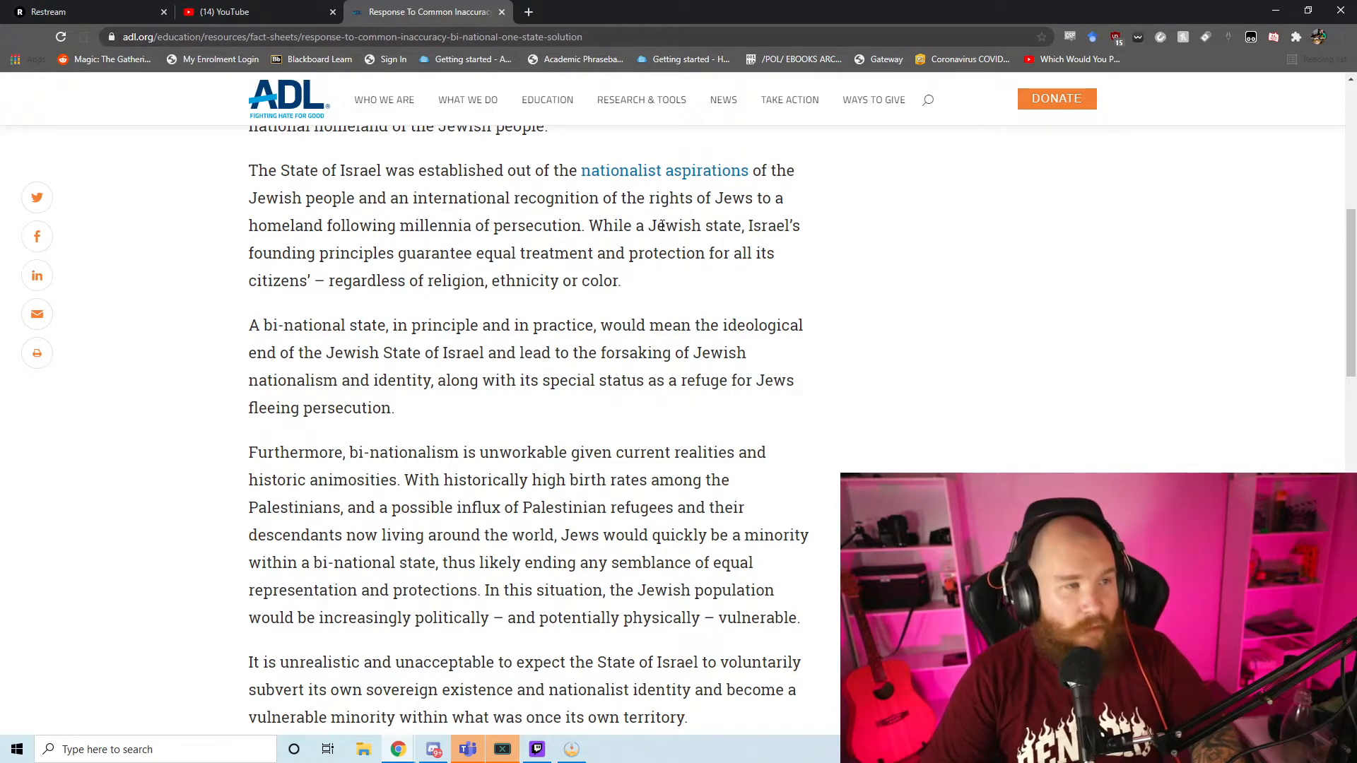
{"action": "mouse_move", "coordinate": [424, 275]}
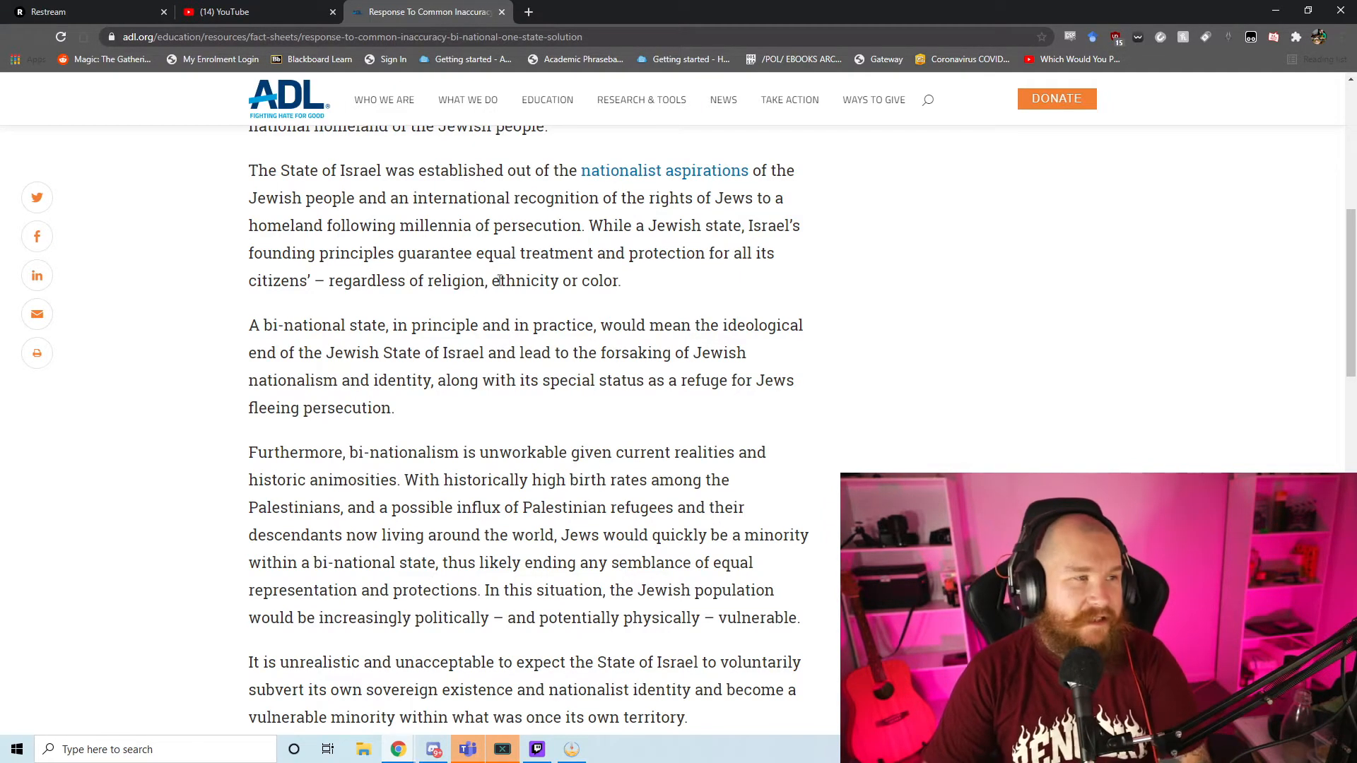
{"action": "scroll", "scroll_direction": "down", "scroll_amount": 3}
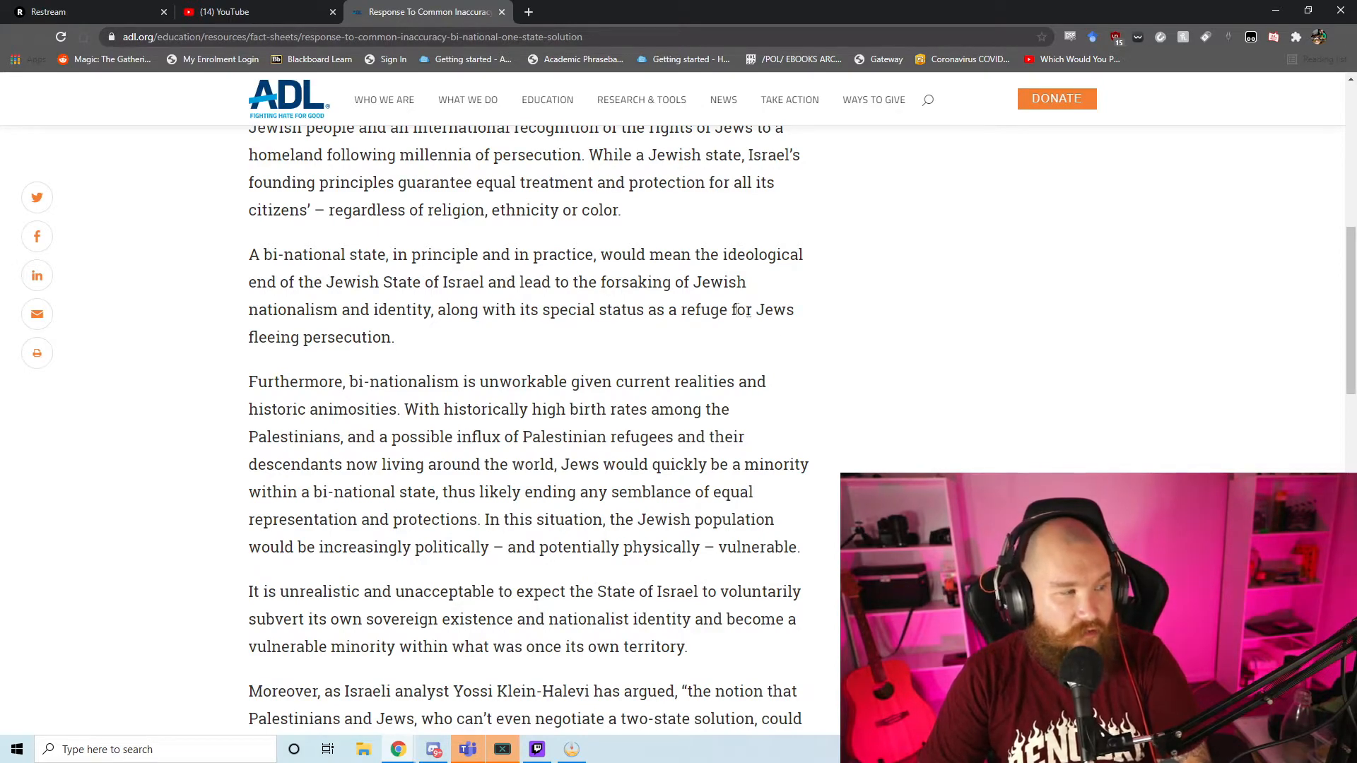
{"action": "scroll", "scroll_direction": "down", "scroll_amount": 3}
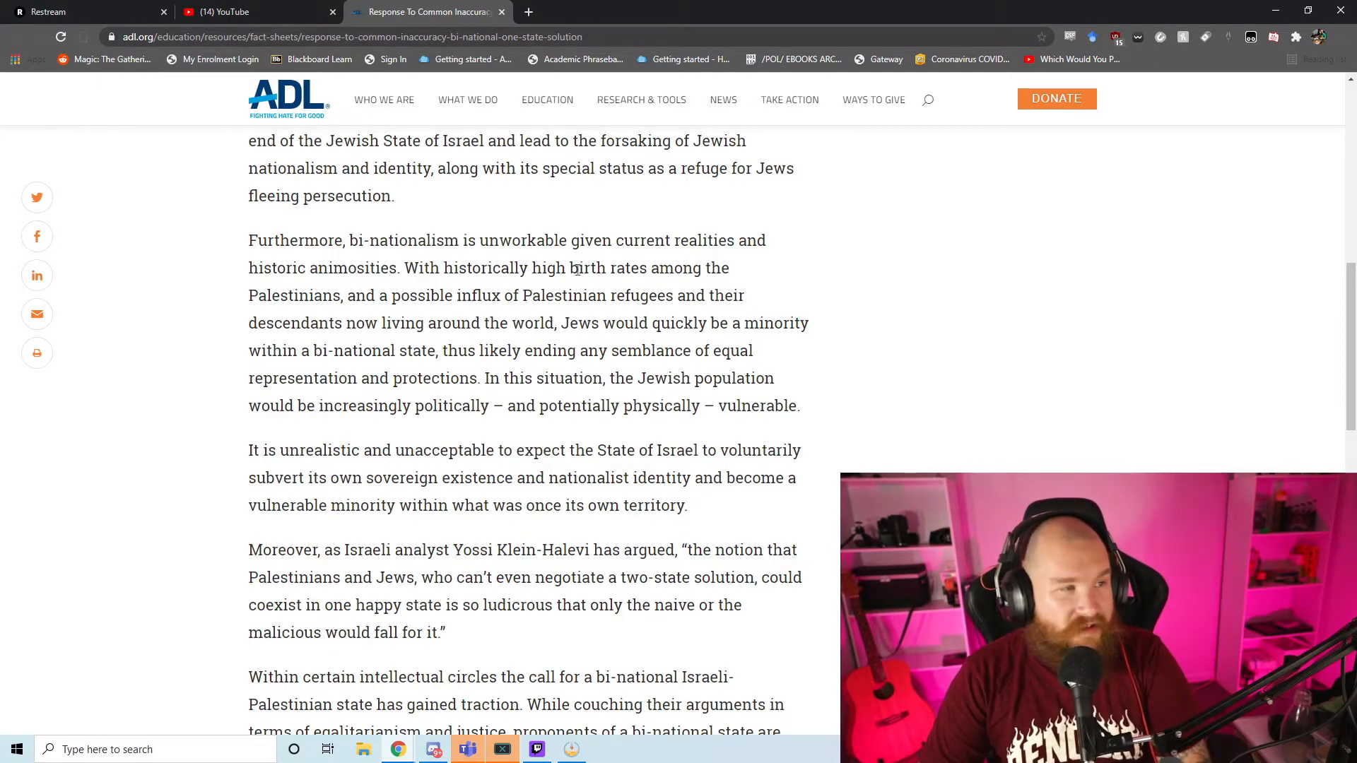
{"action": "mouse_move", "coordinate": [398, 319]}
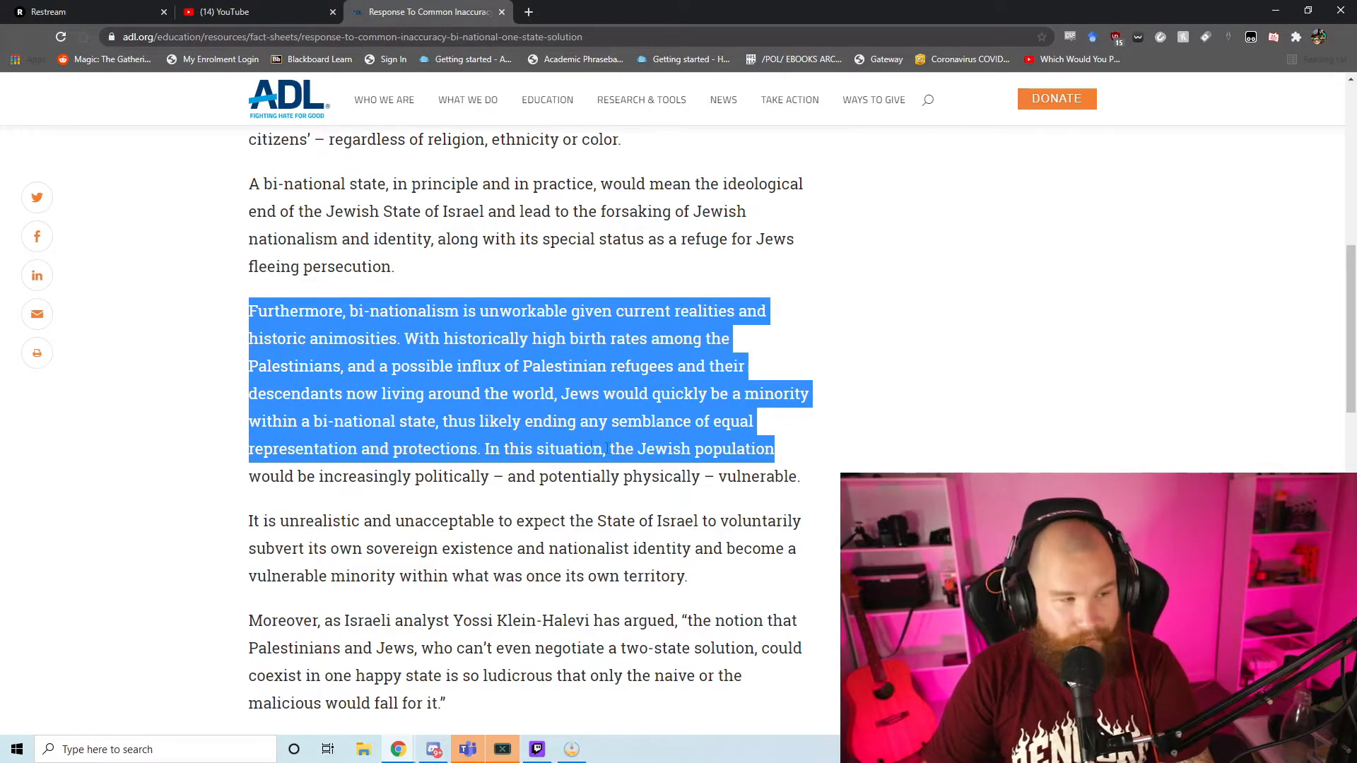
{"action": "scroll", "scroll_direction": "down", "scroll_amount": 3}
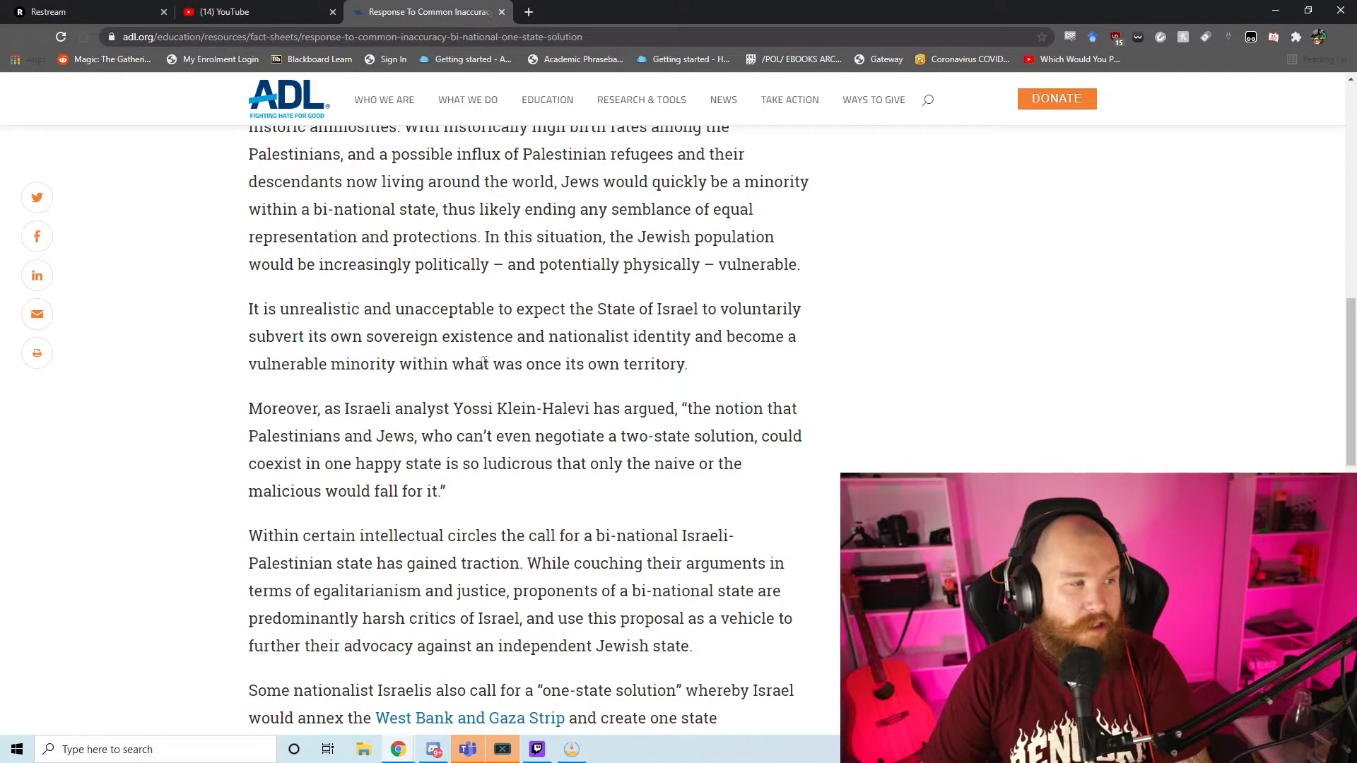
{"action": "scroll", "scroll_direction": "down", "scroll_amount": 3}
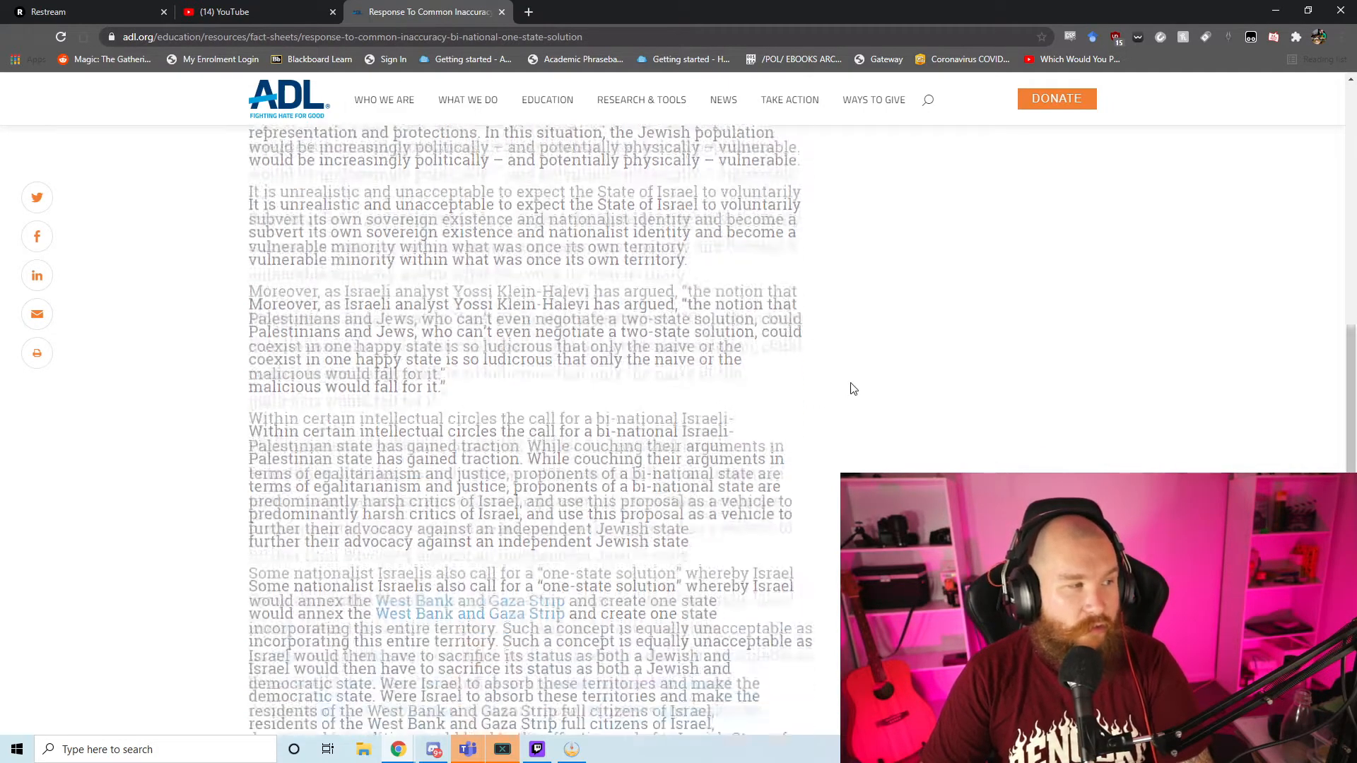
{"action": "scroll", "scroll_direction": "down", "scroll_amount": 3}
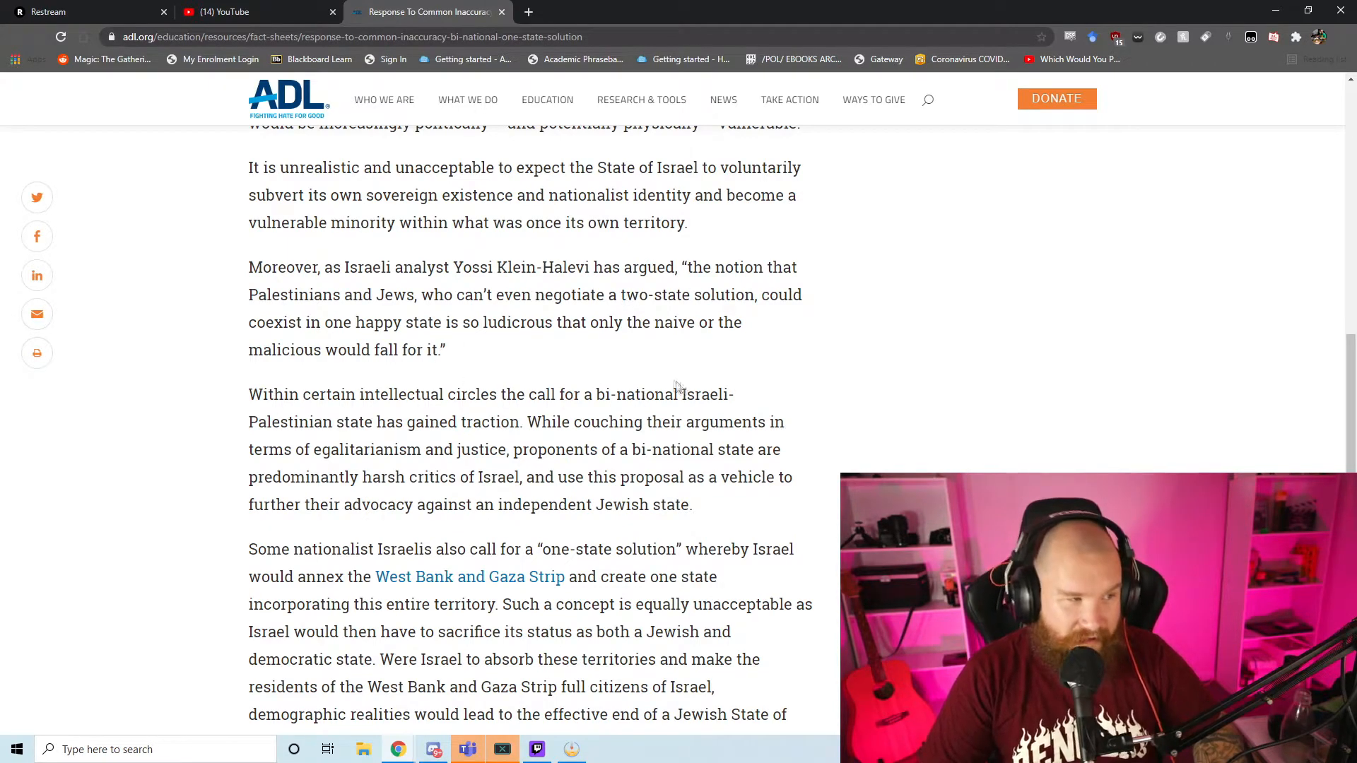
{"action": "mouse_move", "coordinate": [775, 359]}
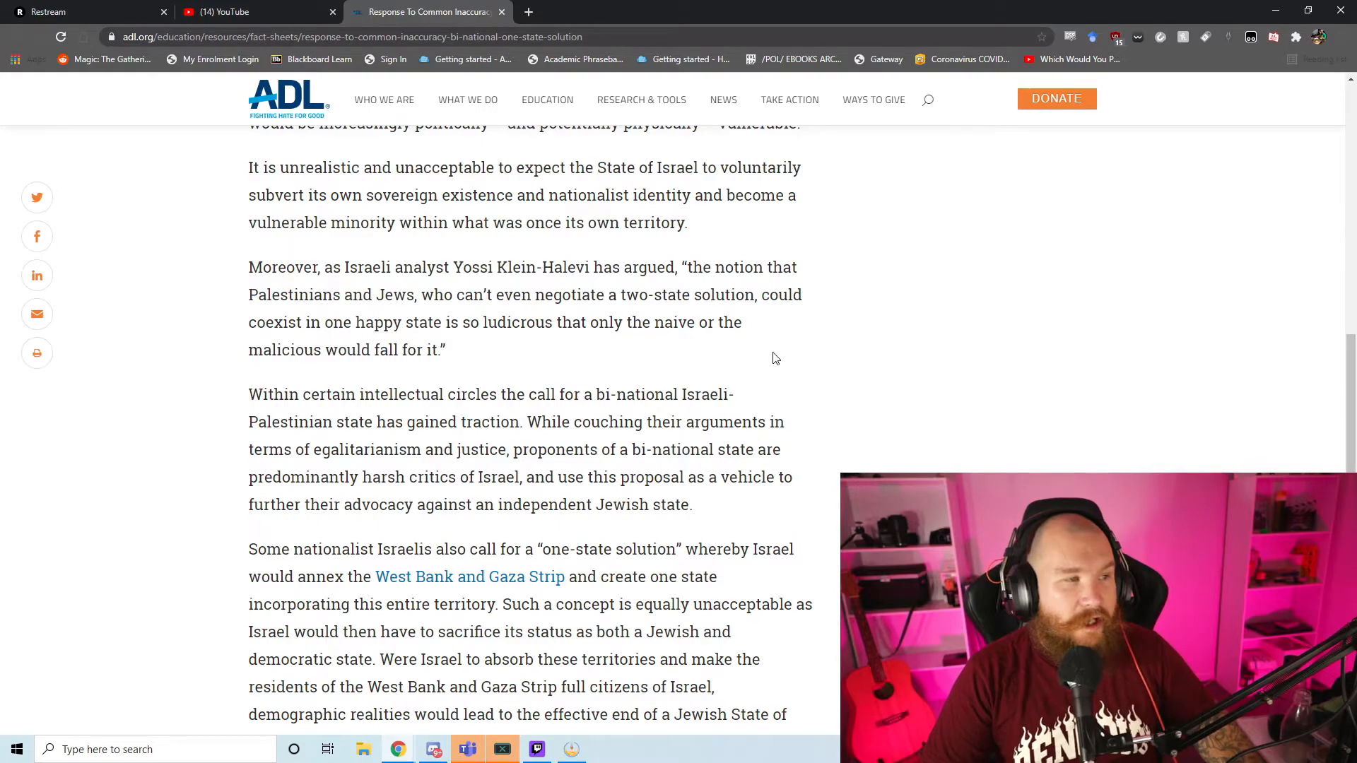
{"action": "scroll", "scroll_direction": "down", "scroll_amount": 3}
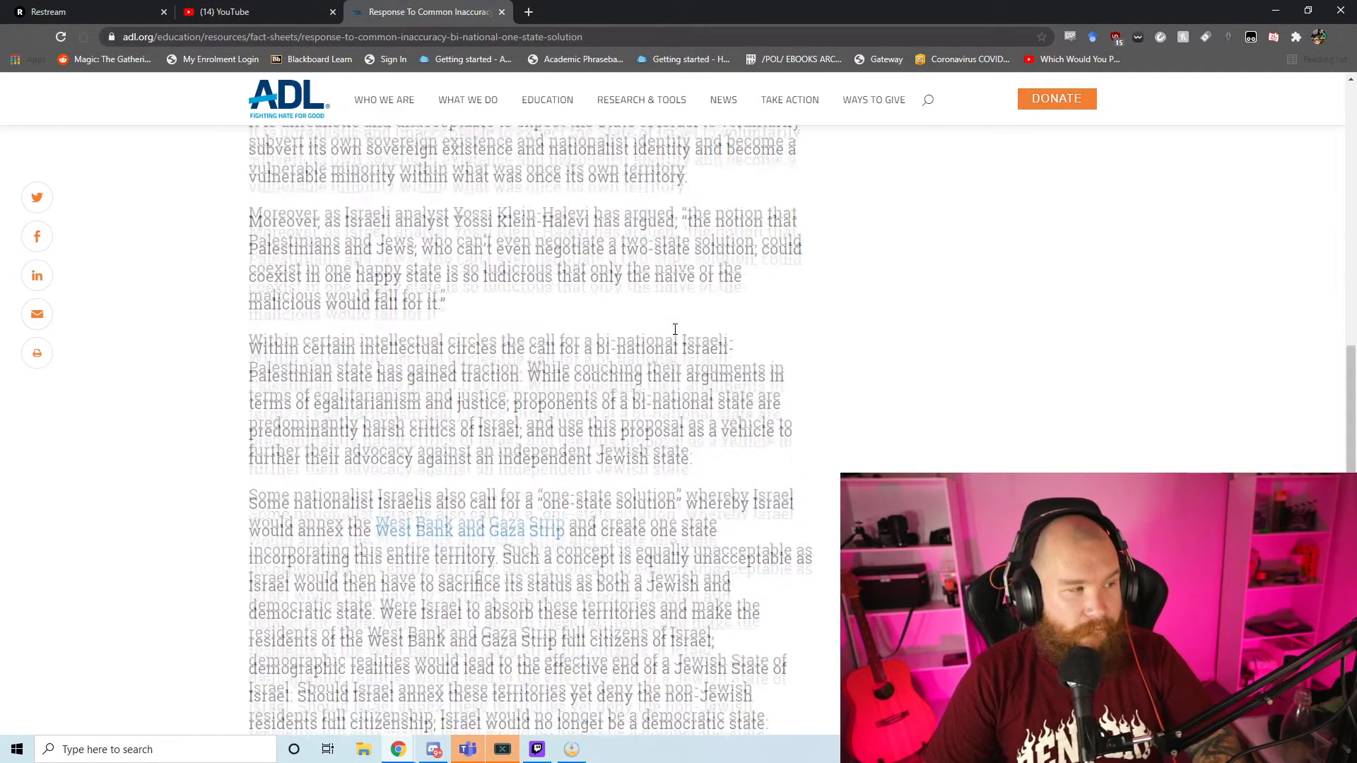
{"action": "scroll", "scroll_direction": "down", "scroll_amount": 3}
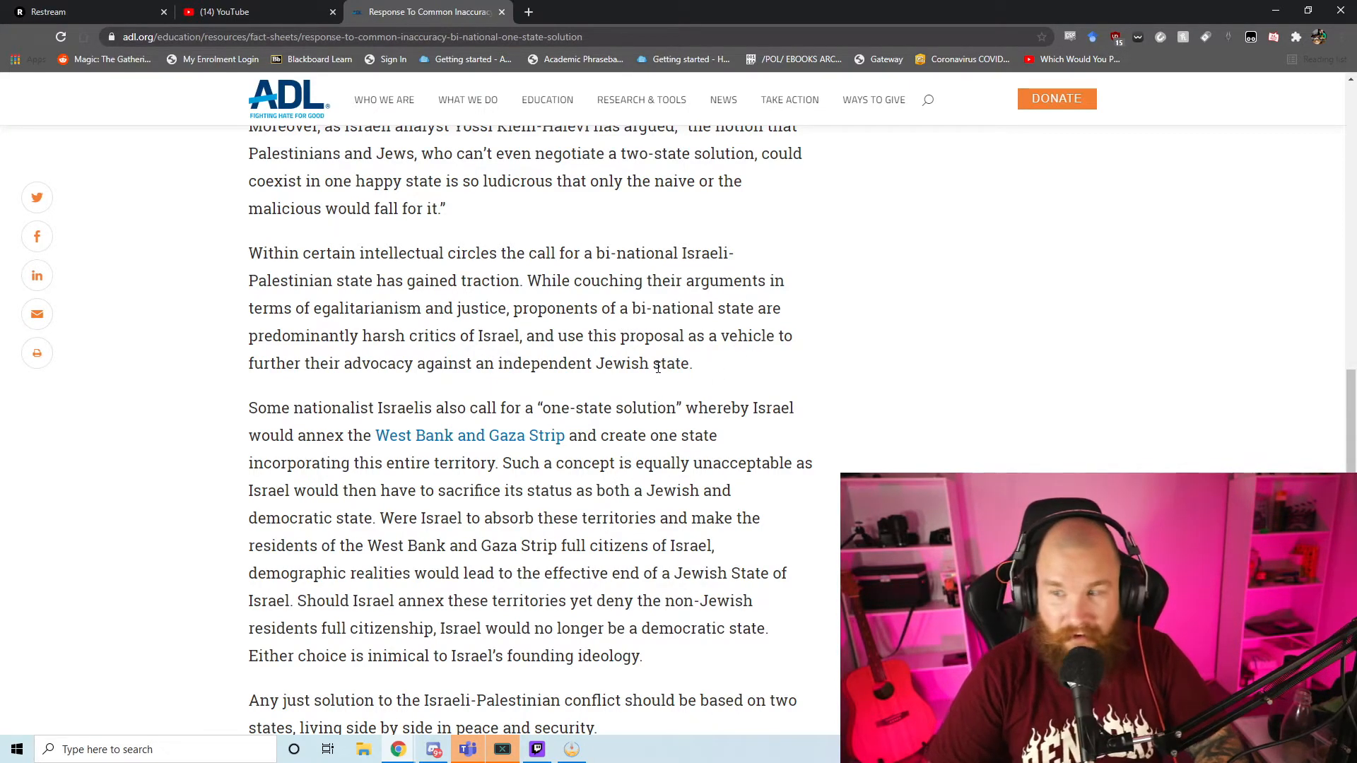
{"action": "scroll", "scroll_direction": "down", "scroll_amount": 3}
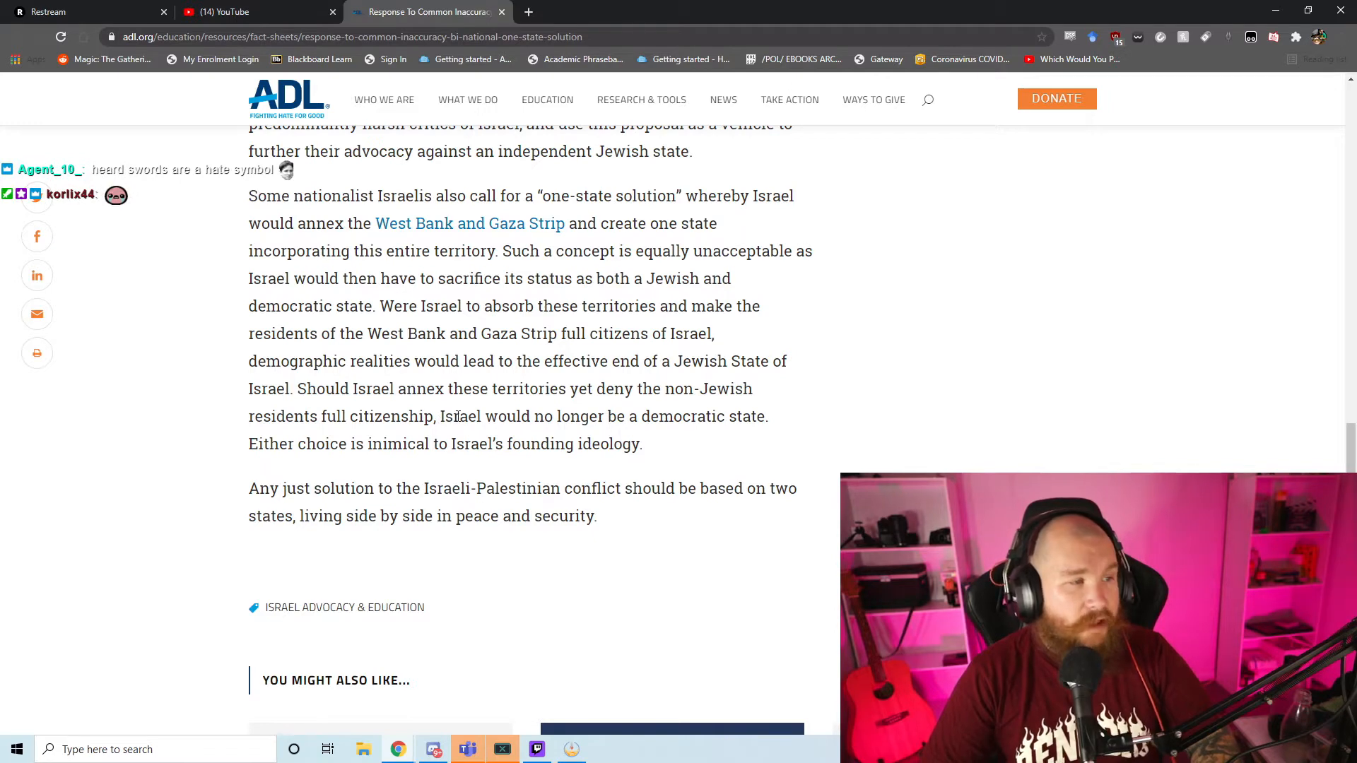
{"action": "mouse_move", "coordinate": [562, 463]}
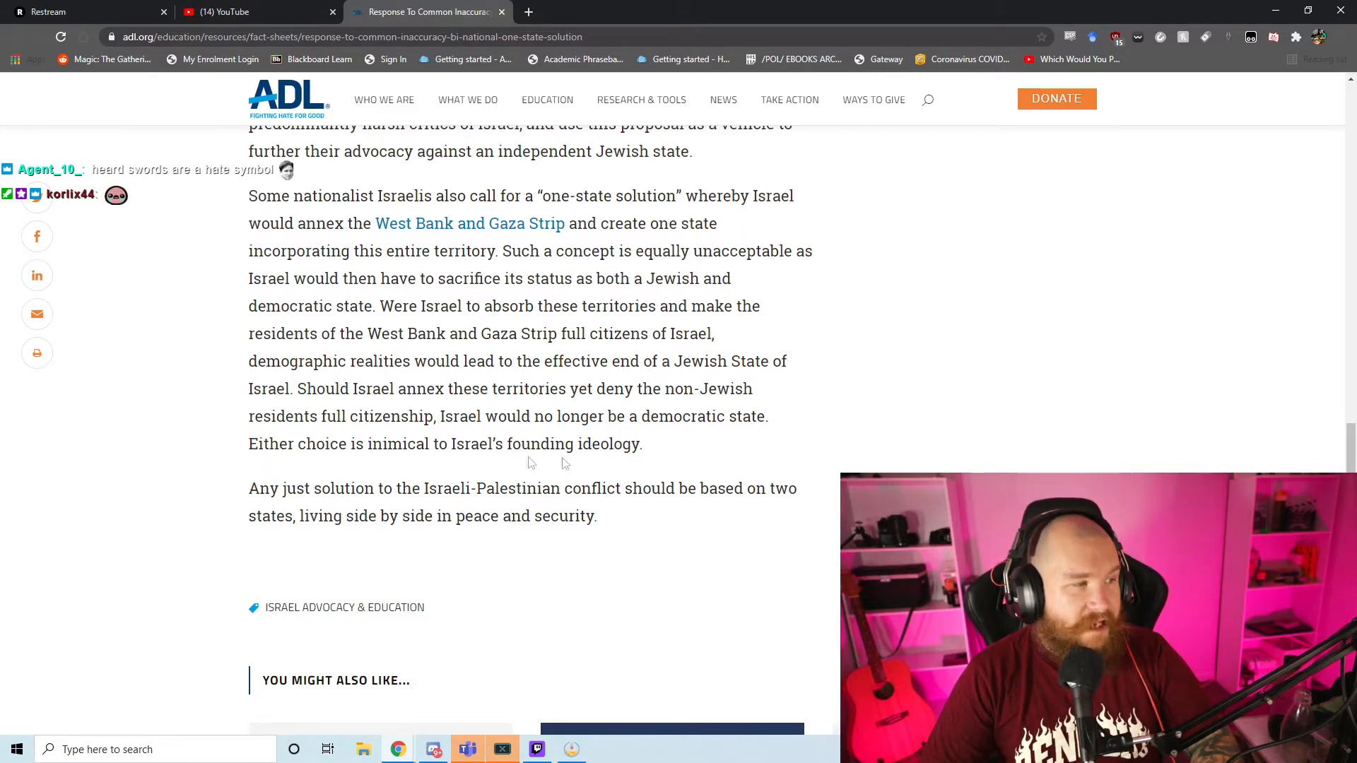
{"action": "mouse_move", "coordinate": [415, 462]}
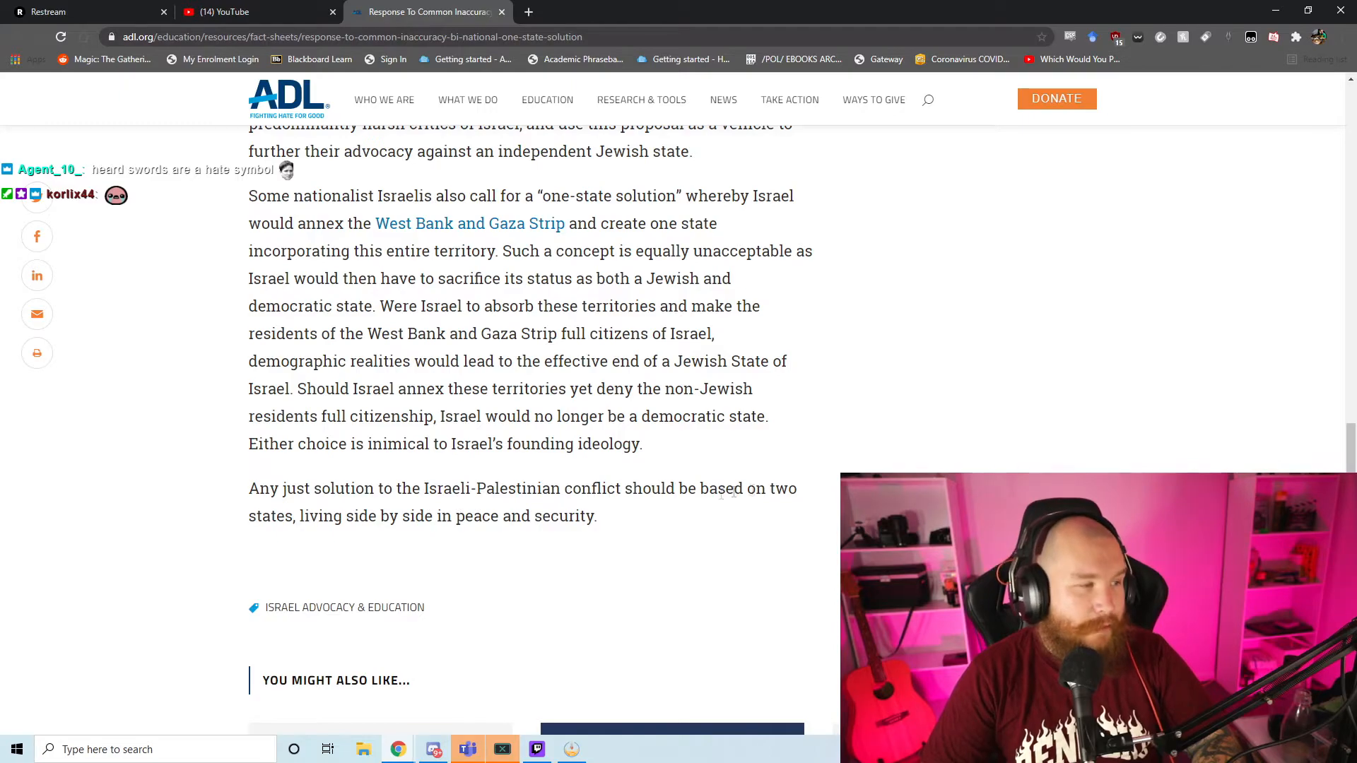
{"action": "scroll", "scroll_direction": "down", "scroll_amount": 3}
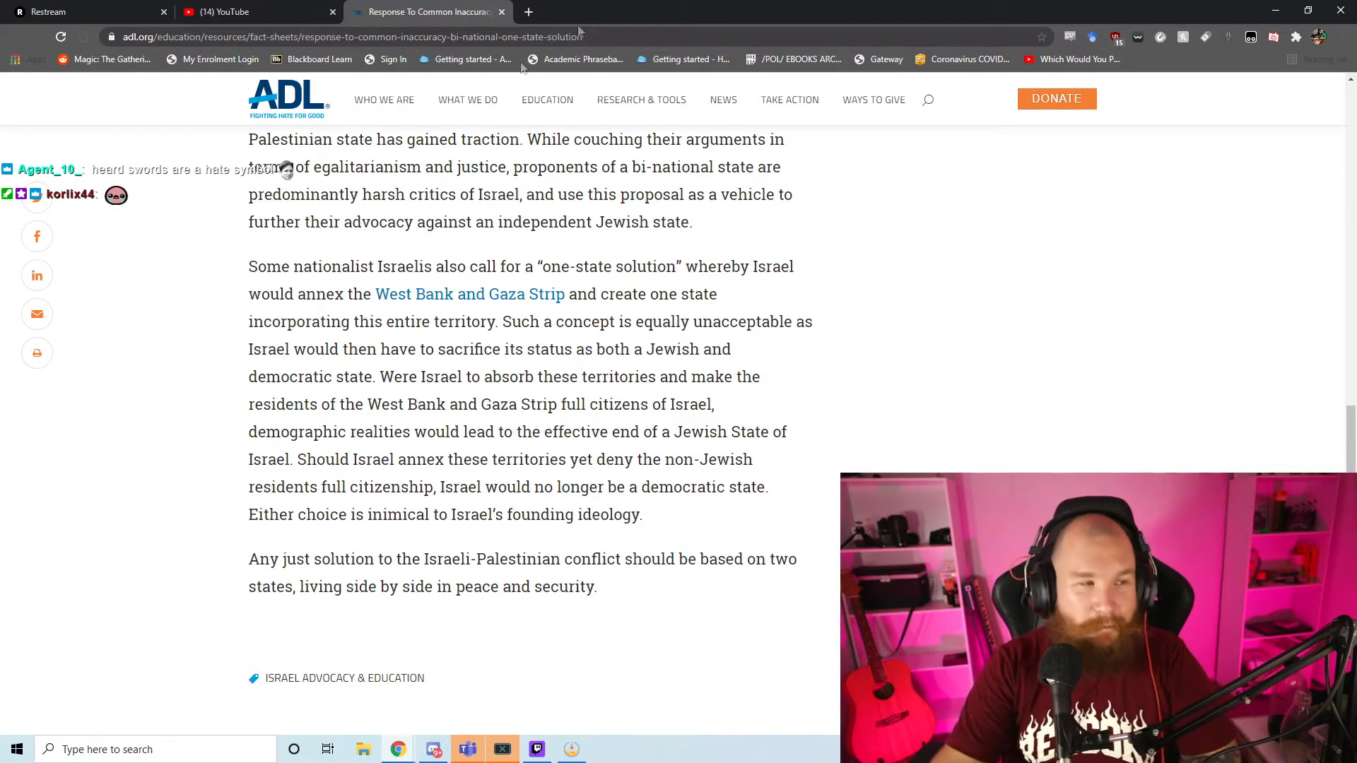
{"action": "scroll", "scroll_direction": "down", "scroll_amount": 3}
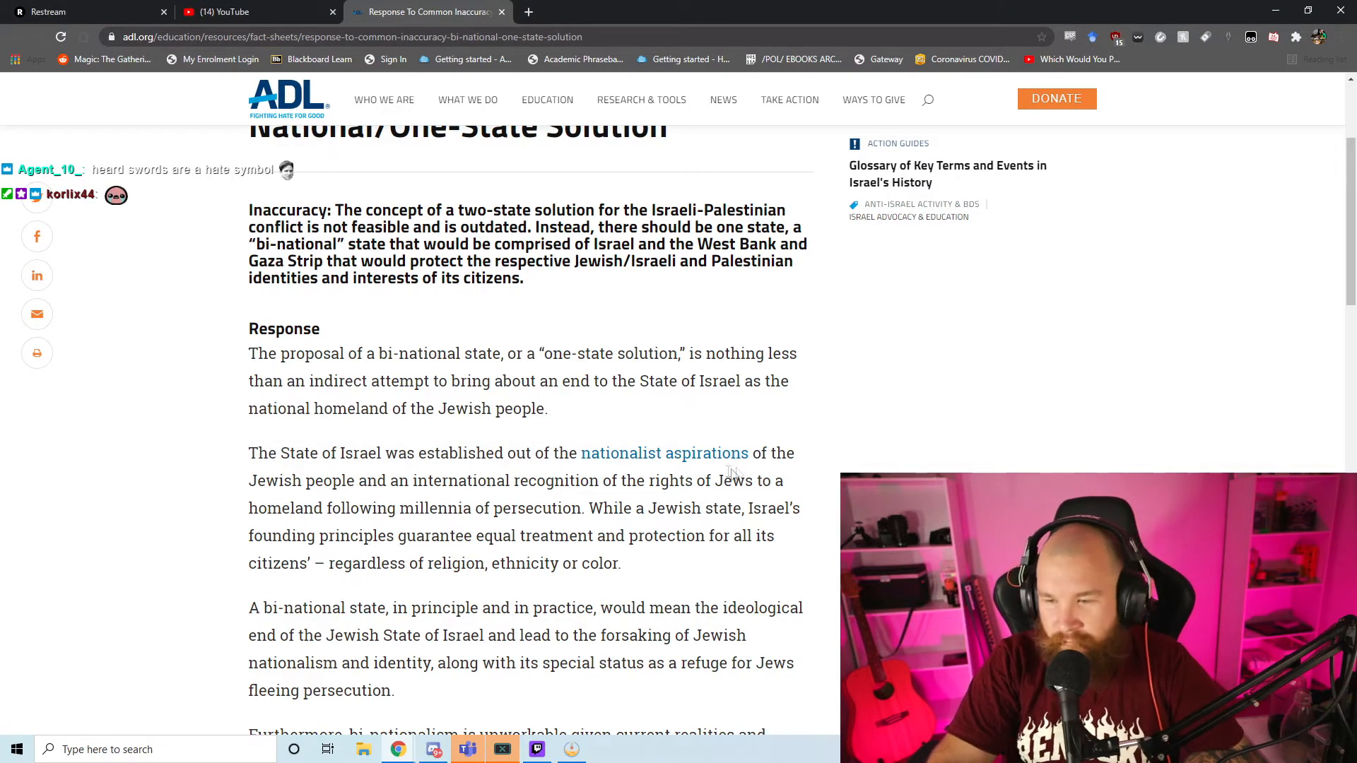
{"action": "scroll", "scroll_direction": "down", "scroll_amount": 3}
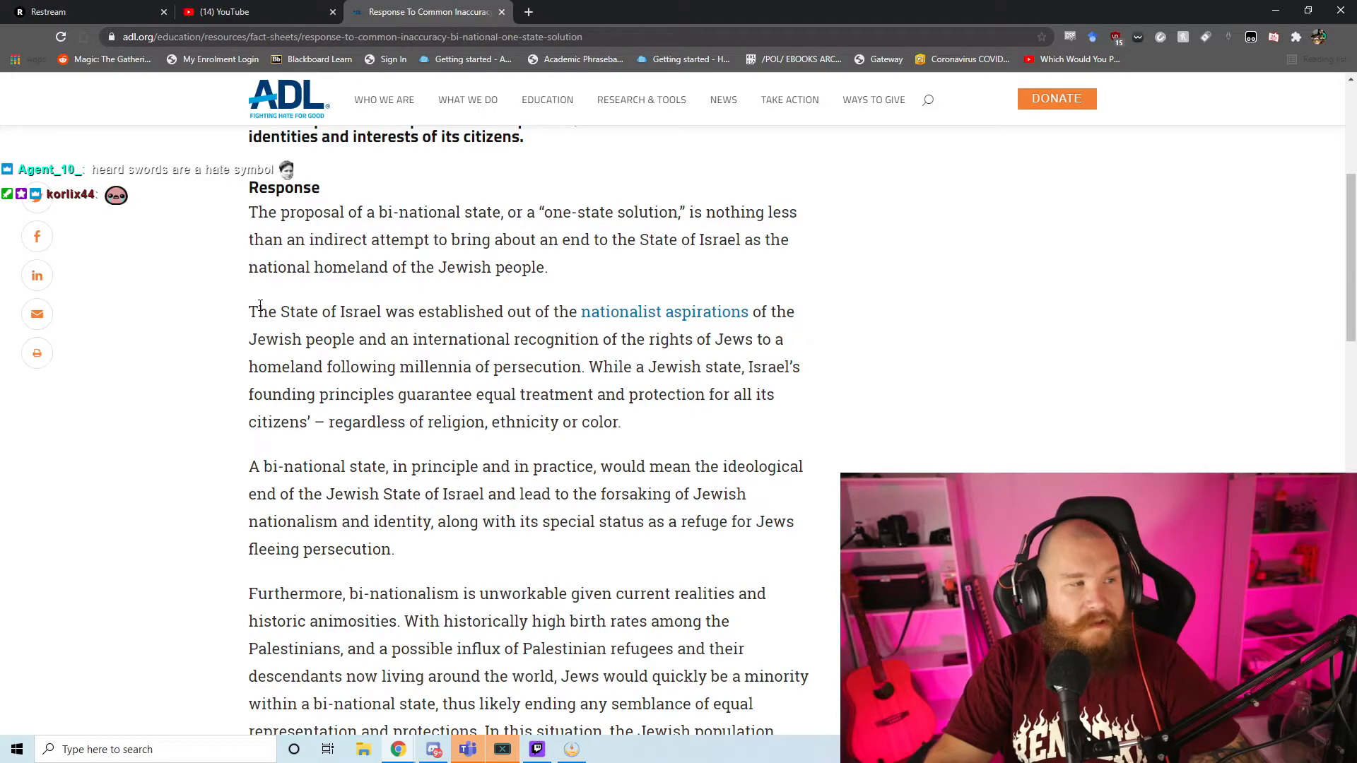
{"action": "left_click_drag", "start_coordinate": [248, 312], "coordinate": [359, 339]}
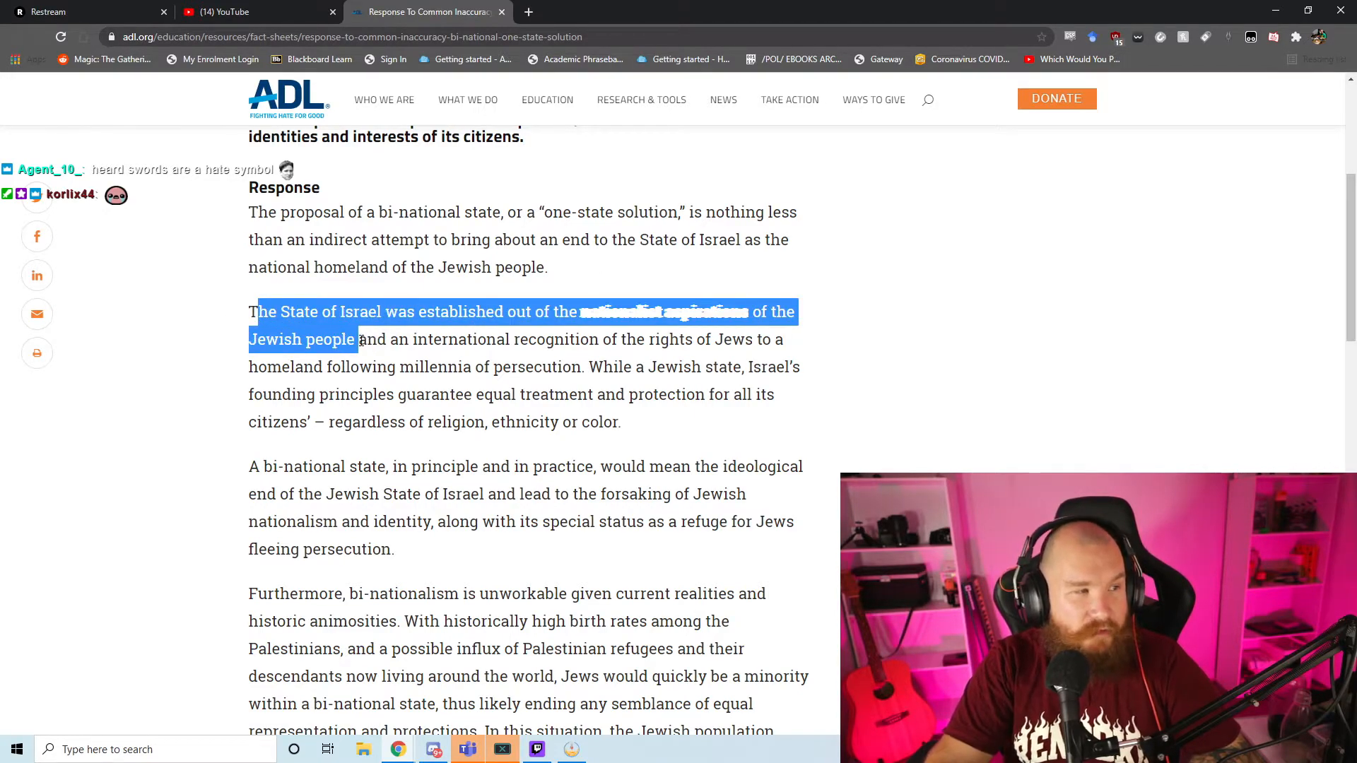
{"action": "scroll", "scroll_direction": "down", "scroll_amount": 3}
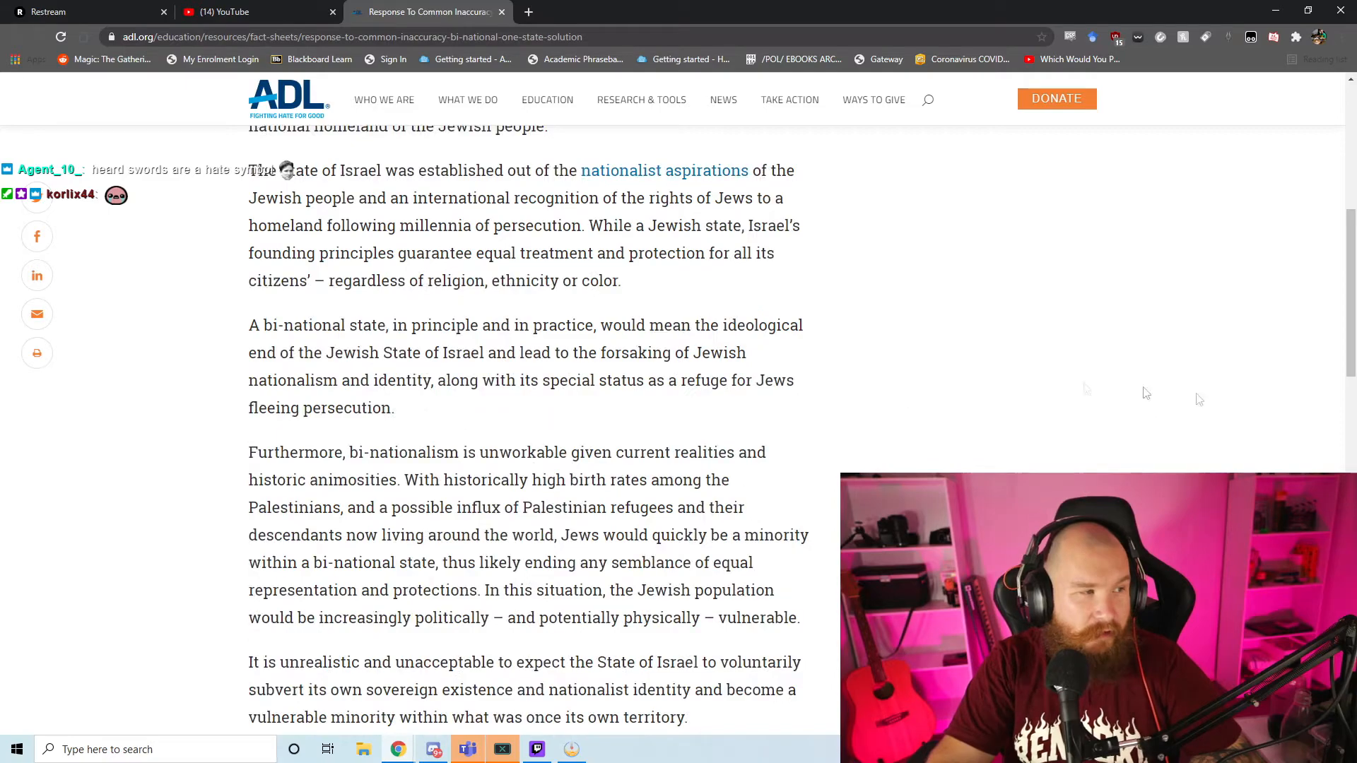
{"action": "scroll", "scroll_direction": "down", "scroll_amount": 3}
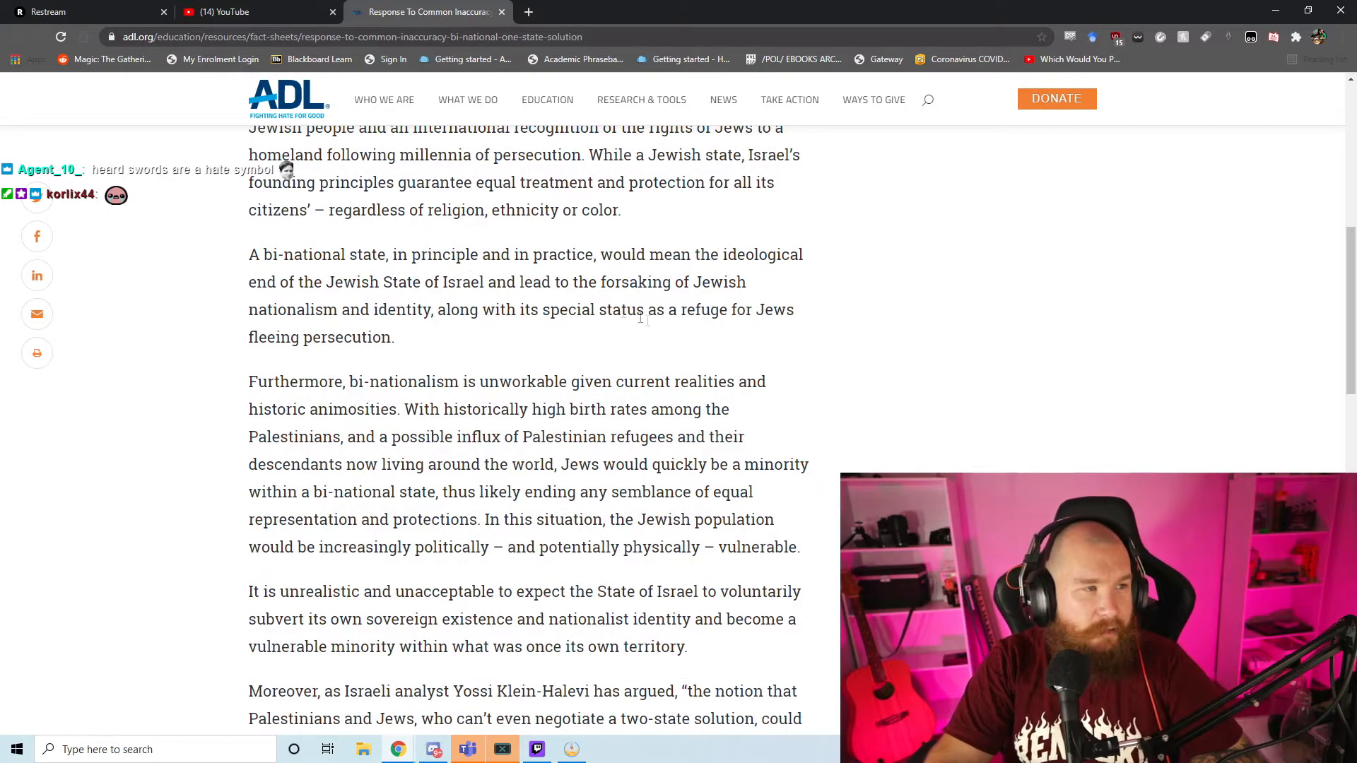
{"action": "scroll", "scroll_direction": "down", "scroll_amount": 3}
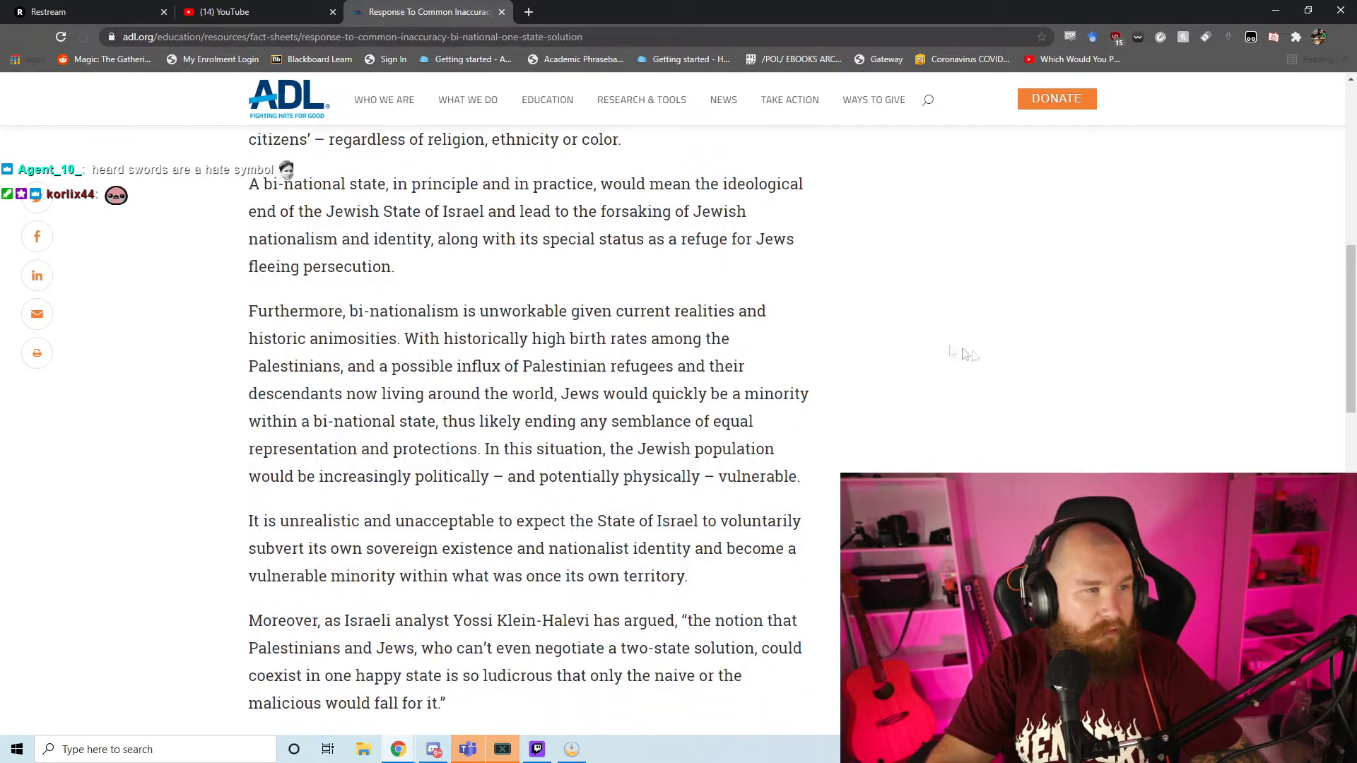
{"action": "double_click", "coordinate": [390, 240]}
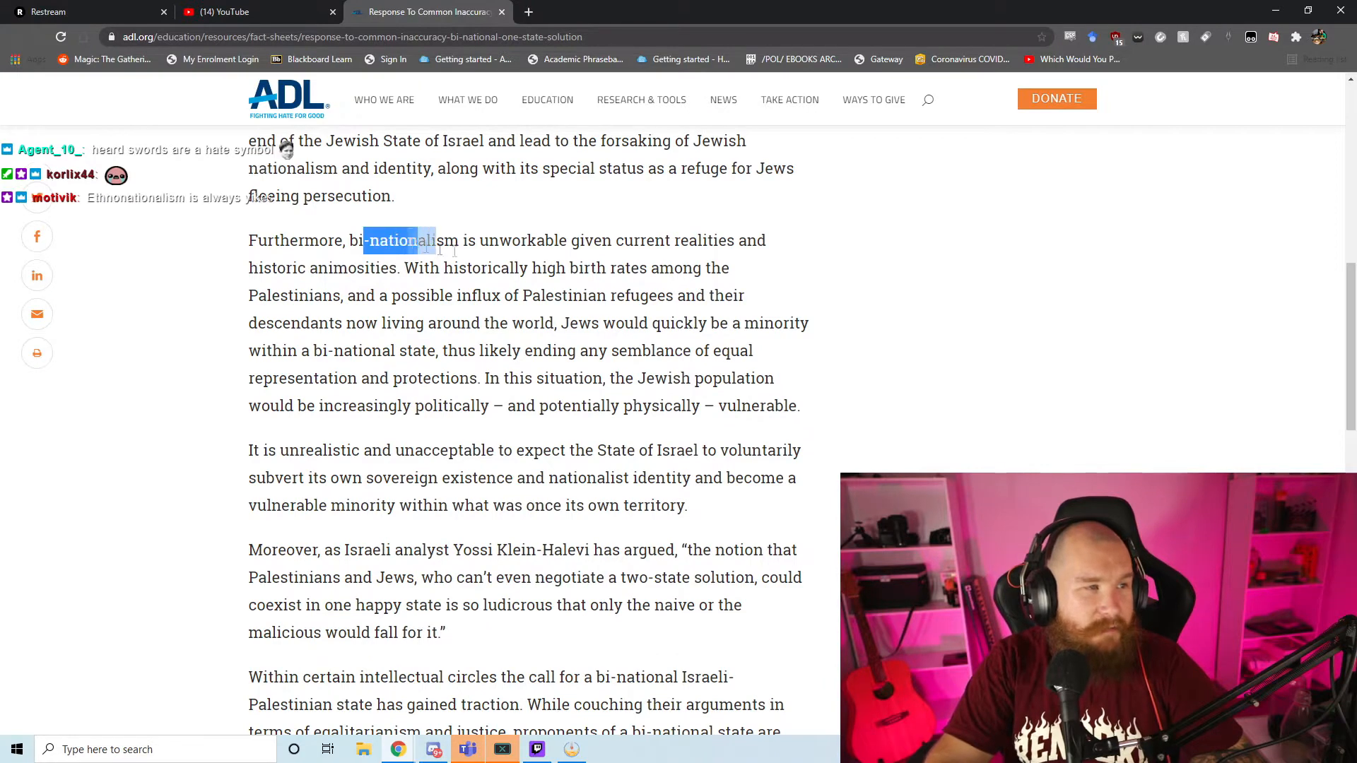
{"action": "left_click_drag", "start_coordinate": [416, 240], "coordinate": [502, 267]}
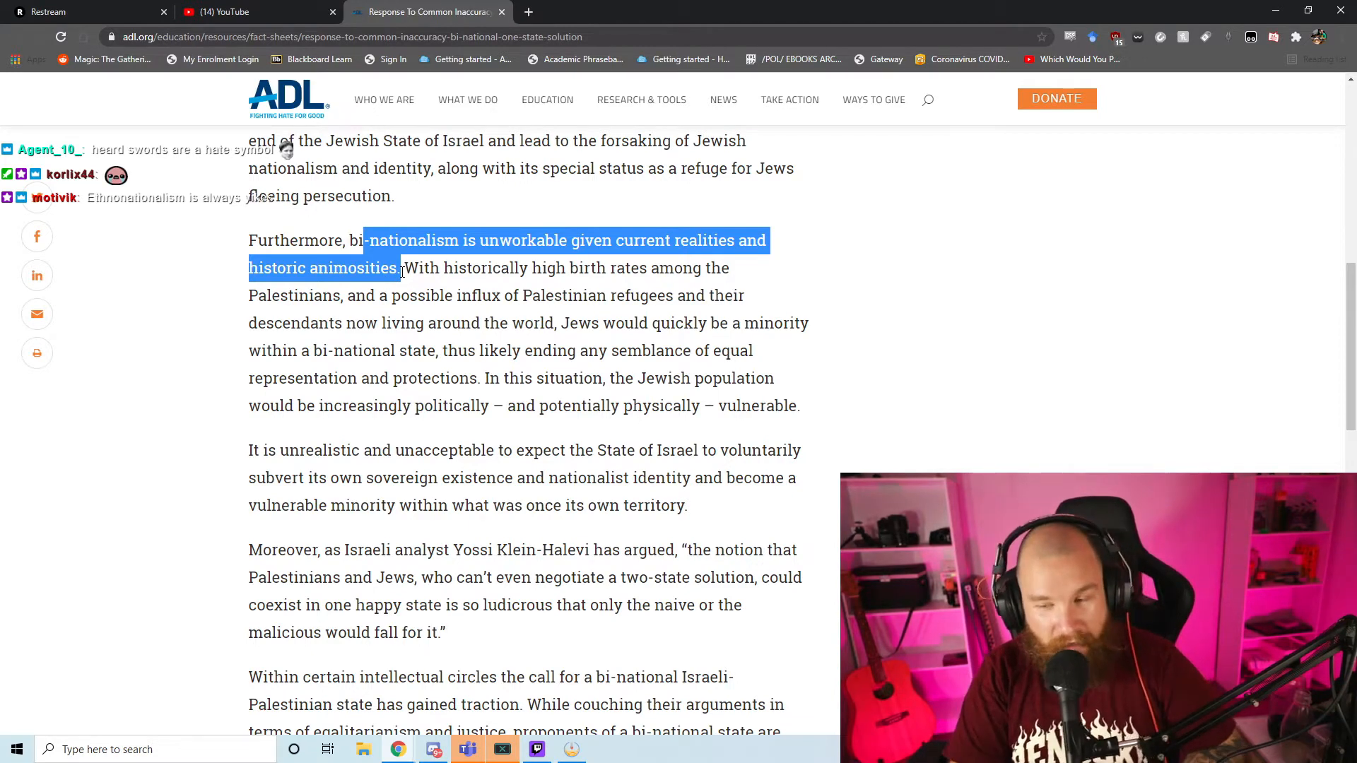
{"action": "left_click", "coordinate": [586, 323]}
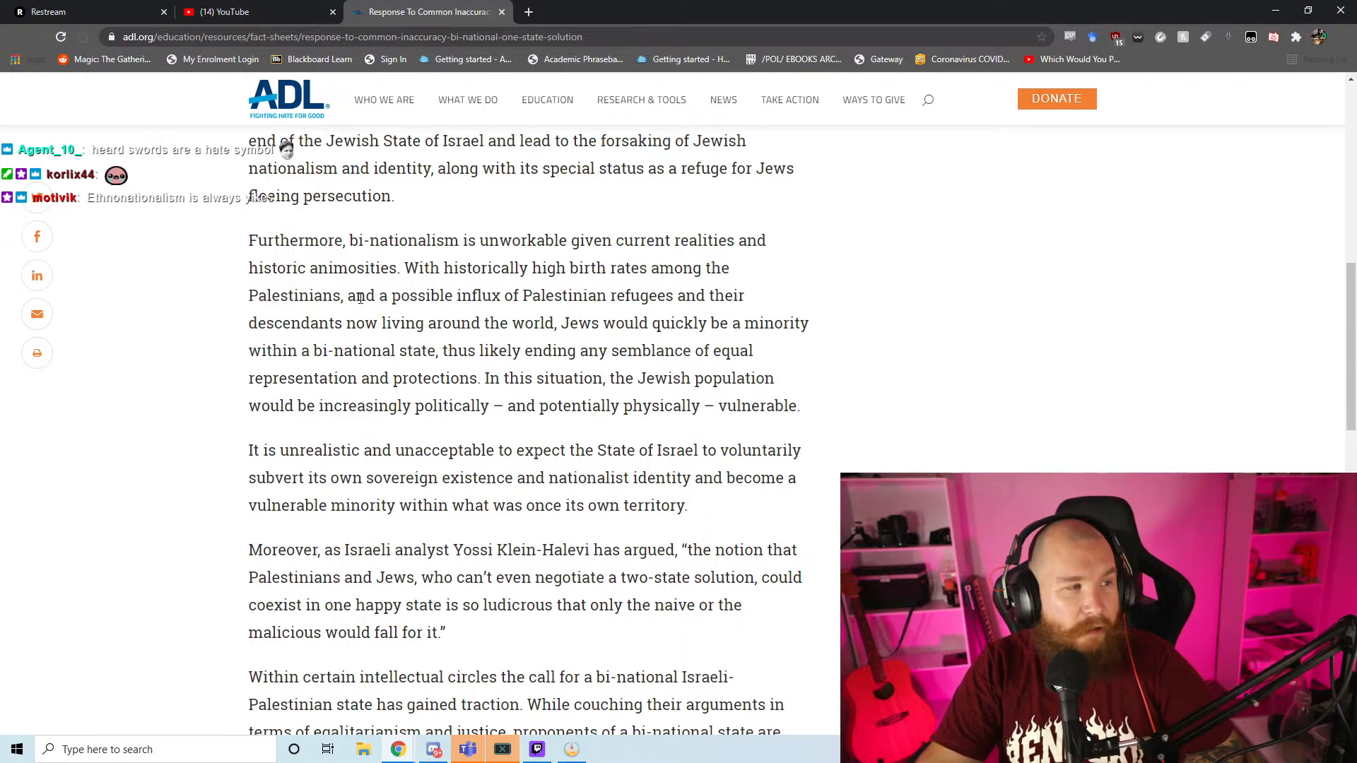
{"action": "left_click_drag", "start_coordinate": [358, 295], "coordinate": [561, 323]}
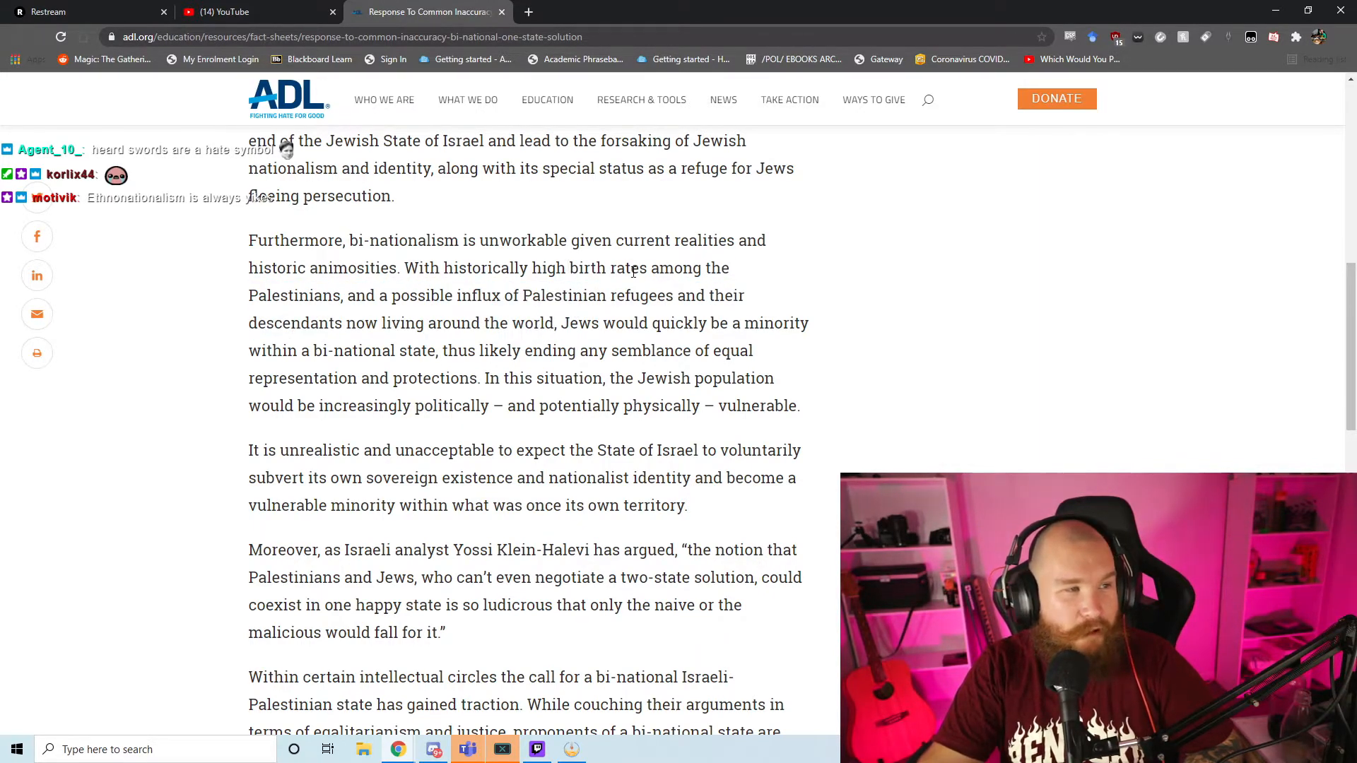
{"action": "left_click_drag", "start_coordinate": [441, 267], "coordinate": [630, 267]}
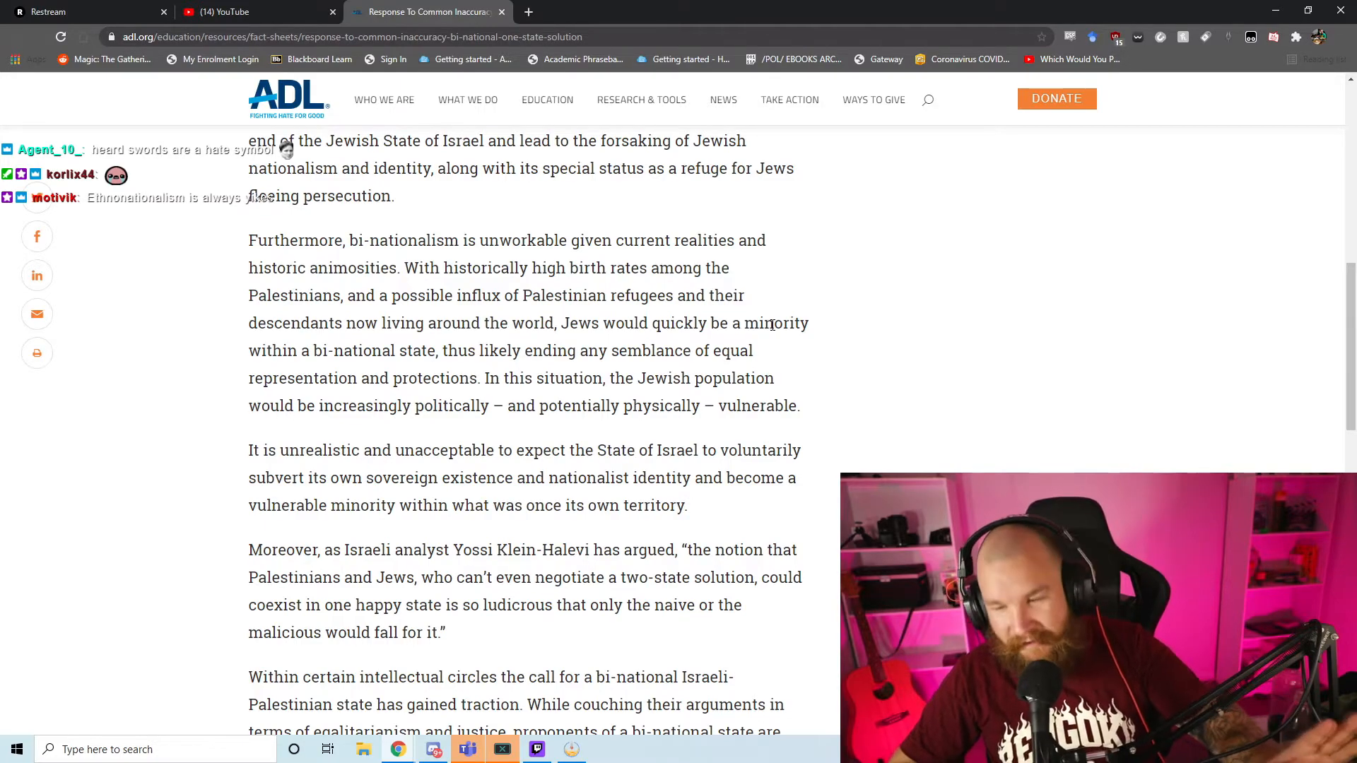
{"action": "mouse_move", "coordinate": [922, 231]}
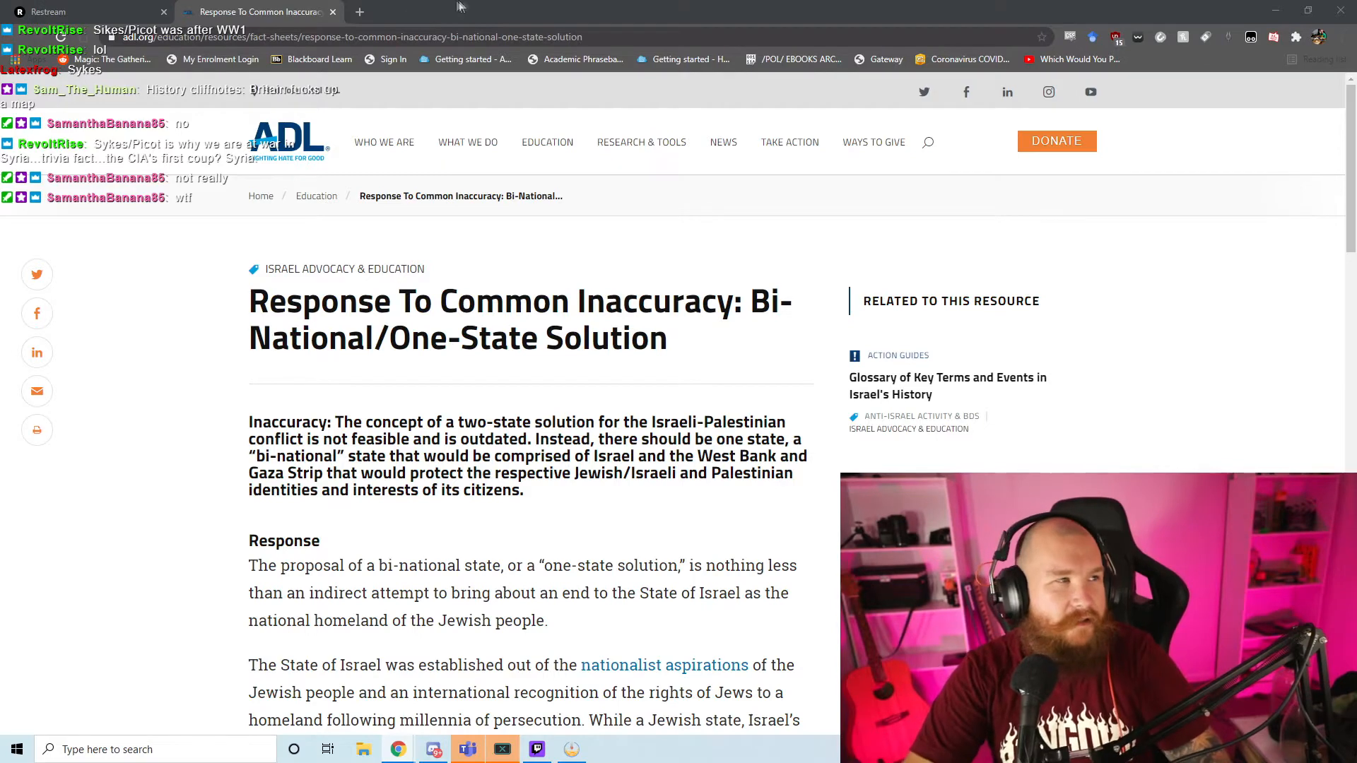
Step: Scroll to the bi-nationalism paragraph, highlight the Palestinian birth-rate sentence, then deselect it
{"action": "left_click", "coordinate": [528, 11]}
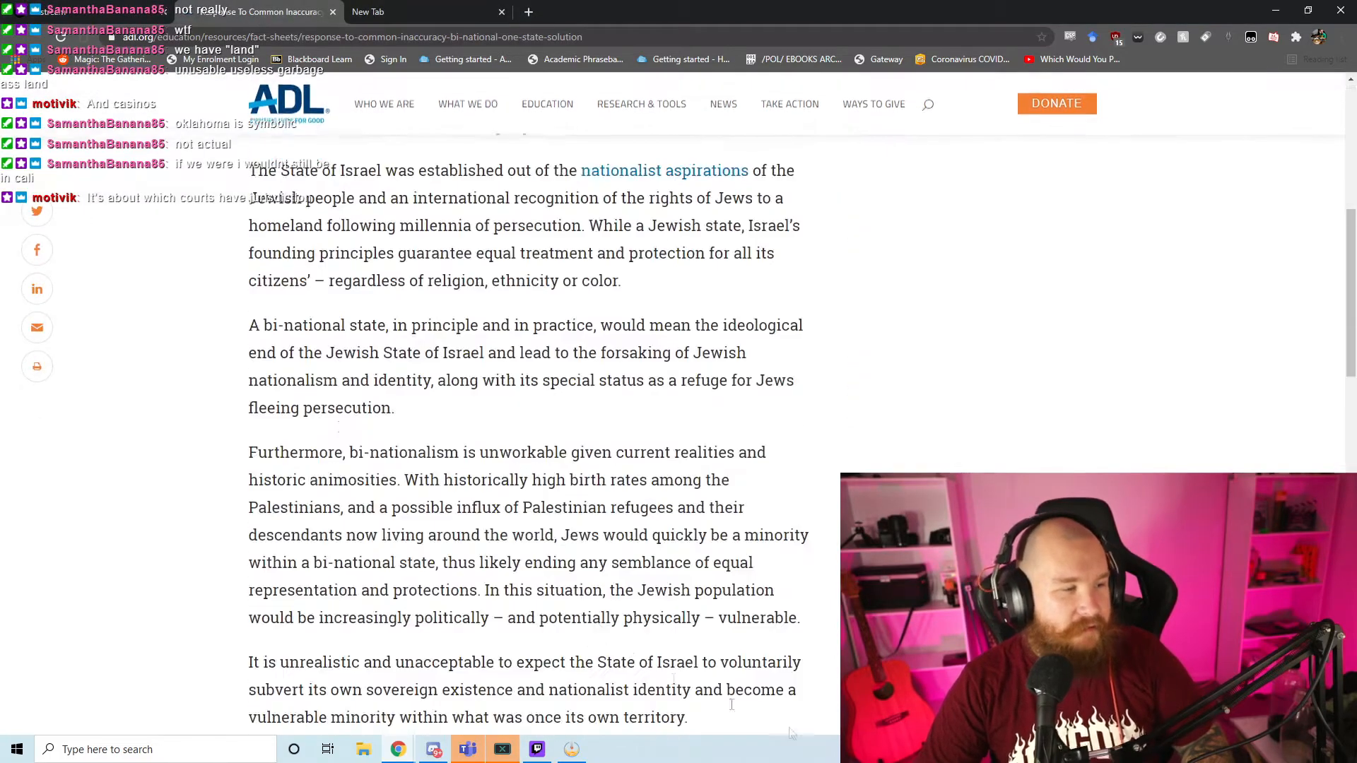
{"action": "scroll", "scroll_direction": "up", "scroll_amount": 3}
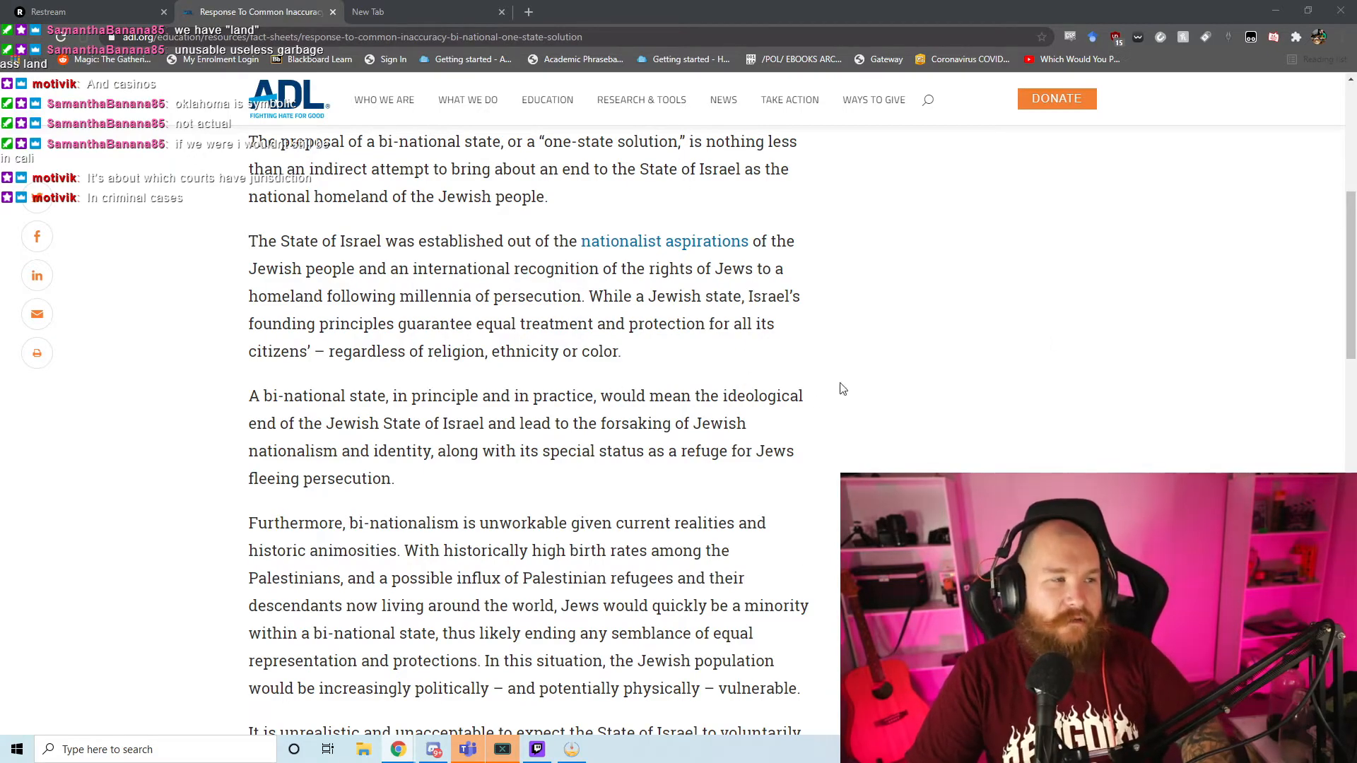
{"action": "scroll", "scroll_direction": "down", "scroll_amount": 3}
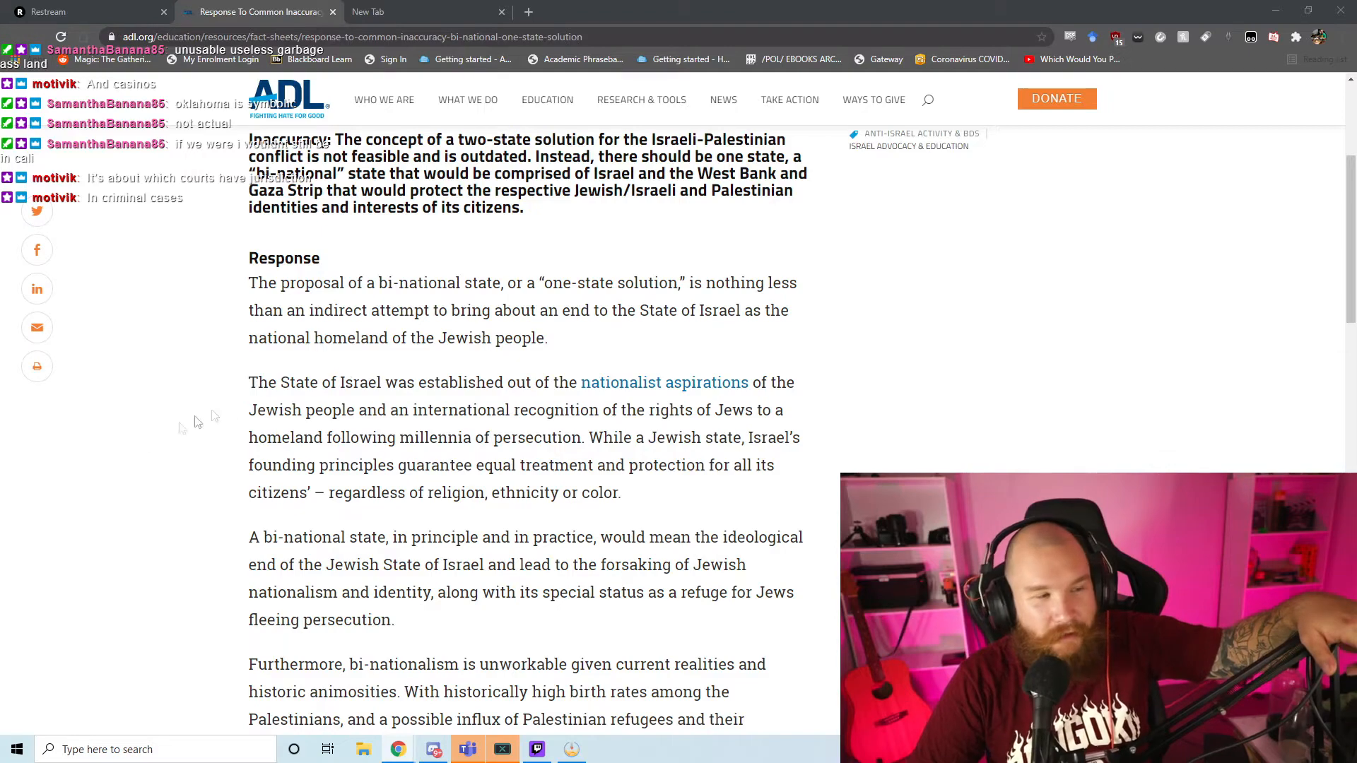
{"action": "scroll", "scroll_direction": "down", "scroll_amount": 3}
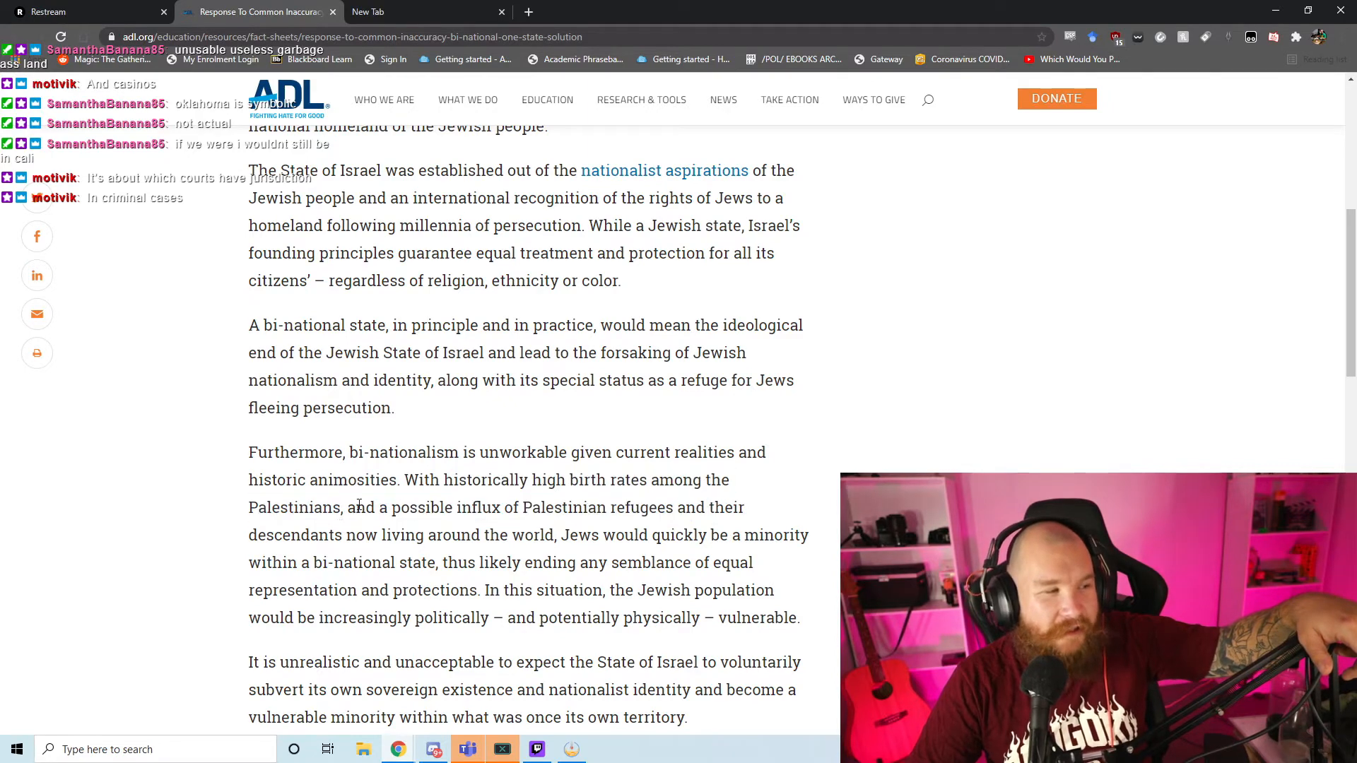
{"action": "left_click_drag", "start_coordinate": [403, 479], "coordinate": [342, 508]}
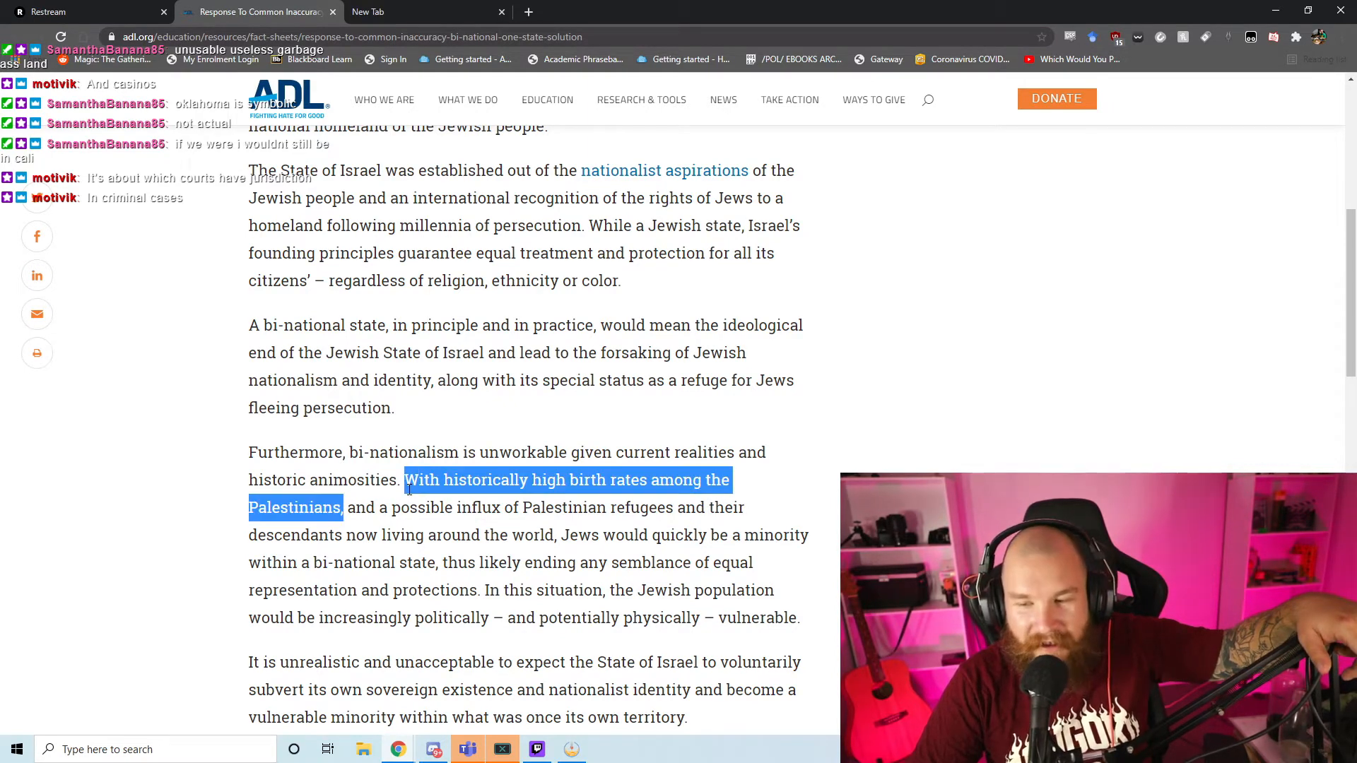
{"action": "mouse_move", "coordinate": [684, 470]}
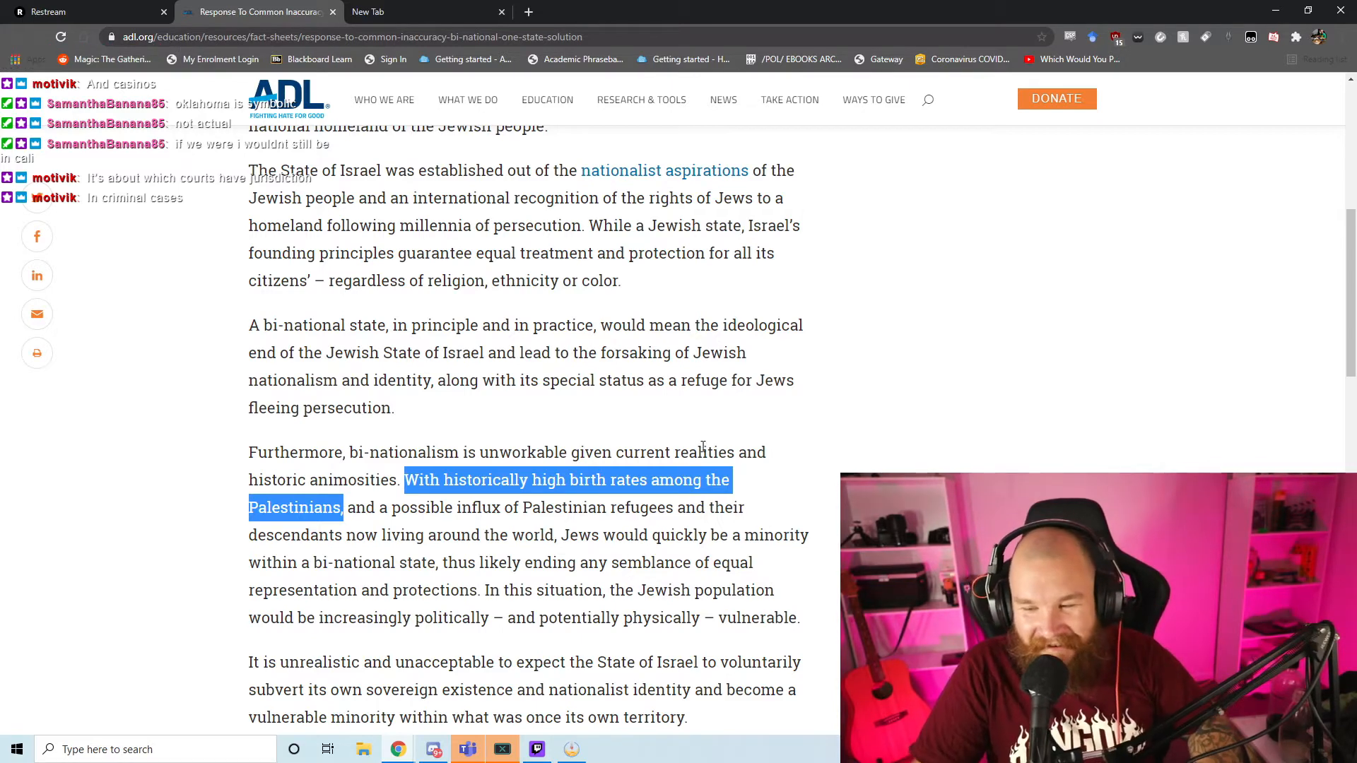
{"action": "mouse_move", "coordinate": [741, 429]}
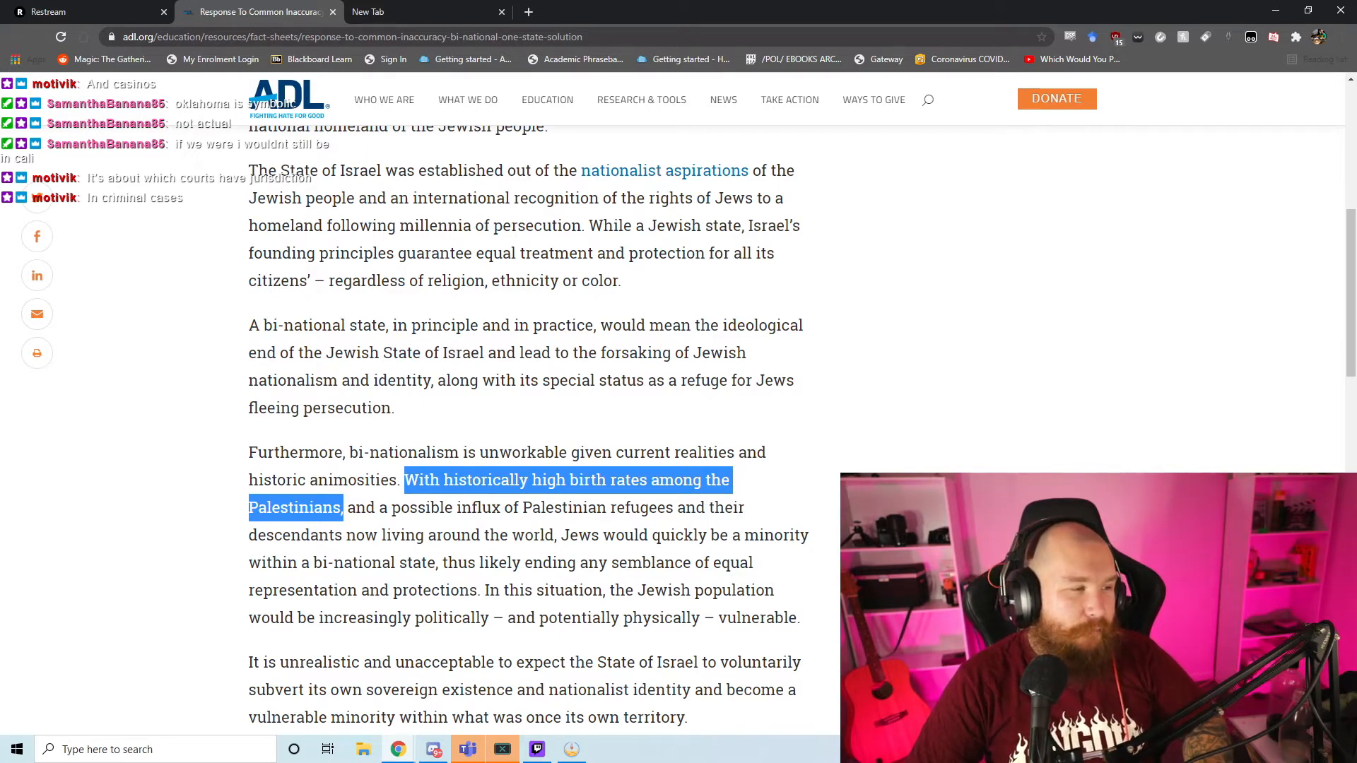
{"action": "left_click", "coordinate": [605, 498]}
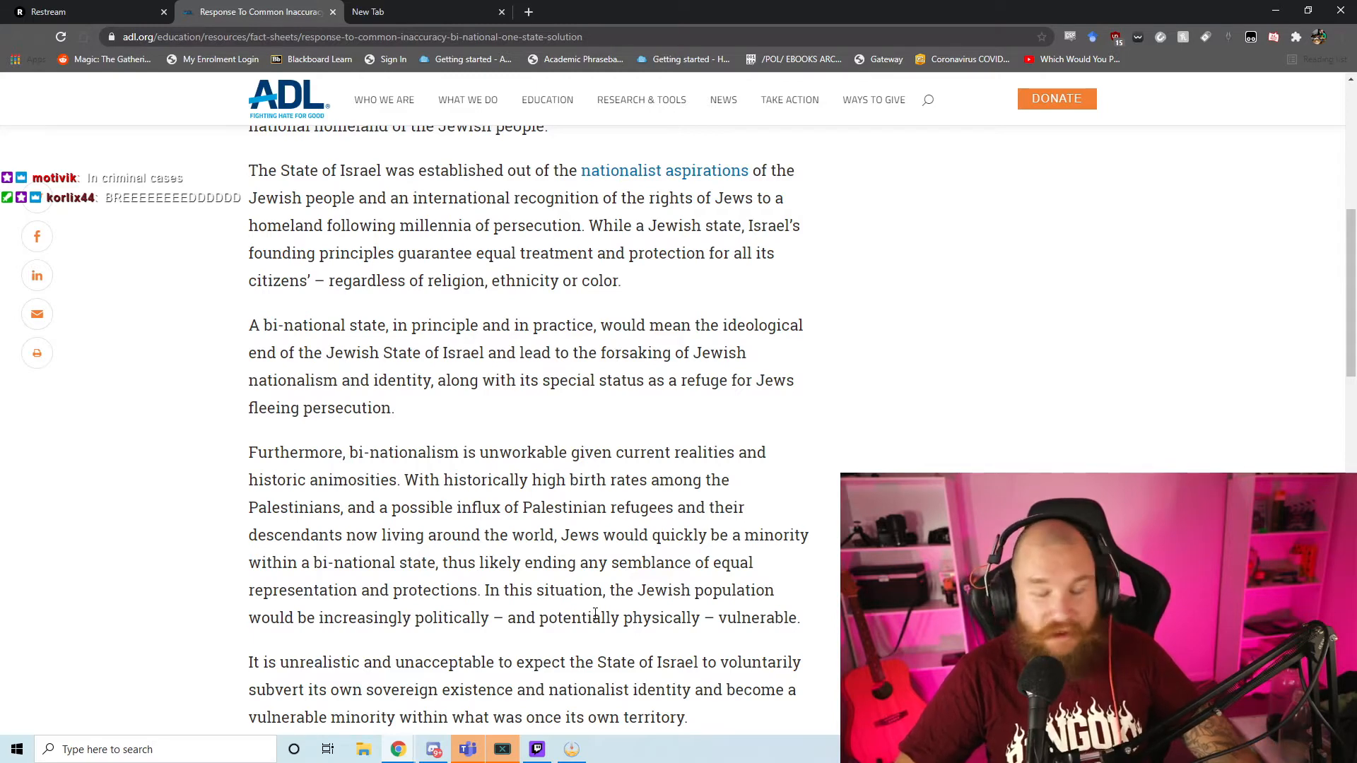
Step: Search Google for 'anti semitic hate crimes over time' in the empty new tab
{"action": "left_click", "coordinate": [424, 11]}
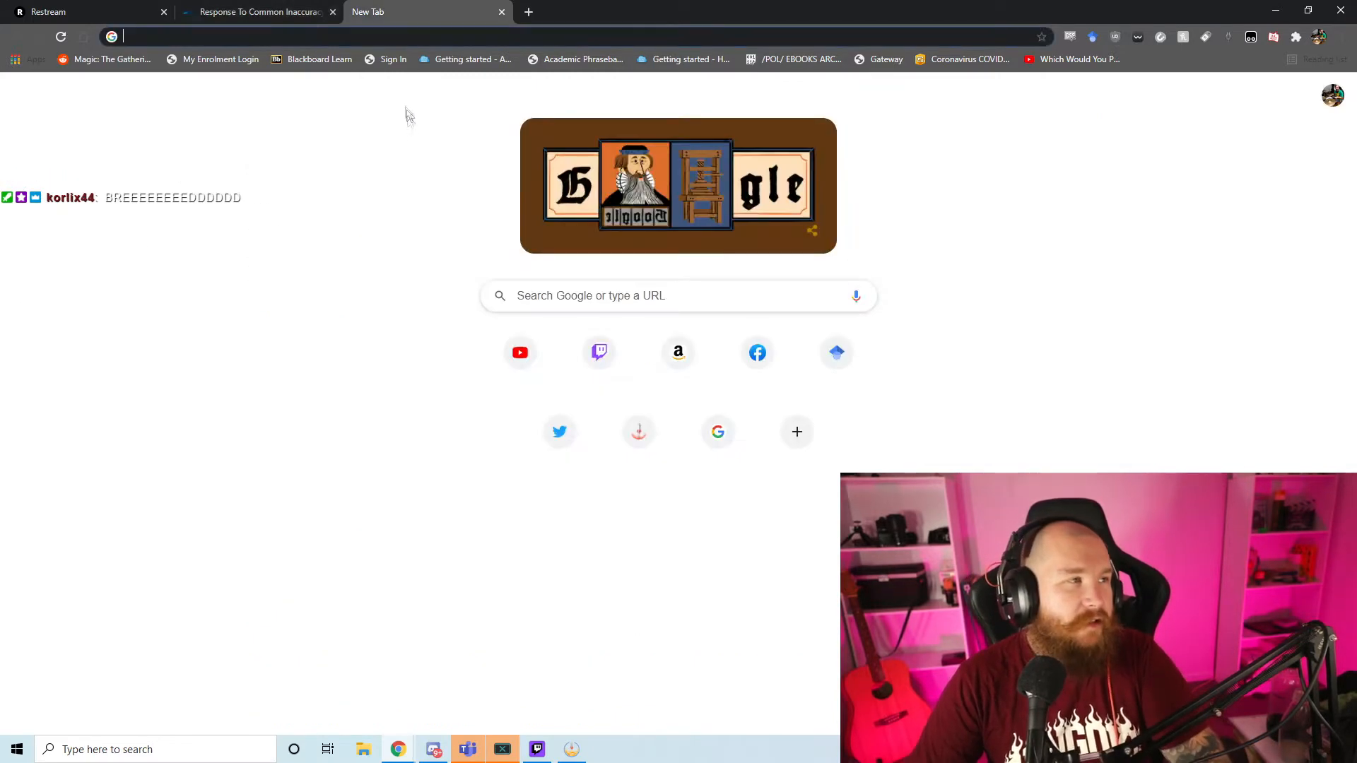
{"action": "type", "text": "anti semitic haTE CRIMES OVER TIME"}
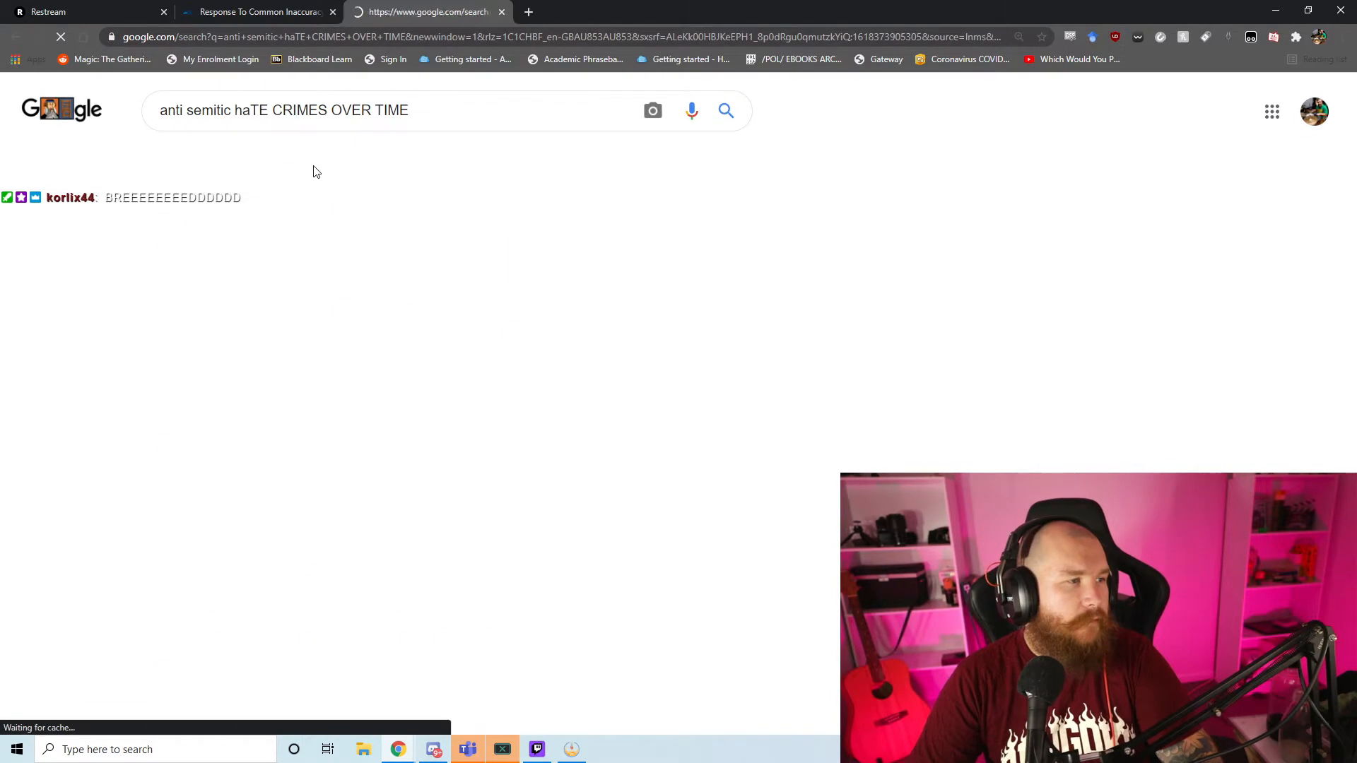
Step: Browse image results and preview charts, including the Los Angeles Times 2017 incidents chart
{"action": "left_click", "coordinate": [309, 159]}
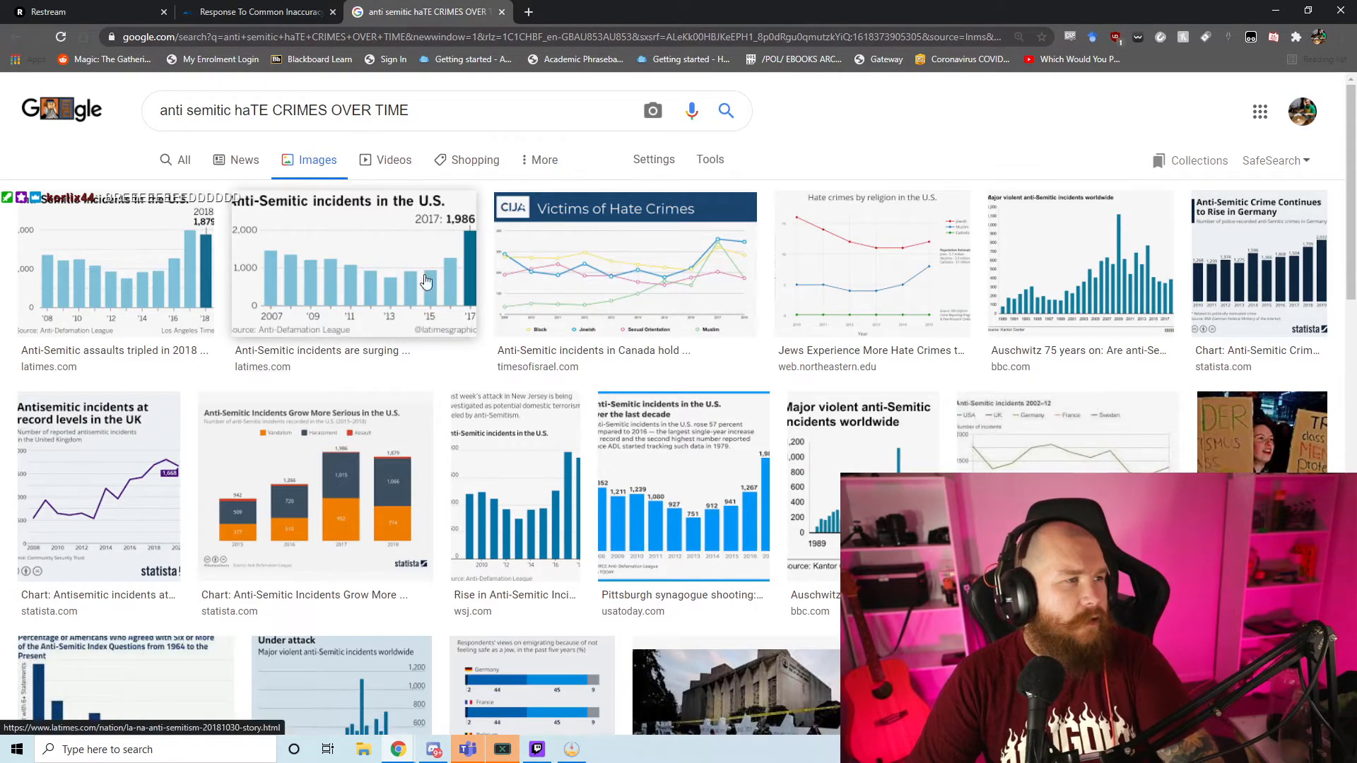
{"action": "left_click", "coordinate": [354, 264]}
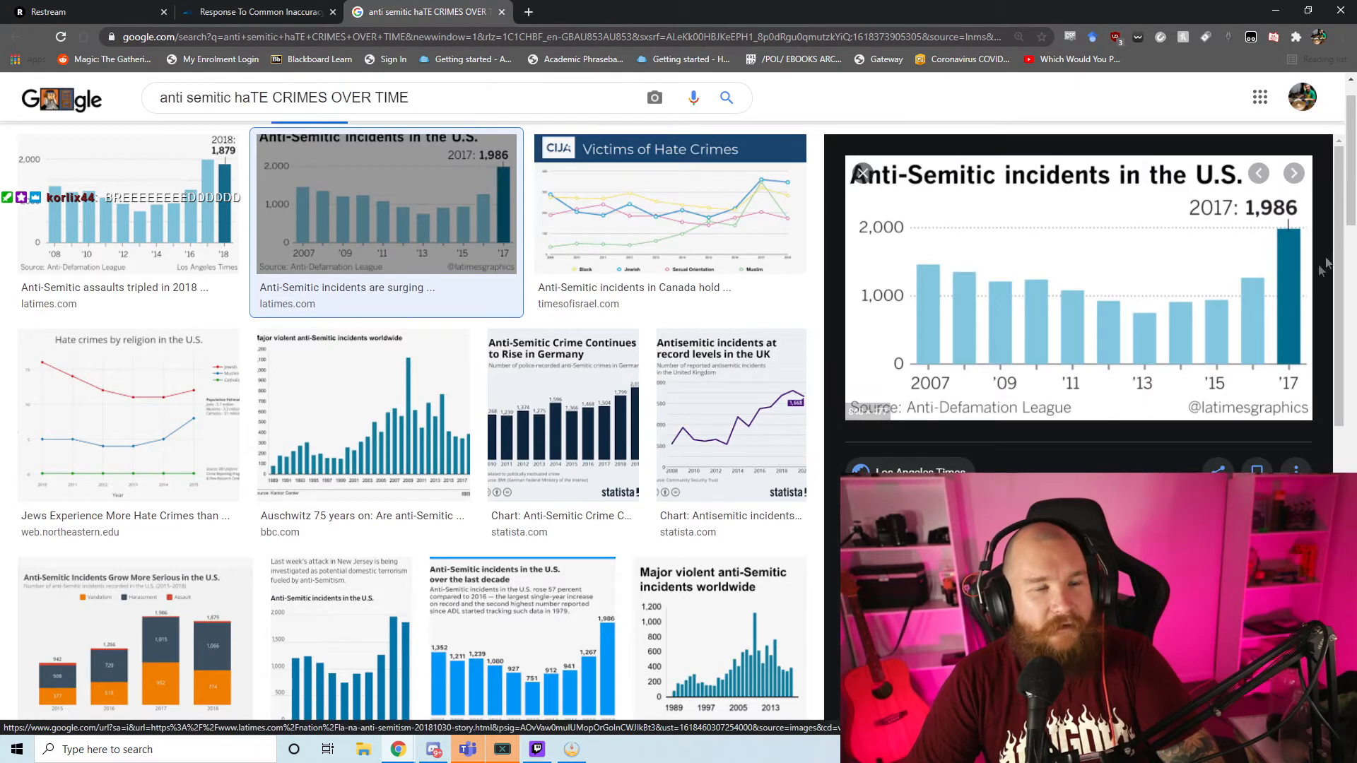
{"action": "mouse_move", "coordinate": [450, 393]}
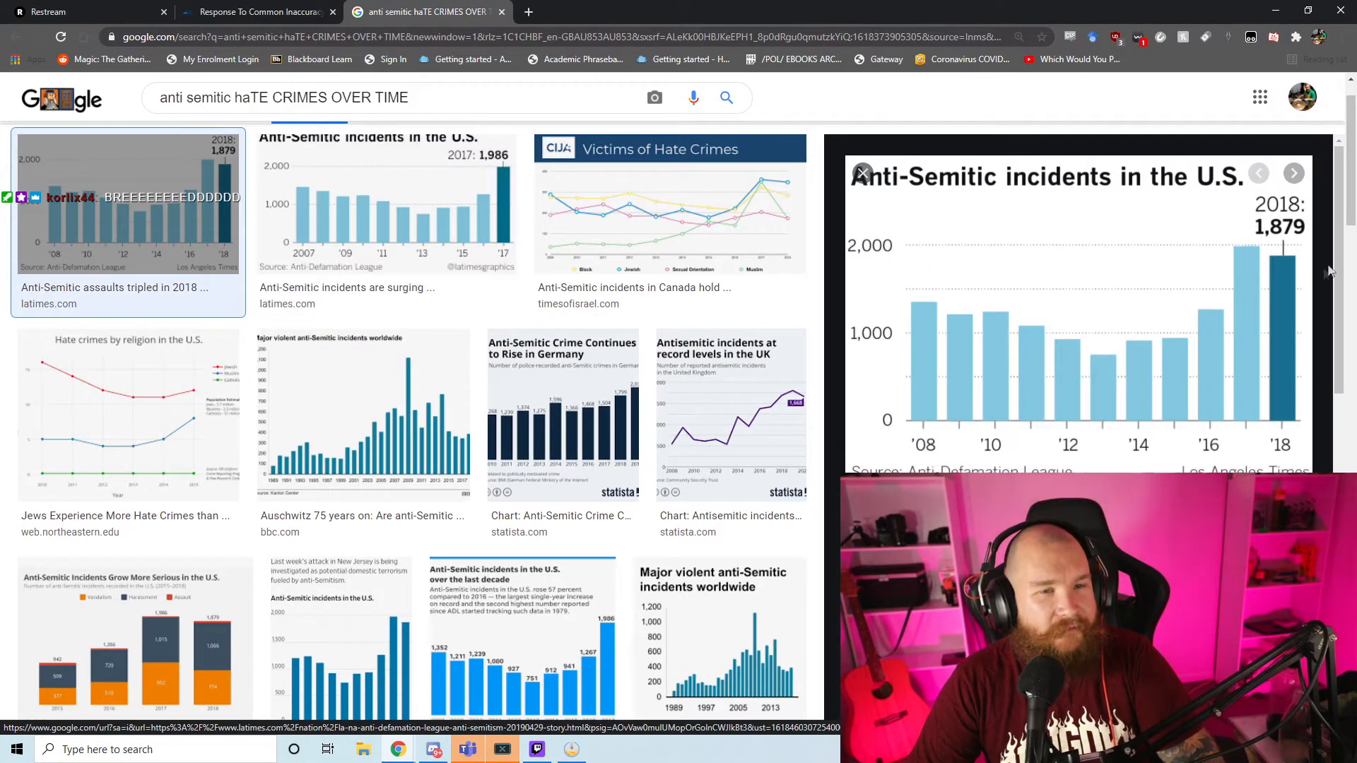
{"action": "mouse_move", "coordinate": [412, 431]}
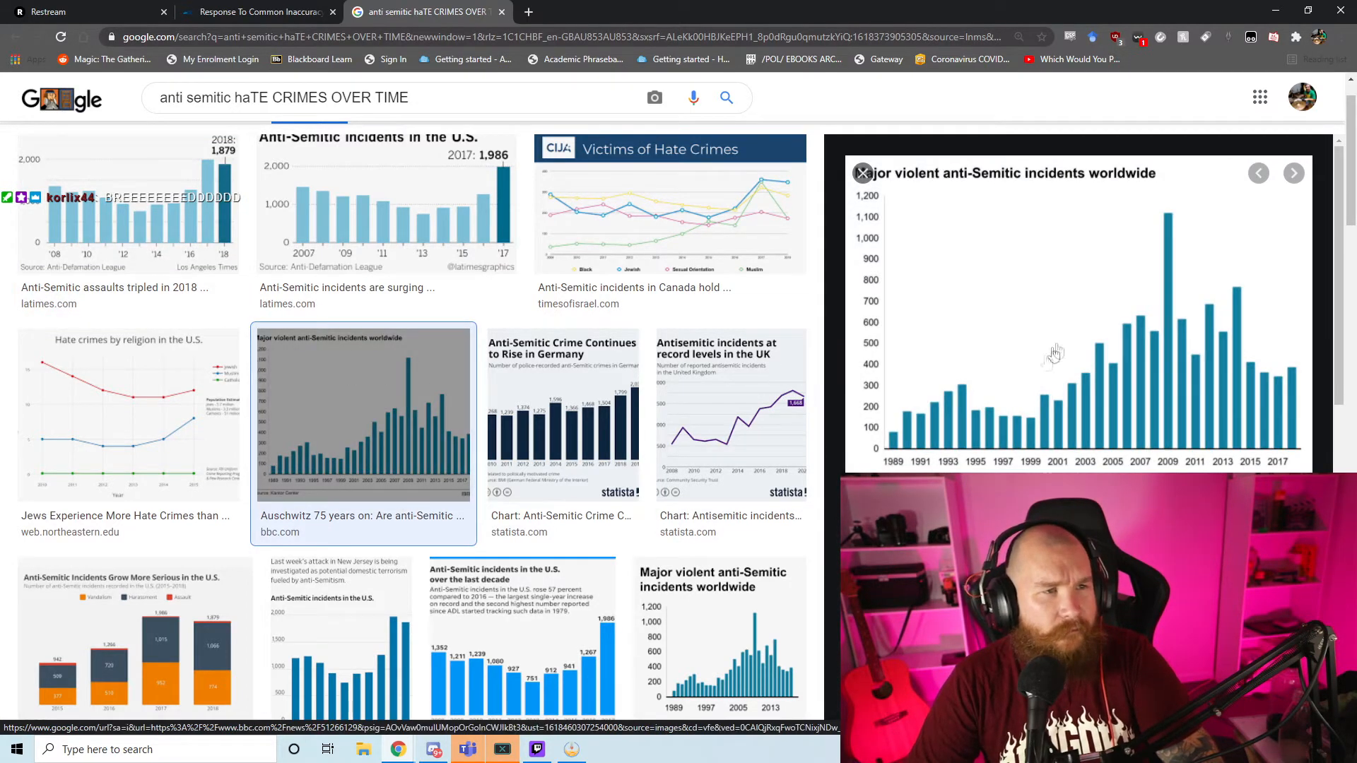
{"action": "mouse_move", "coordinate": [1160, 325]}
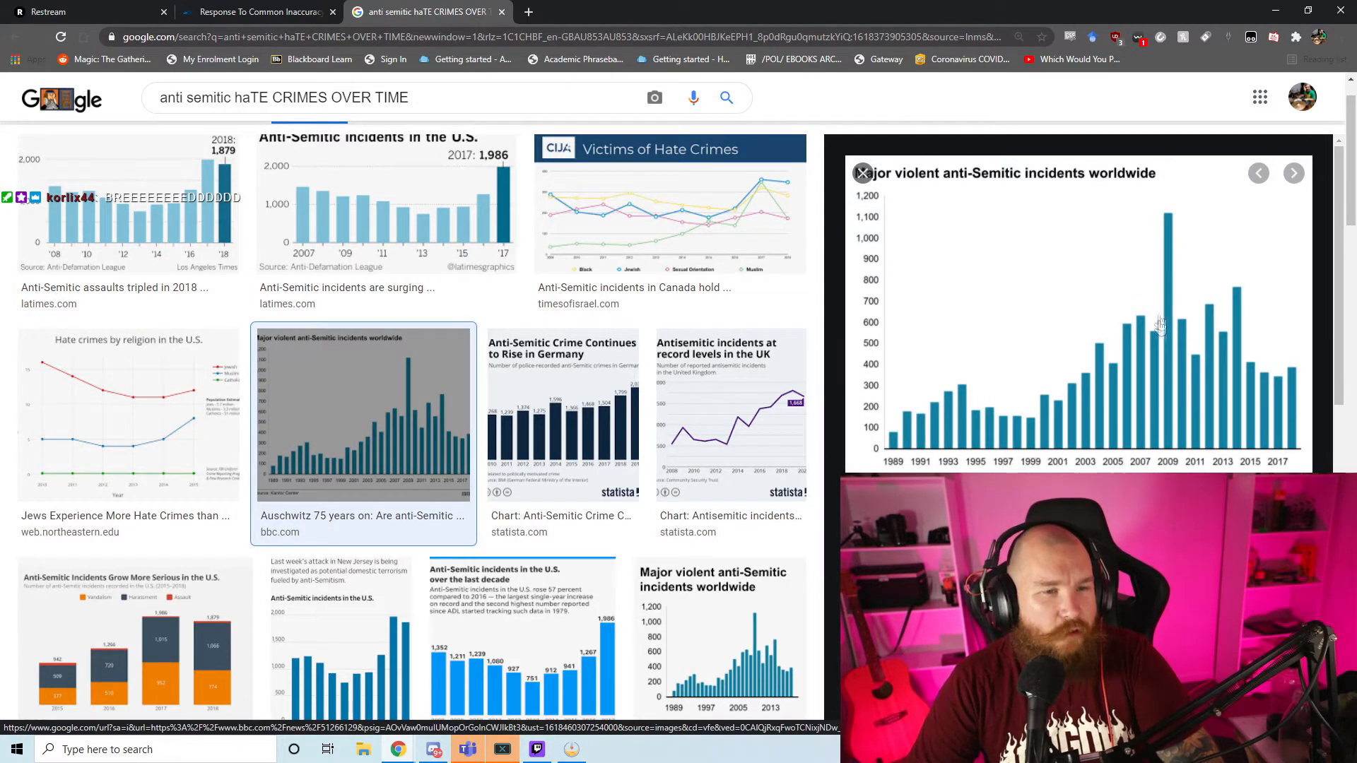
{"action": "mouse_move", "coordinate": [1289, 294]}
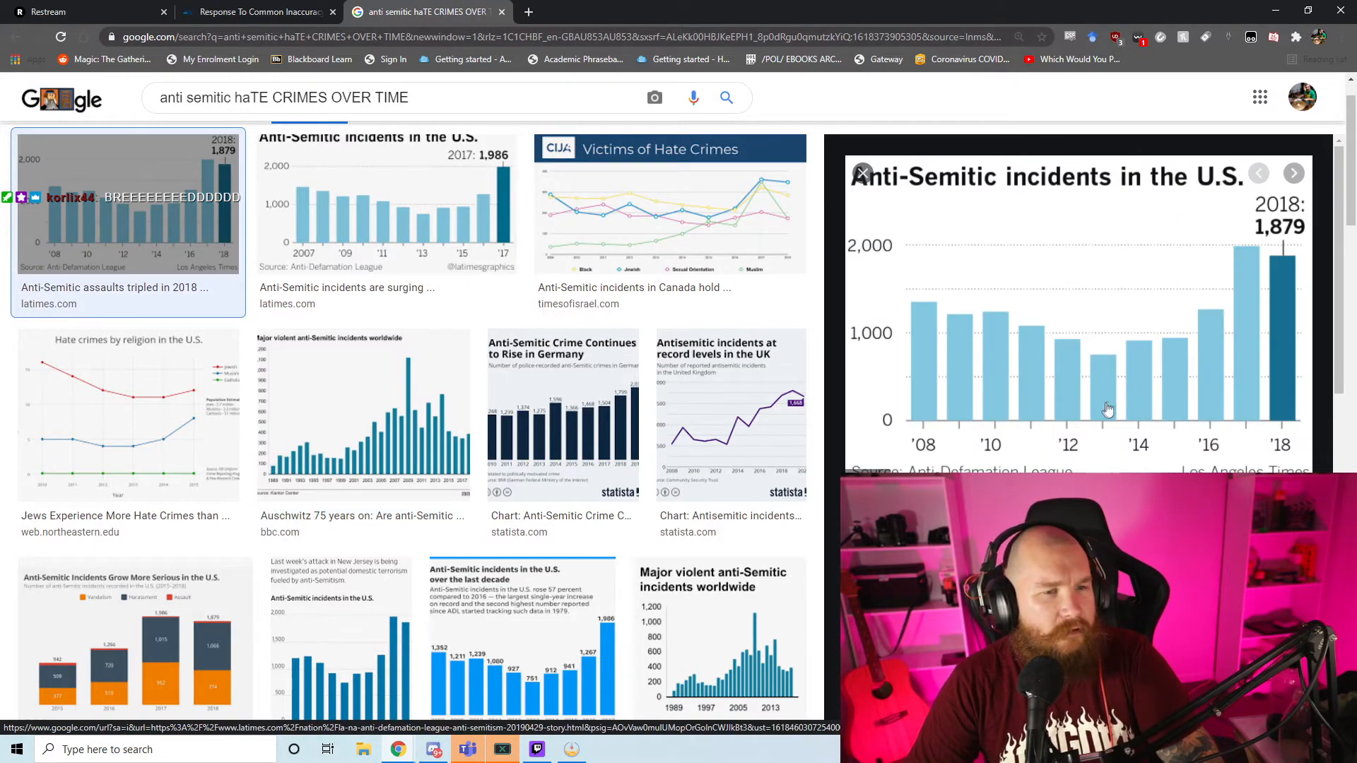
{"action": "scroll", "scroll_direction": "down", "scroll_amount": 3}
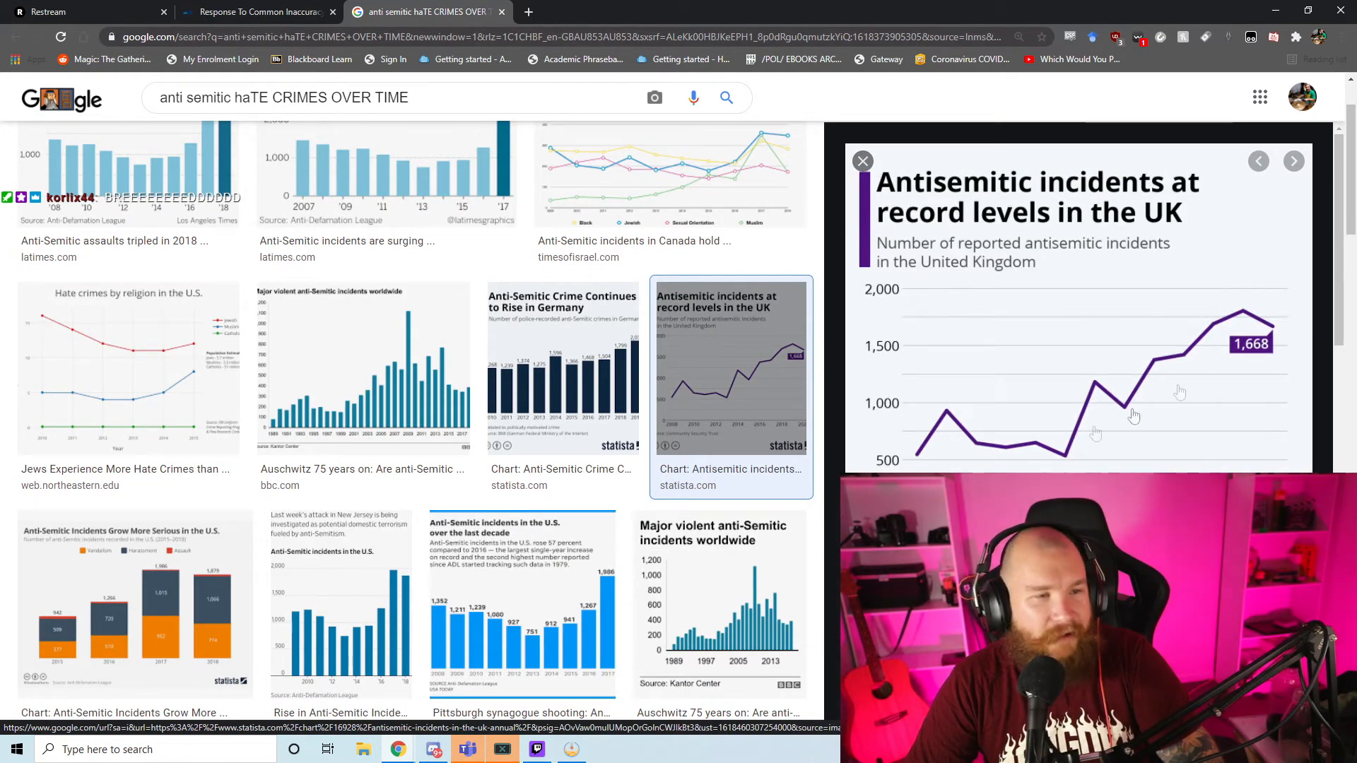
{"action": "scroll", "scroll_direction": "down", "scroll_amount": 3}
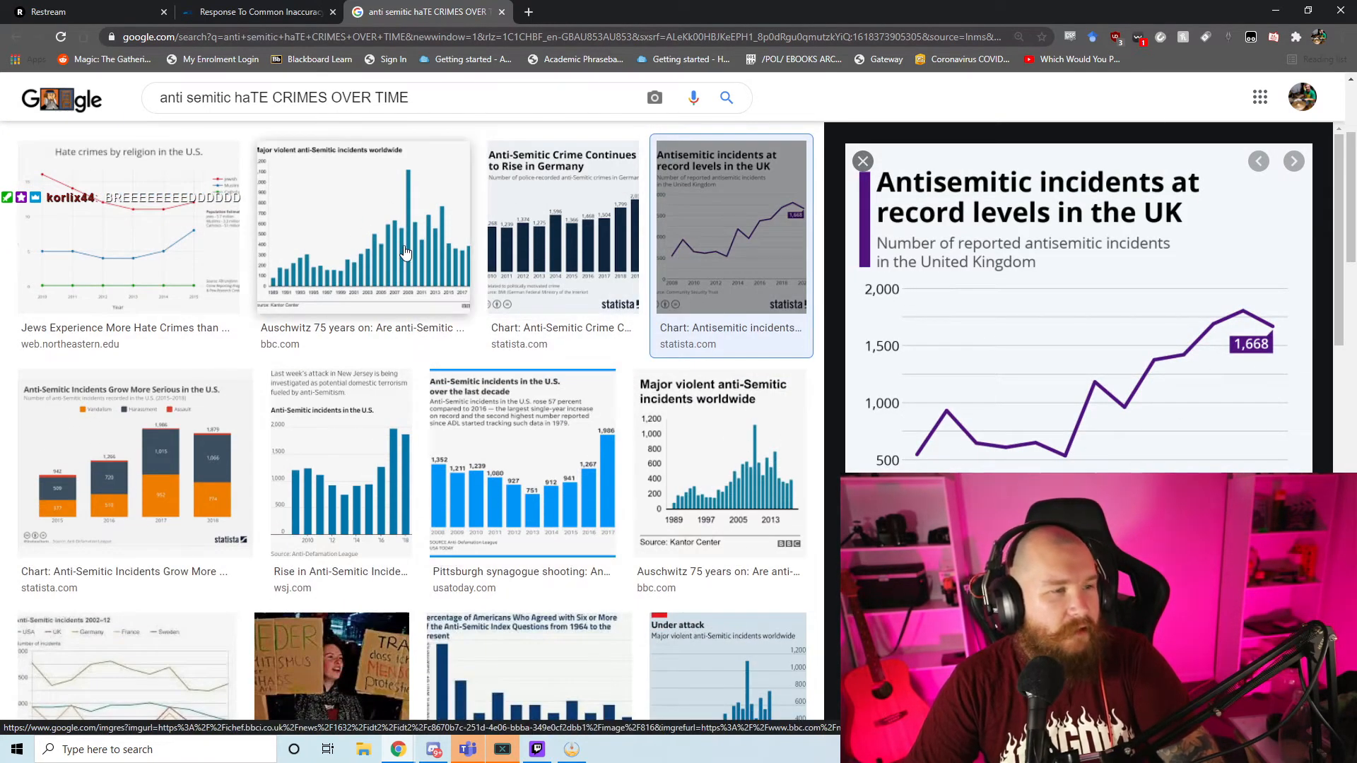
{"action": "mouse_move", "coordinate": [738, 444]}
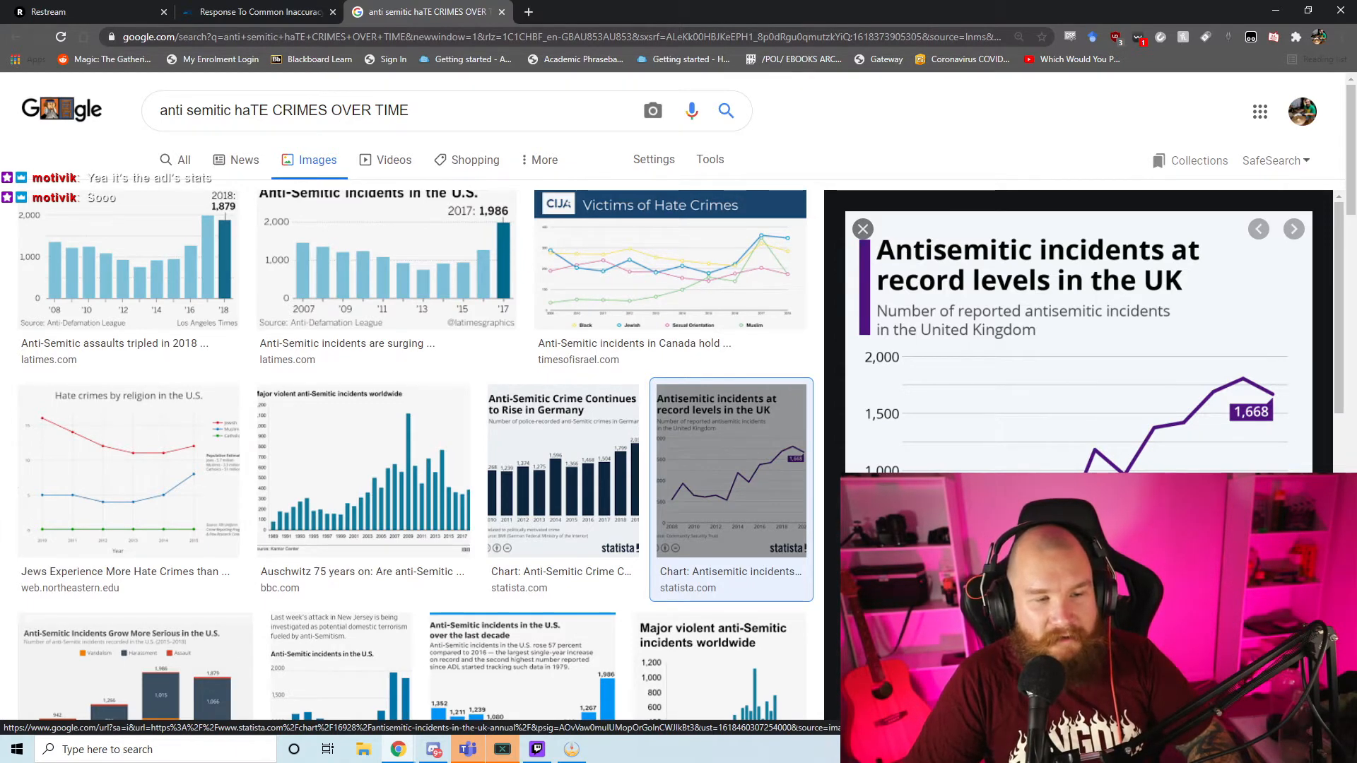
{"action": "mouse_move", "coordinate": [393, 268]}
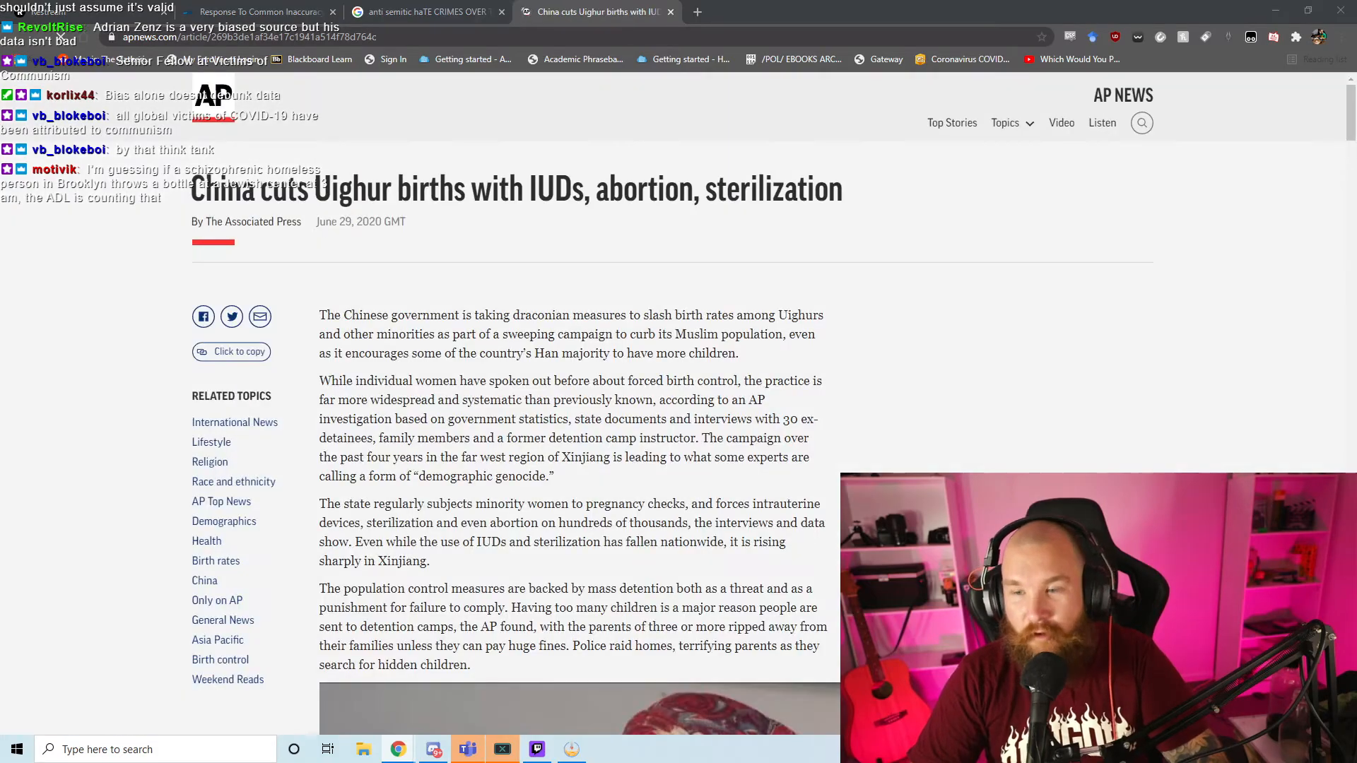
Step: Scroll the AP Uighur births article down to the Xinjiang sterilizations line chart
{"action": "scroll", "scroll_direction": "down", "scroll_amount": 3}
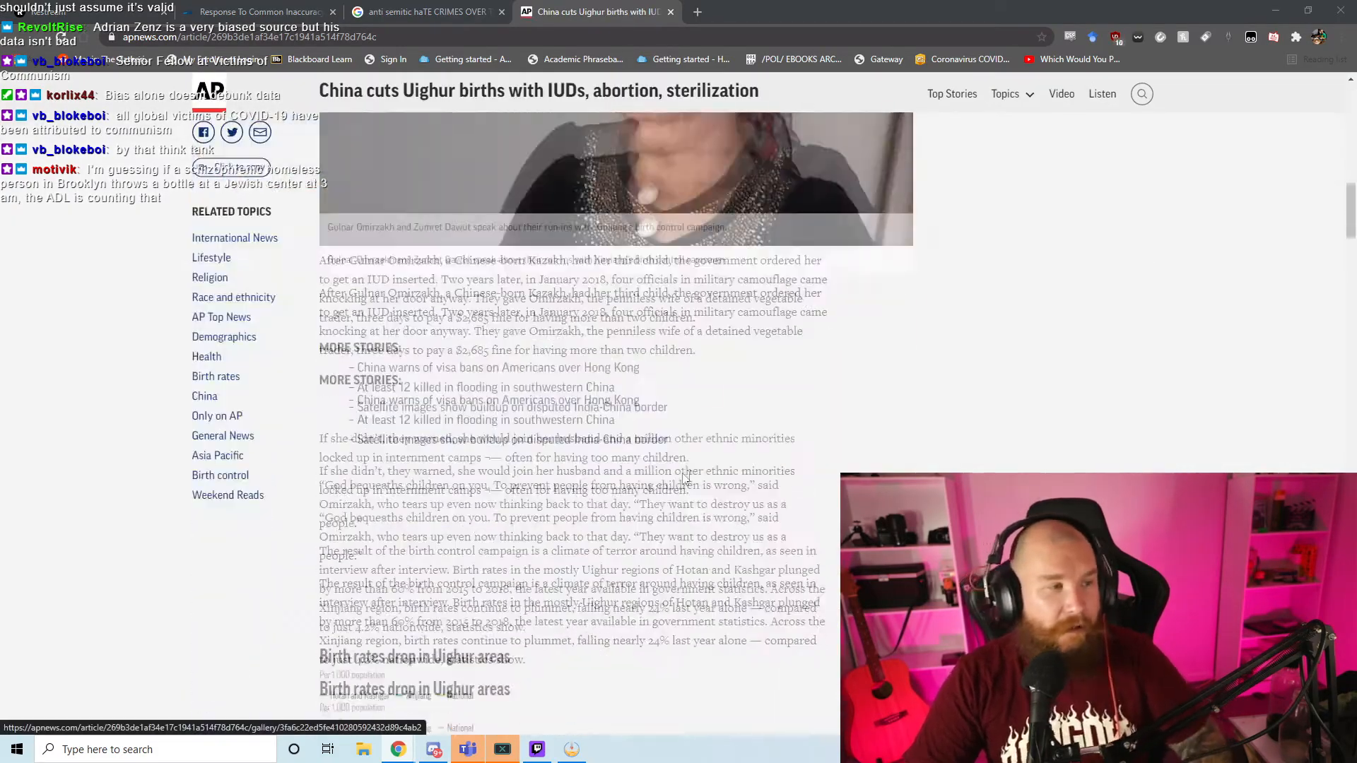
{"action": "scroll", "scroll_direction": "down", "scroll_amount": 3}
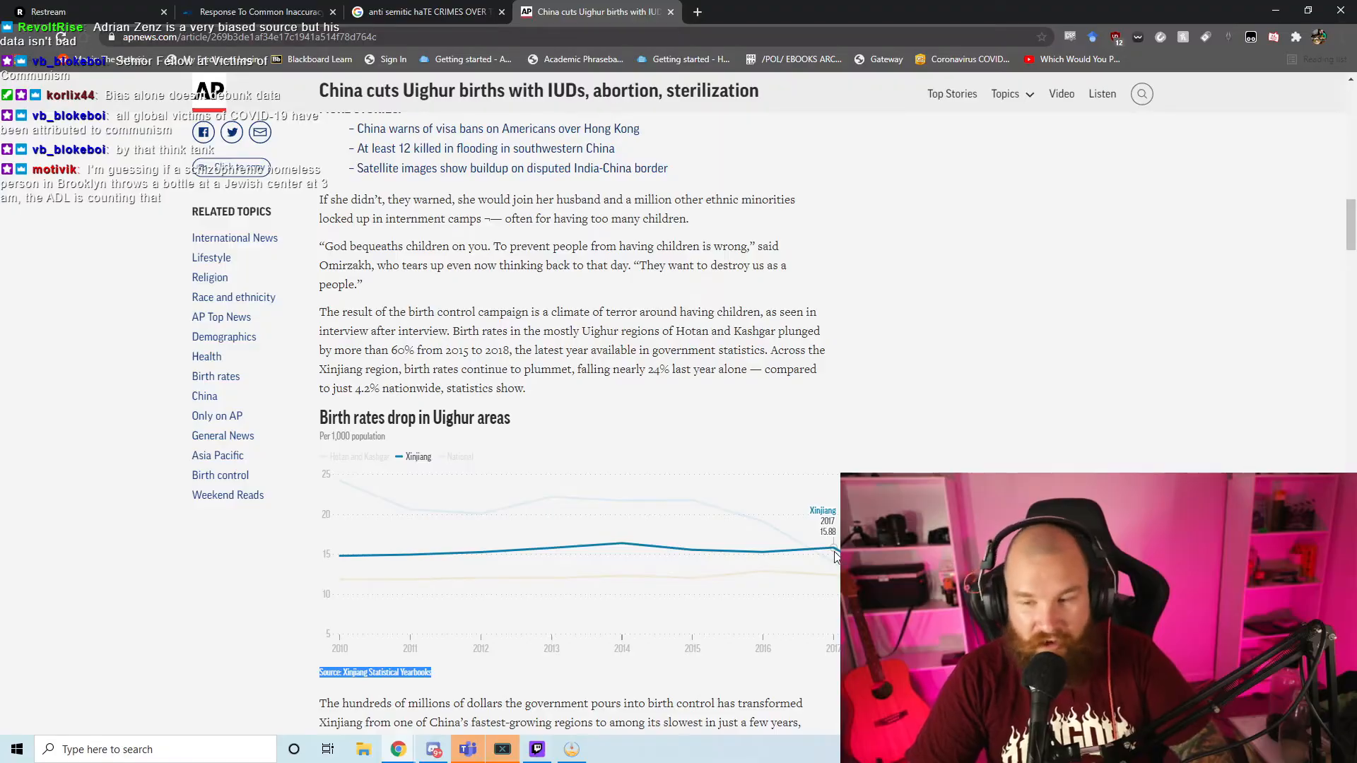
{"action": "scroll", "scroll_direction": "down", "scroll_amount": 3}
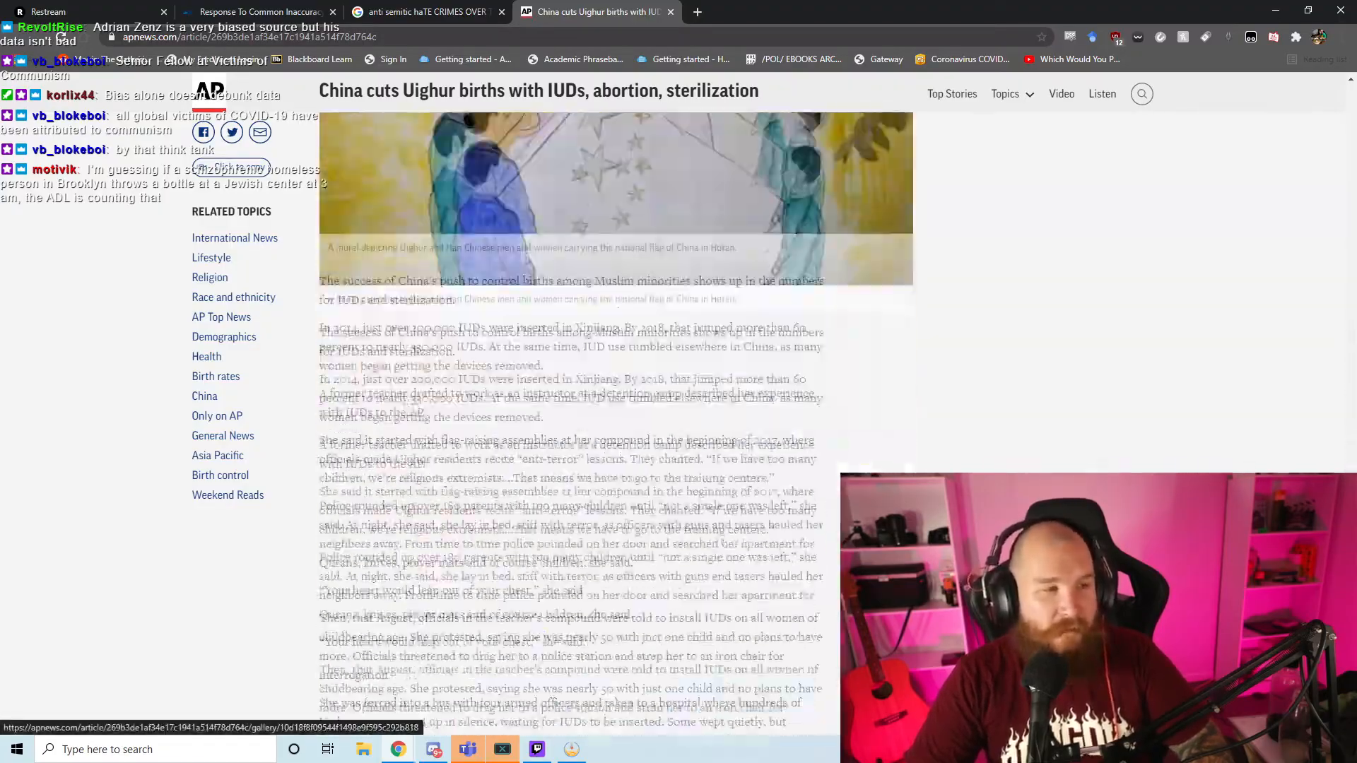
{"action": "scroll", "scroll_direction": "down", "scroll_amount": 3}
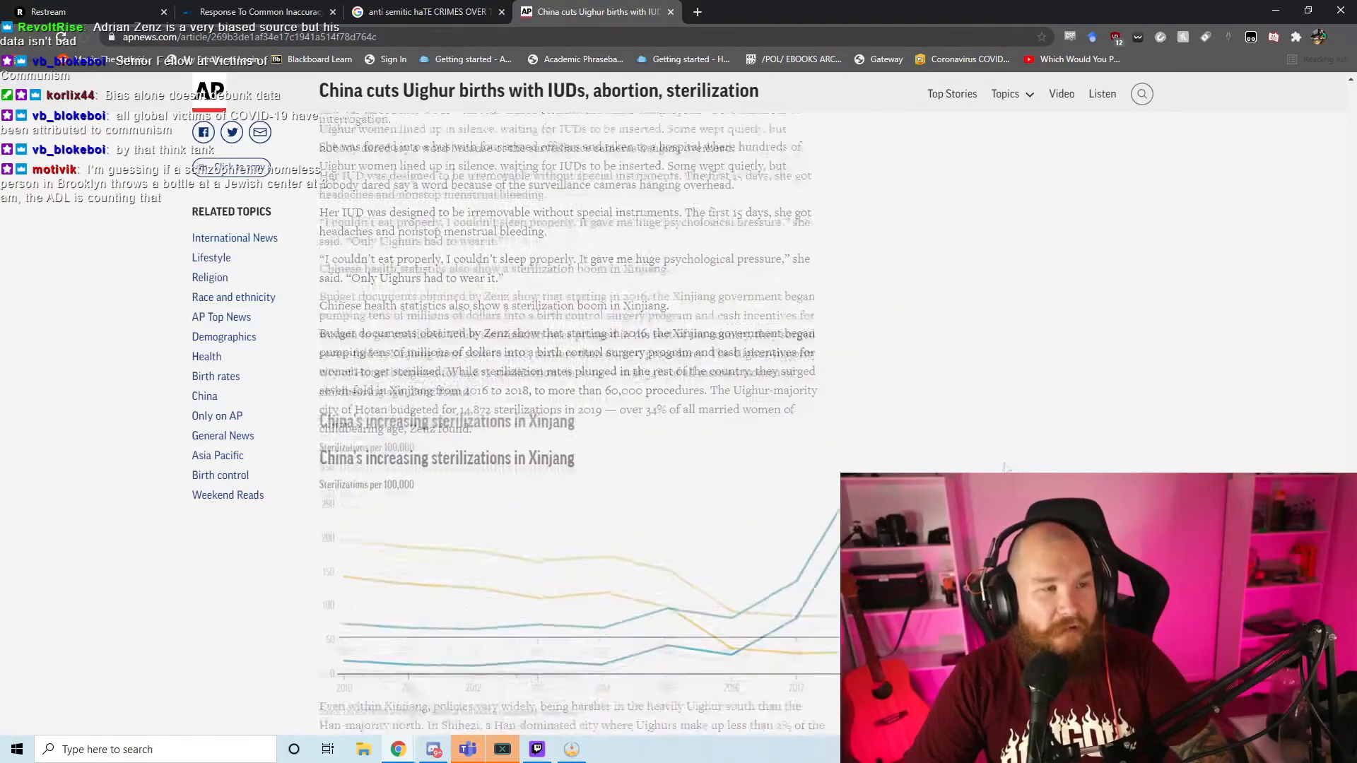
{"action": "scroll", "scroll_direction": "down", "scroll_amount": 3}
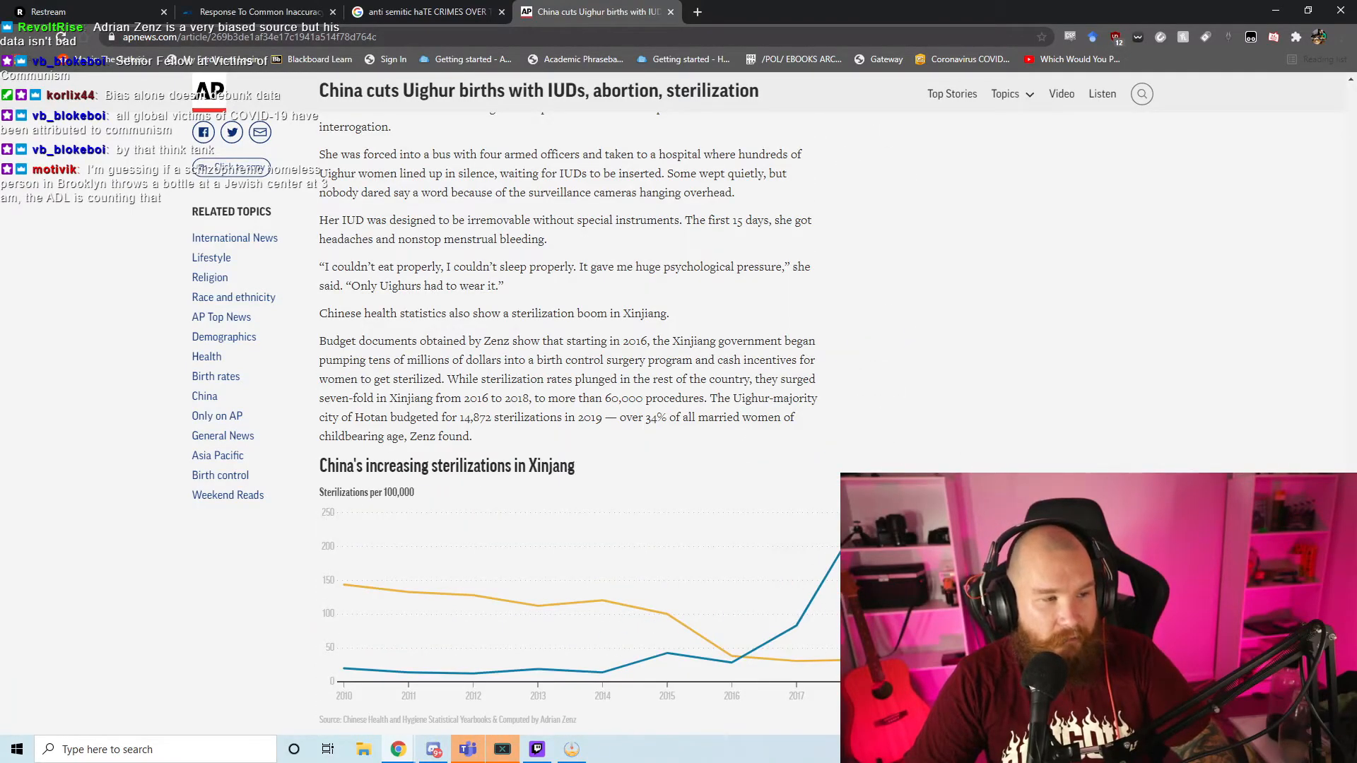
{"action": "scroll", "scroll_direction": "down", "scroll_amount": 3}
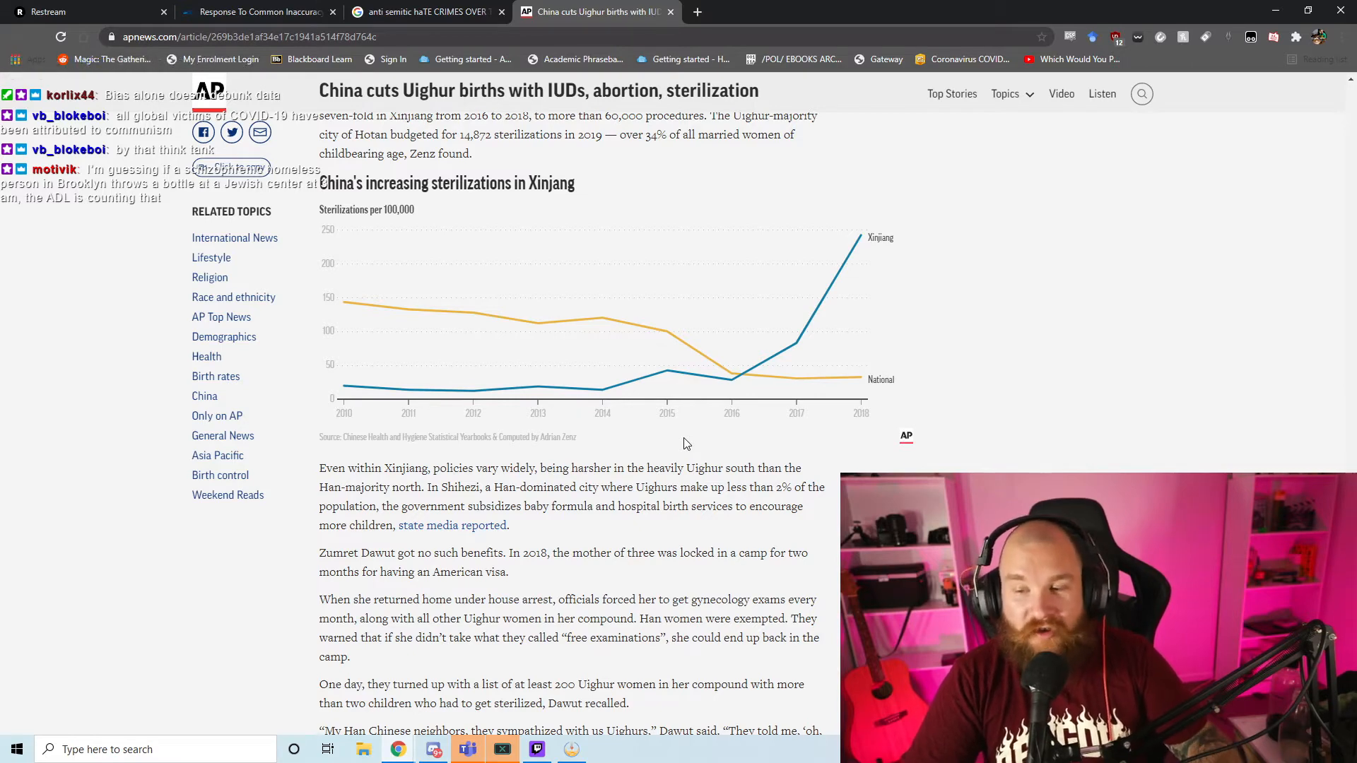
{"action": "mouse_move", "coordinate": [723, 458]}
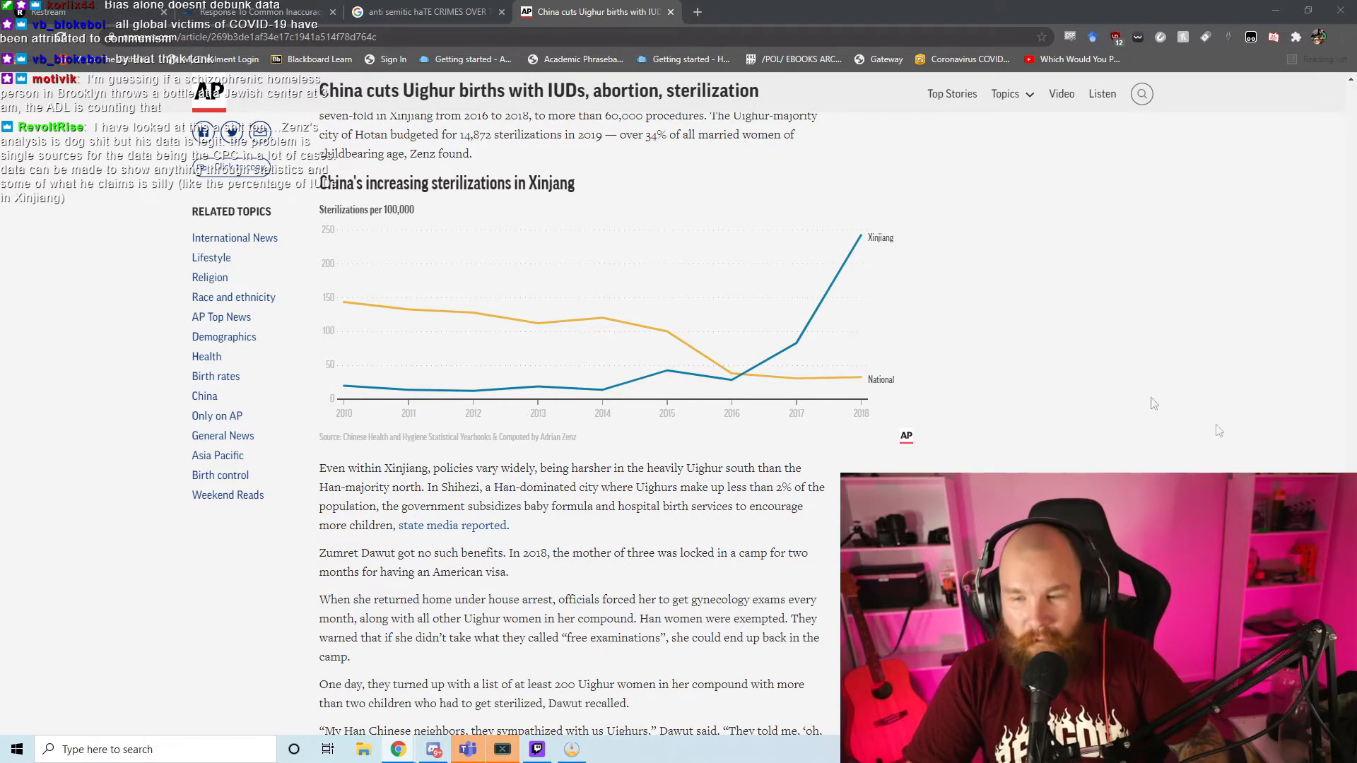
{"action": "mouse_move", "coordinate": [1002, 447]}
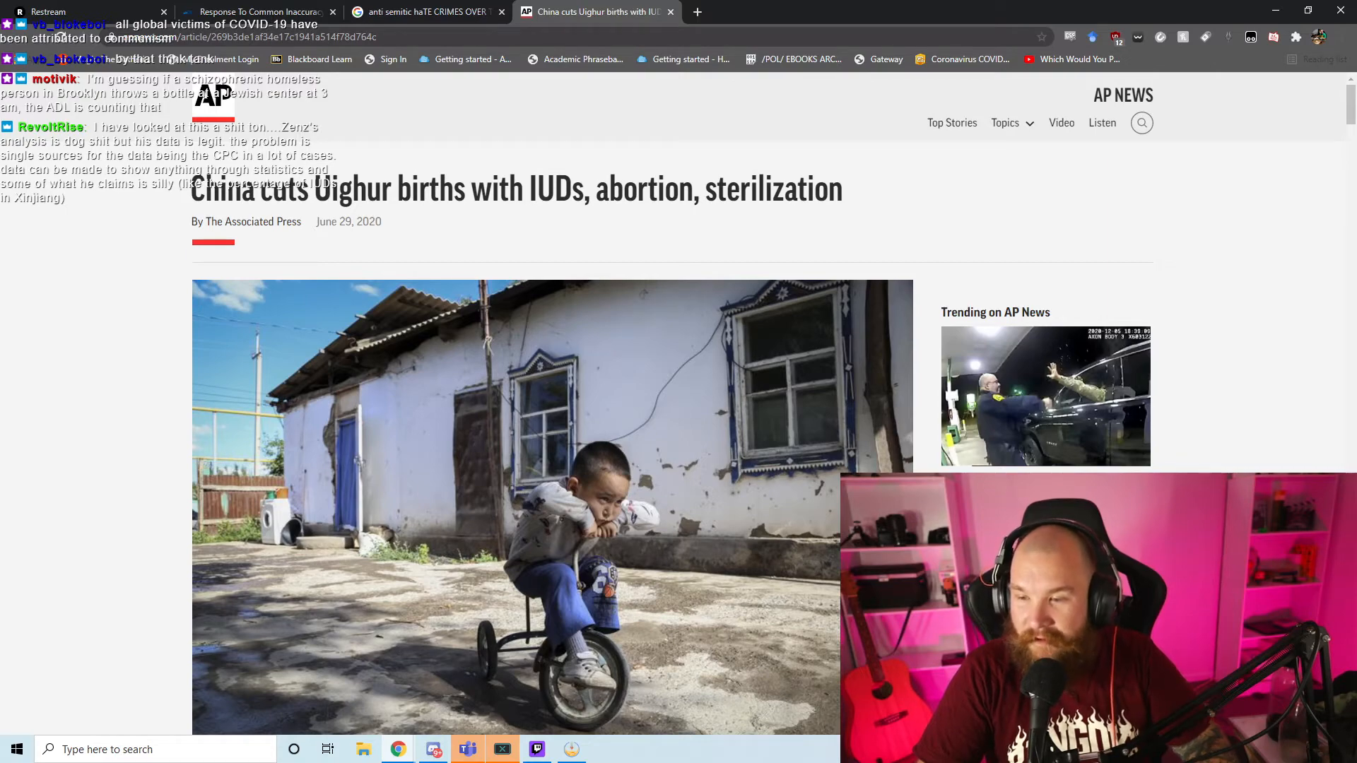
{"action": "mouse_move", "coordinate": [1194, 370]}
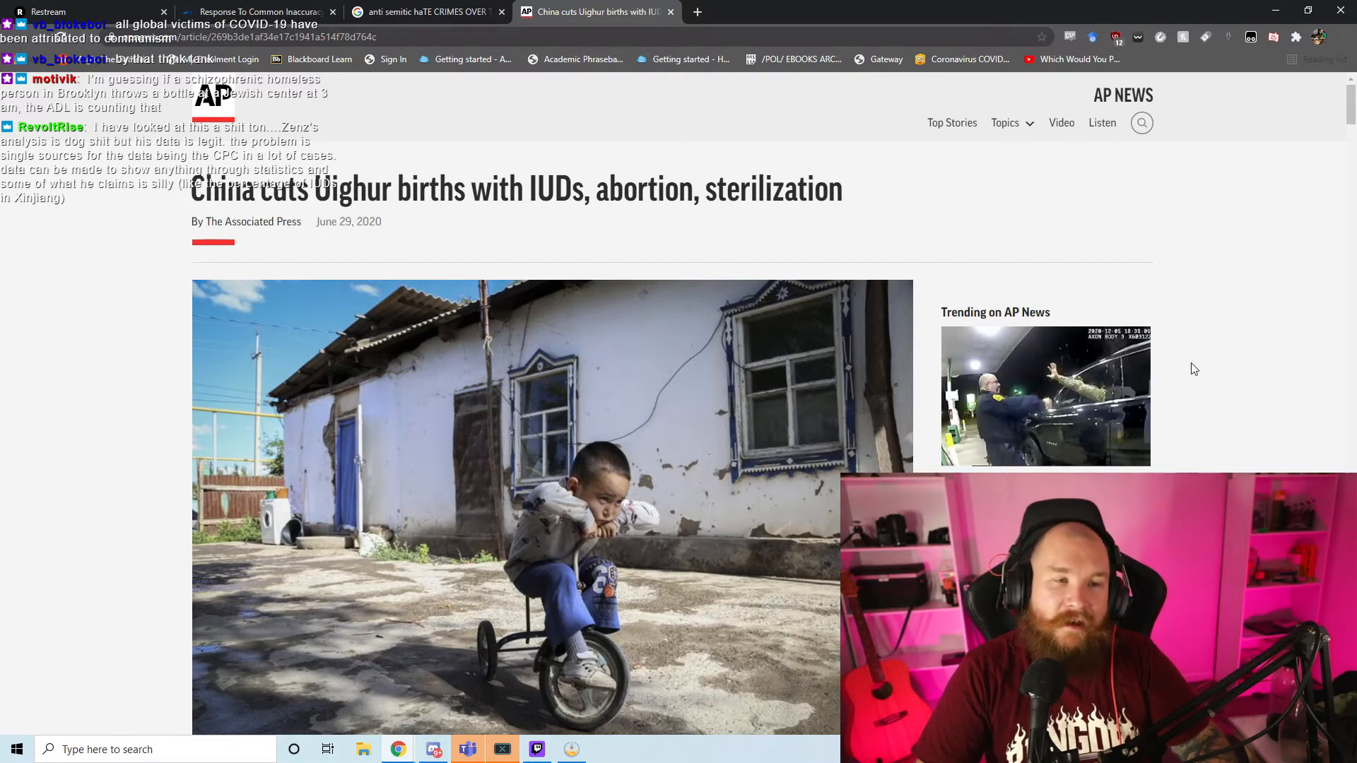
Step: Finish and close the AP article, preview the LA Times chart, then return to ADL
{"action": "scroll", "scroll_direction": "down", "scroll_amount": 3}
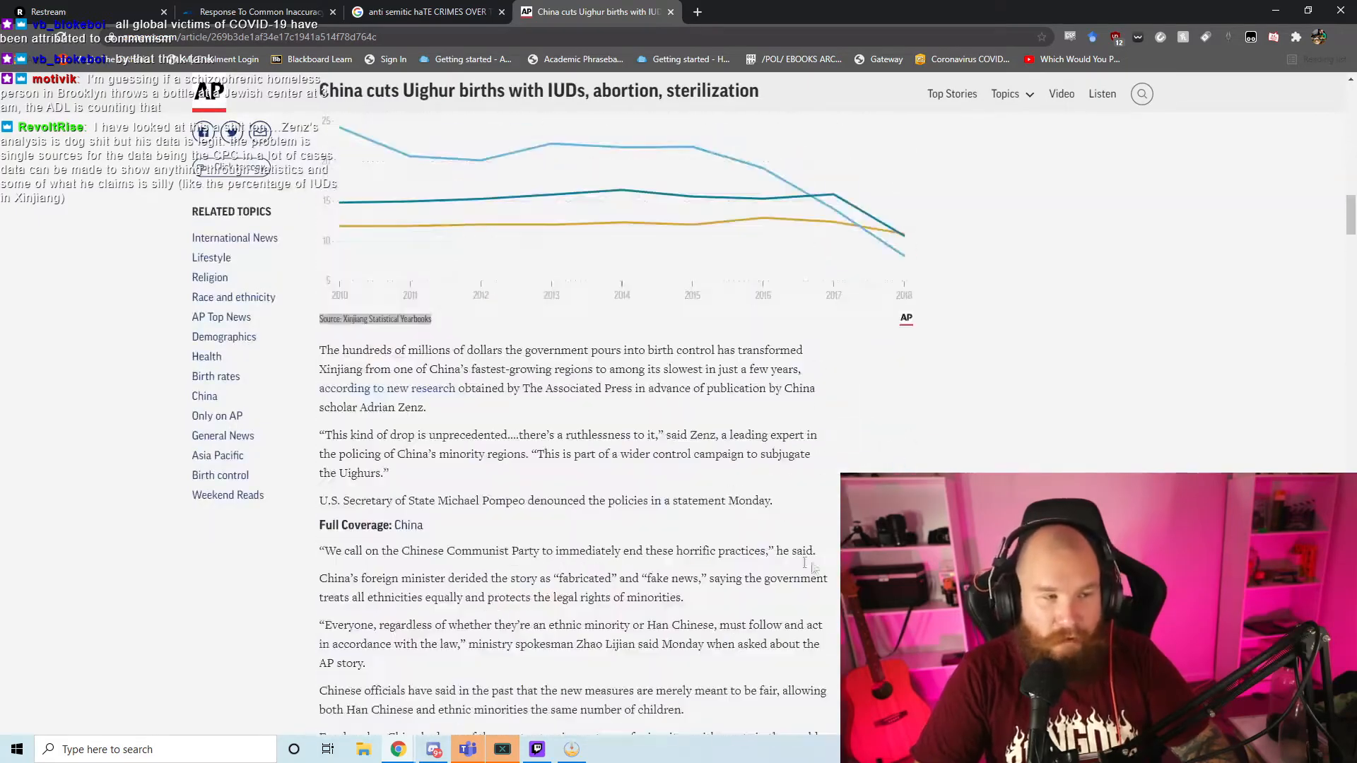
{"action": "mouse_move", "coordinate": [482, 161]}
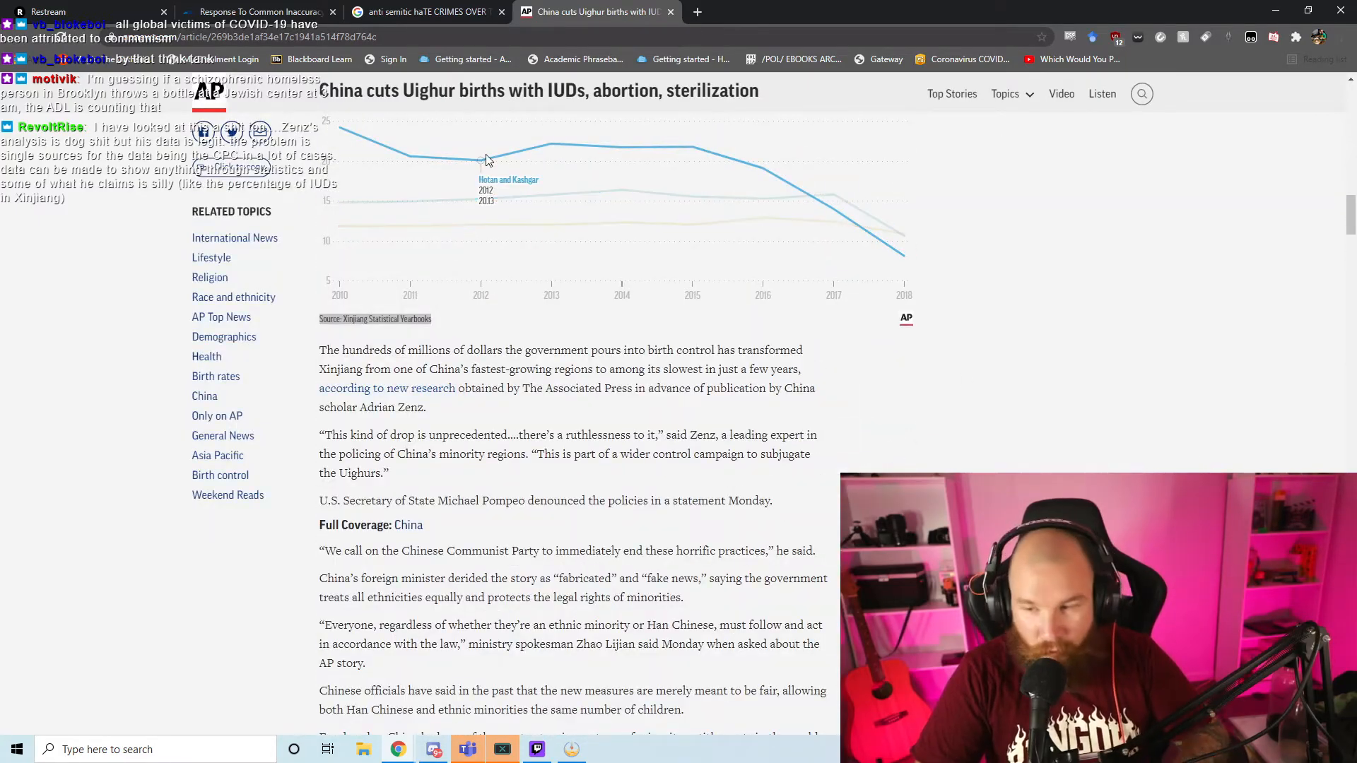
{"action": "scroll", "scroll_direction": "down", "scroll_amount": 3}
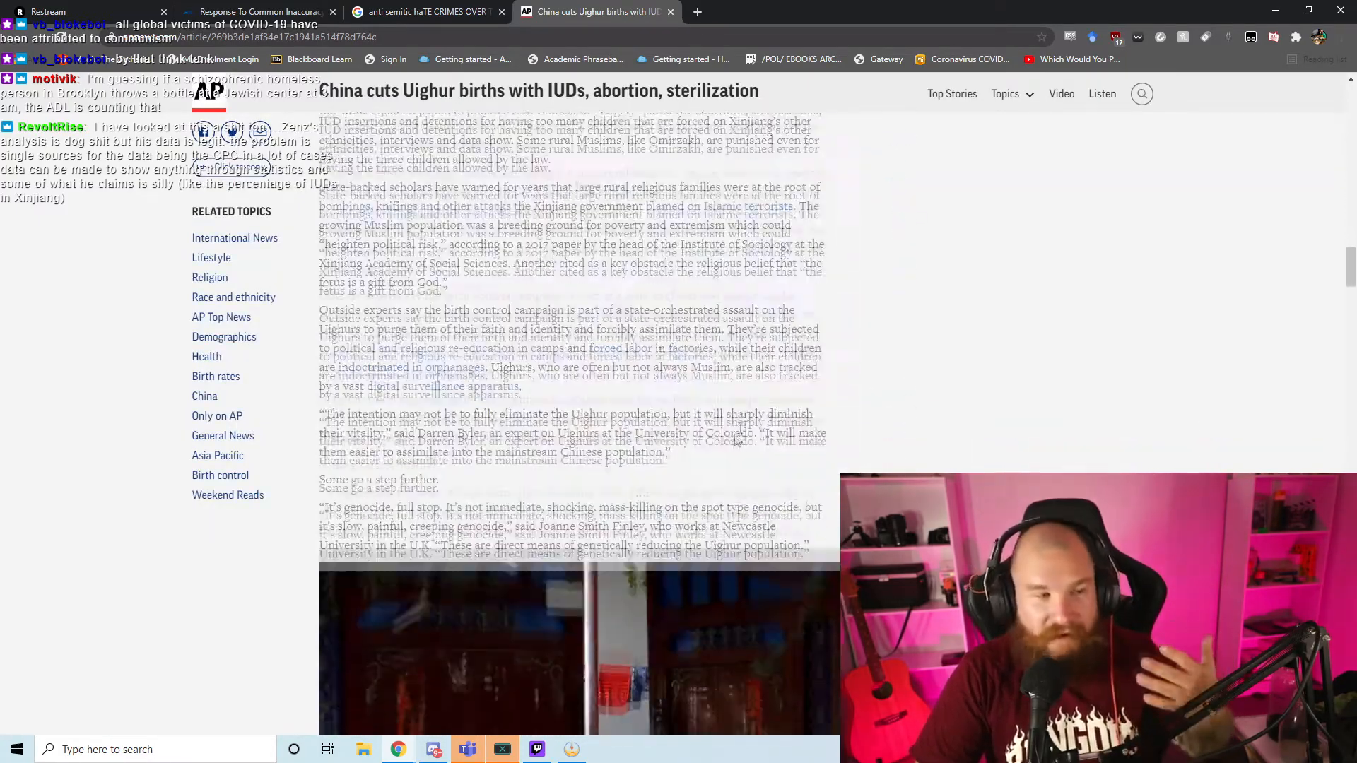
{"action": "scroll", "scroll_direction": "down", "scroll_amount": 3}
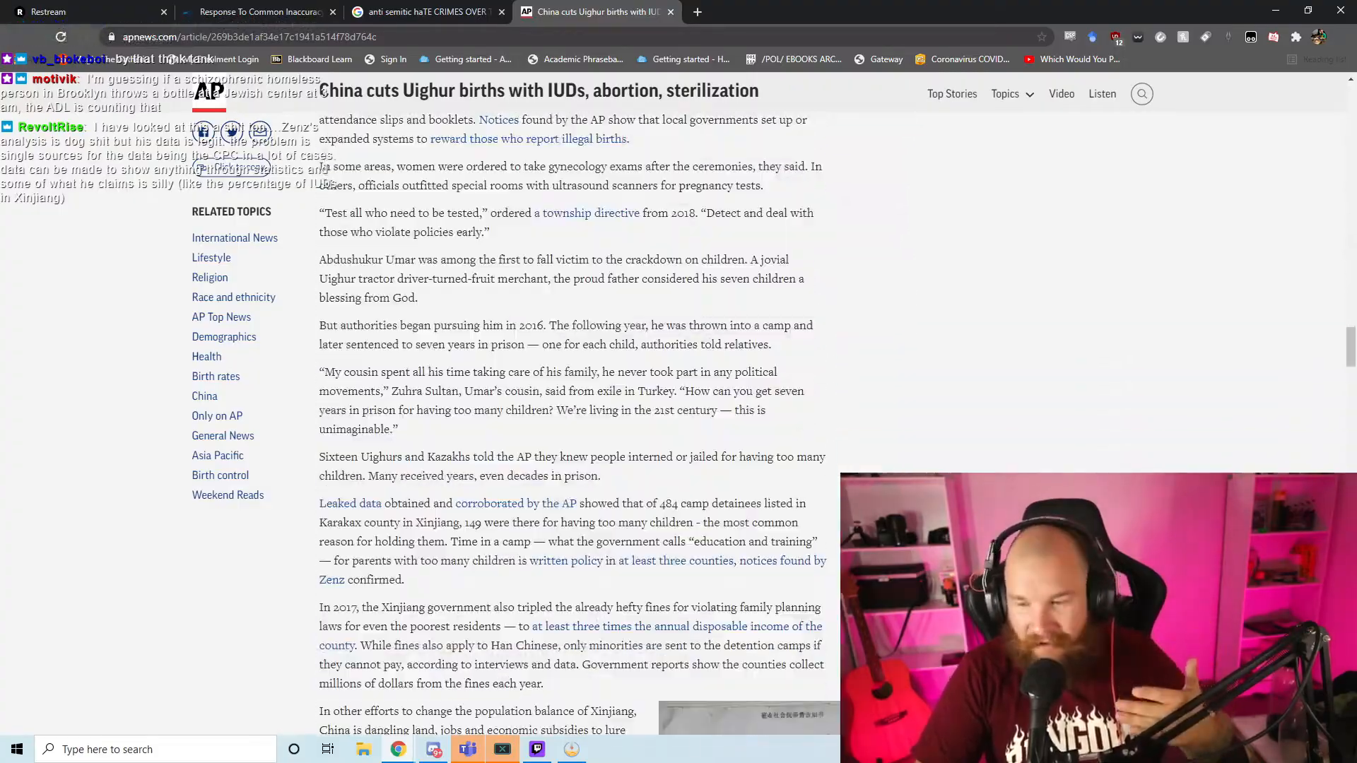
{"action": "scroll", "scroll_direction": "down", "scroll_amount": 3}
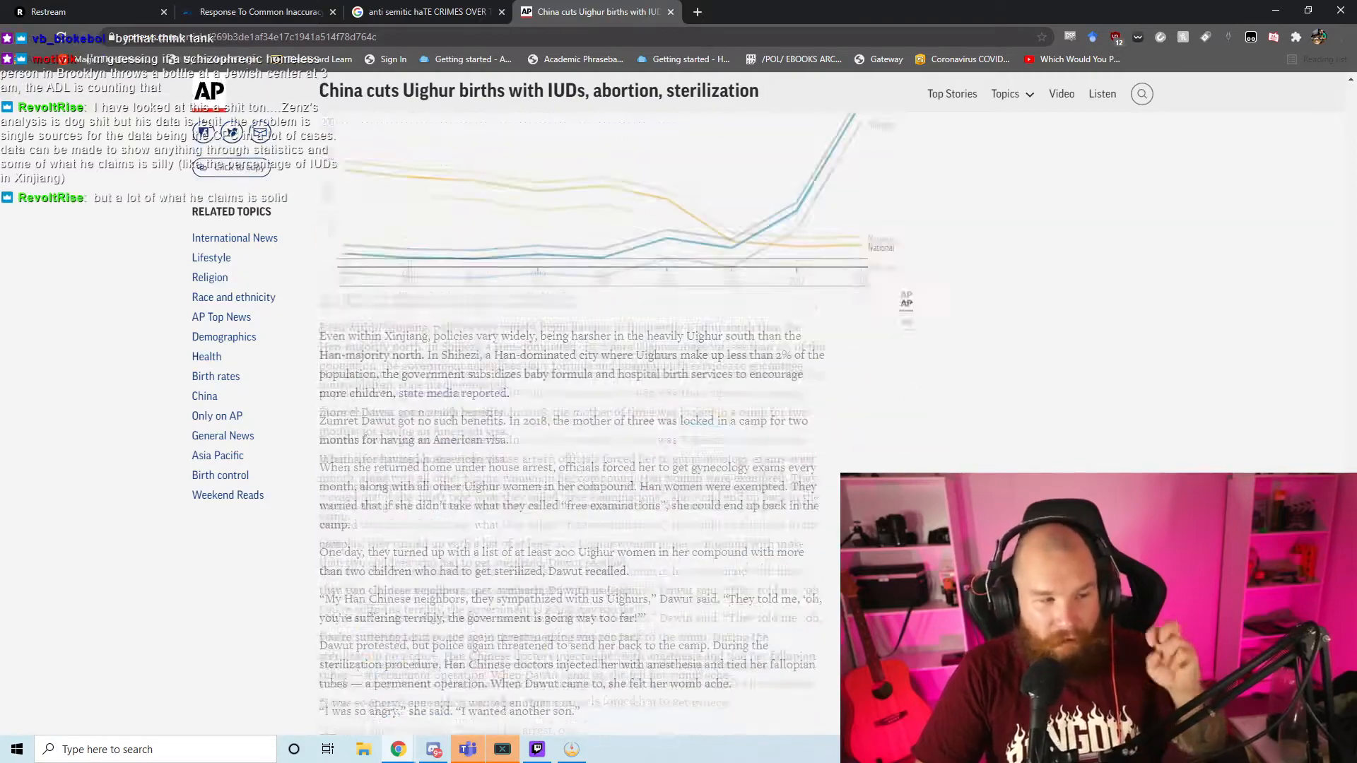
{"action": "scroll", "scroll_direction": "down", "scroll_amount": 3}
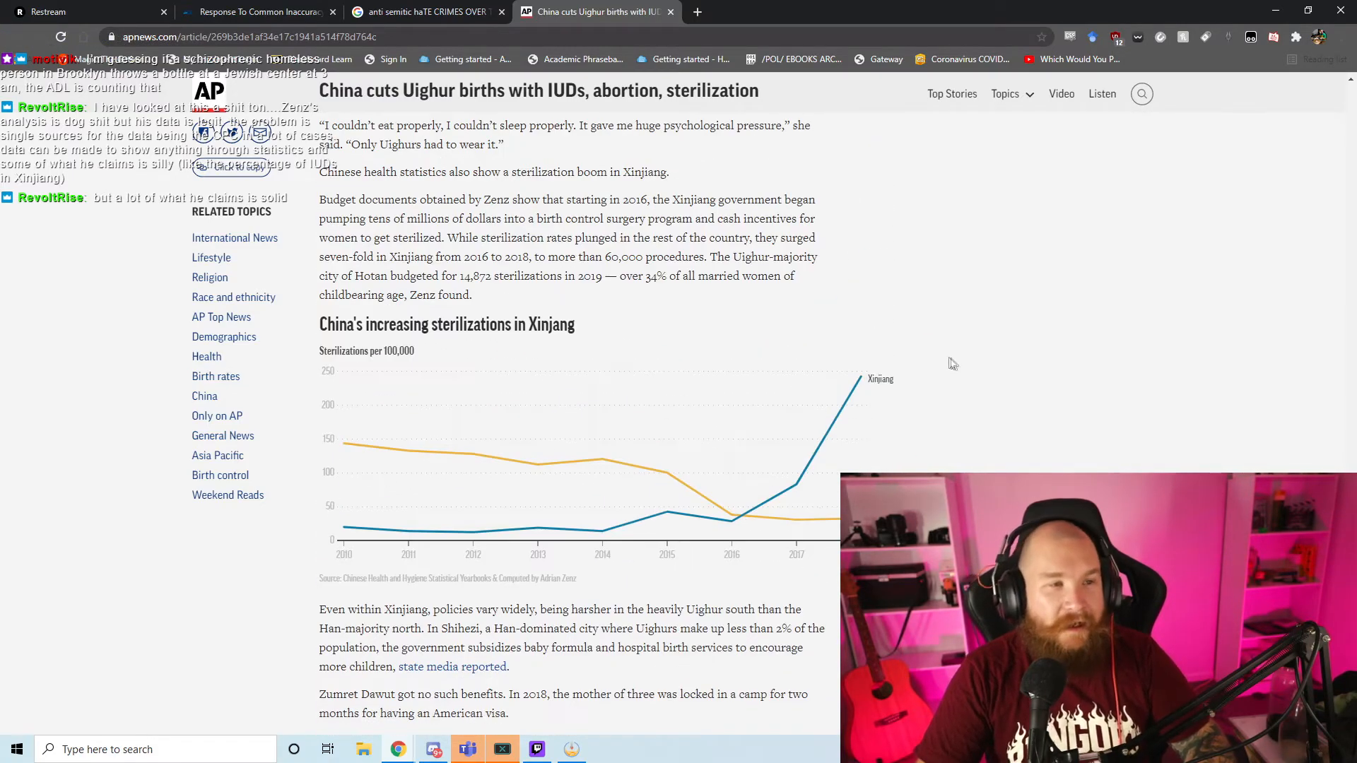
{"action": "mouse_move", "coordinate": [852, 373]}
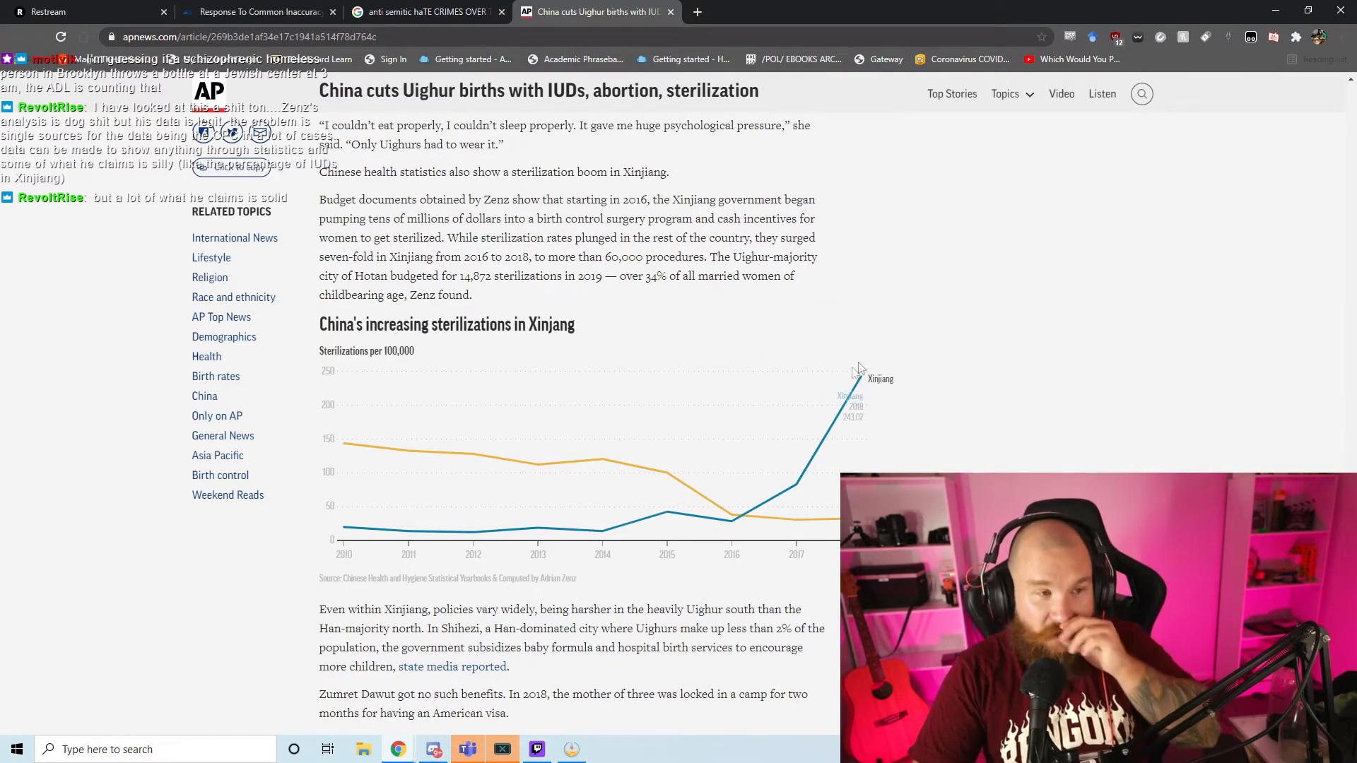
{"action": "mouse_move", "coordinate": [818, 412]}
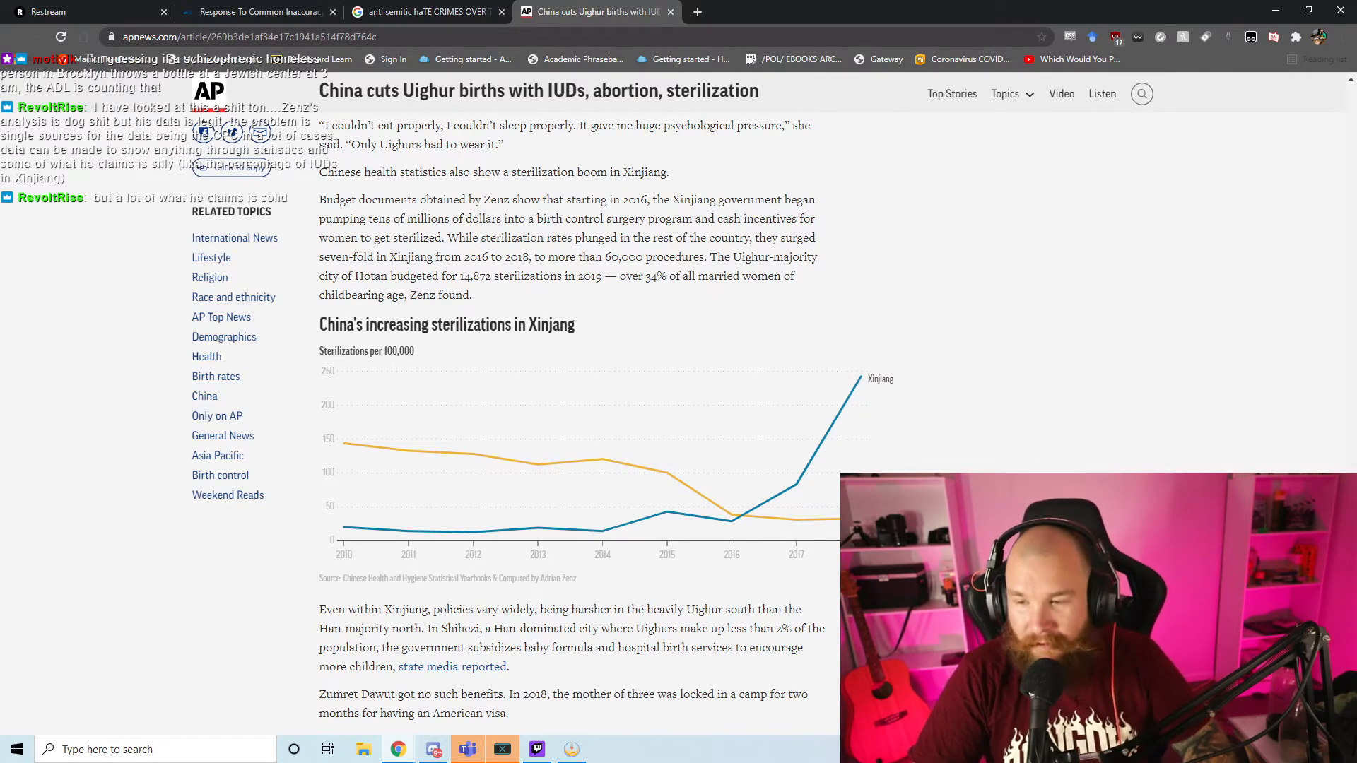
{"action": "mouse_move", "coordinate": [906, 413]}
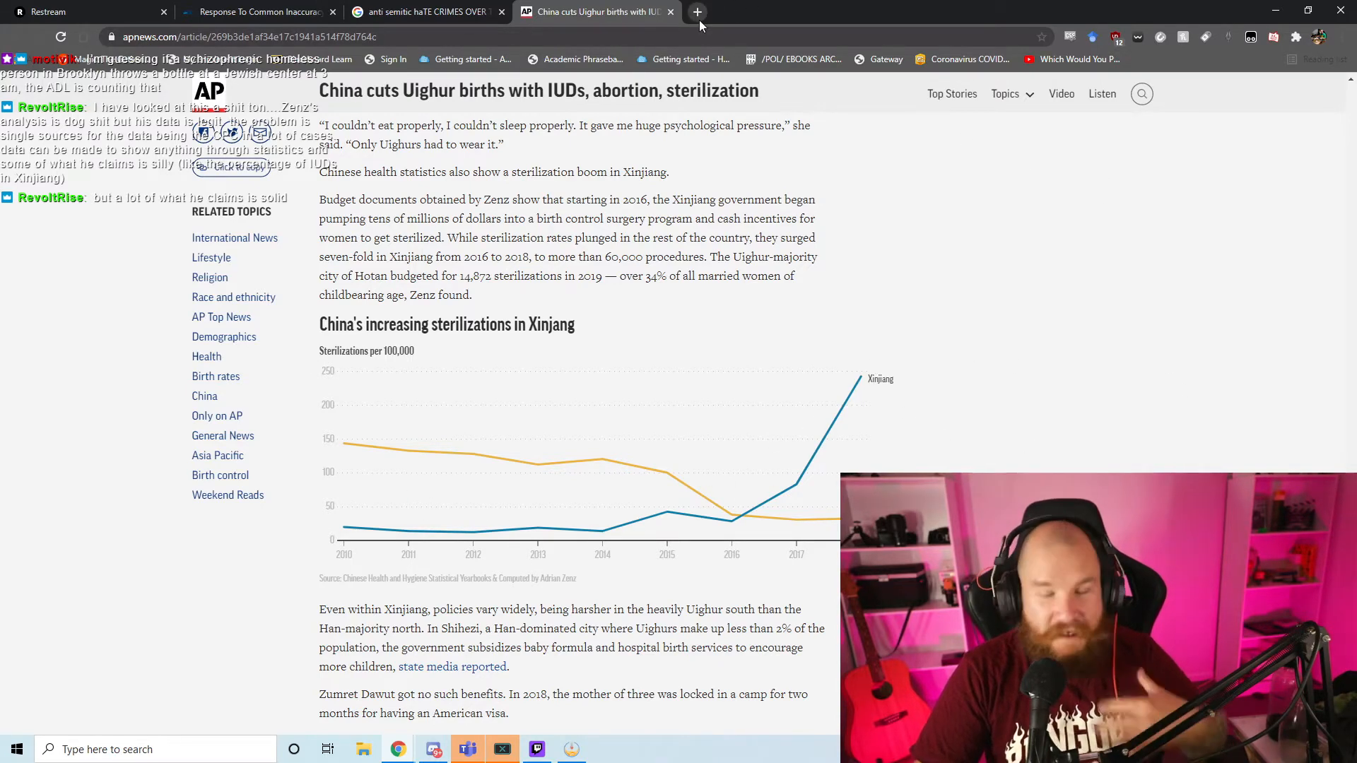
{"action": "mouse_move", "coordinate": [697, 11]}
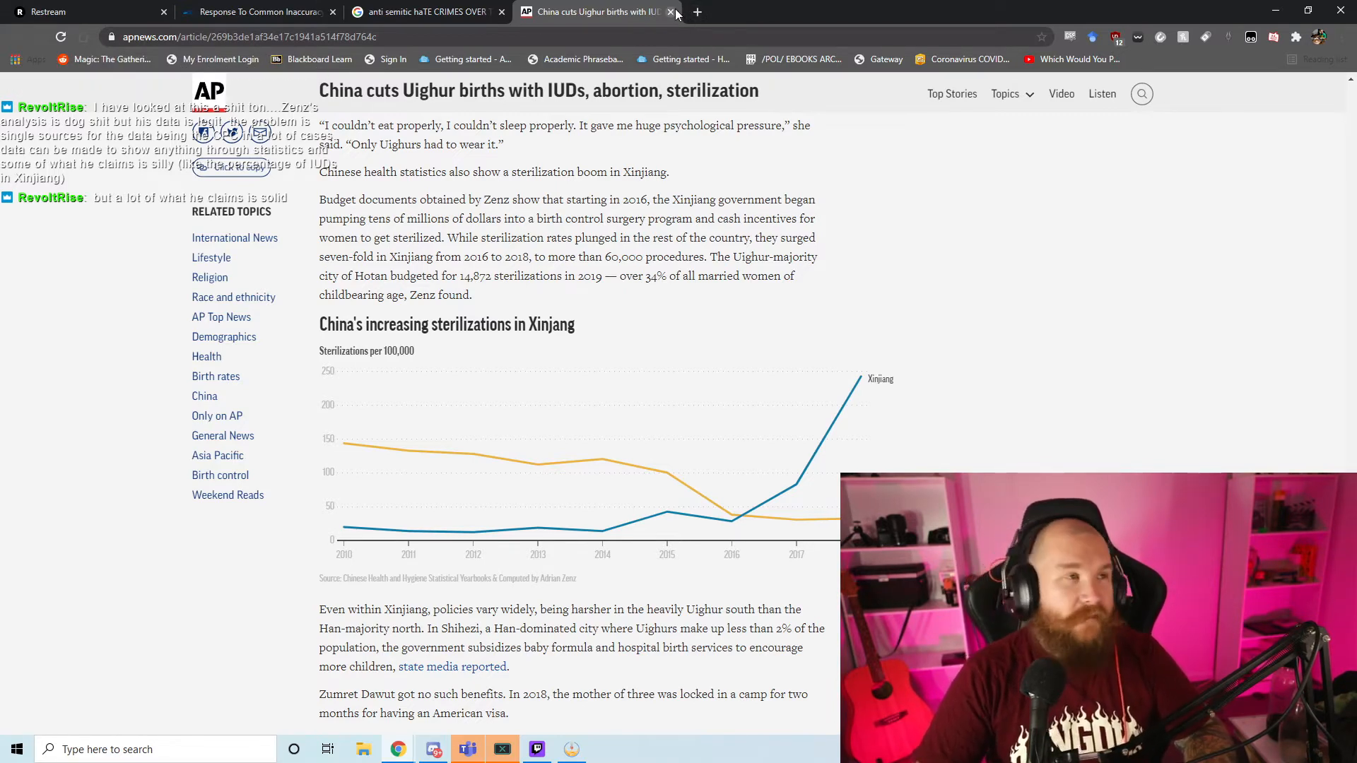
{"action": "left_click", "coordinate": [672, 12]}
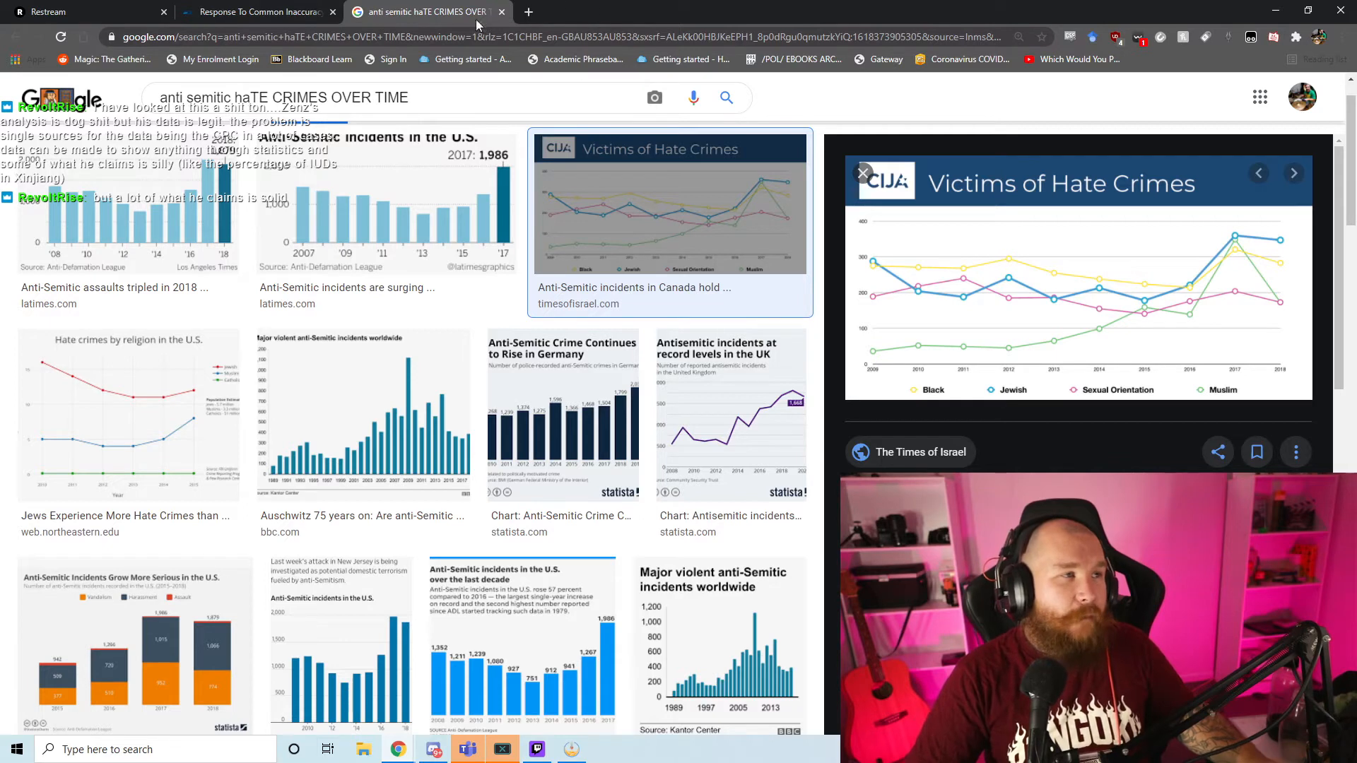
{"action": "left_click", "coordinate": [386, 204]}
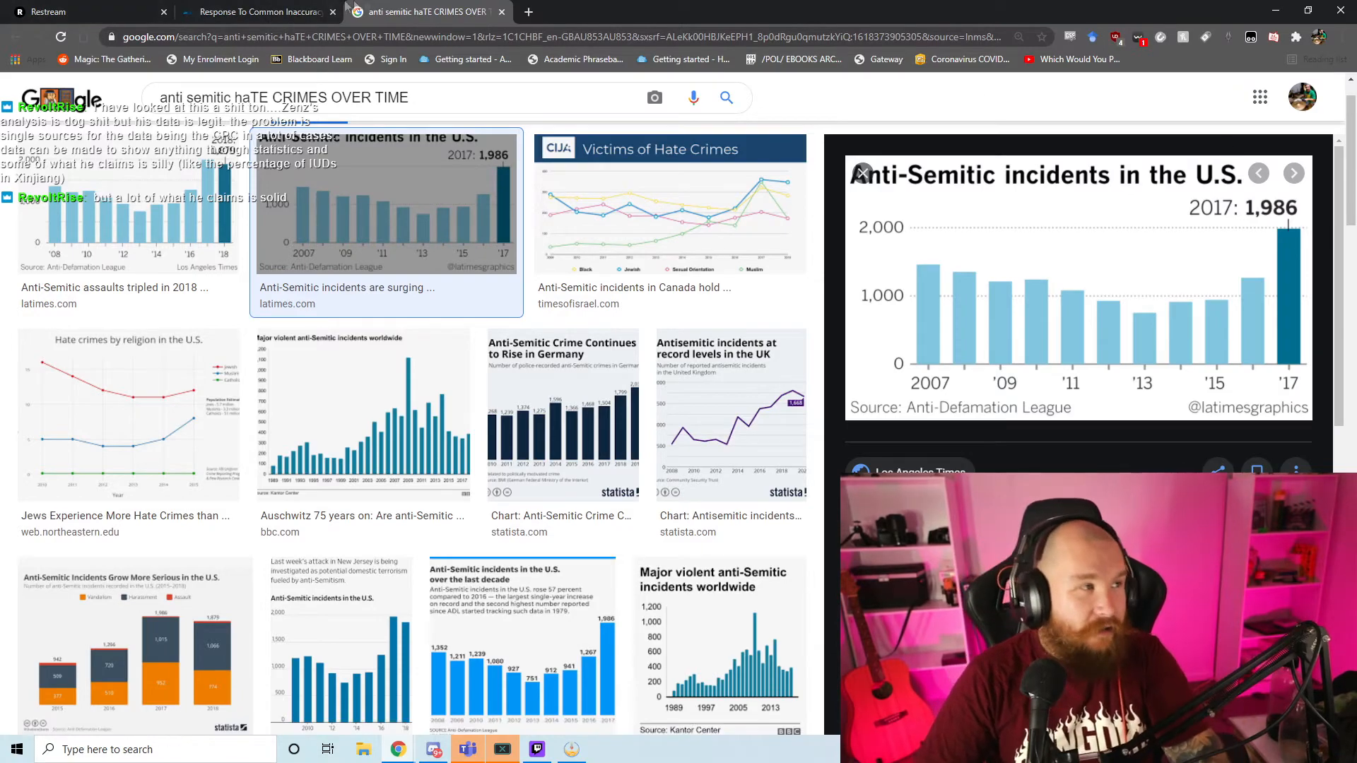
{"action": "left_click", "coordinate": [251, 11]}
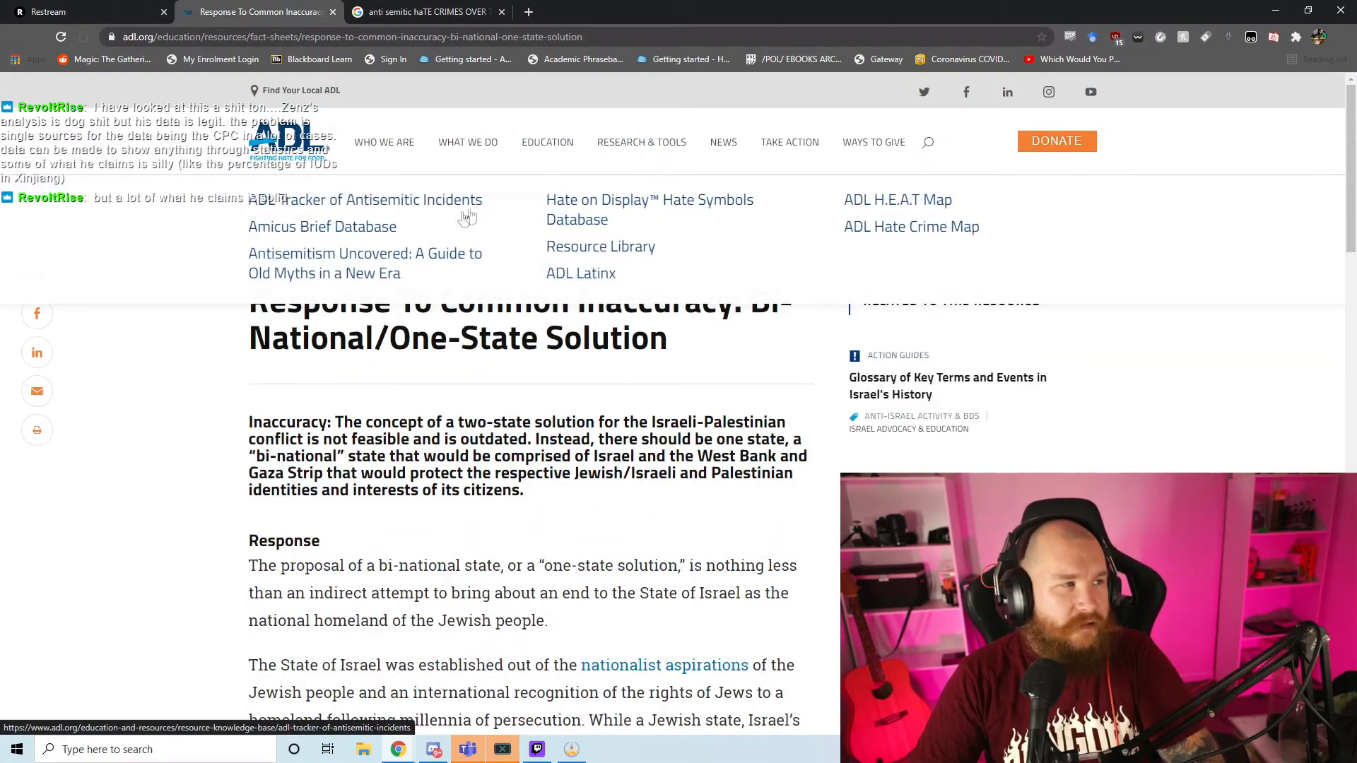
Step: Open ADL's Tracker of Antisemitic Incidents and scroll through its incident listings
{"action": "left_click", "coordinate": [365, 200]}
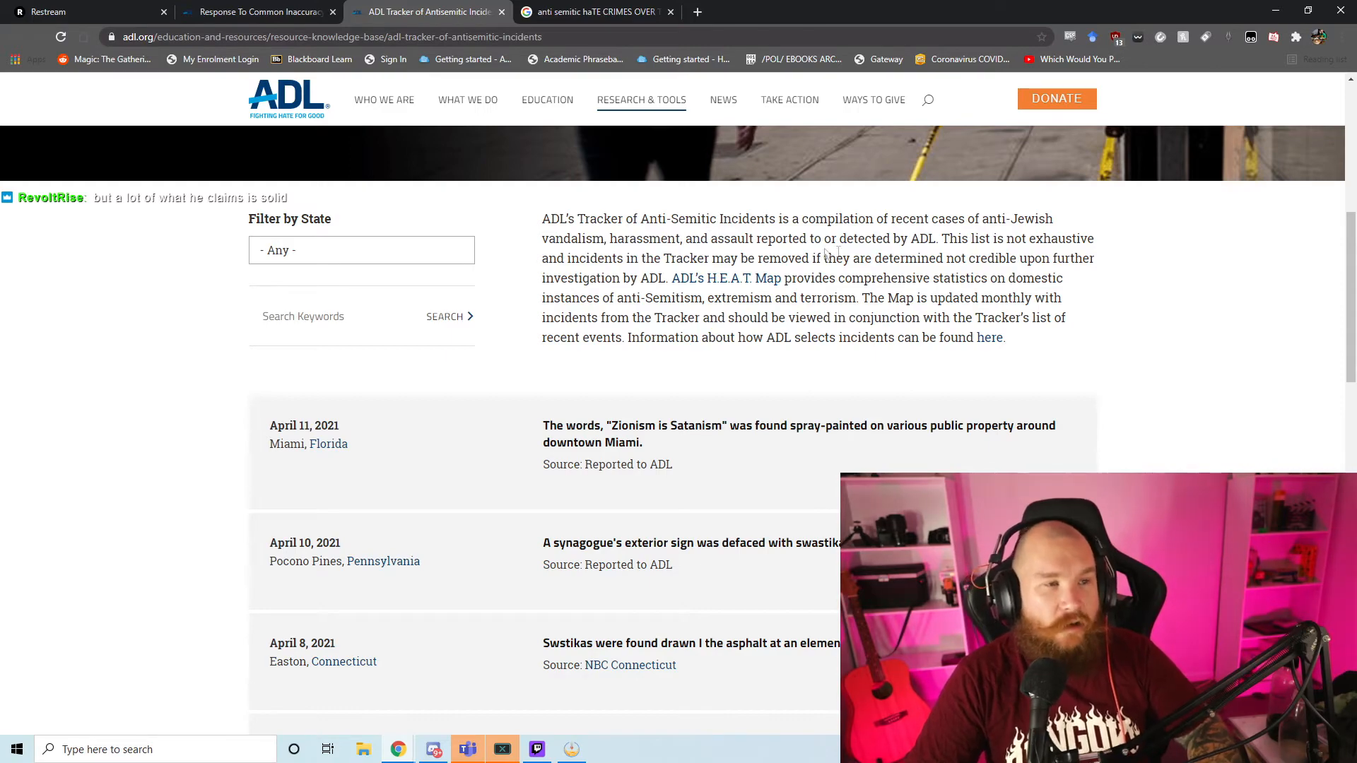
{"action": "scroll", "scroll_direction": "down", "scroll_amount": 3}
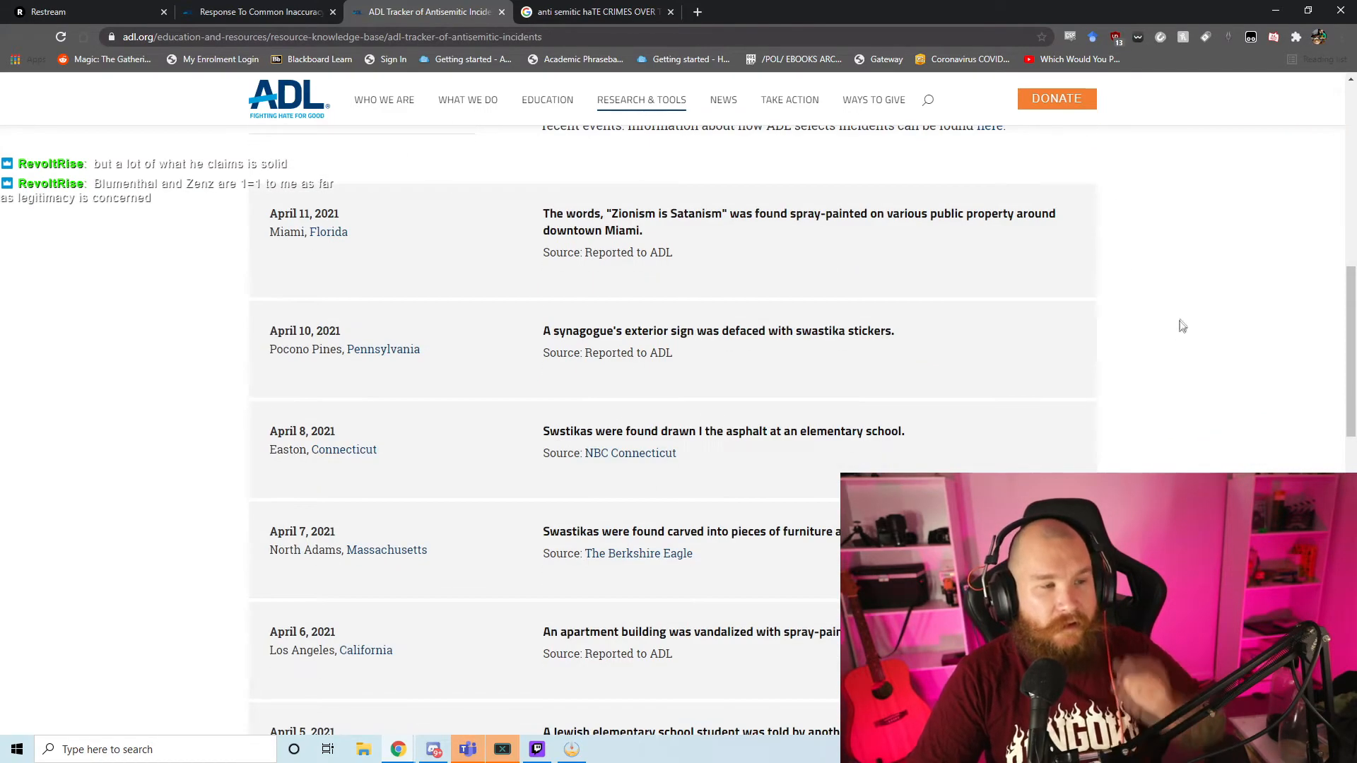
{"action": "mouse_move", "coordinate": [1208, 296]}
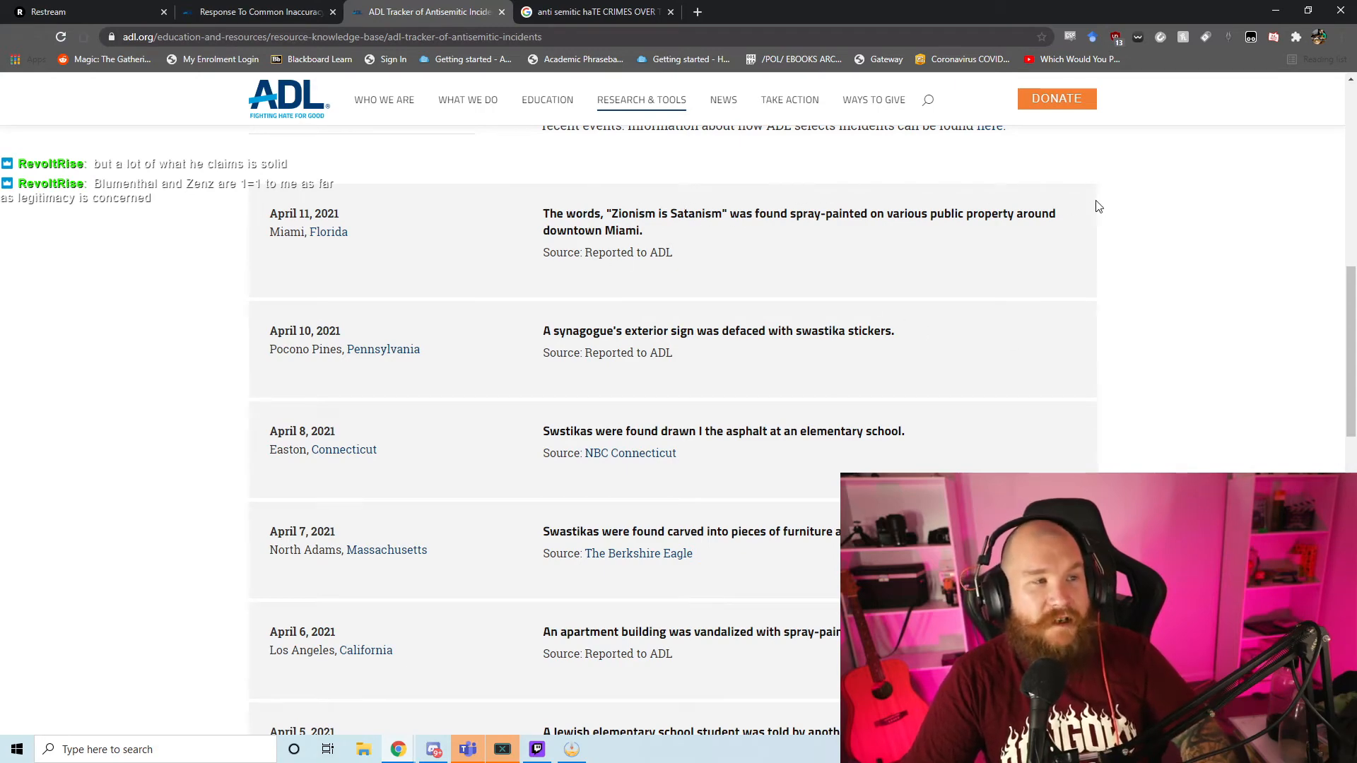
{"action": "mouse_move", "coordinate": [658, 232]}
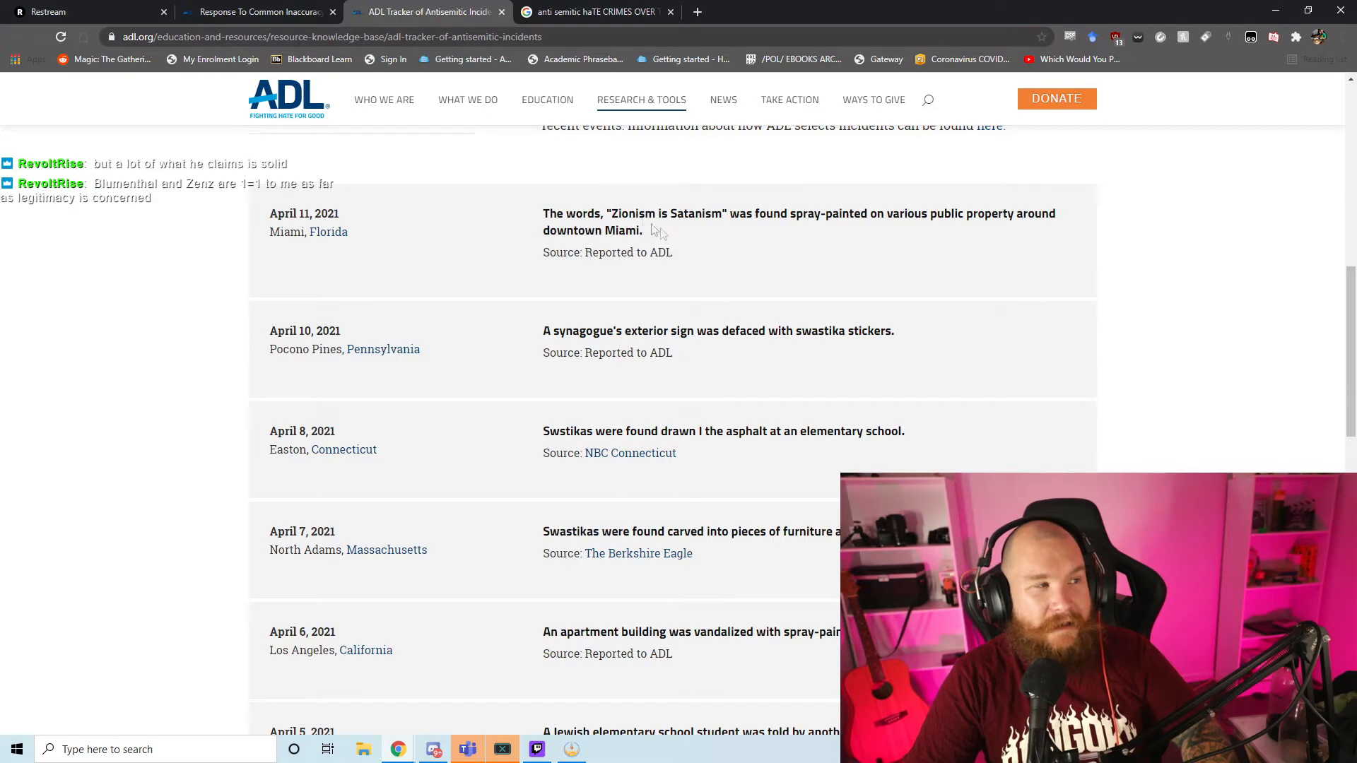
{"action": "left_click_drag", "start_coordinate": [308, 232], "coordinate": [654, 213]}
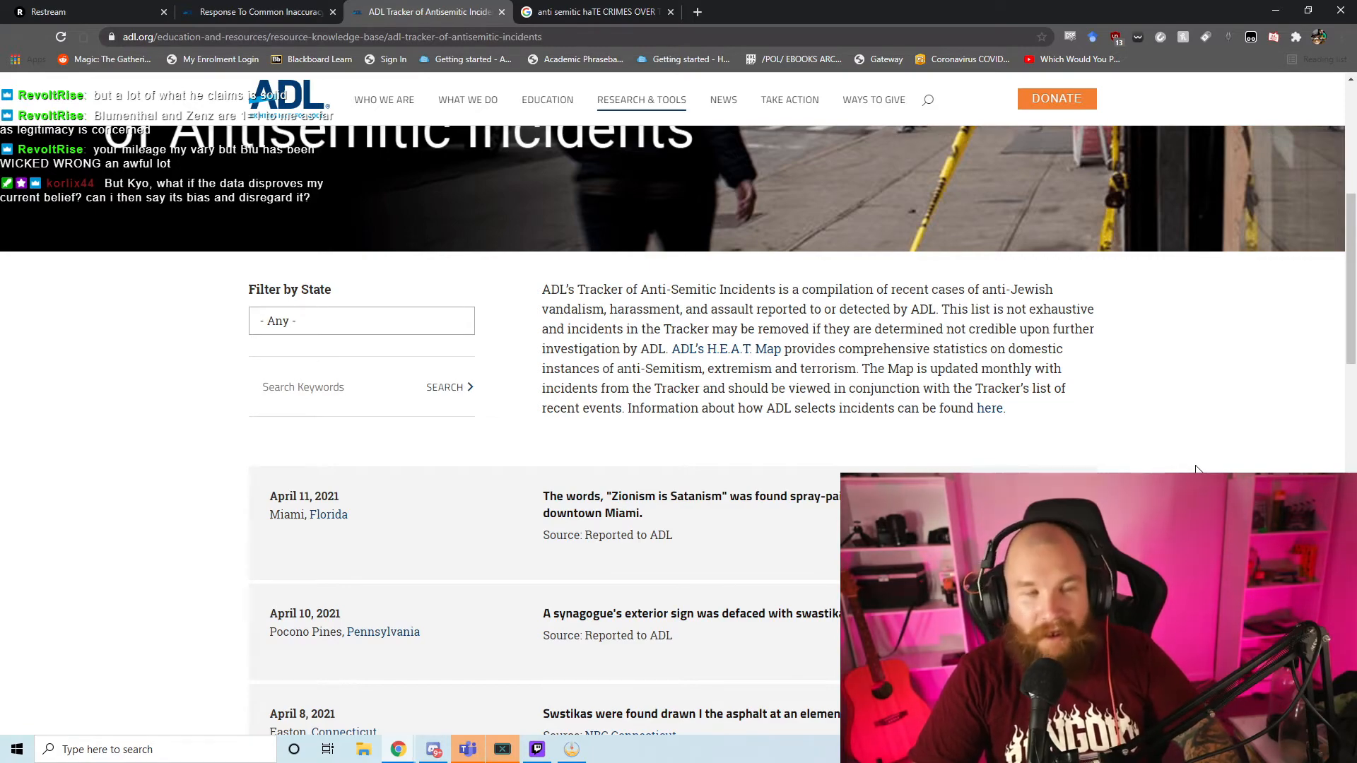
{"action": "scroll", "scroll_direction": "down", "scroll_amount": 3}
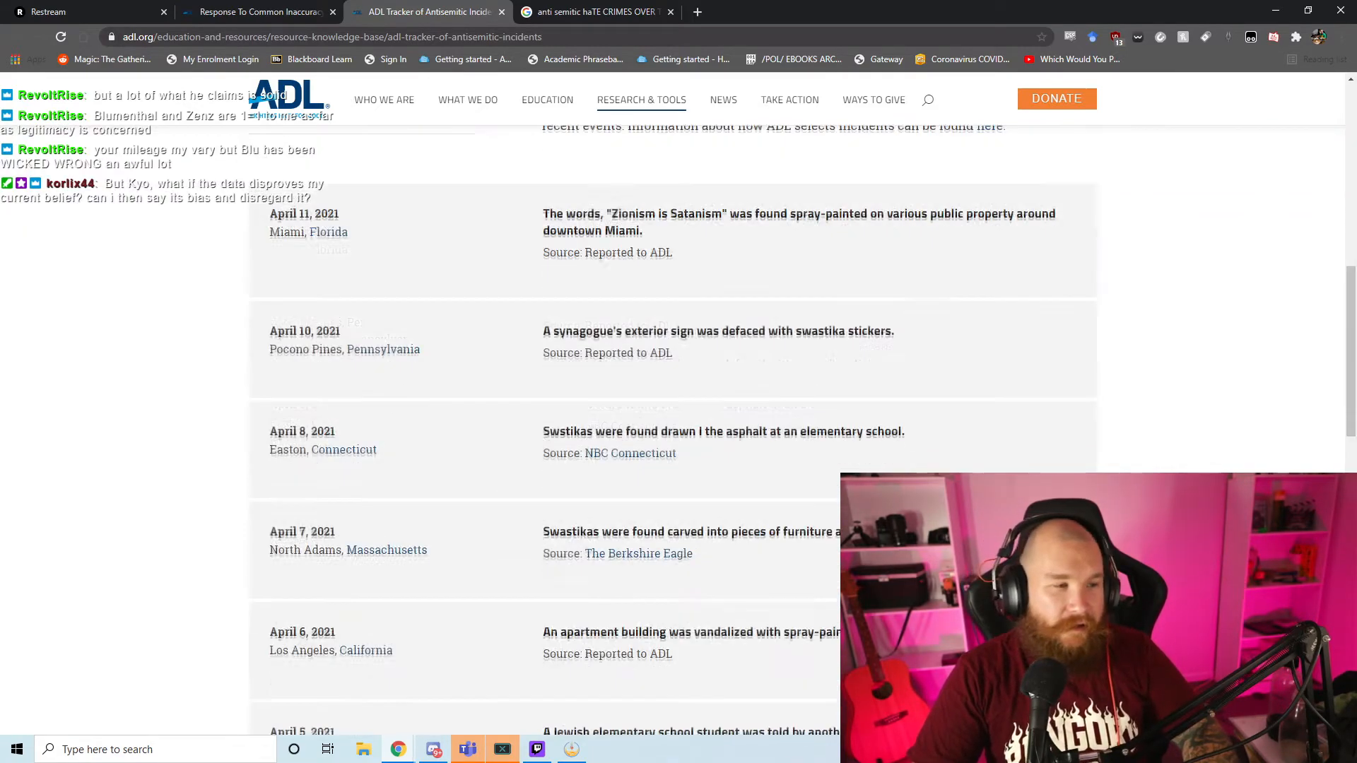
{"action": "scroll", "scroll_direction": "down", "scroll_amount": 3}
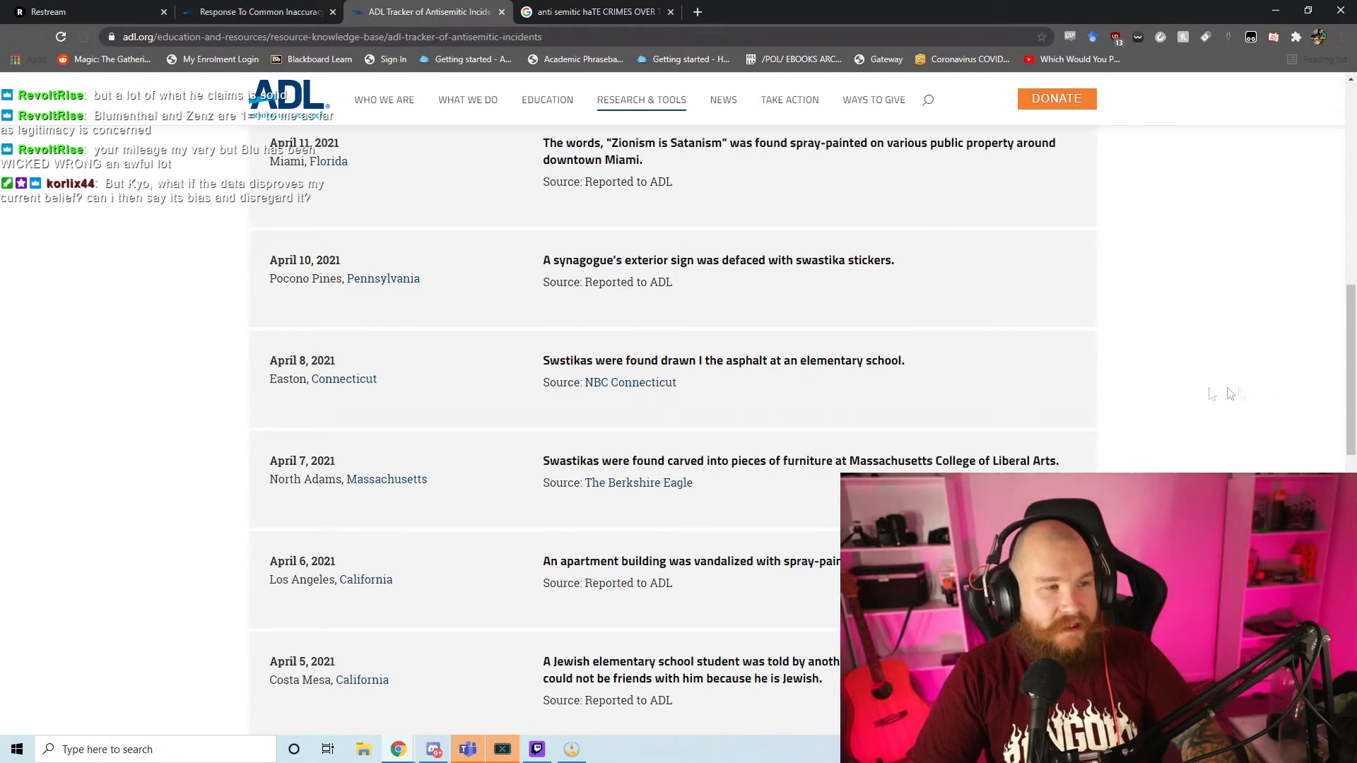
{"action": "scroll", "scroll_direction": "down", "scroll_amount": 3}
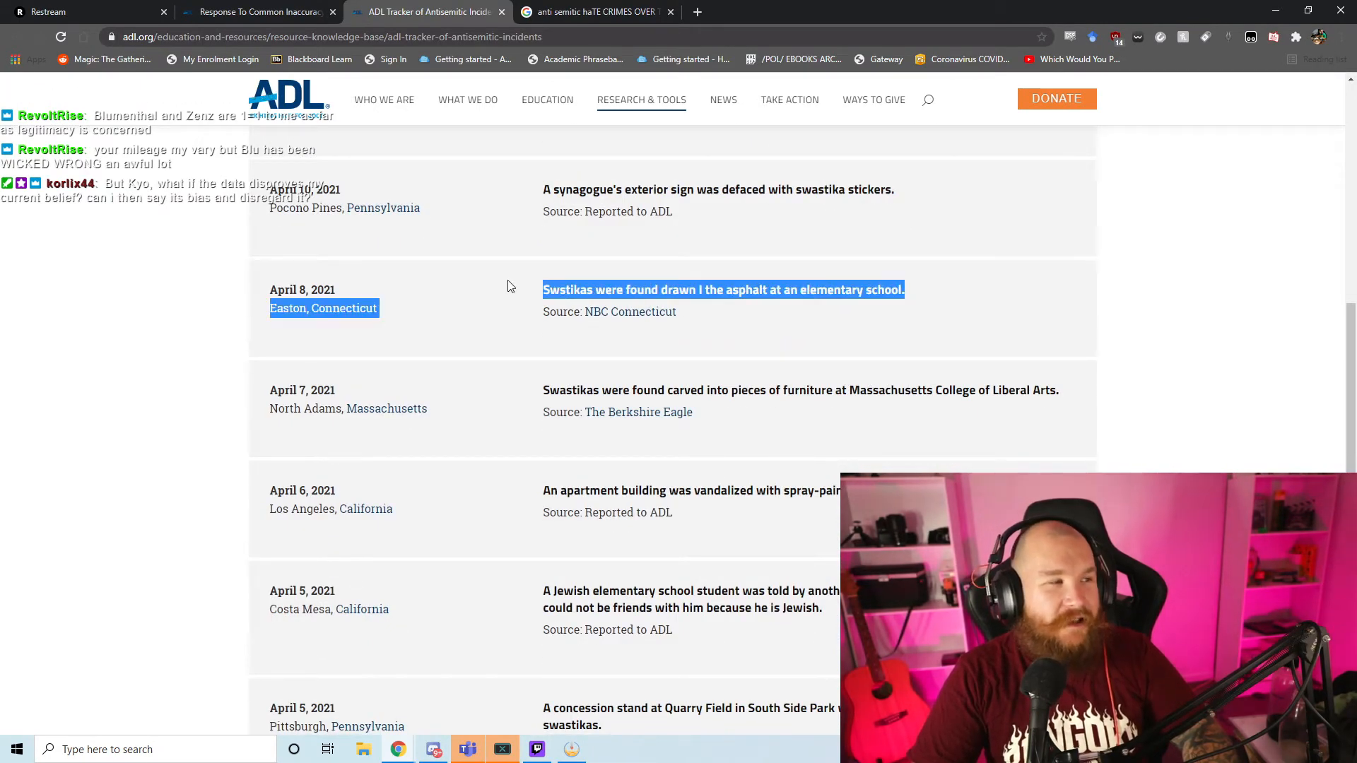
{"action": "scroll", "scroll_direction": "down", "scroll_amount": 3}
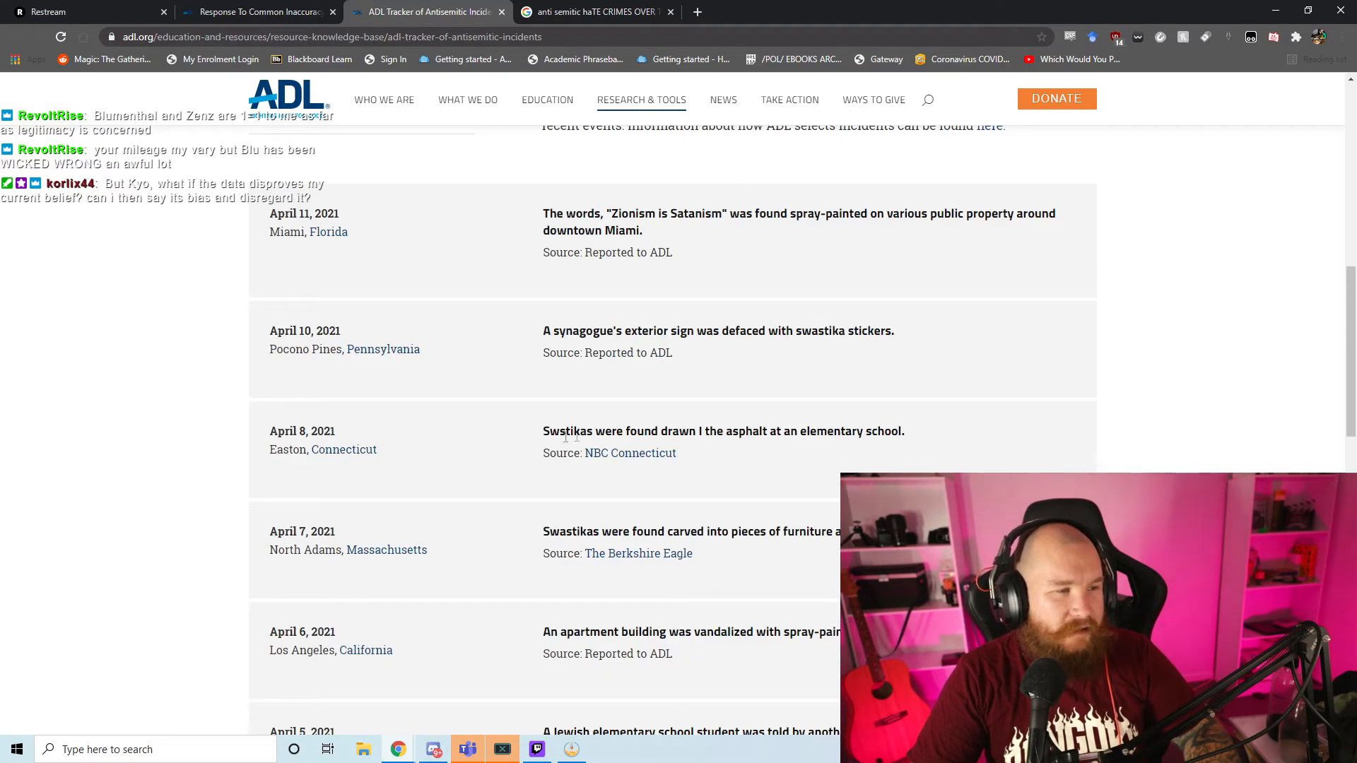
{"action": "scroll", "scroll_direction": "down", "scroll_amount": 3}
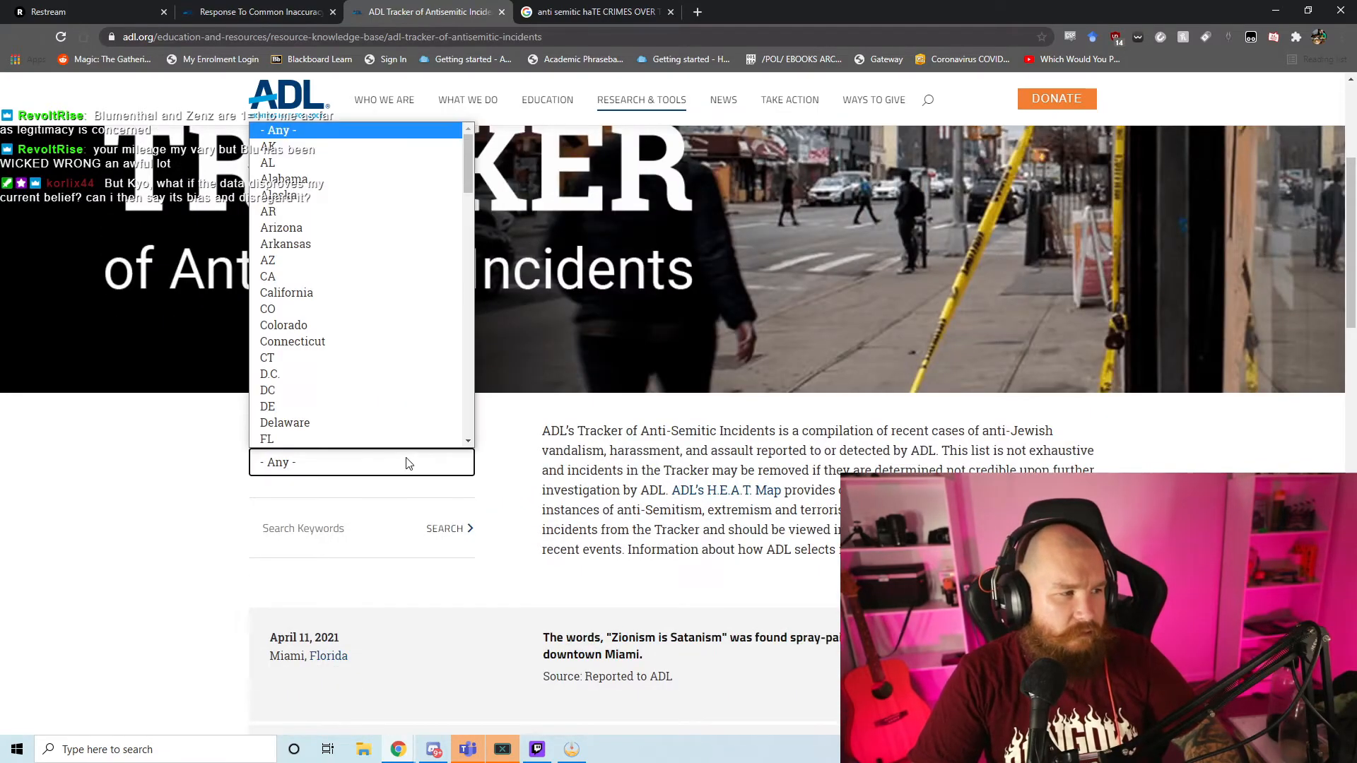
Step: Dismiss the Filter by State dropdown and keep browsing incidents back to late March 2021
{"action": "left_click", "coordinate": [361, 461]}
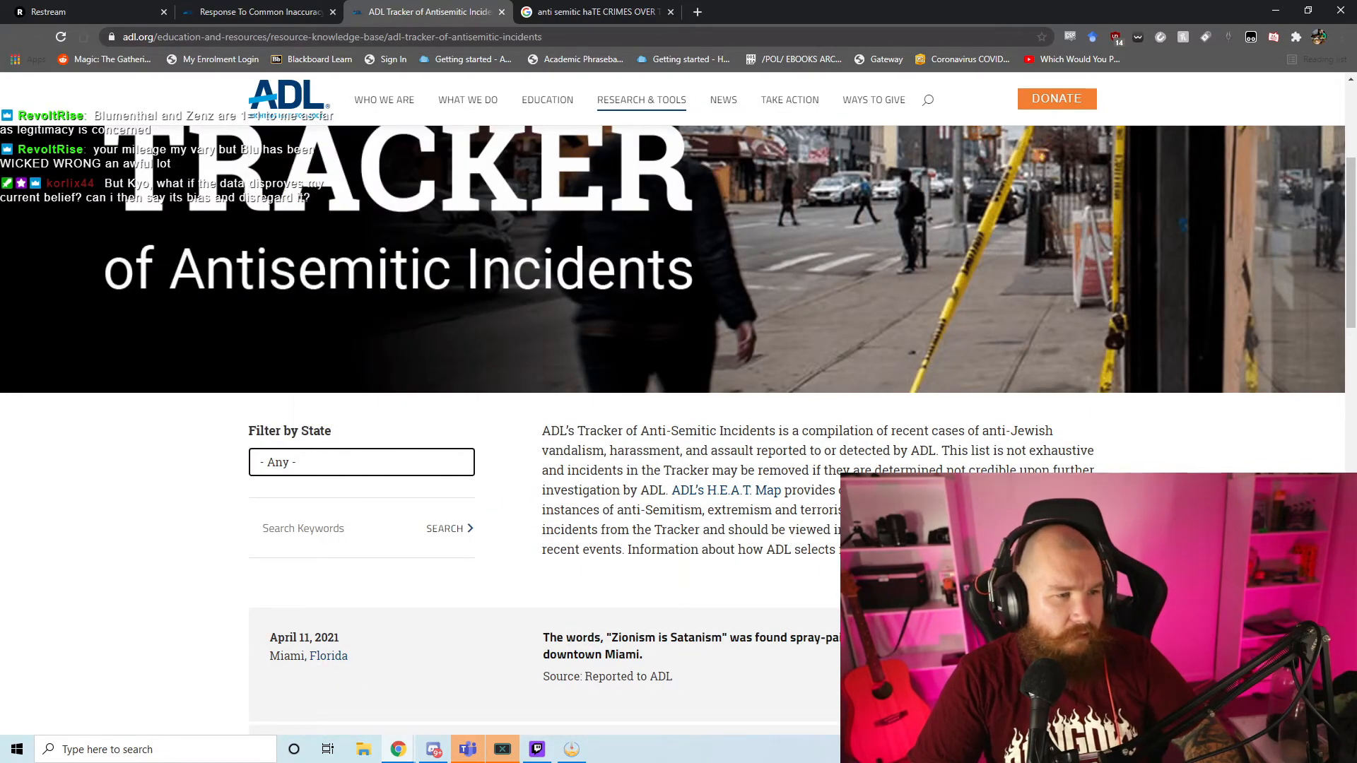
{"action": "scroll", "scroll_direction": "down", "scroll_amount": 3}
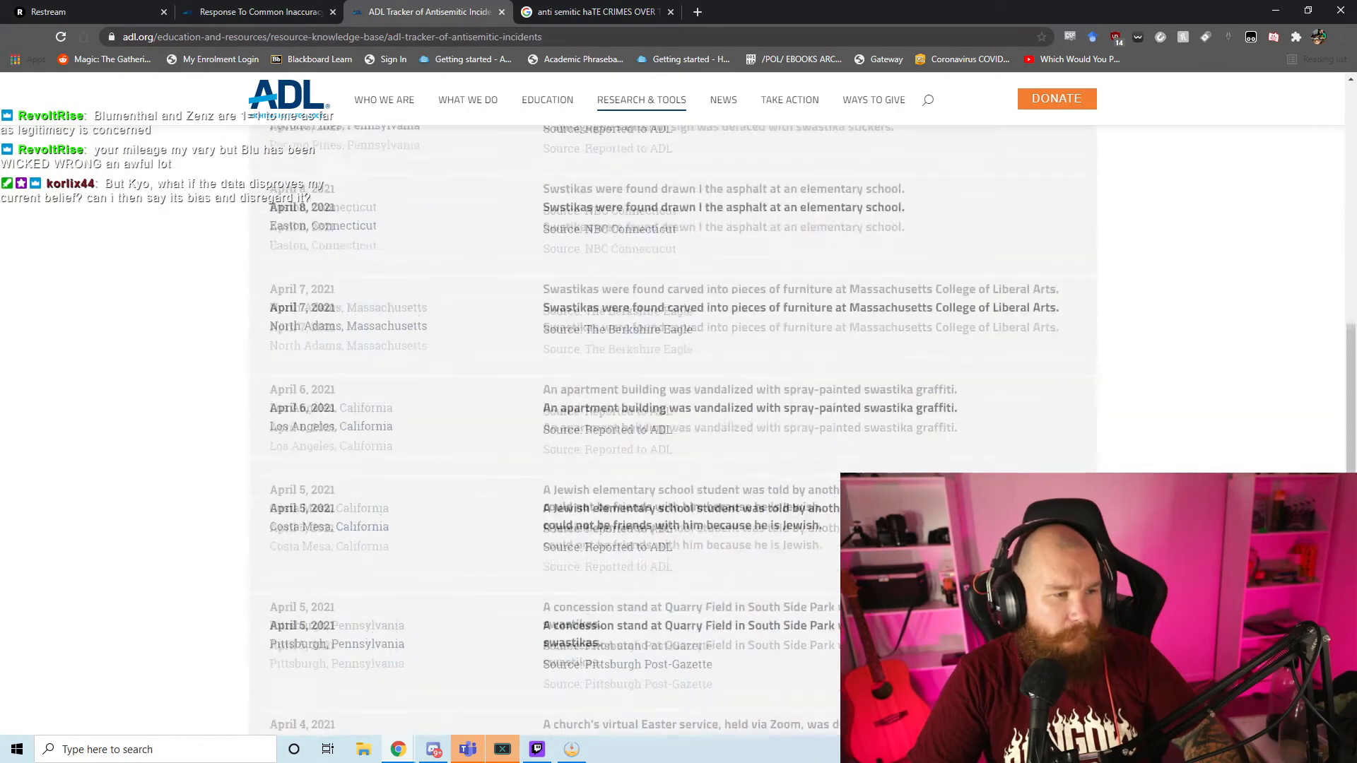
{"action": "scroll", "scroll_direction": "down", "scroll_amount": 3}
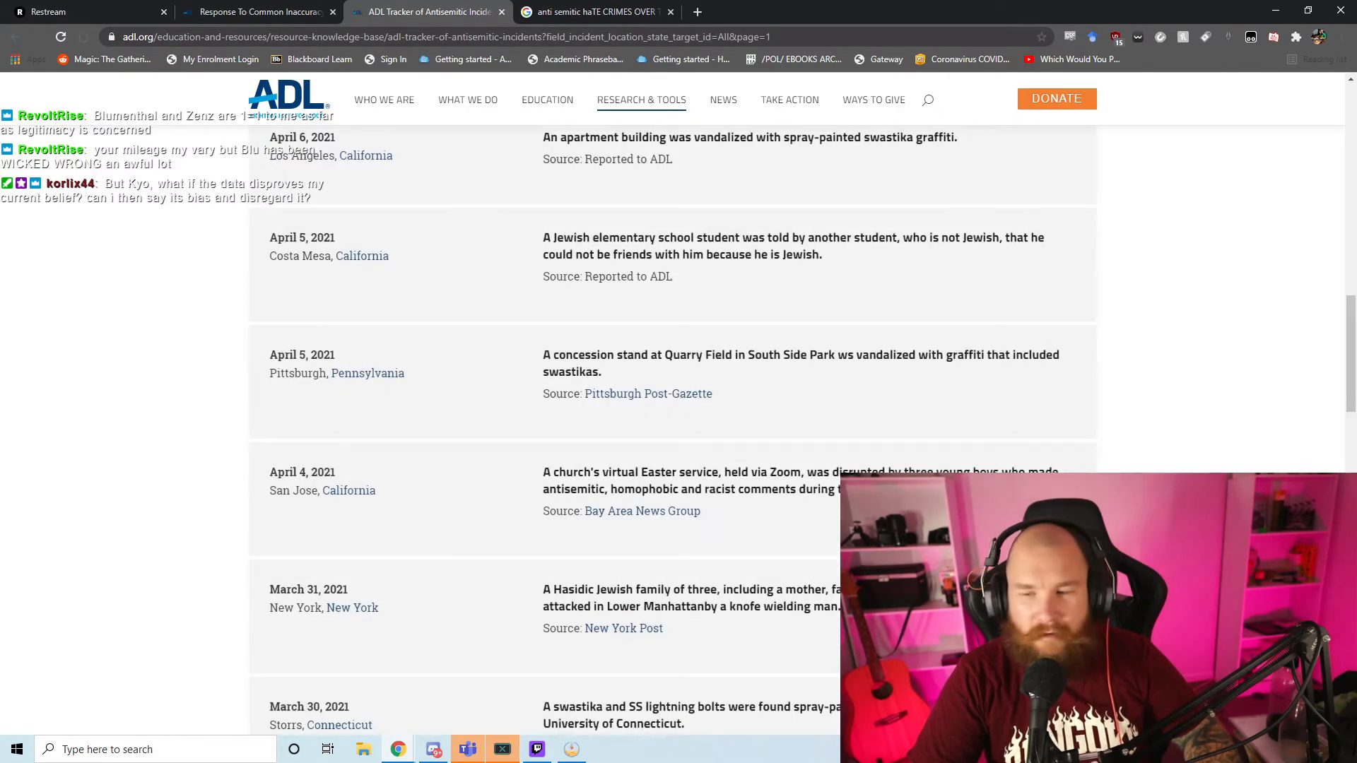
{"action": "mouse_move", "coordinate": [807, 391]}
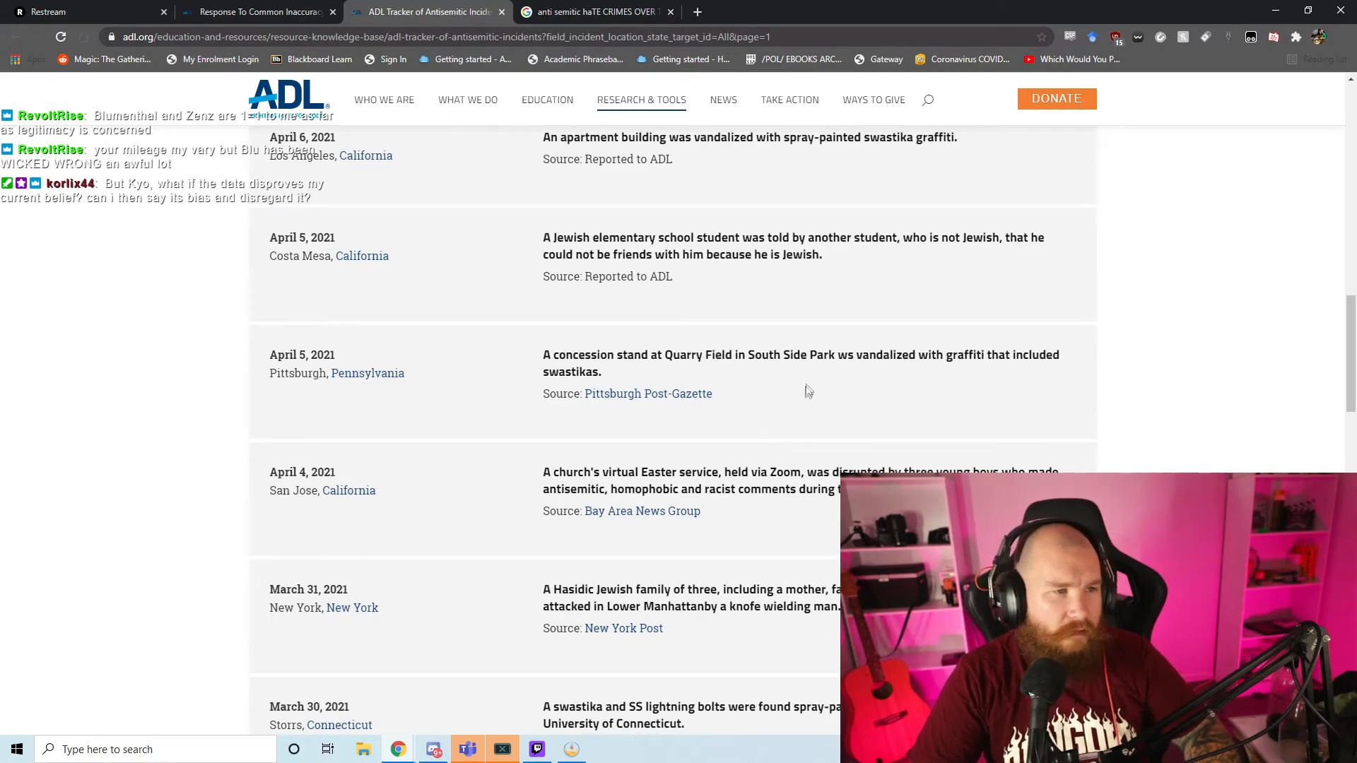
{"action": "scroll", "scroll_direction": "down", "scroll_amount": 3}
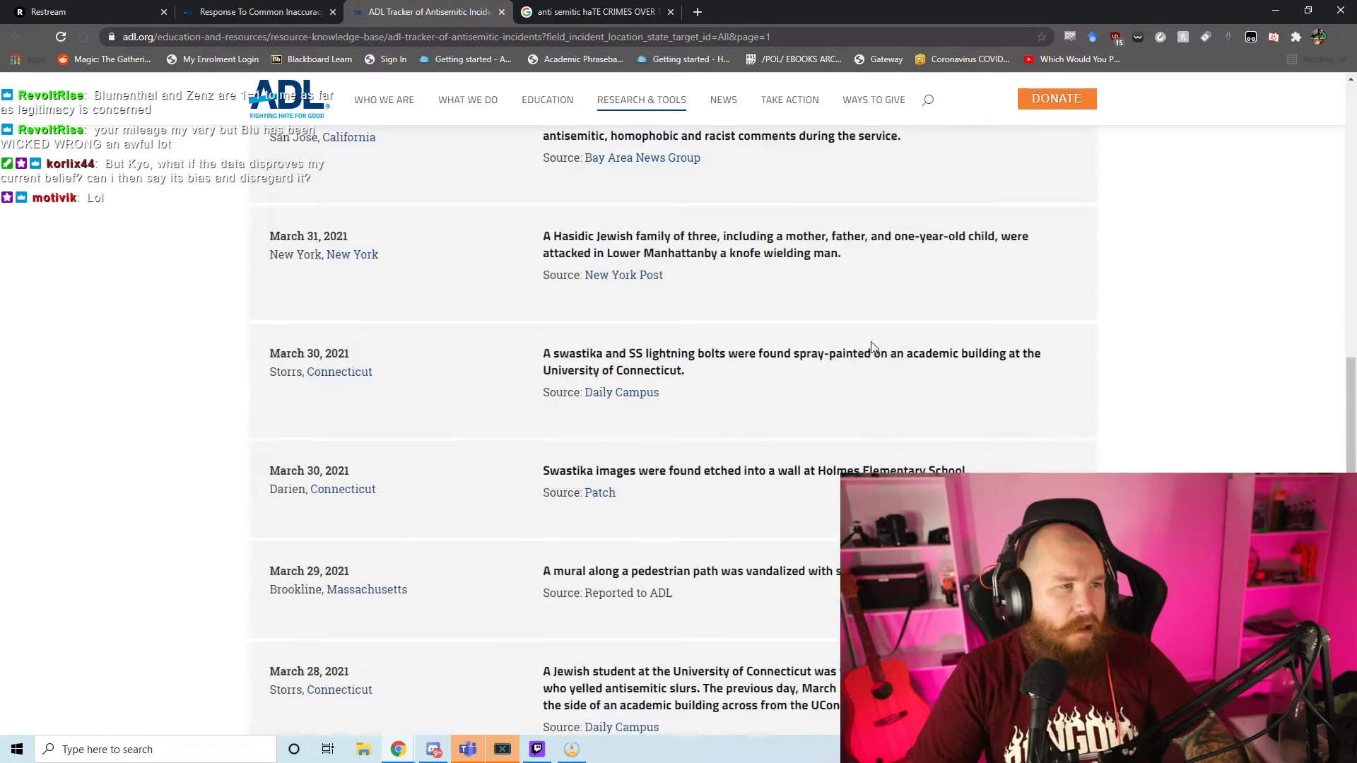
{"action": "scroll", "scroll_direction": "up", "scroll_amount": 3}
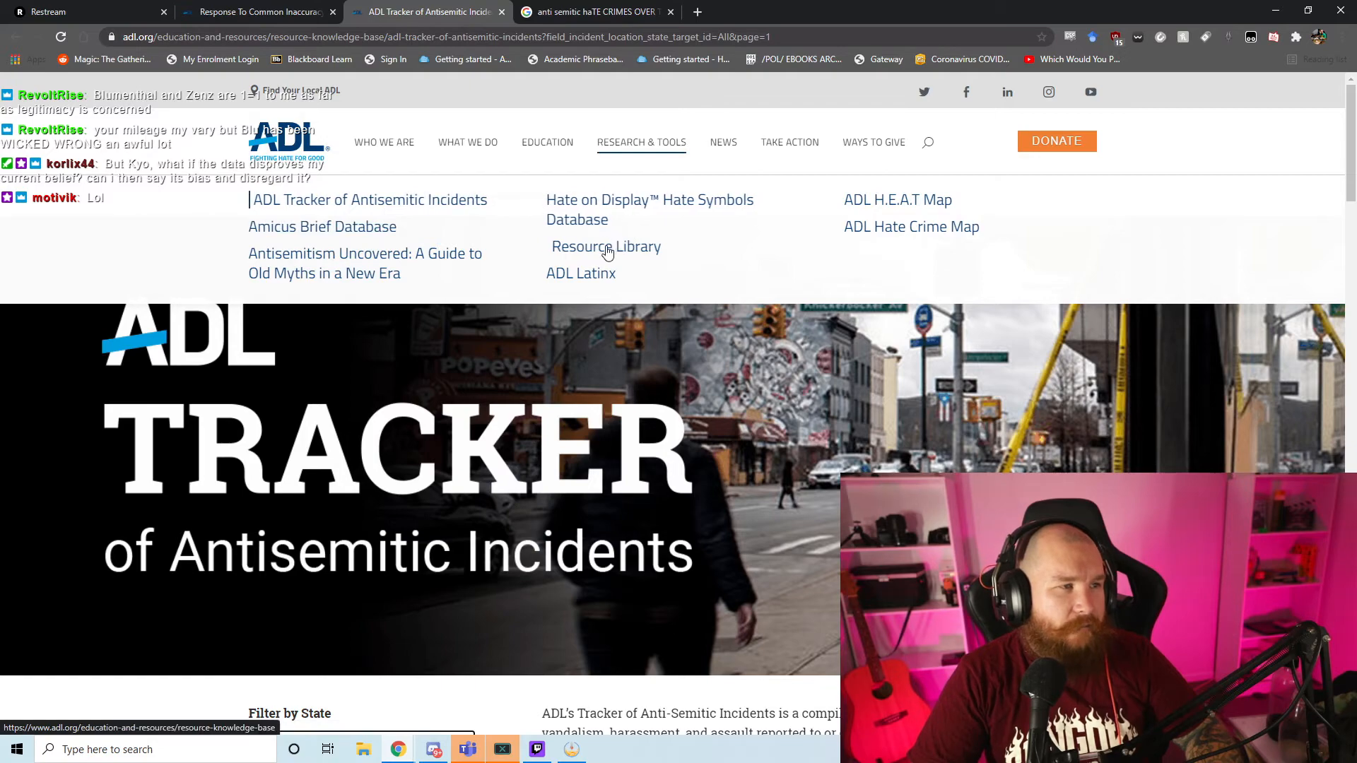
{"action": "mouse_move", "coordinate": [619, 260]}
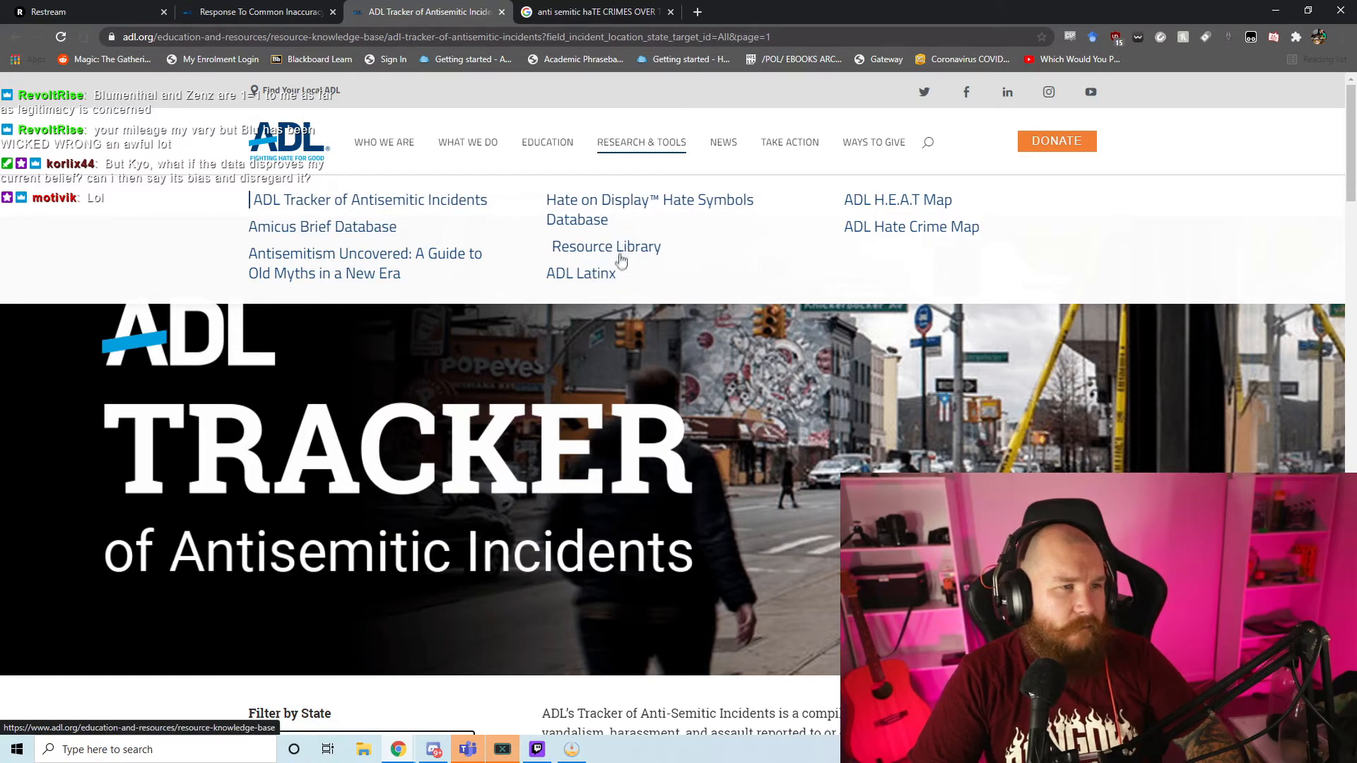
Step: View ADL's Hate Crime Map, then go to the Research & Tools Resource Library
{"action": "left_click", "coordinate": [910, 226]}
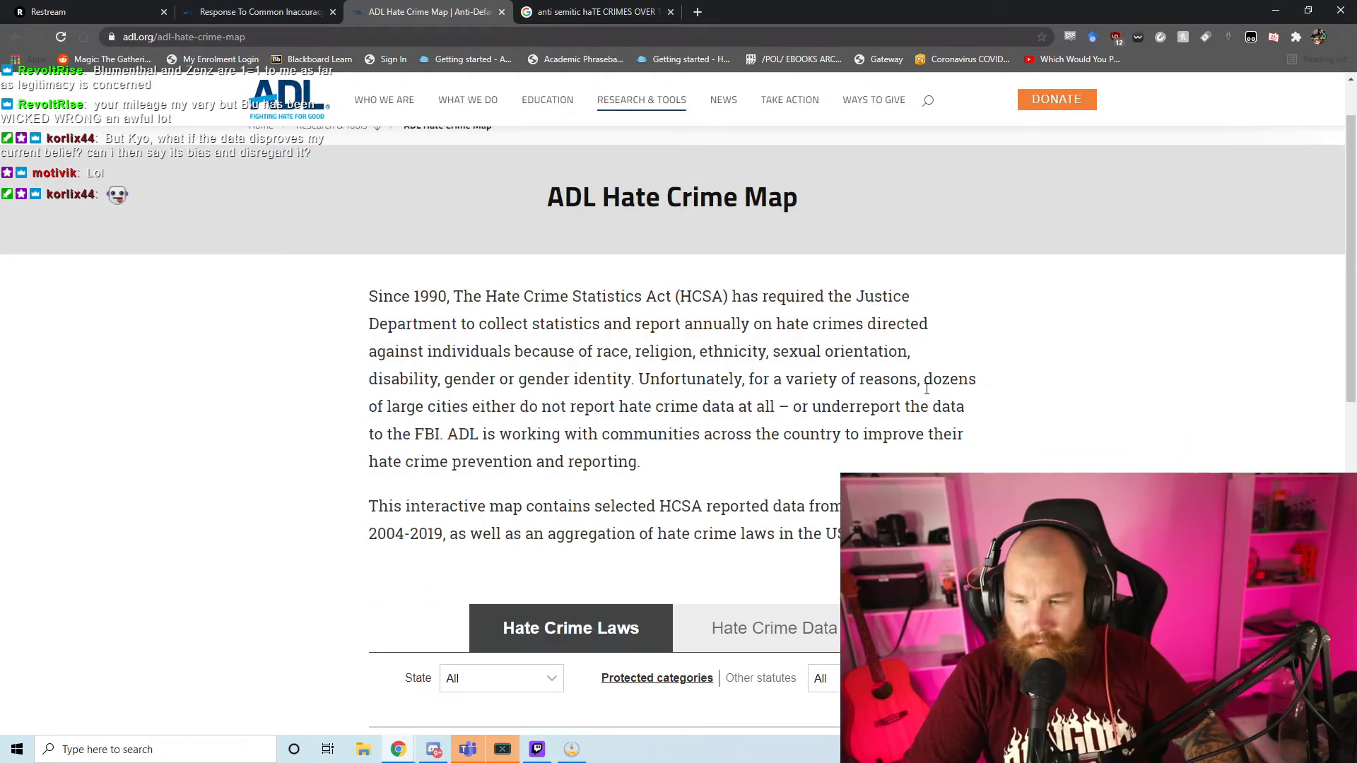
{"action": "scroll", "scroll_direction": "down", "scroll_amount": 3}
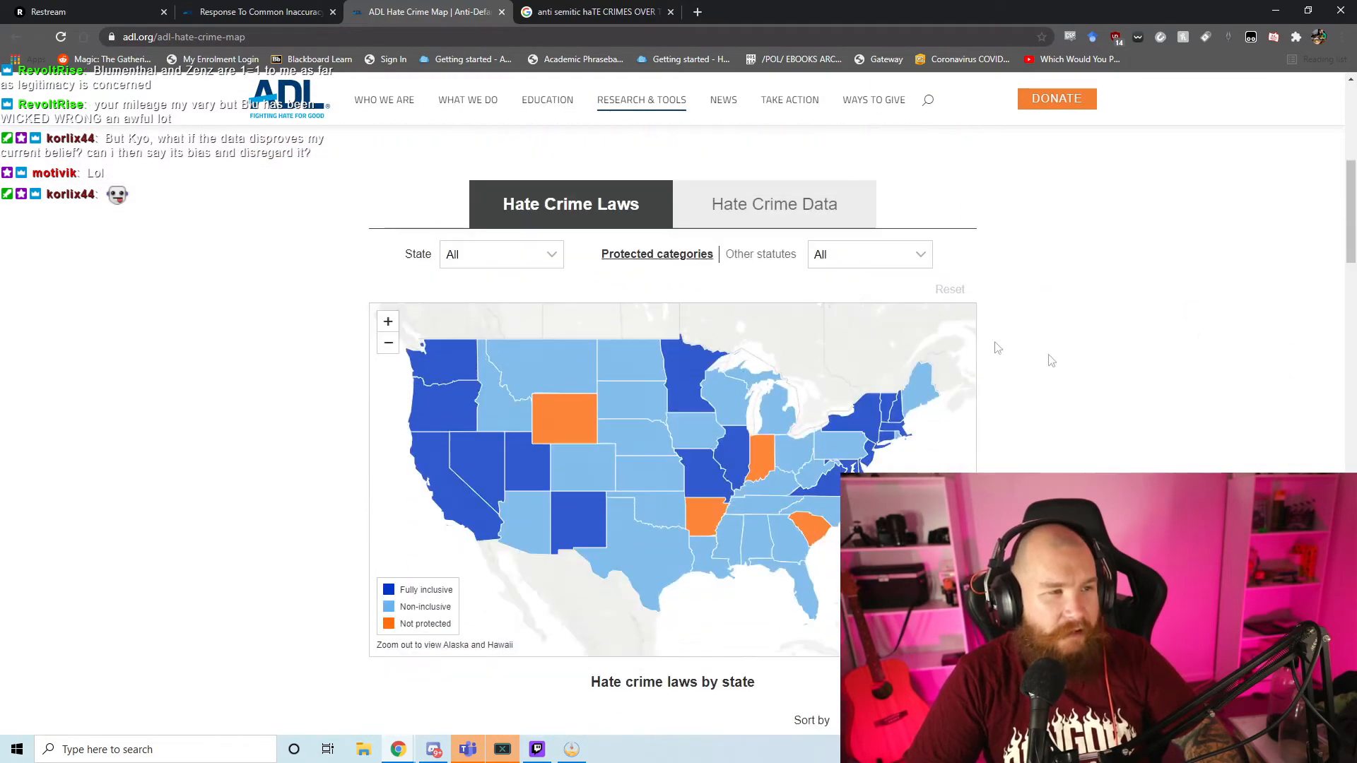
{"action": "left_click", "coordinate": [774, 204]}
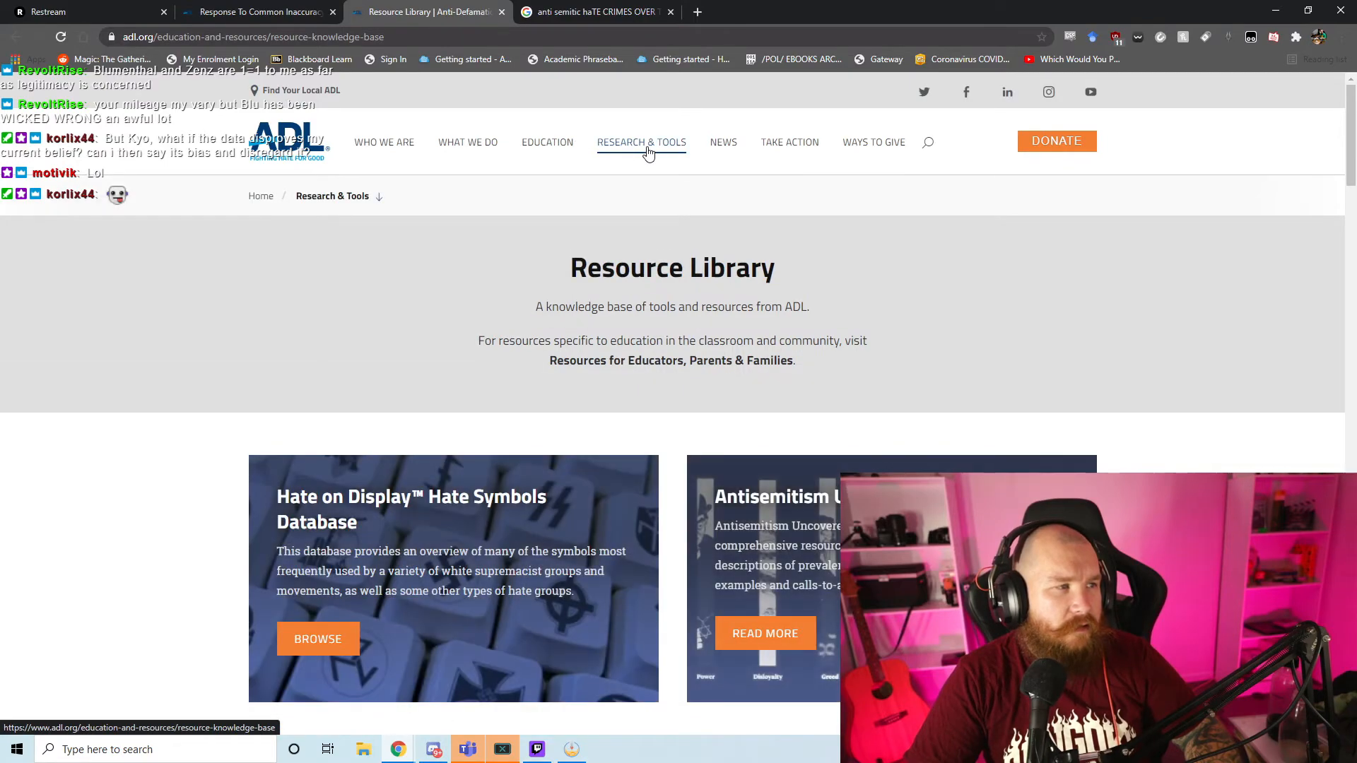
Step: Reopen the Antisemitic Incidents Tracker and highlight, then clear, the Miami graffiti incident text
{"action": "left_click", "coordinate": [641, 142]}
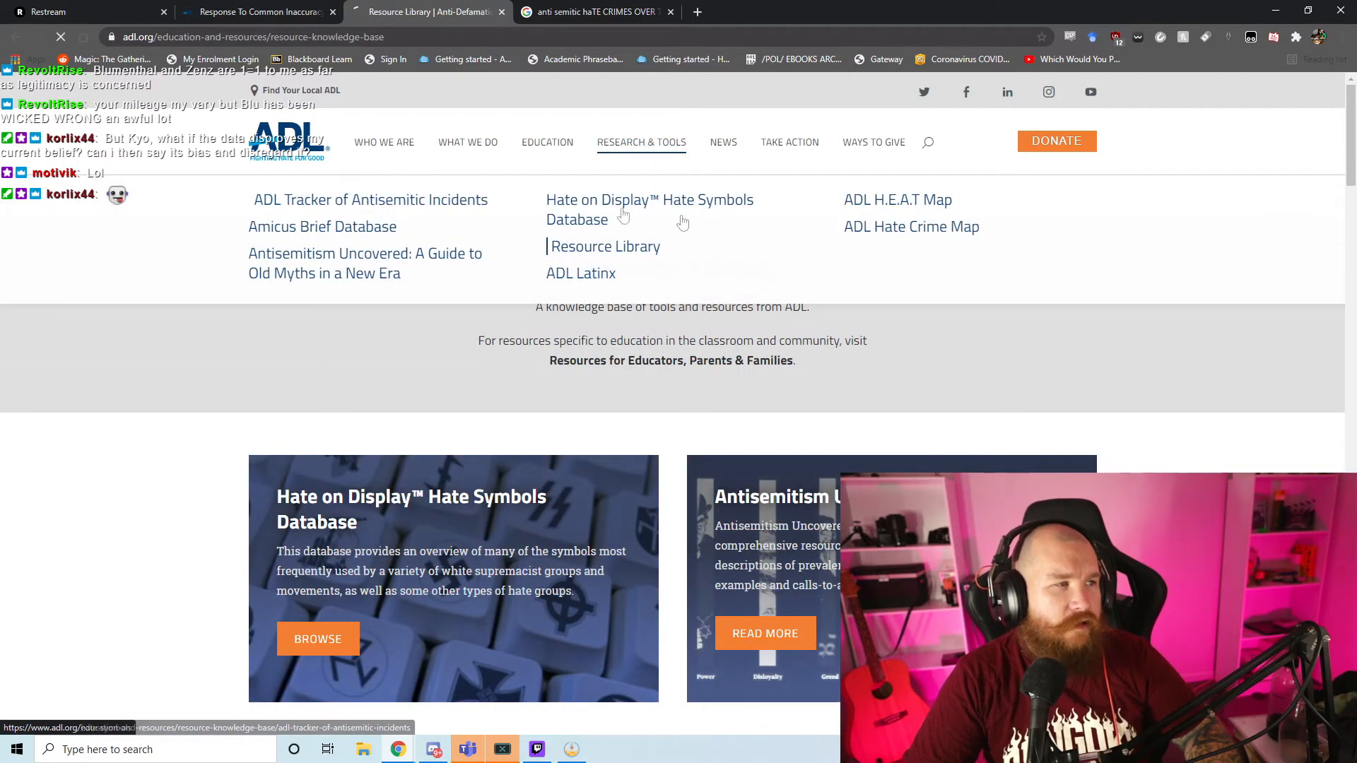
{"action": "left_click", "coordinate": [370, 200]}
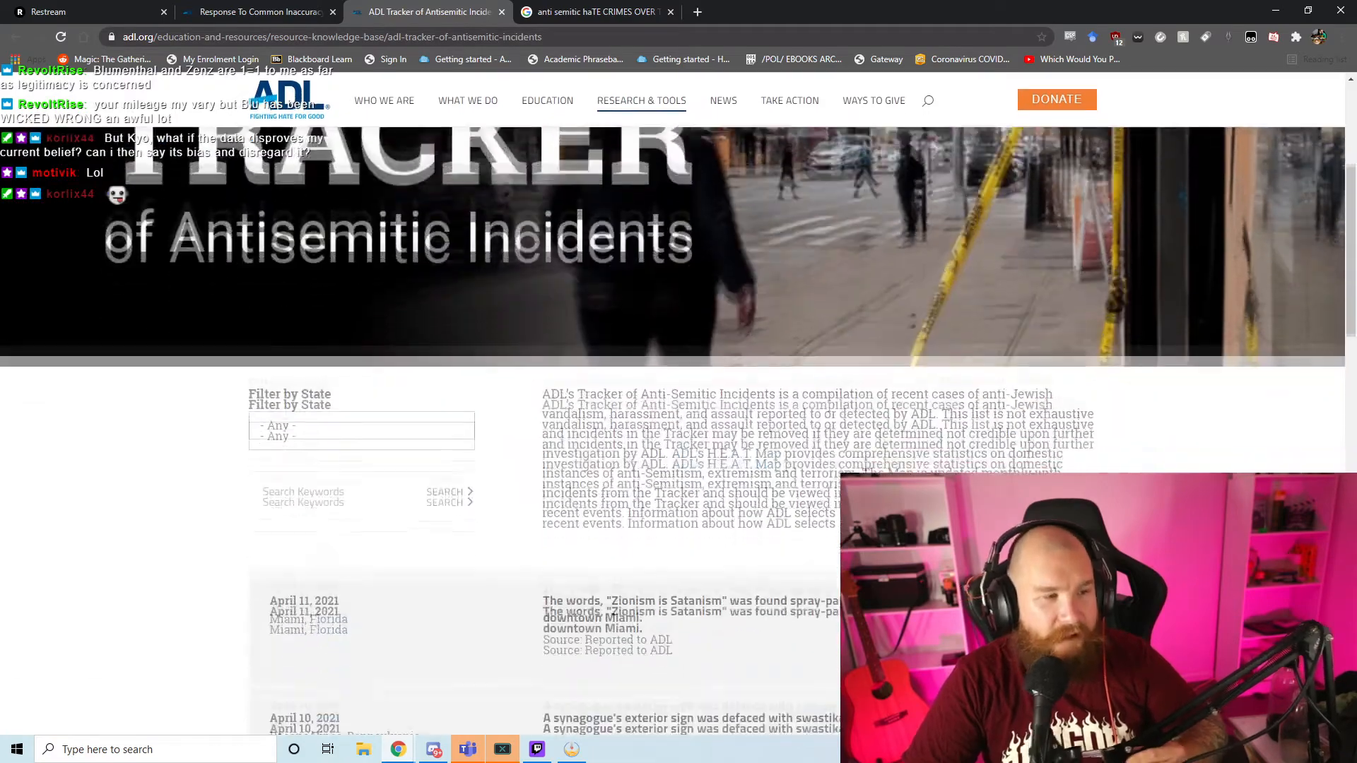
{"action": "scroll", "scroll_direction": "down", "scroll_amount": 3}
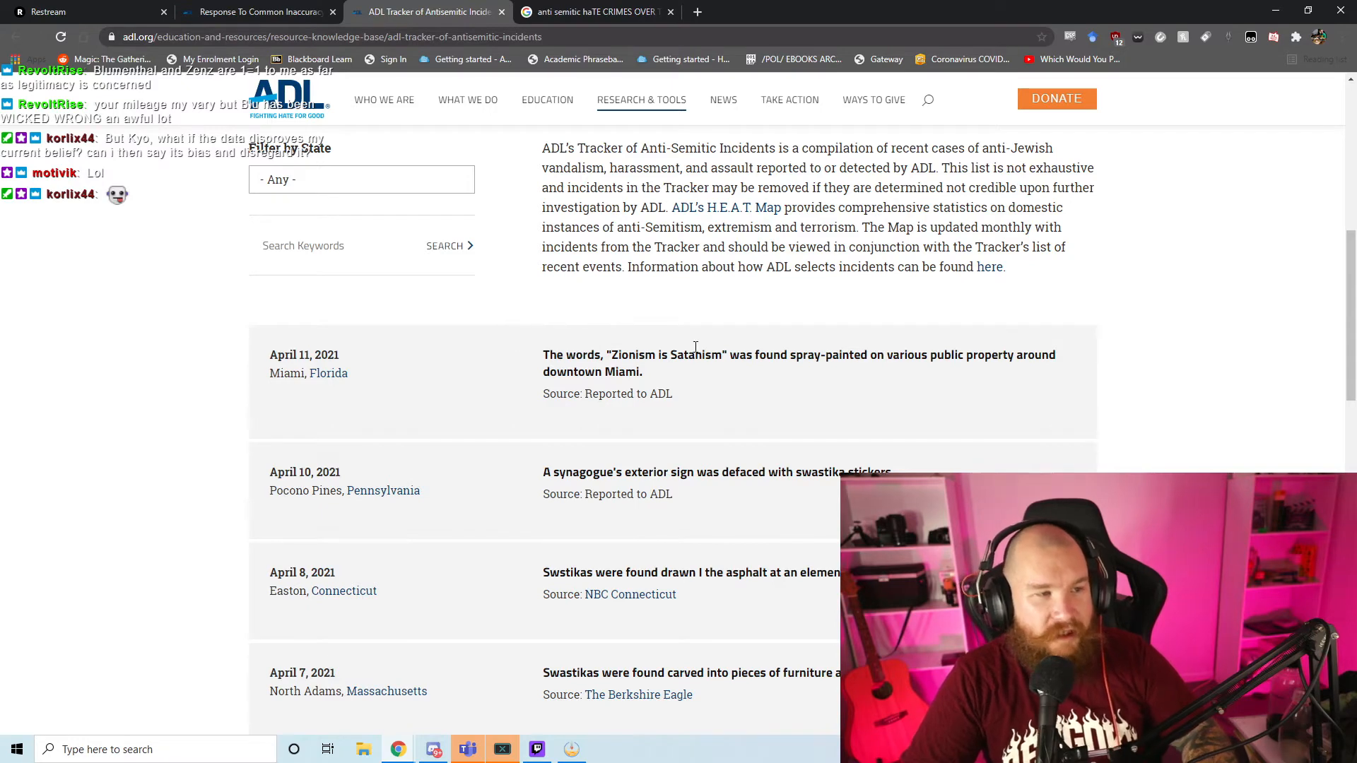
{"action": "left_click_drag", "start_coordinate": [270, 374], "coordinate": [644, 373]}
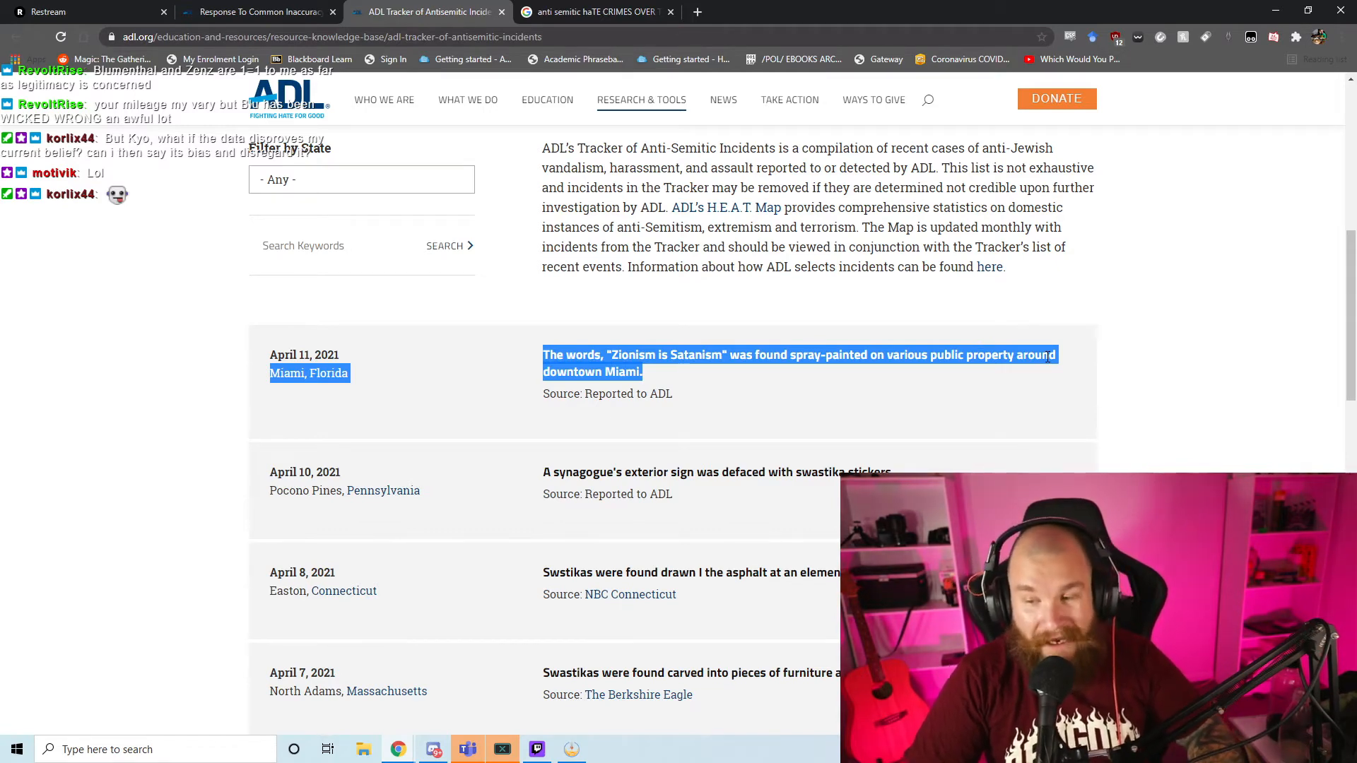
{"action": "left_click", "coordinate": [671, 238]}
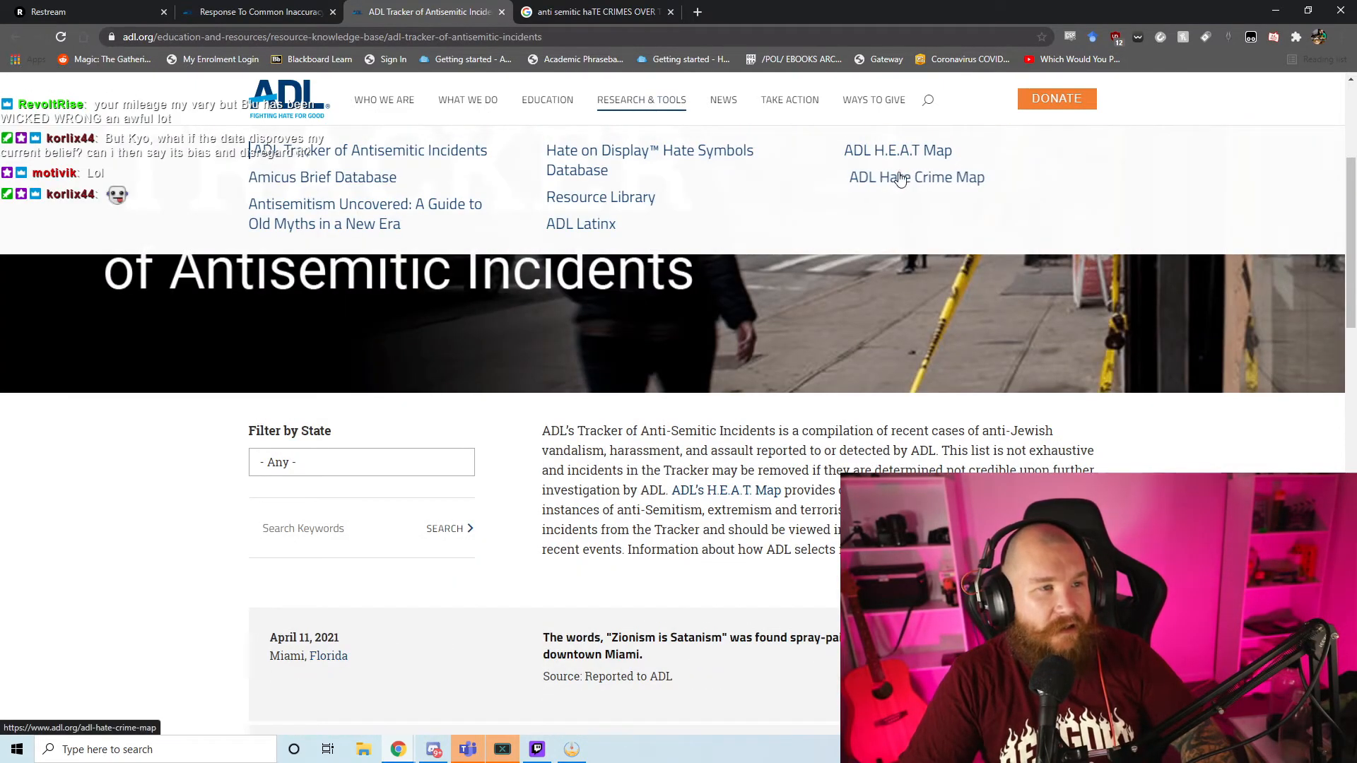
Step: Browse Hate Crime Map data for Florida (Orlando), Georgia and North Carolina, then return to search results
{"action": "left_click", "coordinate": [917, 177]}
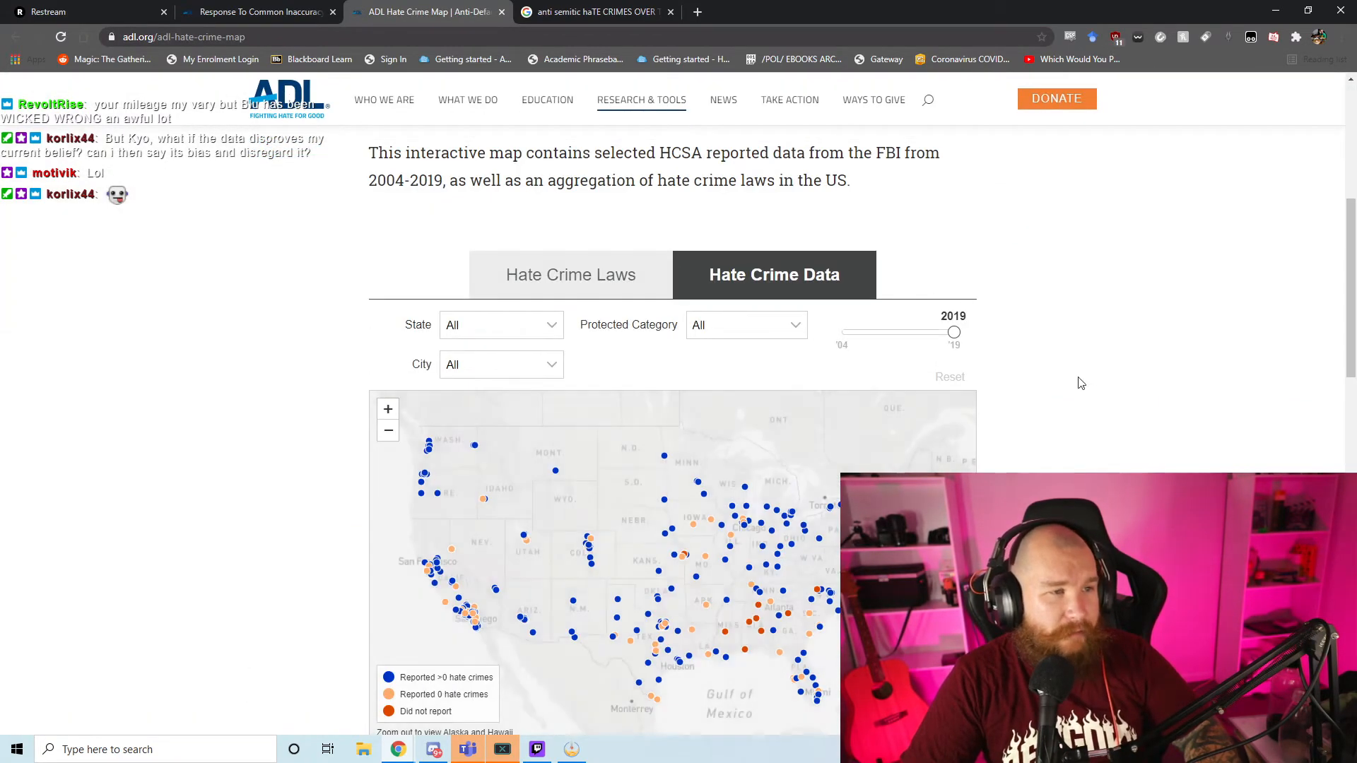
{"action": "scroll", "scroll_direction": "down", "scroll_amount": 3}
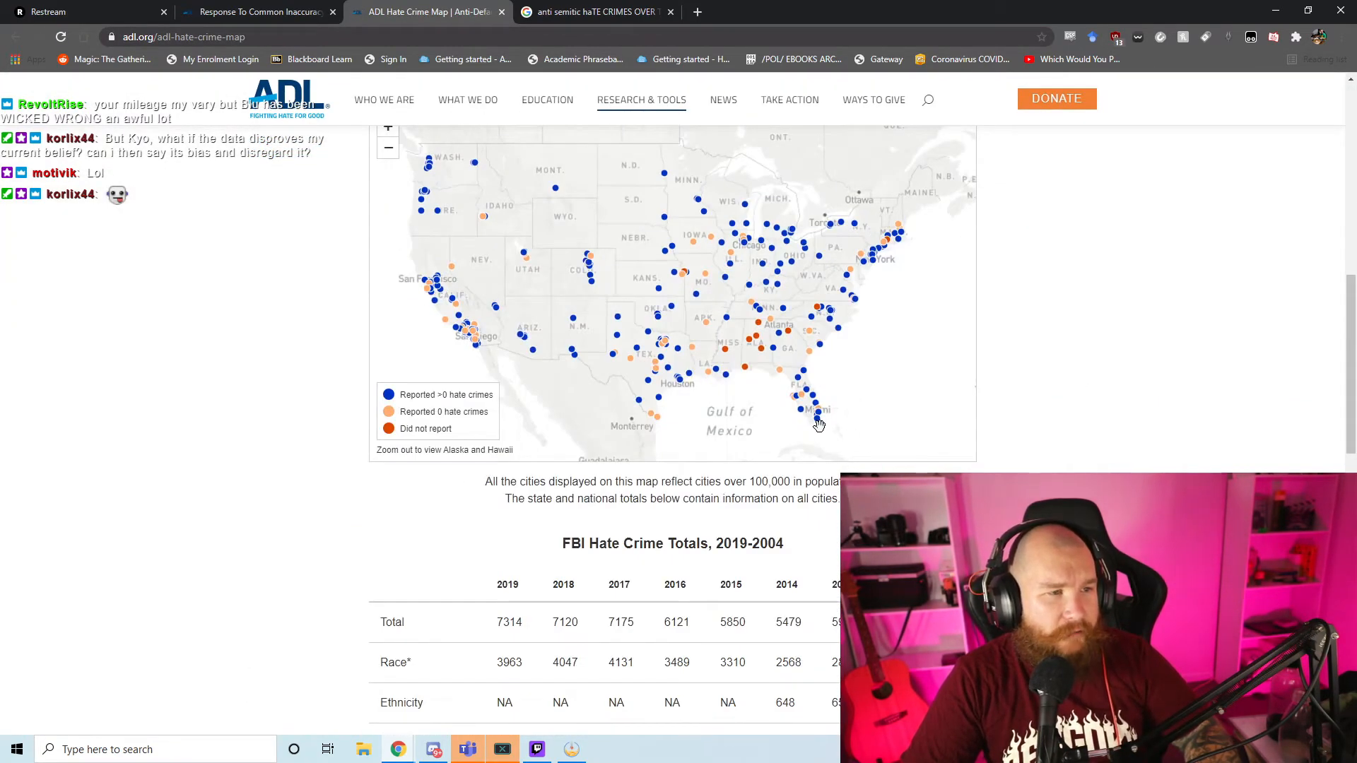
{"action": "mouse_move", "coordinate": [810, 411]}
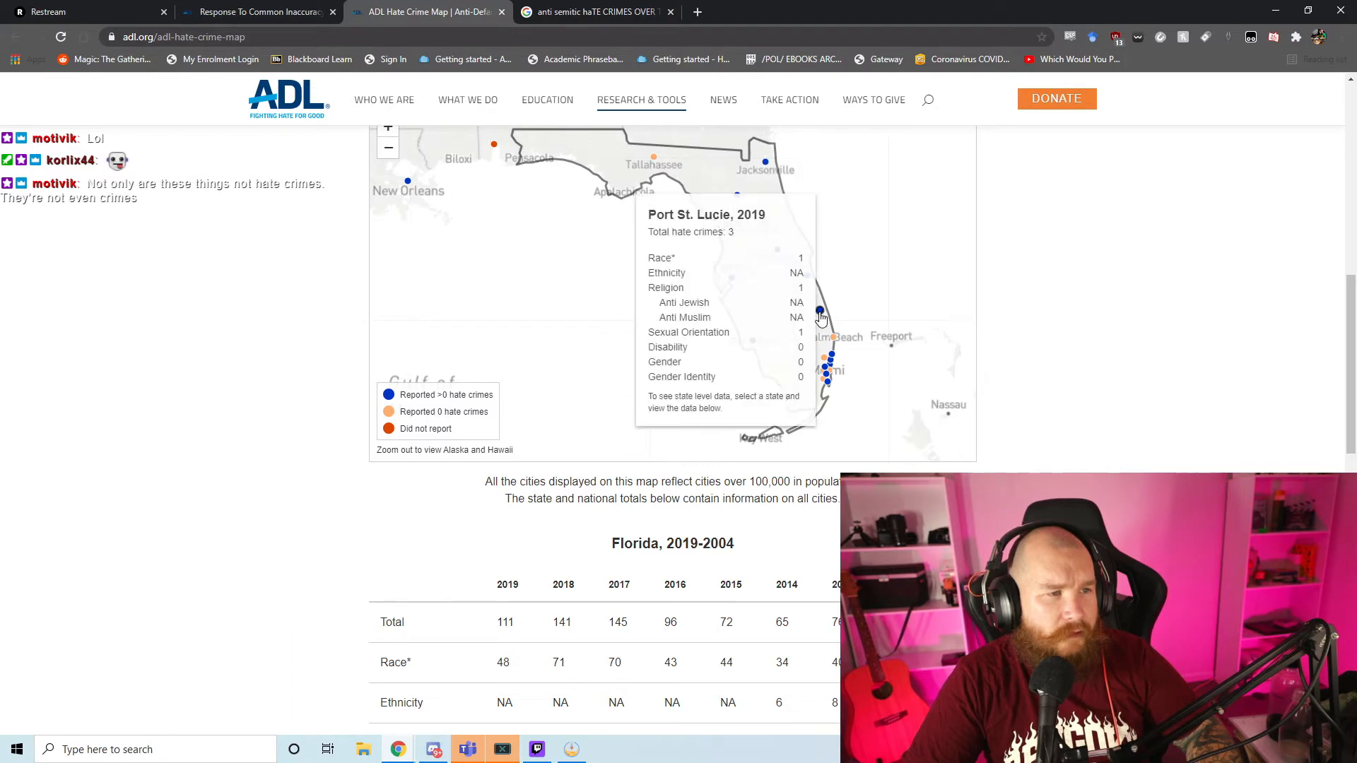
{"action": "mouse_move", "coordinate": [733, 293]}
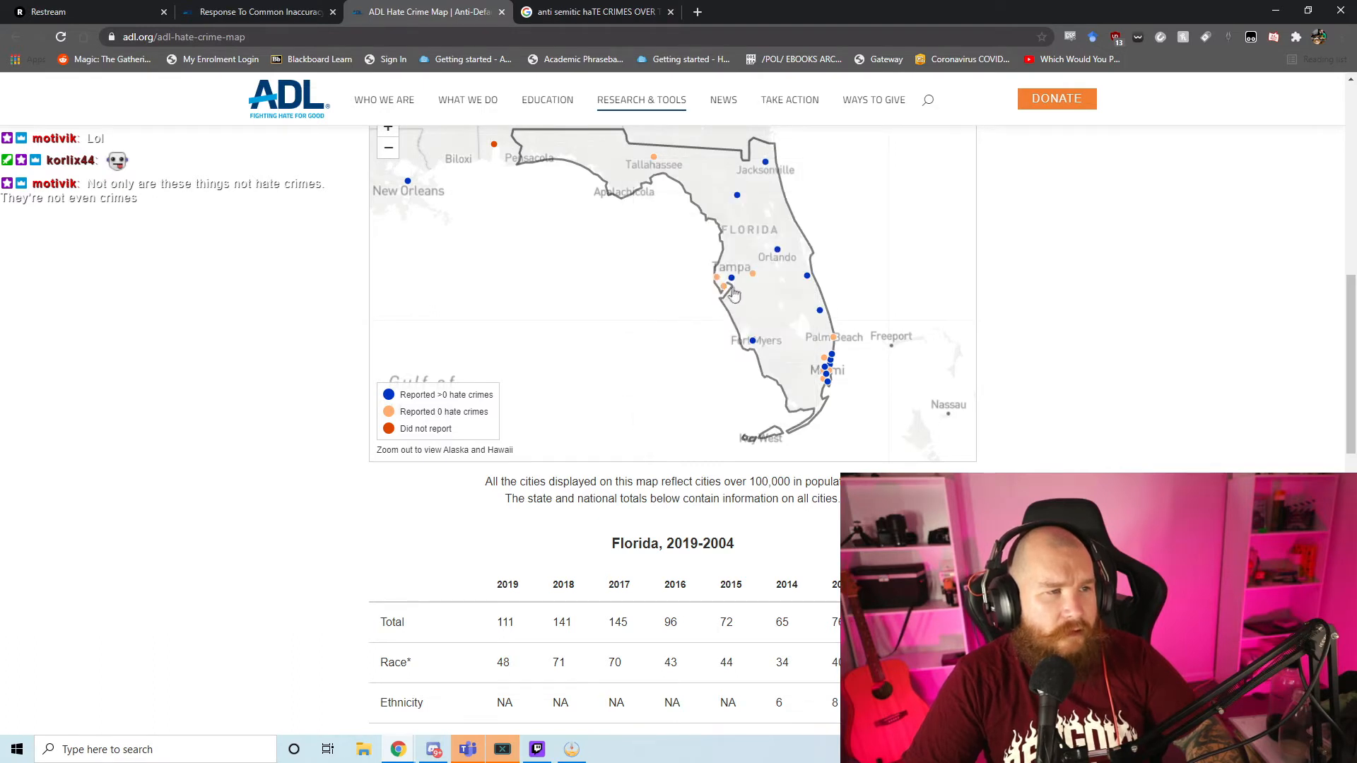
{"action": "mouse_move", "coordinate": [735, 280]}
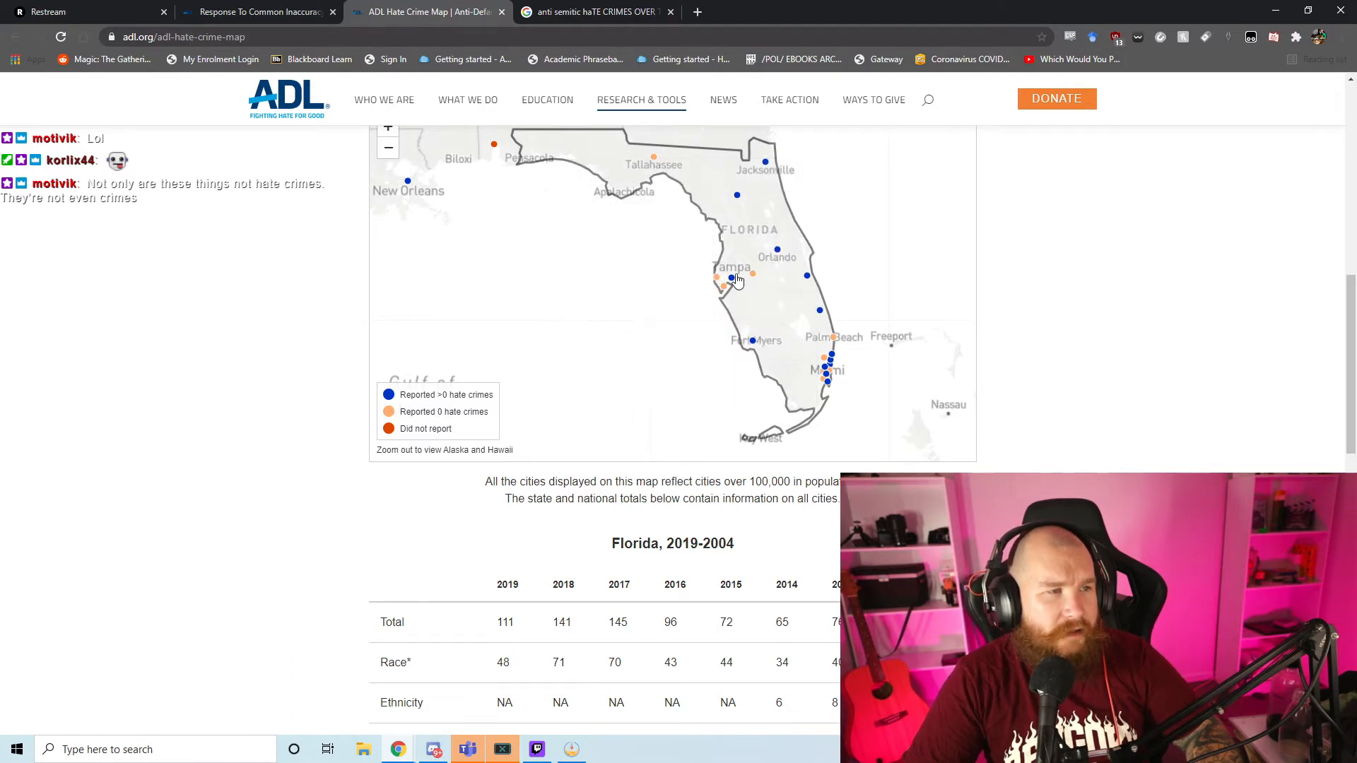
{"action": "mouse_move", "coordinate": [779, 254]}
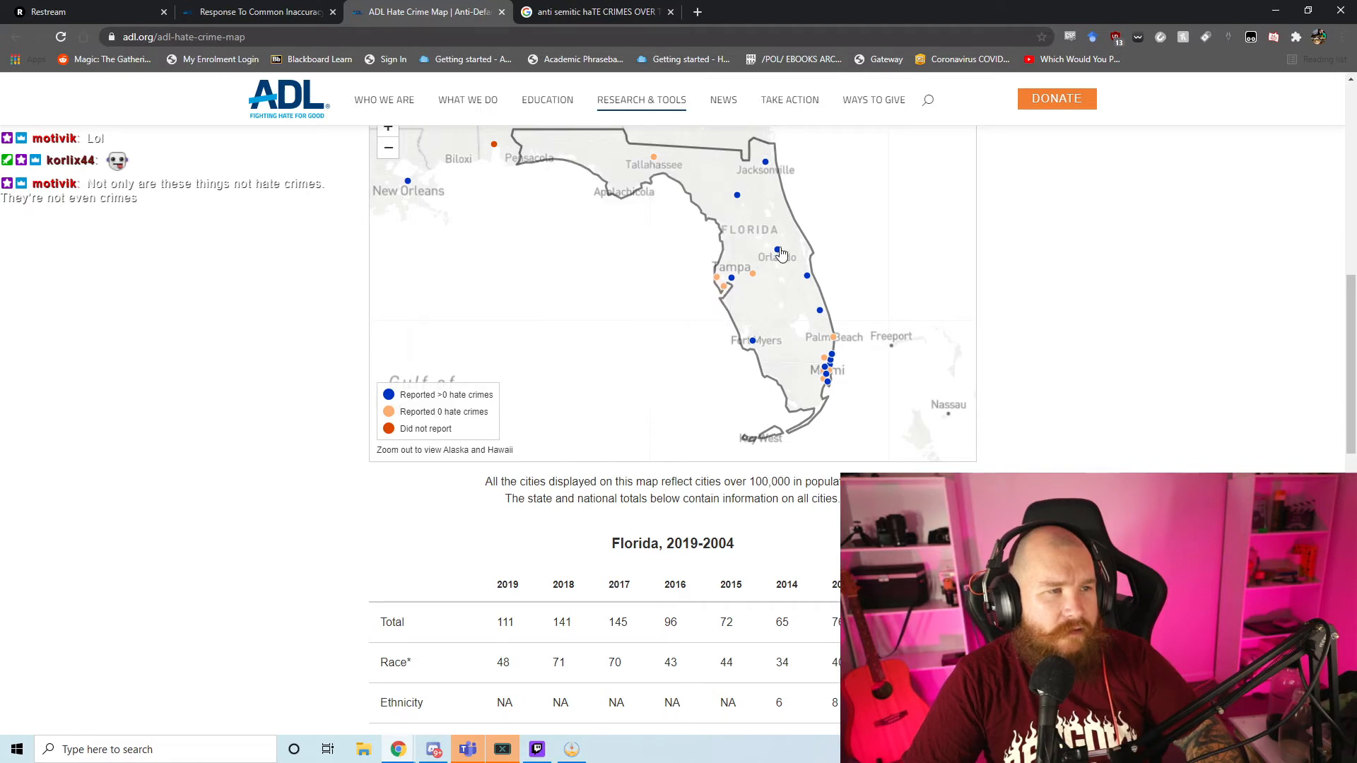
{"action": "left_click", "coordinate": [732, 278]}
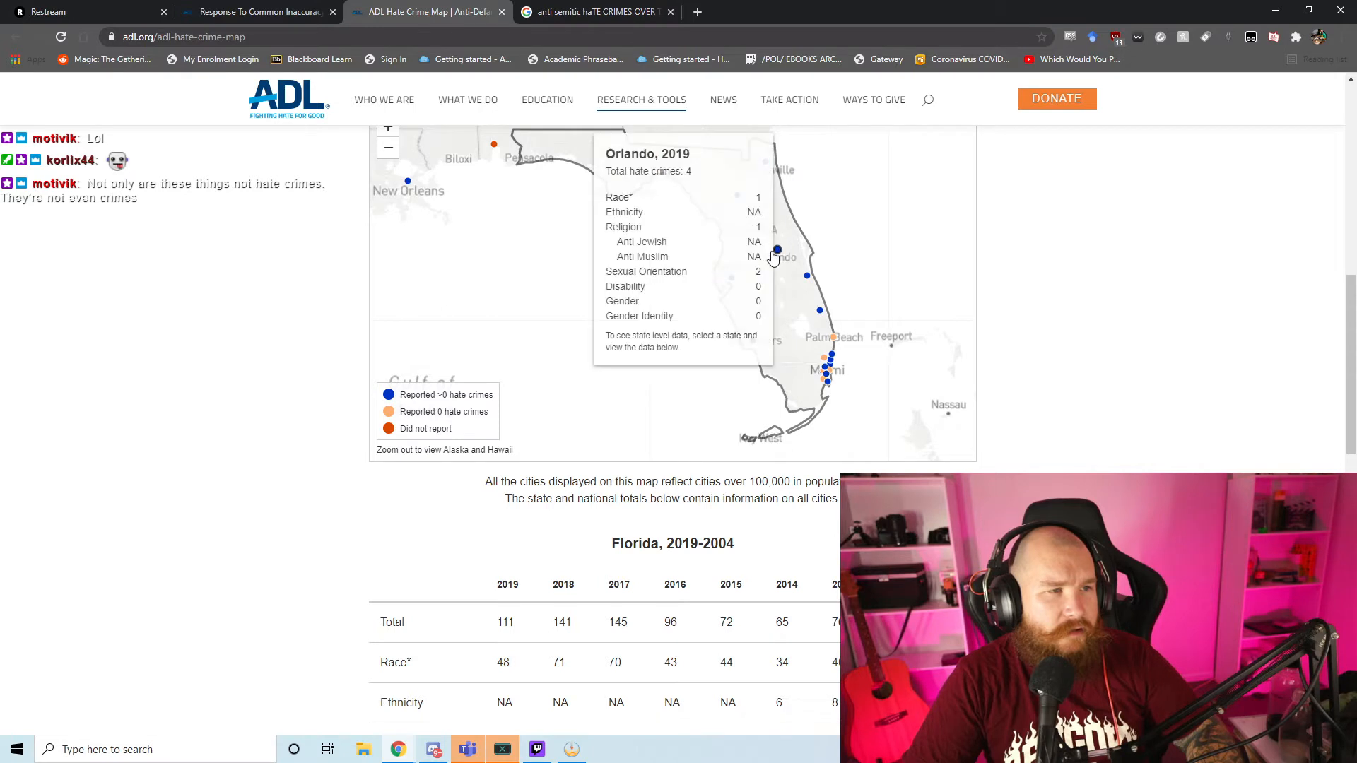
{"action": "mouse_move", "coordinate": [740, 199]}
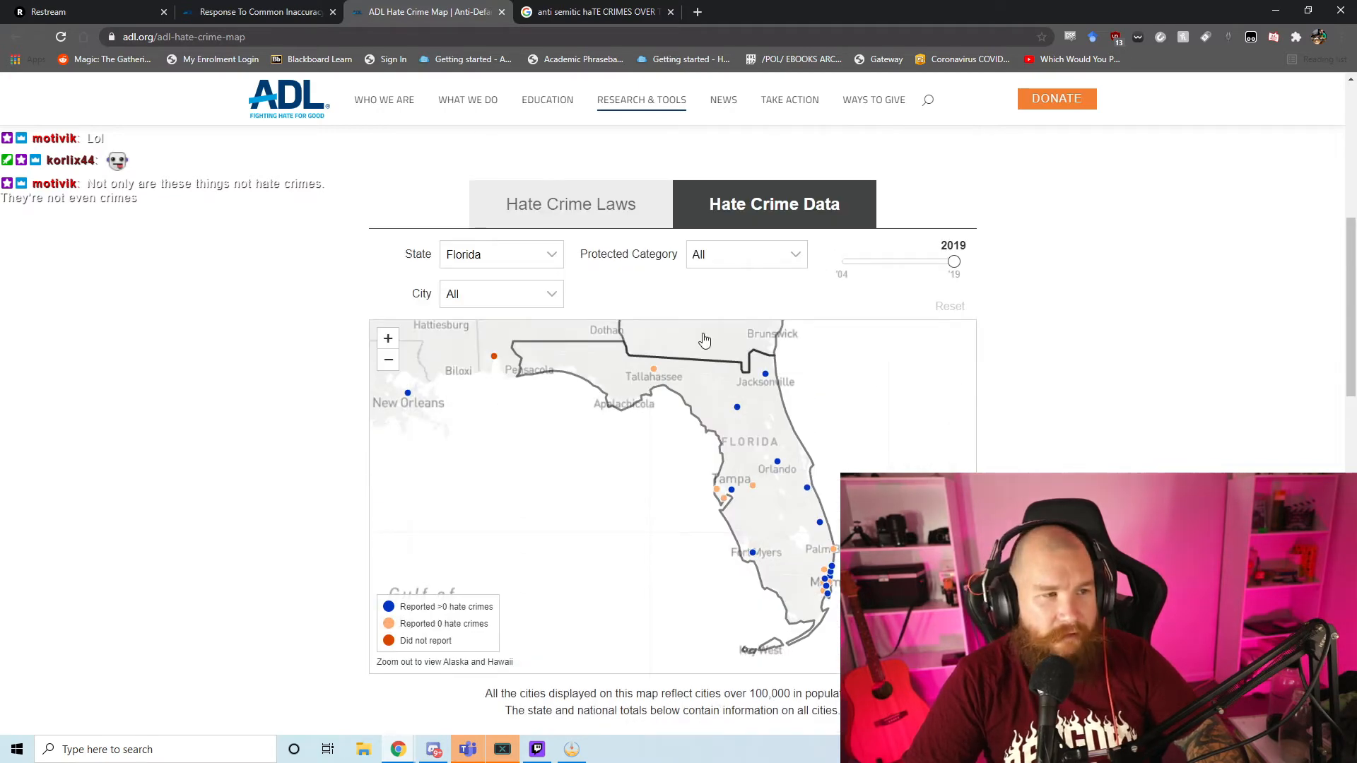
{"action": "left_click", "coordinate": [500, 253]}
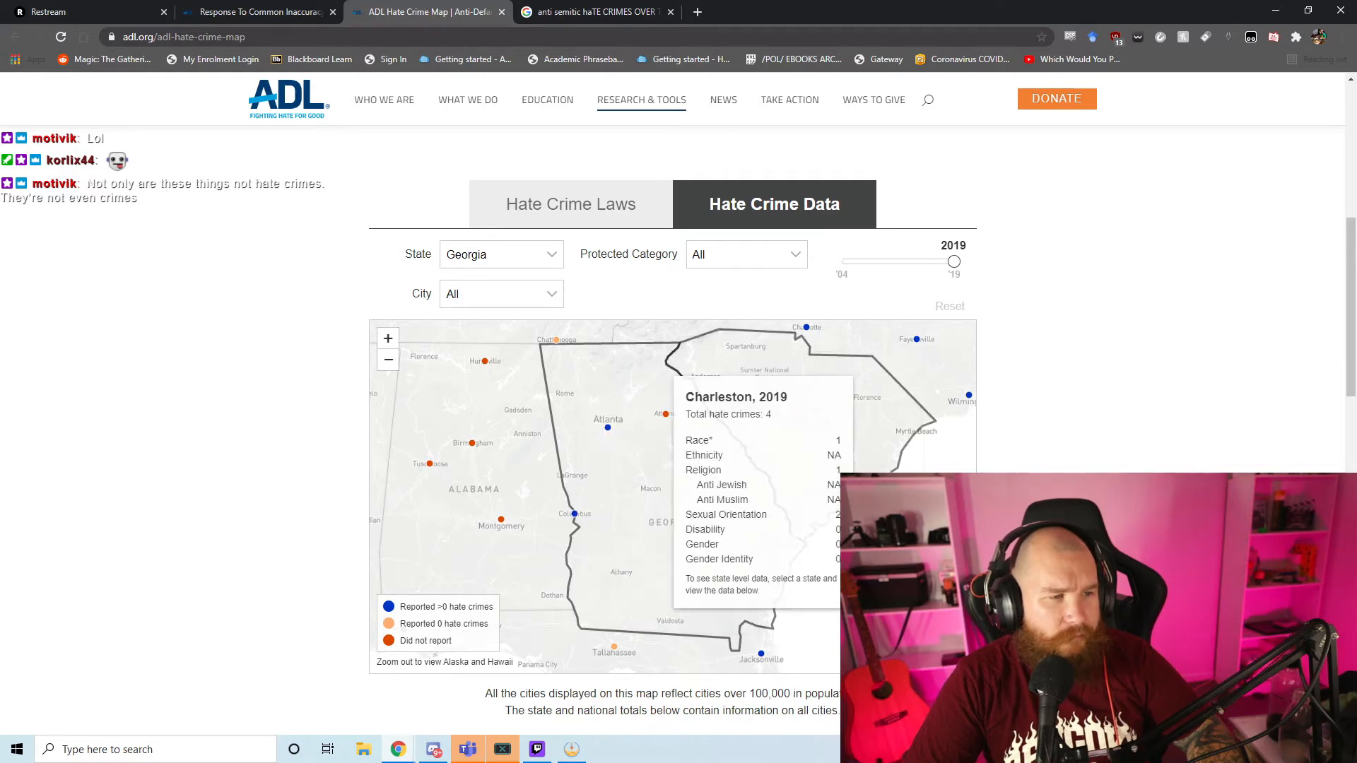
{"action": "mouse_move", "coordinate": [928, 378]}
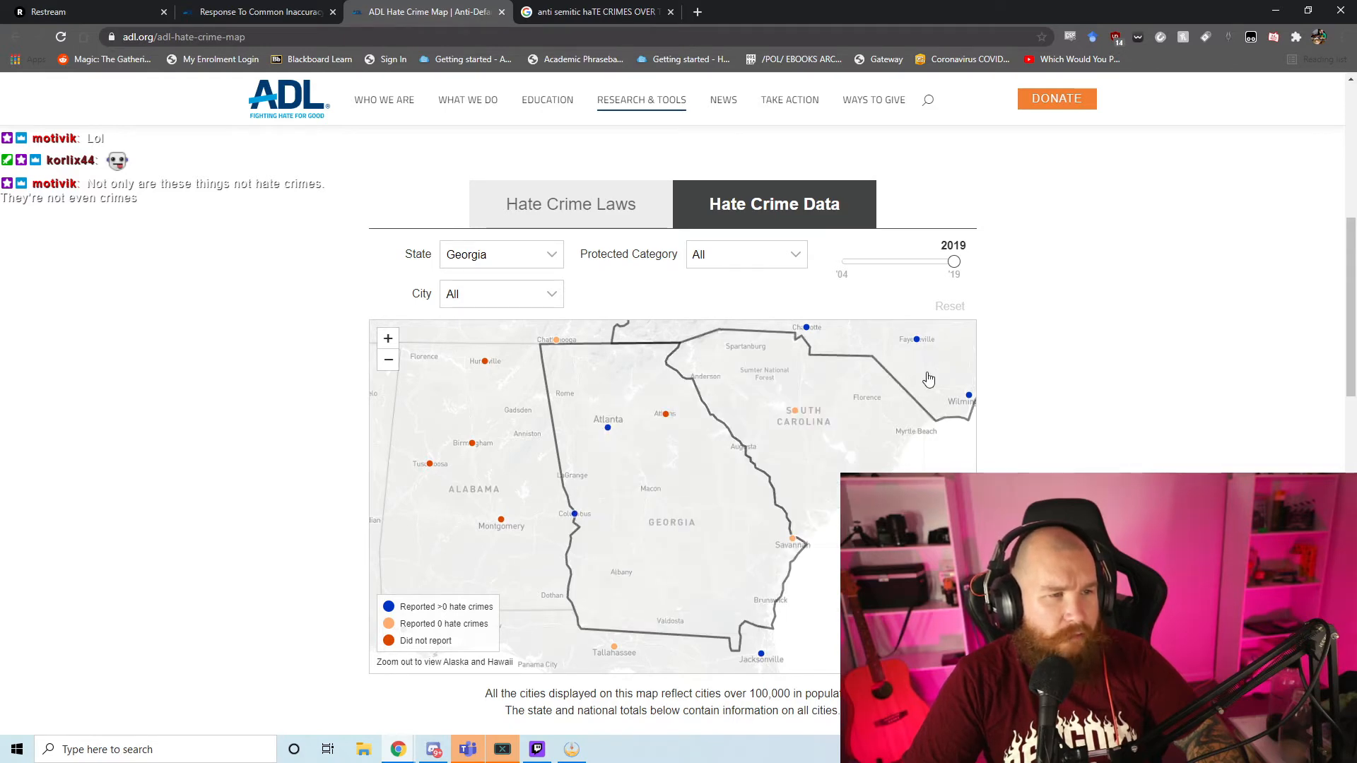
{"action": "left_click", "coordinate": [501, 254]}
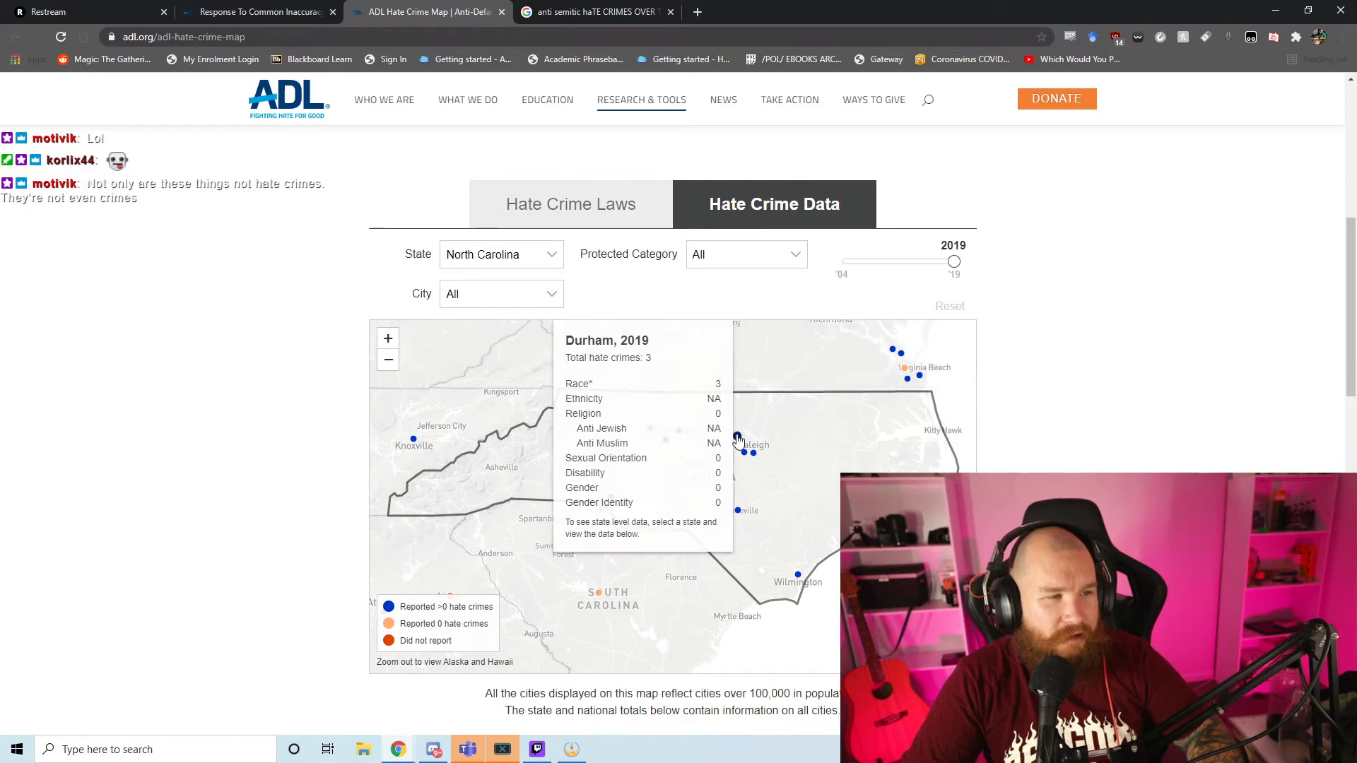
{"action": "mouse_move", "coordinate": [748, 455]}
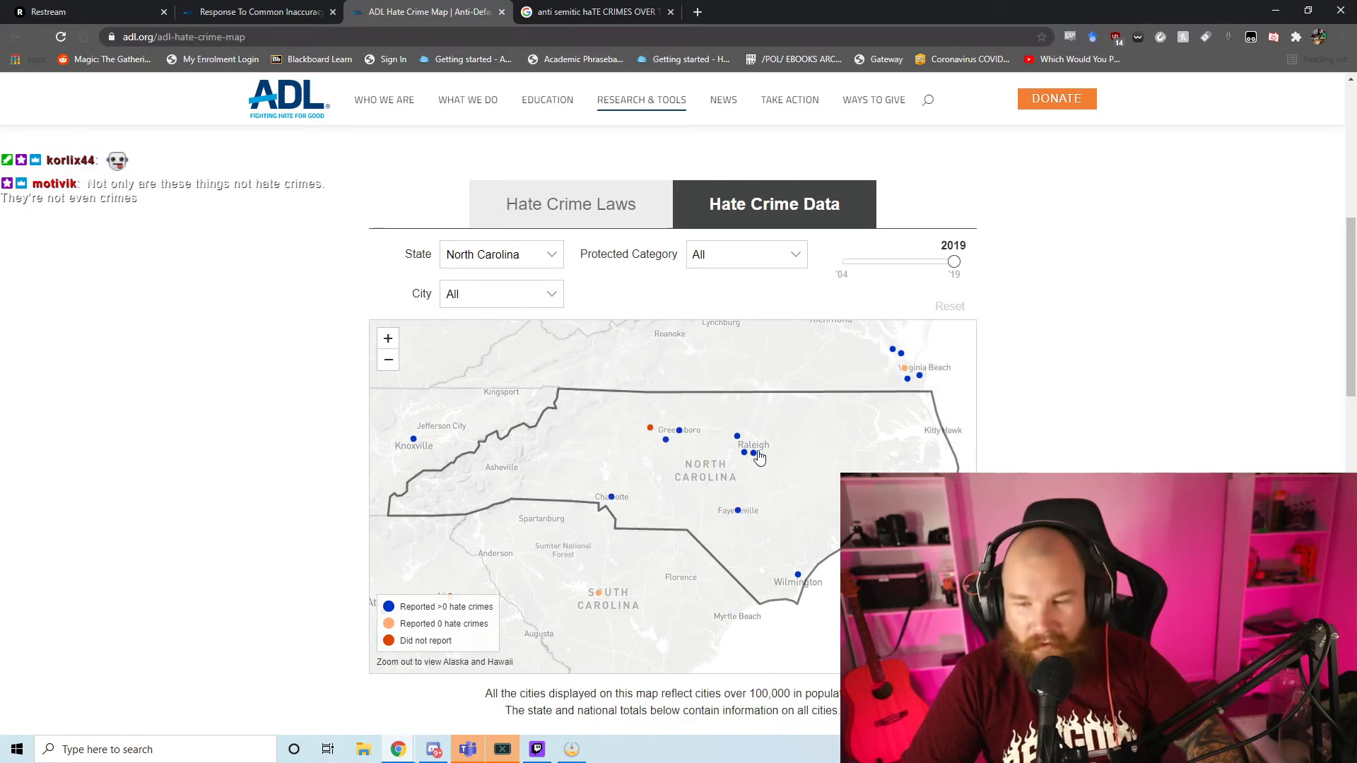
{"action": "left_click", "coordinate": [752, 452]}
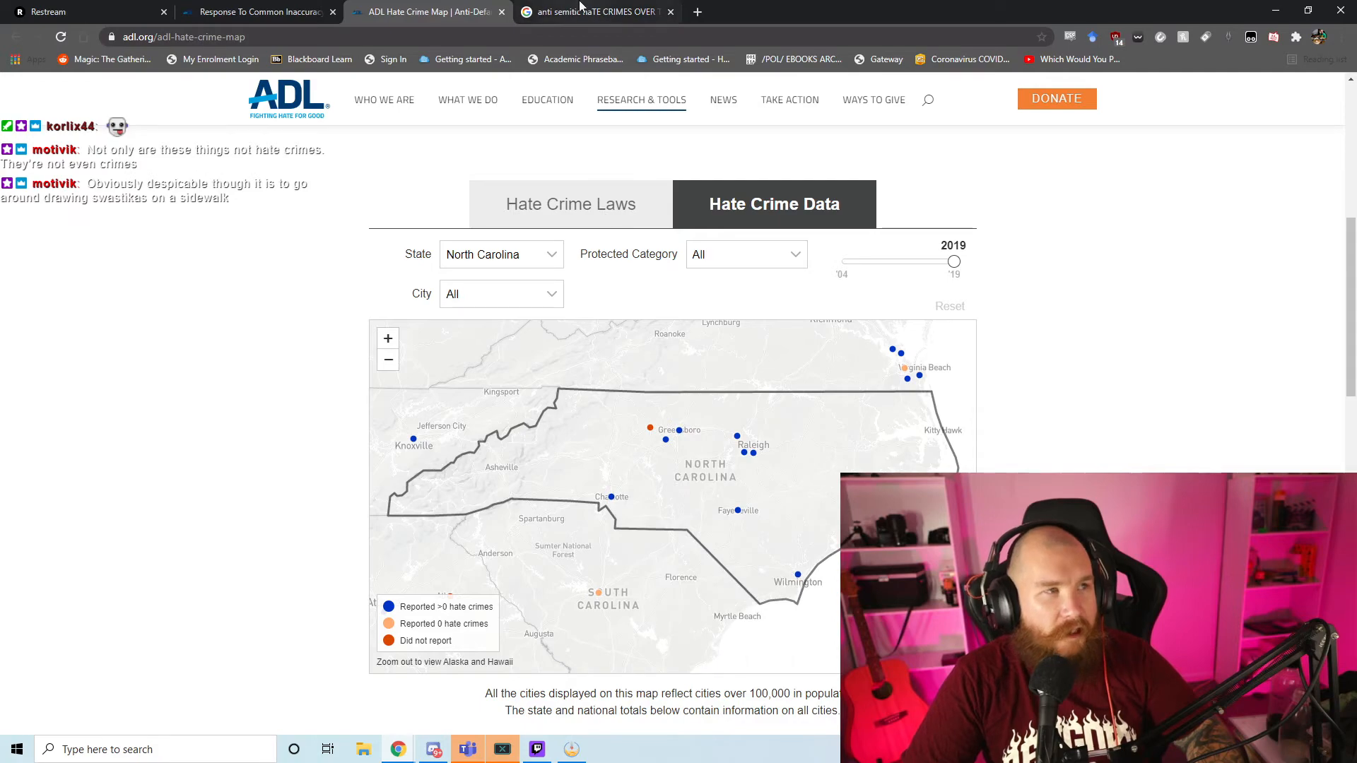
{"action": "left_click", "coordinate": [594, 11]}
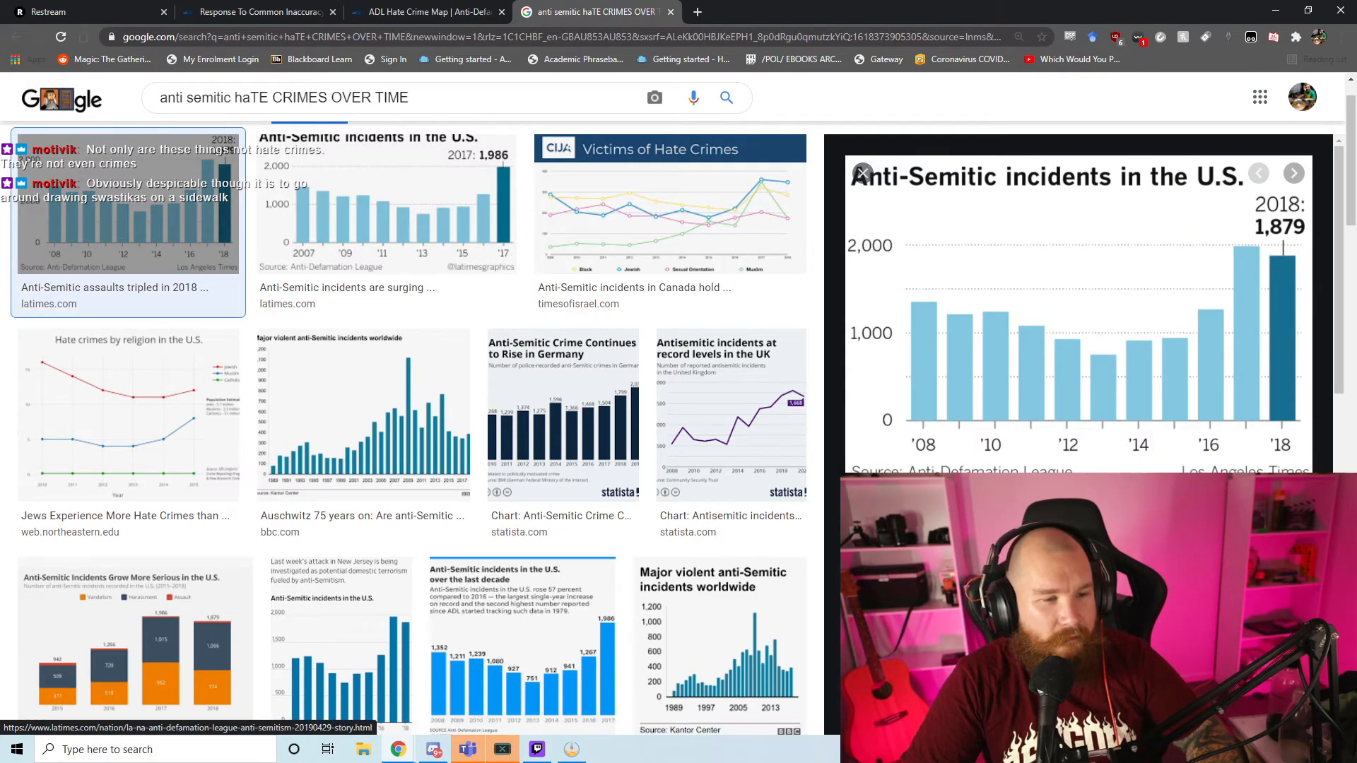
Step: Read the LA Times anti-Semitic assaults article, highlighting the 59-victims paragraph, then close it
{"action": "left_click", "coordinate": [118, 288]}
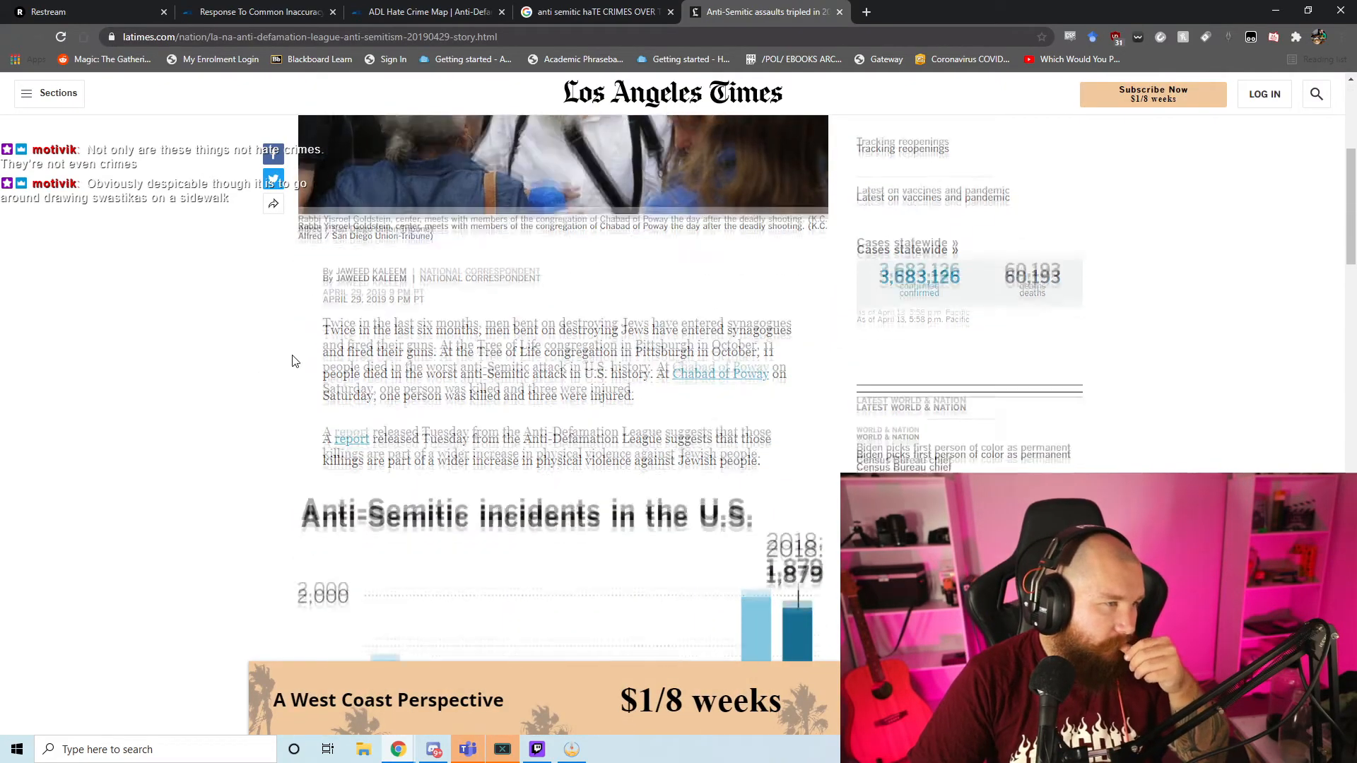
{"action": "scroll", "scroll_direction": "down", "scroll_amount": 3}
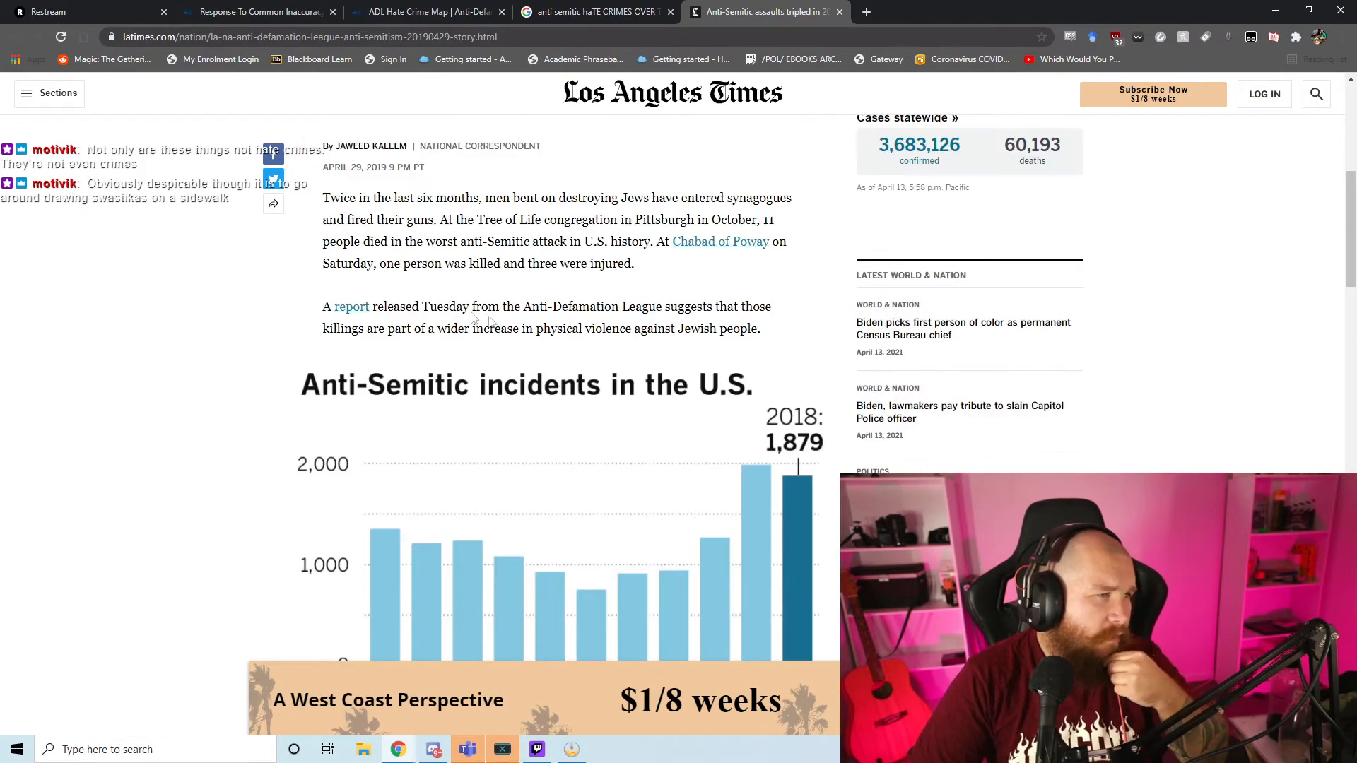
{"action": "scroll", "scroll_direction": "down", "scroll_amount": 3}
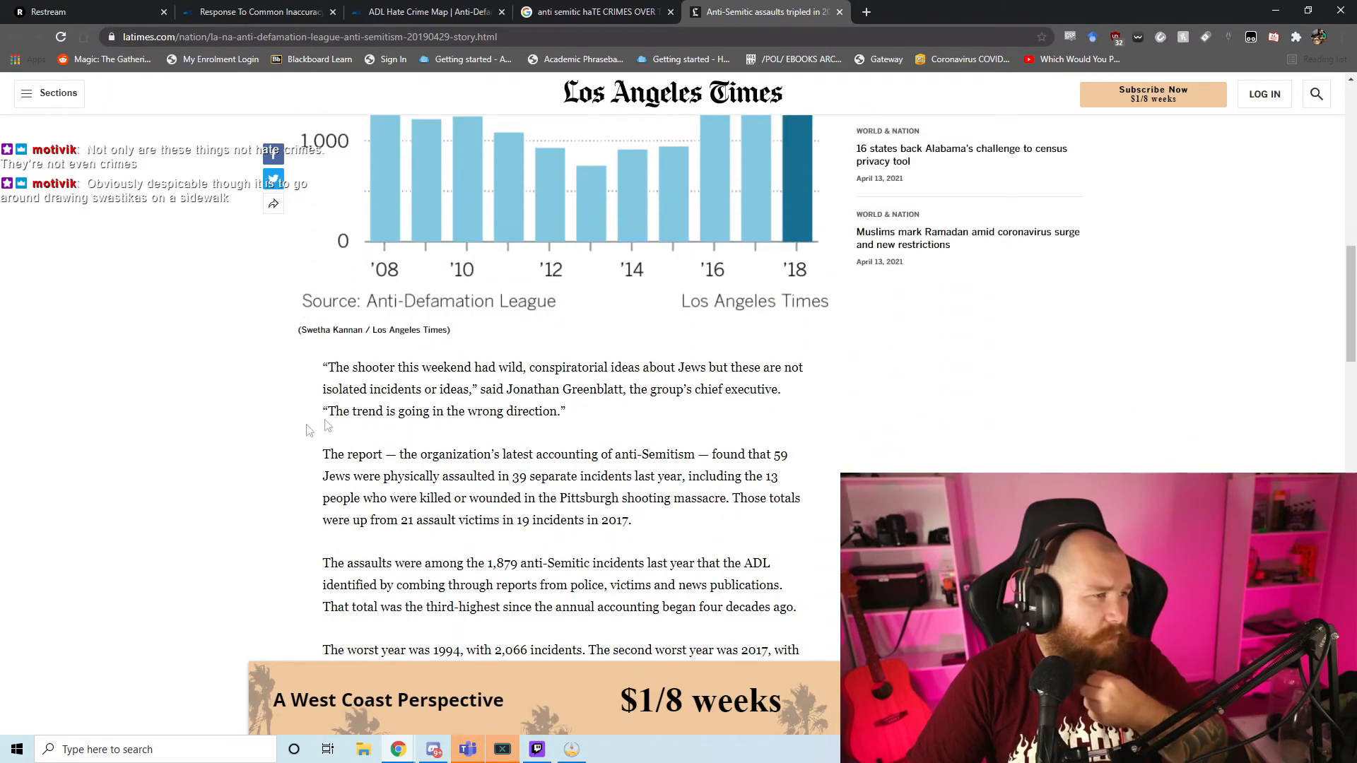
{"action": "scroll", "scroll_direction": "down", "scroll_amount": 3}
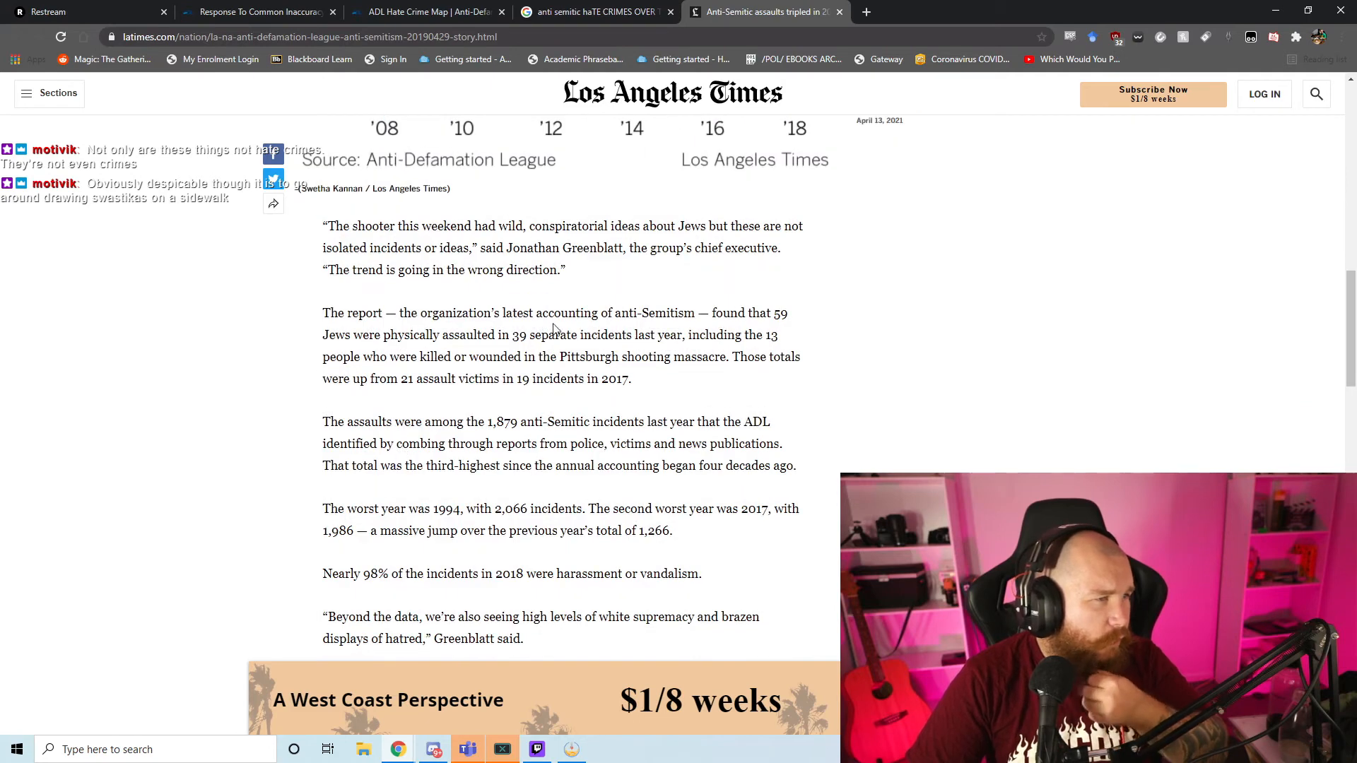
{"action": "mouse_move", "coordinate": [747, 321]}
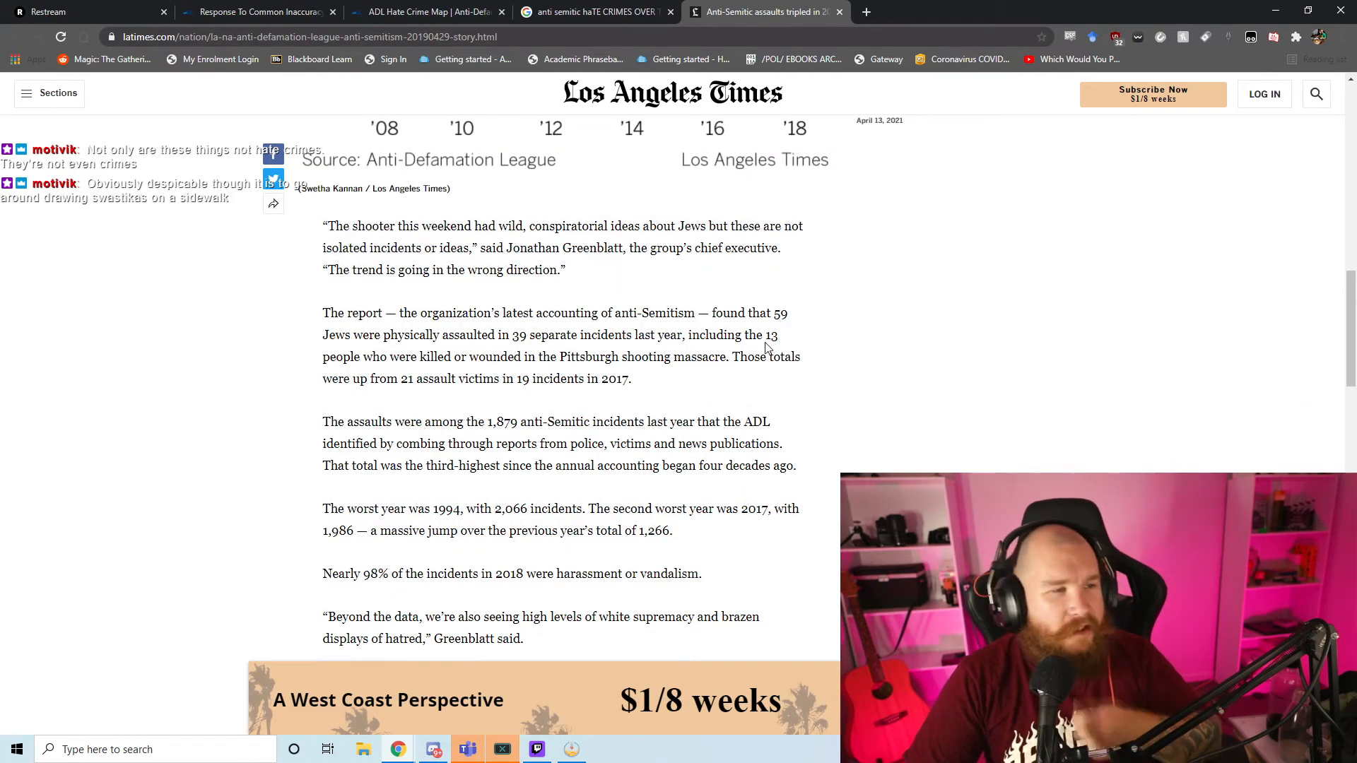
{"action": "mouse_move", "coordinate": [674, 377]}
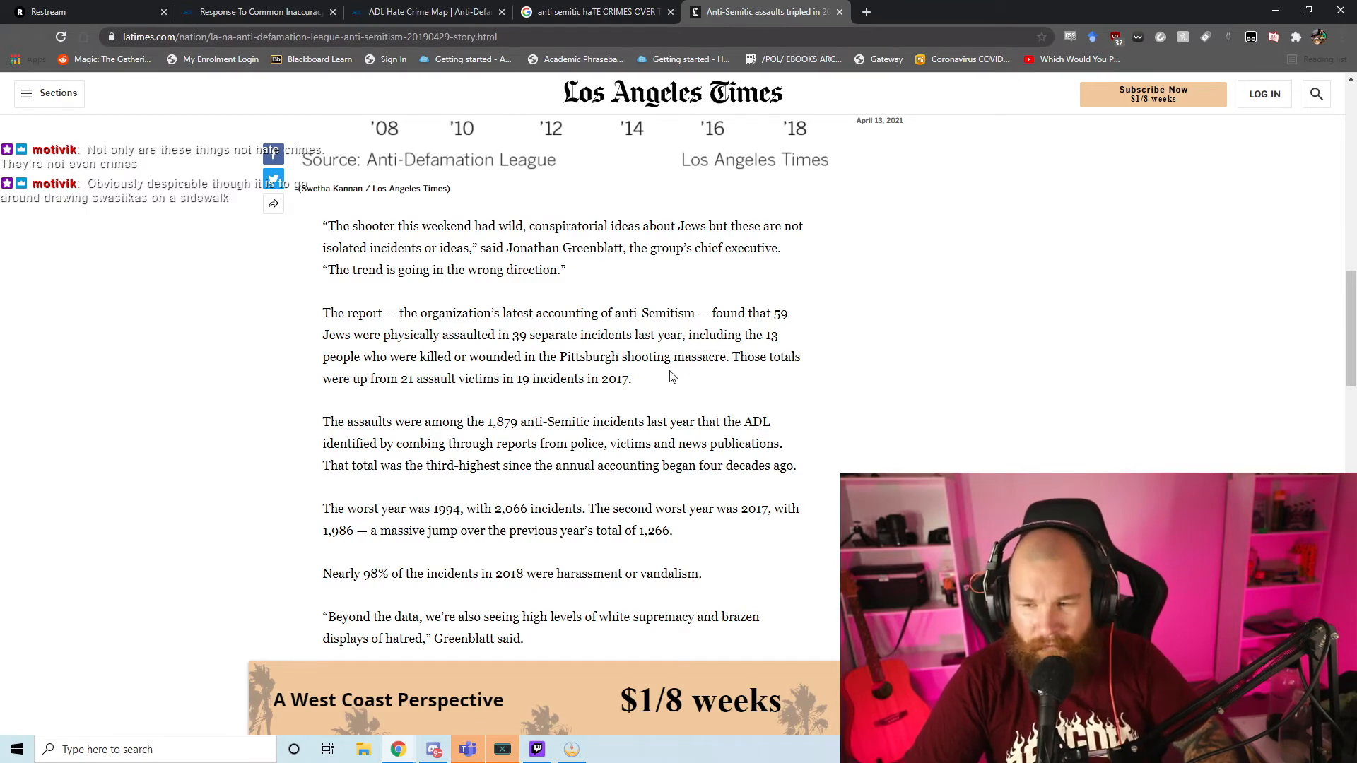
{"action": "mouse_move", "coordinate": [629, 374]}
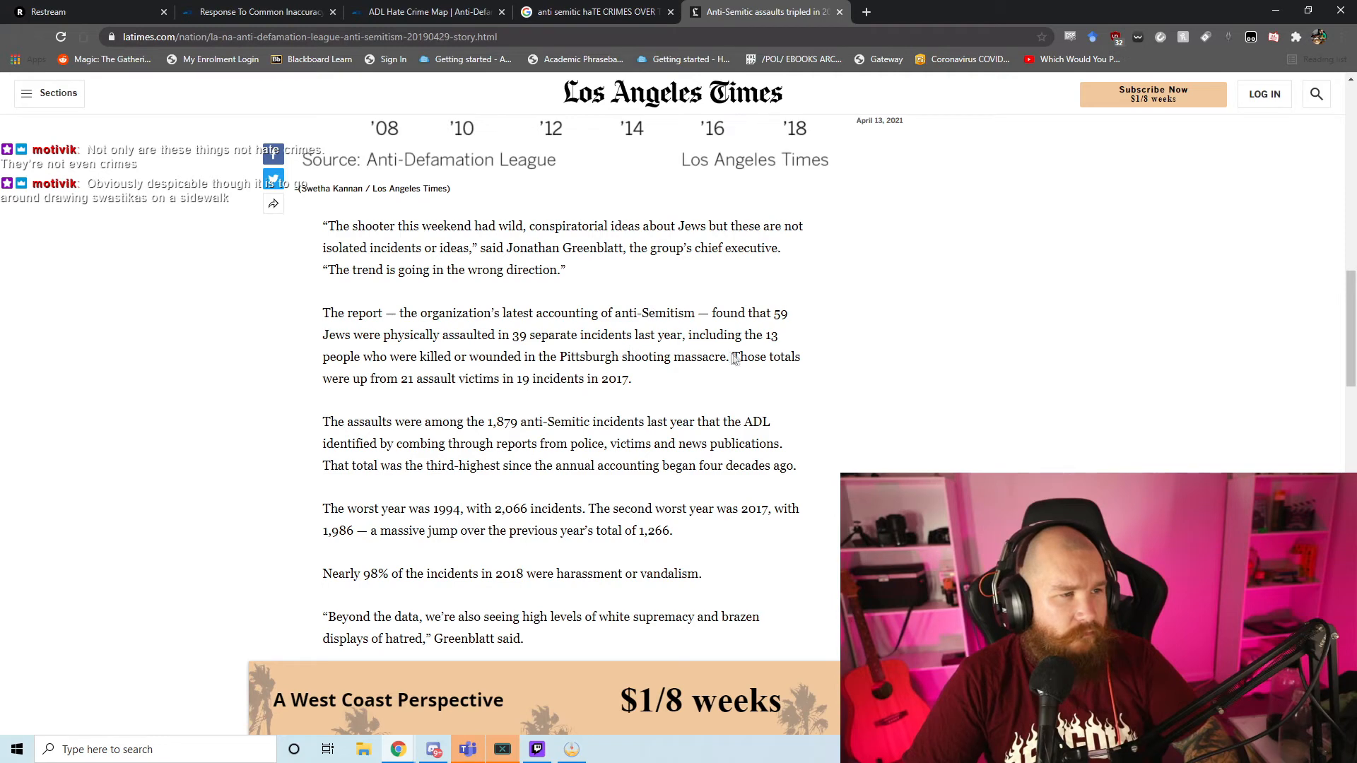
{"action": "double_click", "coordinate": [558, 379]}
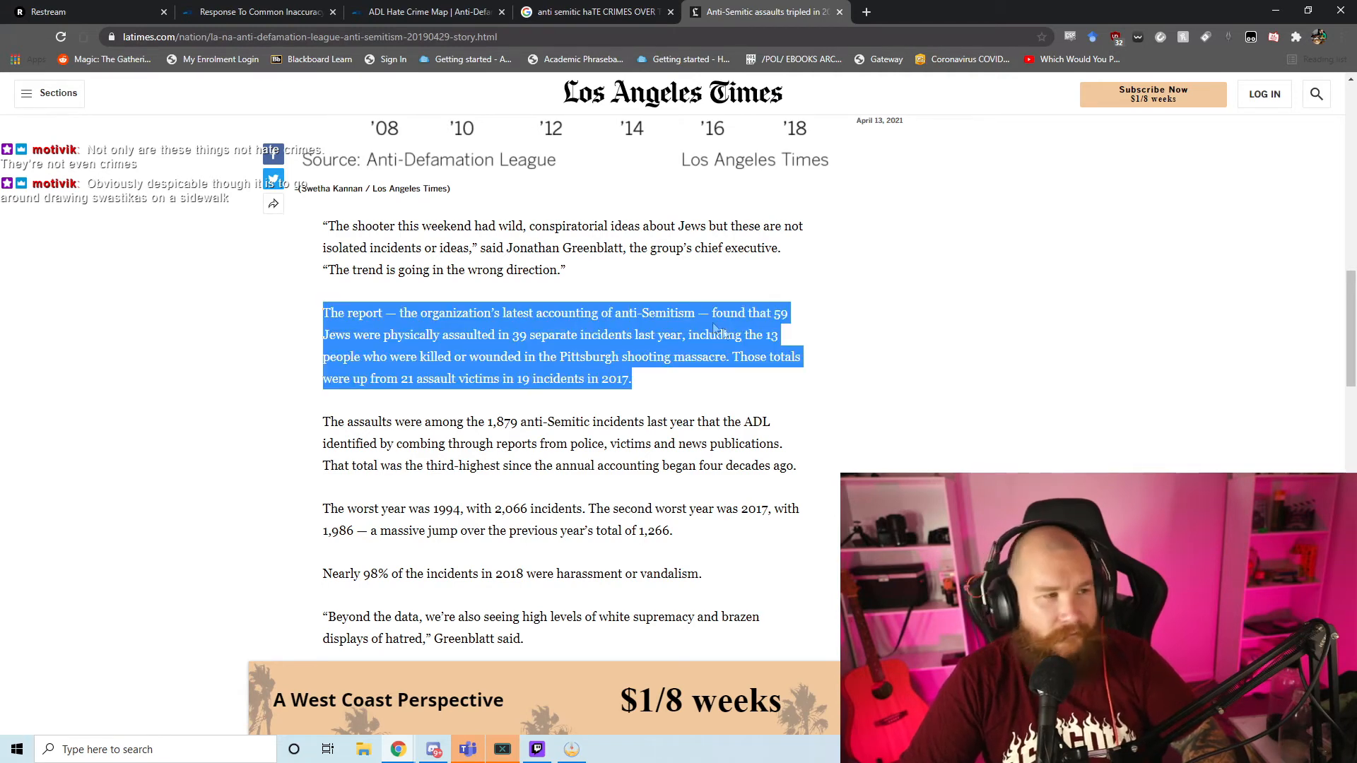
{"action": "scroll", "scroll_direction": "down", "scroll_amount": 3}
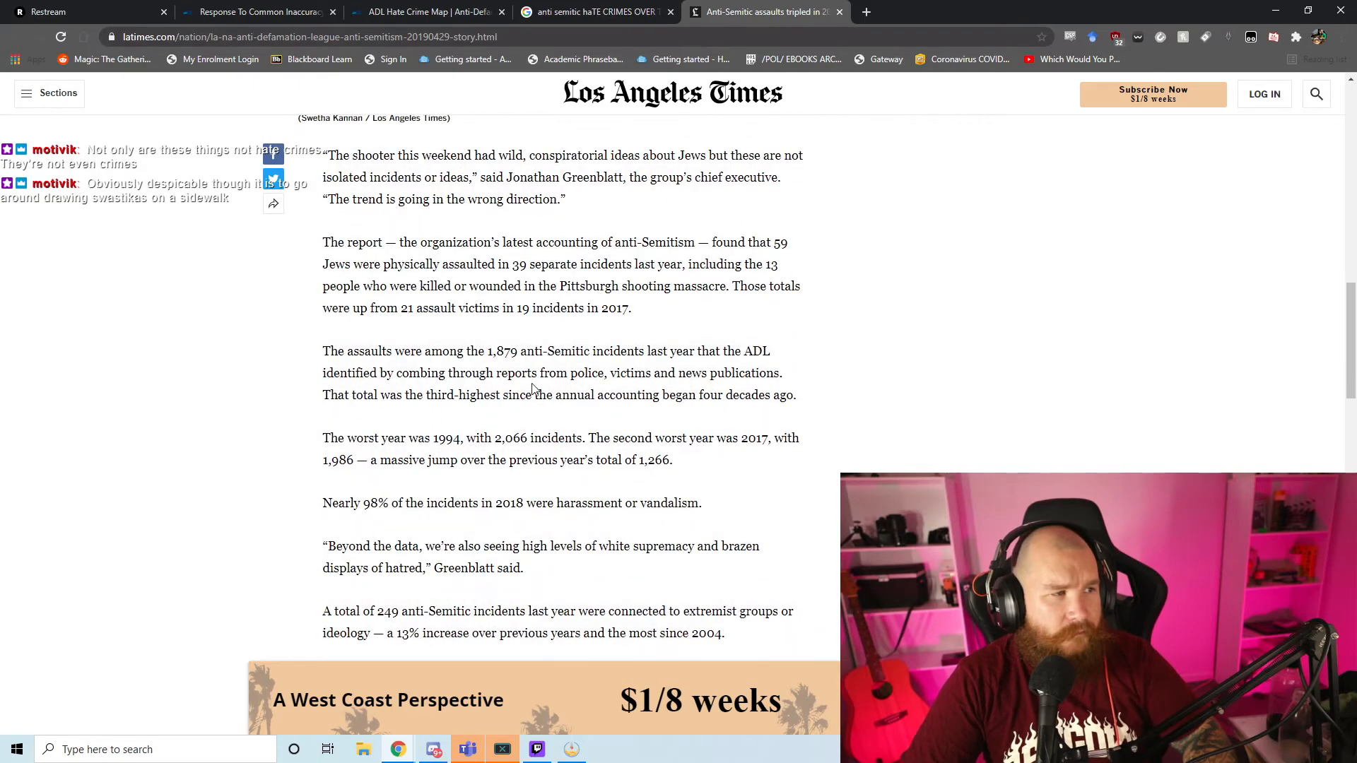
{"action": "double_click", "coordinate": [528, 350]}
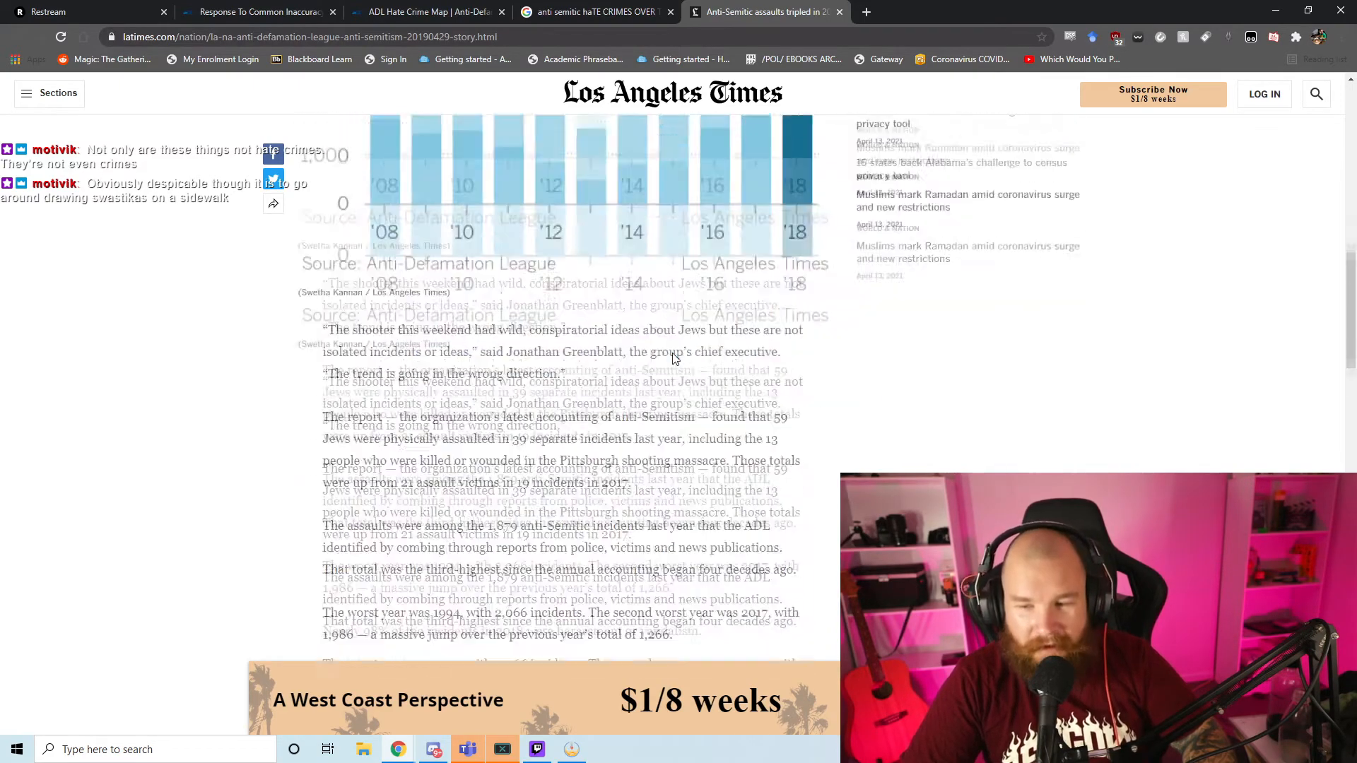
{"action": "scroll", "scroll_direction": "down", "scroll_amount": 3}
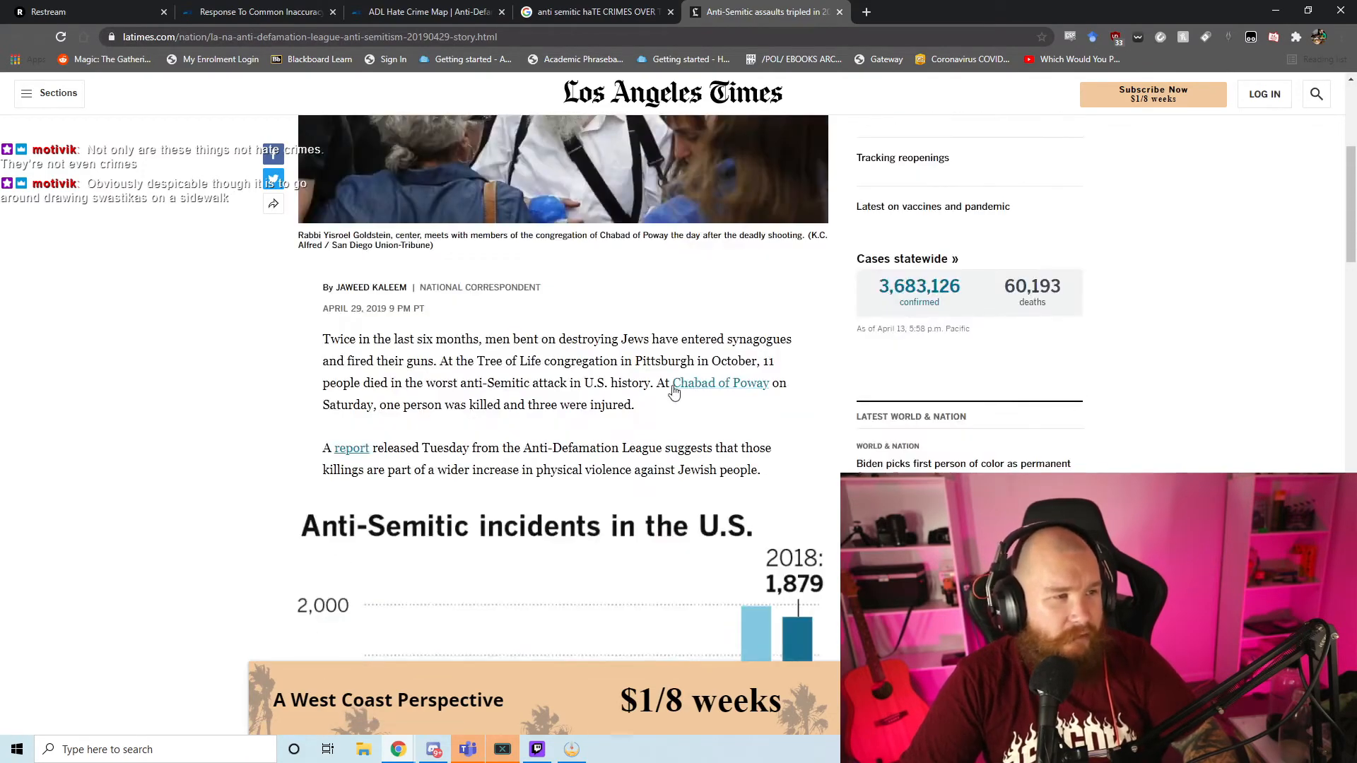
{"action": "scroll", "scroll_direction": "down", "scroll_amount": 3}
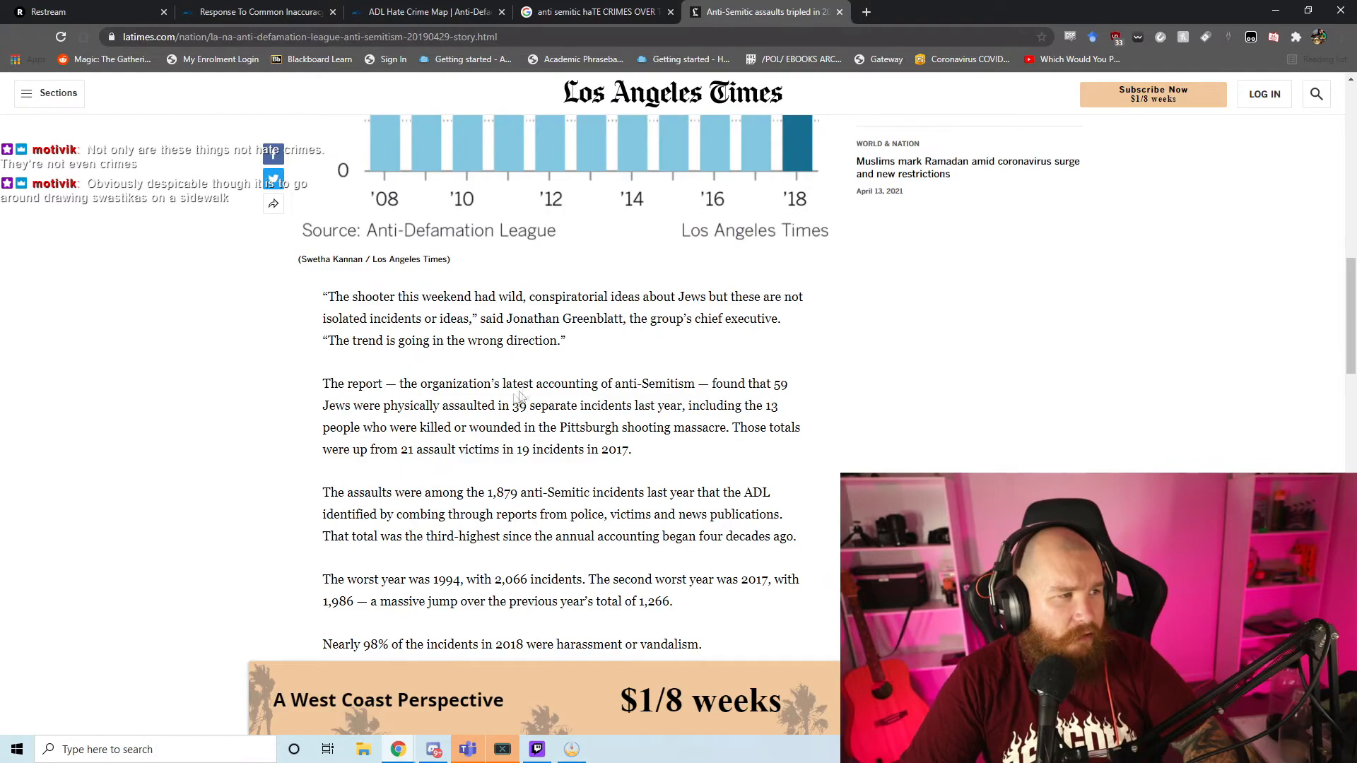
{"action": "left_click", "coordinate": [595, 12]}
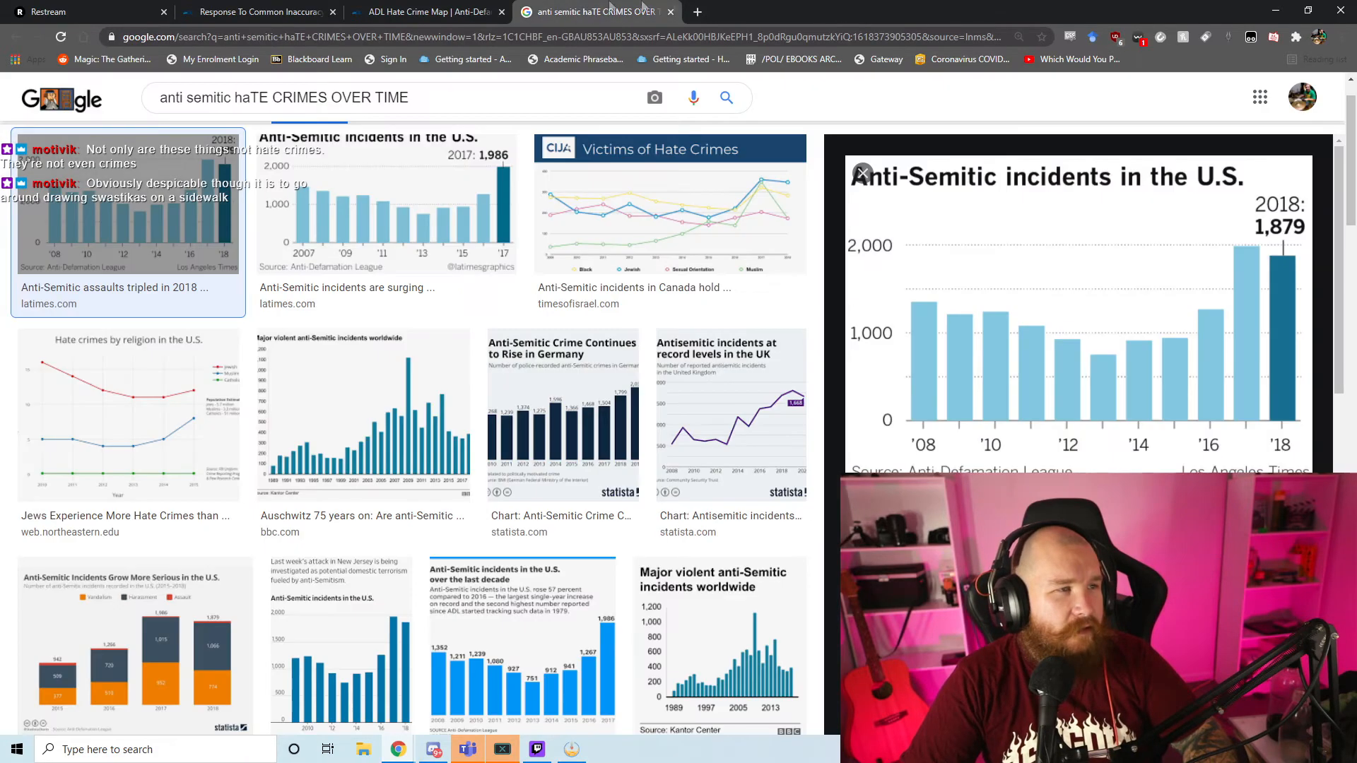
Step: Return to the ADL tab and scroll through the Resource Library listings
{"action": "left_click", "coordinate": [424, 12]}
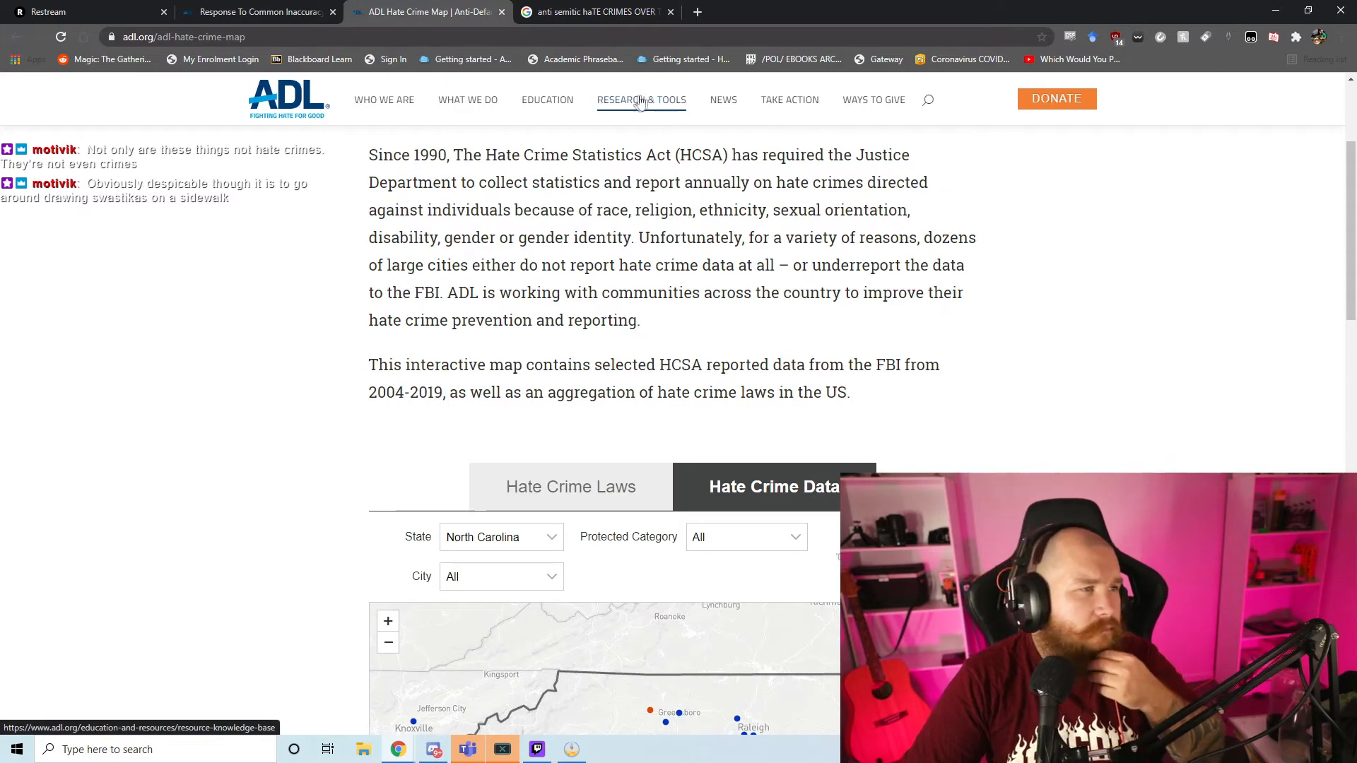
{"action": "left_click", "coordinate": [641, 100]}
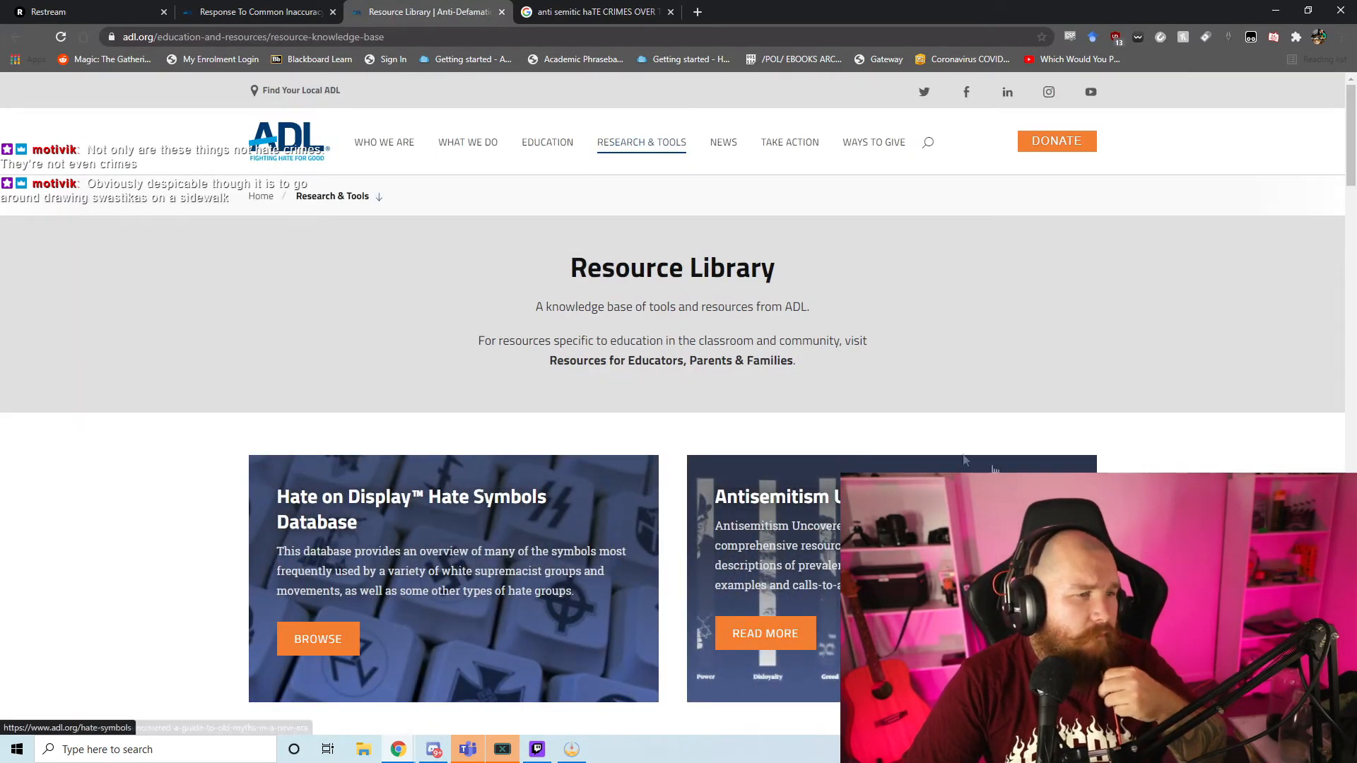
{"action": "scroll", "scroll_direction": "down", "scroll_amount": 3}
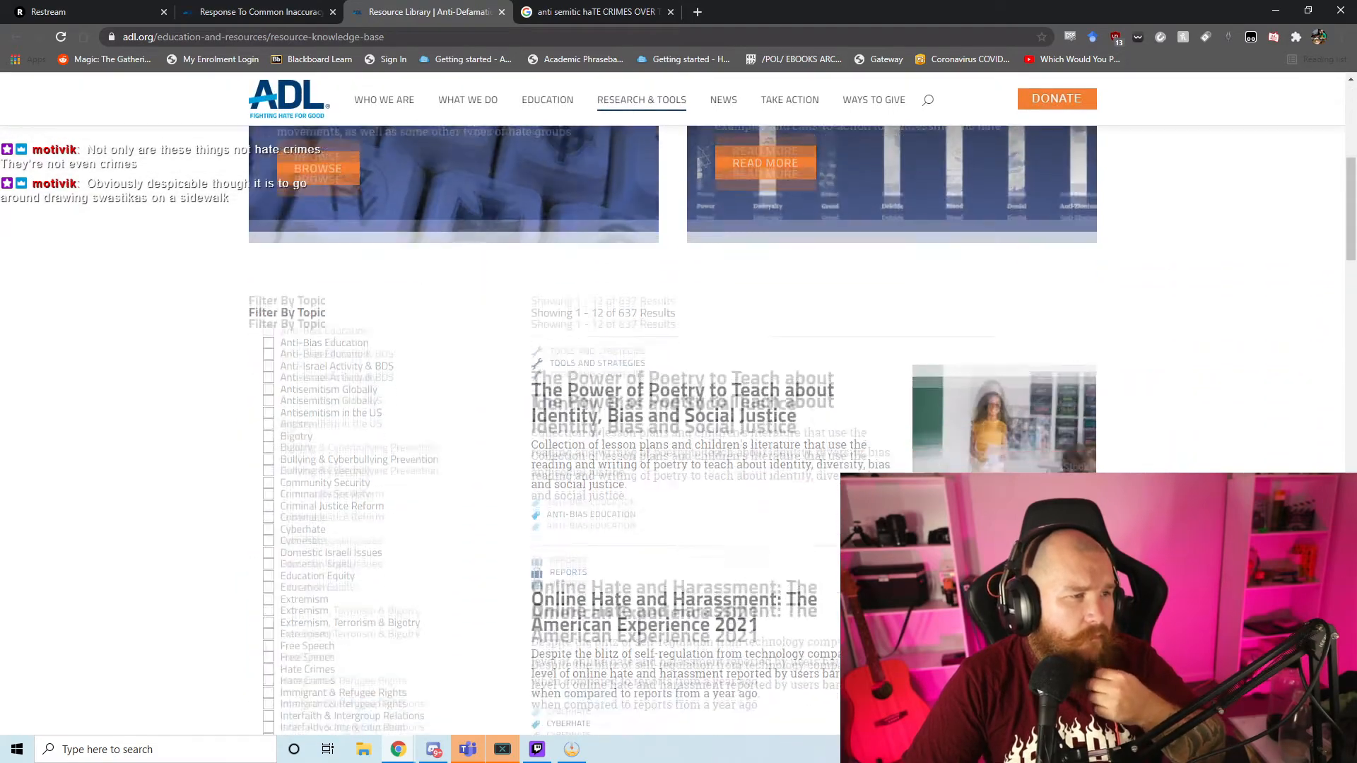
{"action": "scroll", "scroll_direction": "down", "scroll_amount": 3}
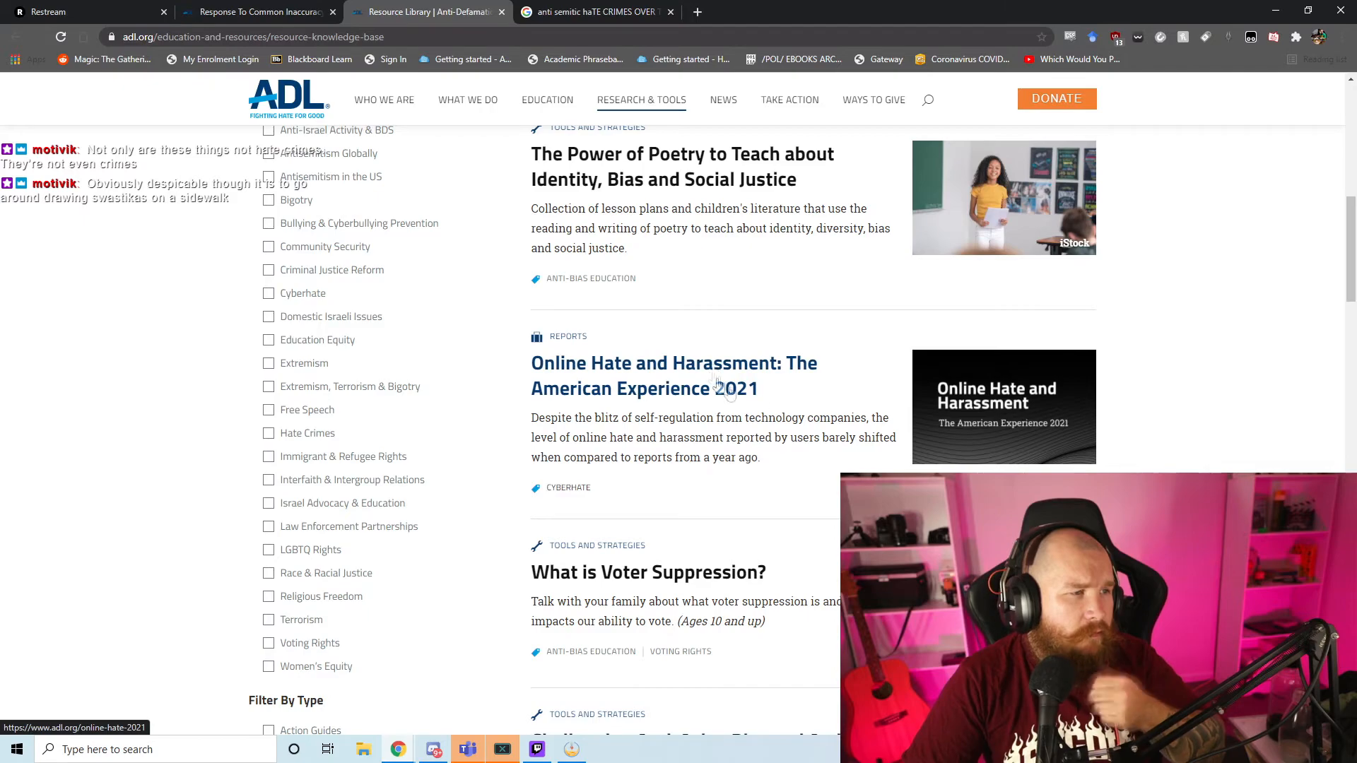
{"action": "scroll", "scroll_direction": "down", "scroll_amount": 3}
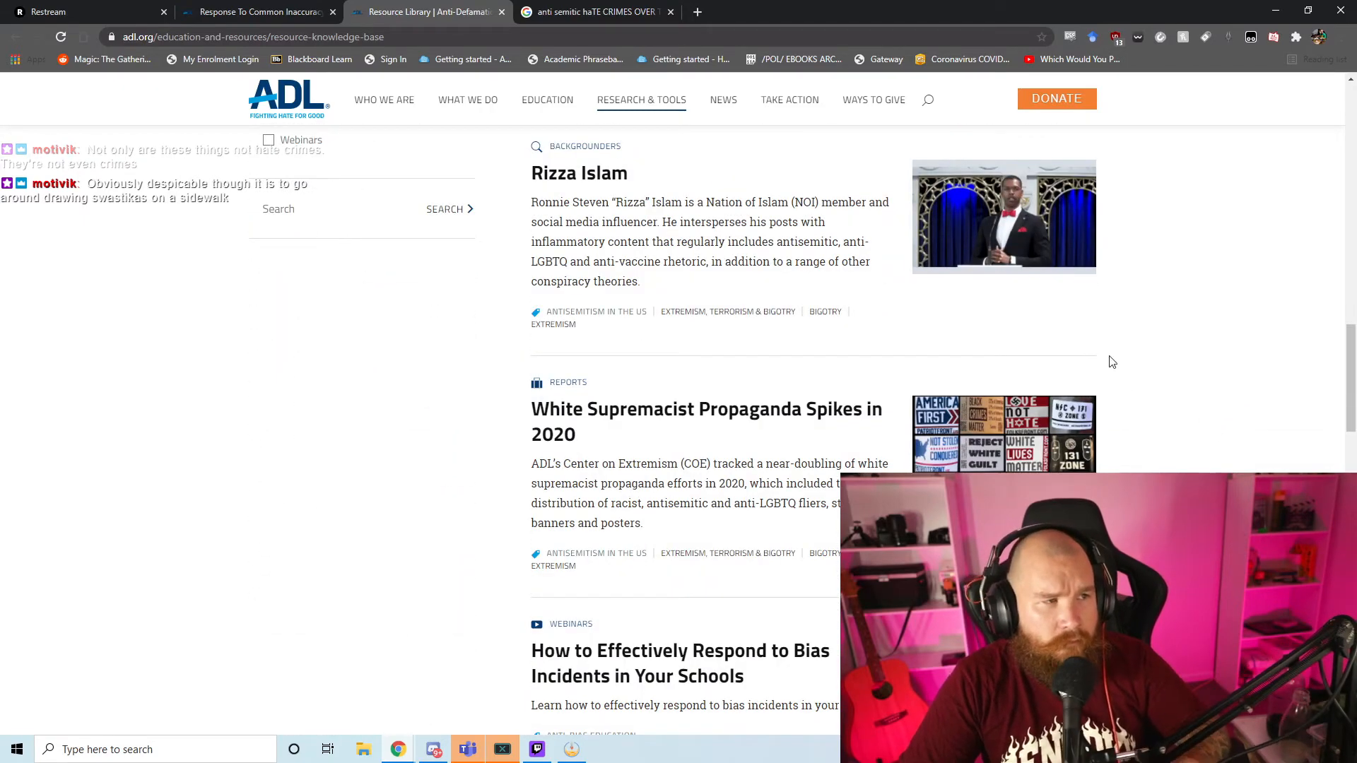
{"action": "scroll", "scroll_direction": "down", "scroll_amount": 3}
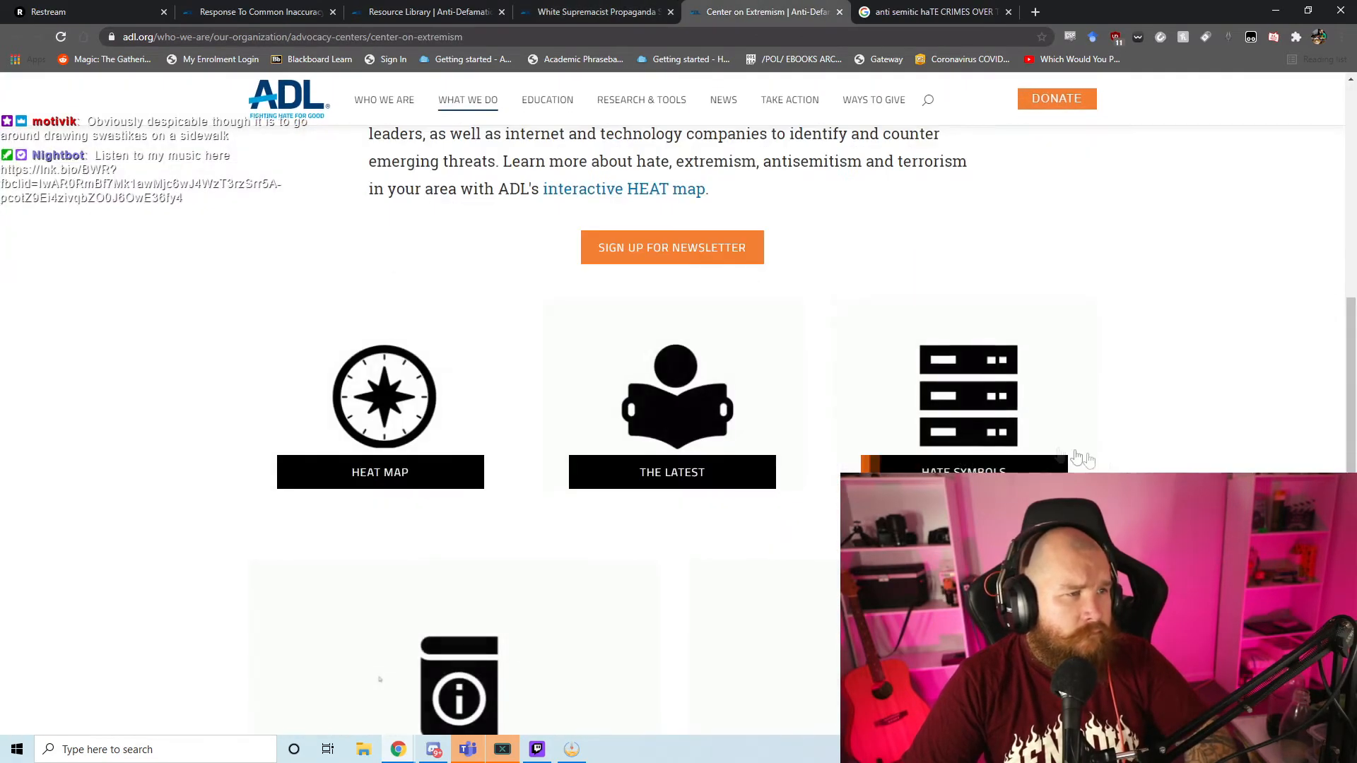
{"action": "scroll", "scroll_direction": "down", "scroll_amount": 3}
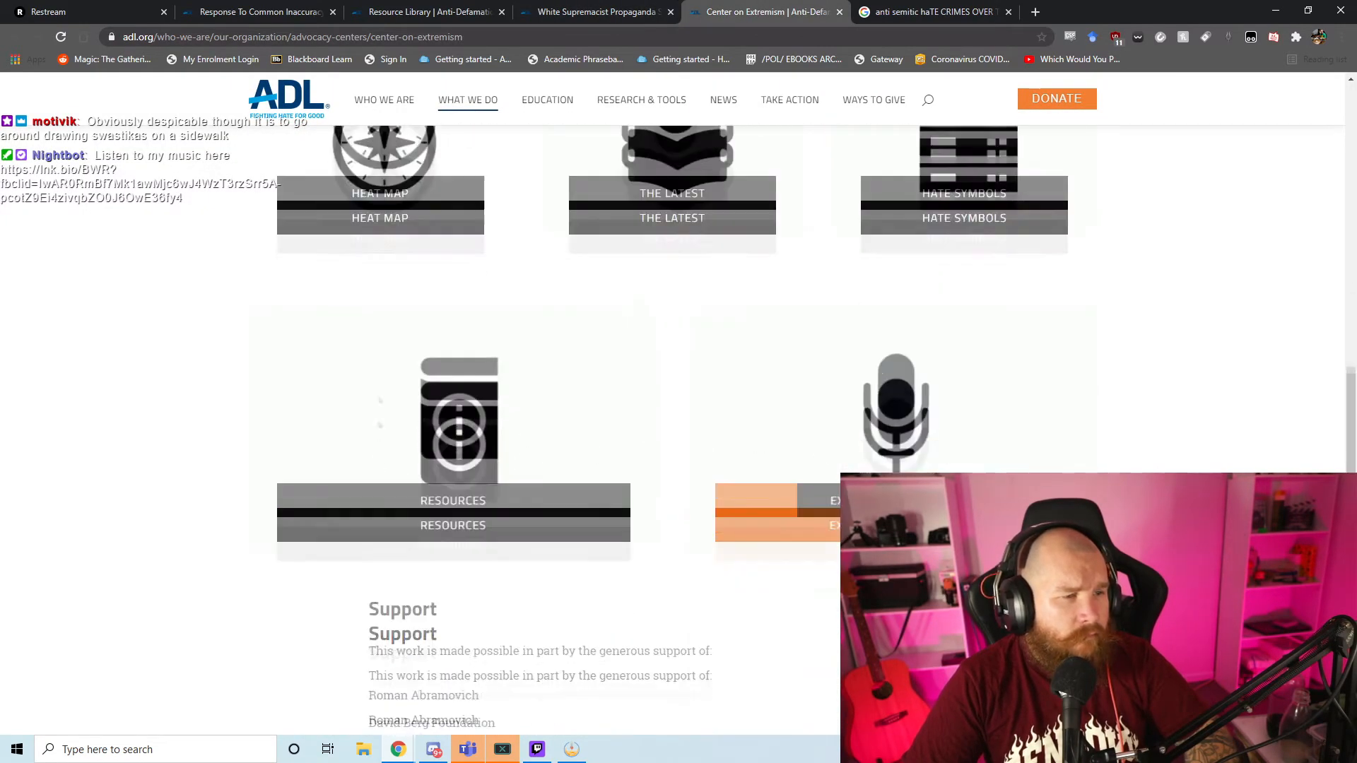
{"action": "scroll", "scroll_direction": "down", "scroll_amount": 3}
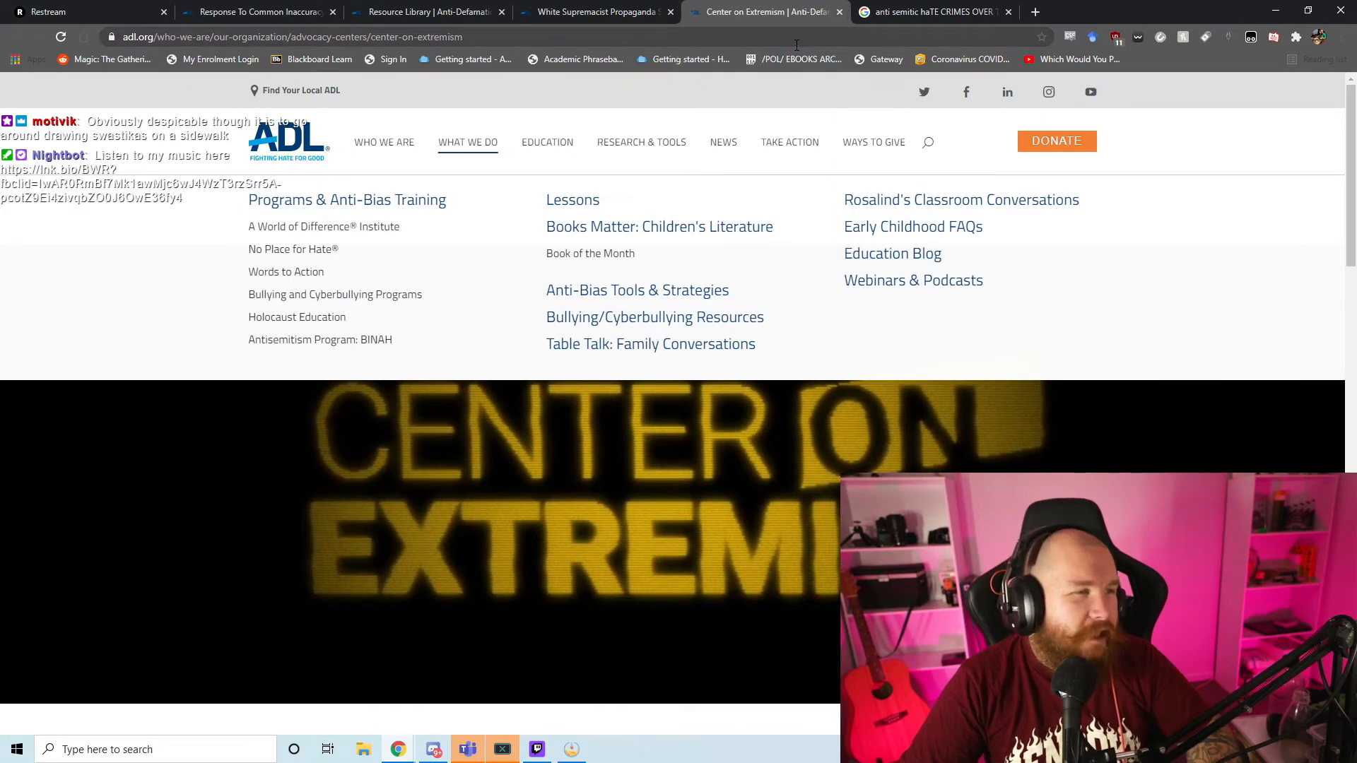
{"action": "mouse_move", "coordinate": [641, 142]}
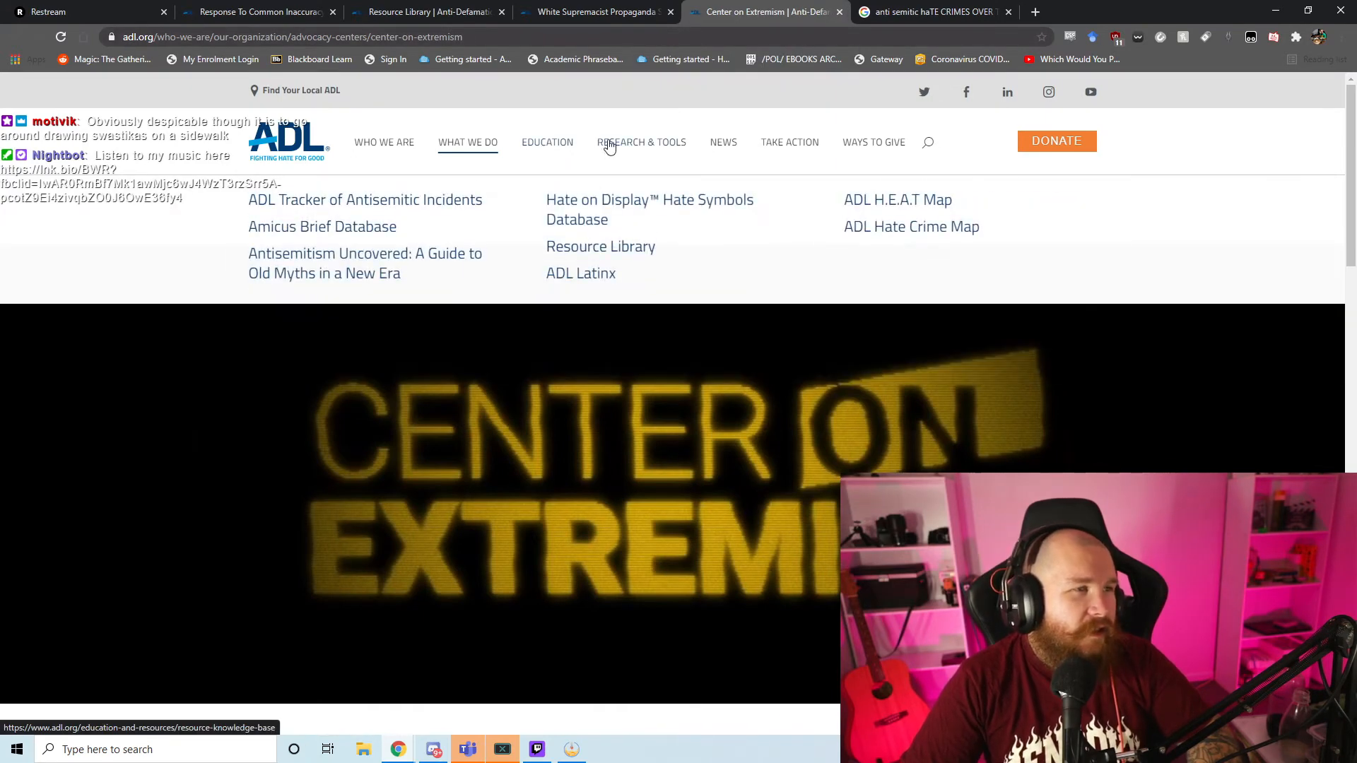
Step: Reopen the Resource Library and filter it to Antisemitism in the US
{"action": "left_click", "coordinate": [601, 247]}
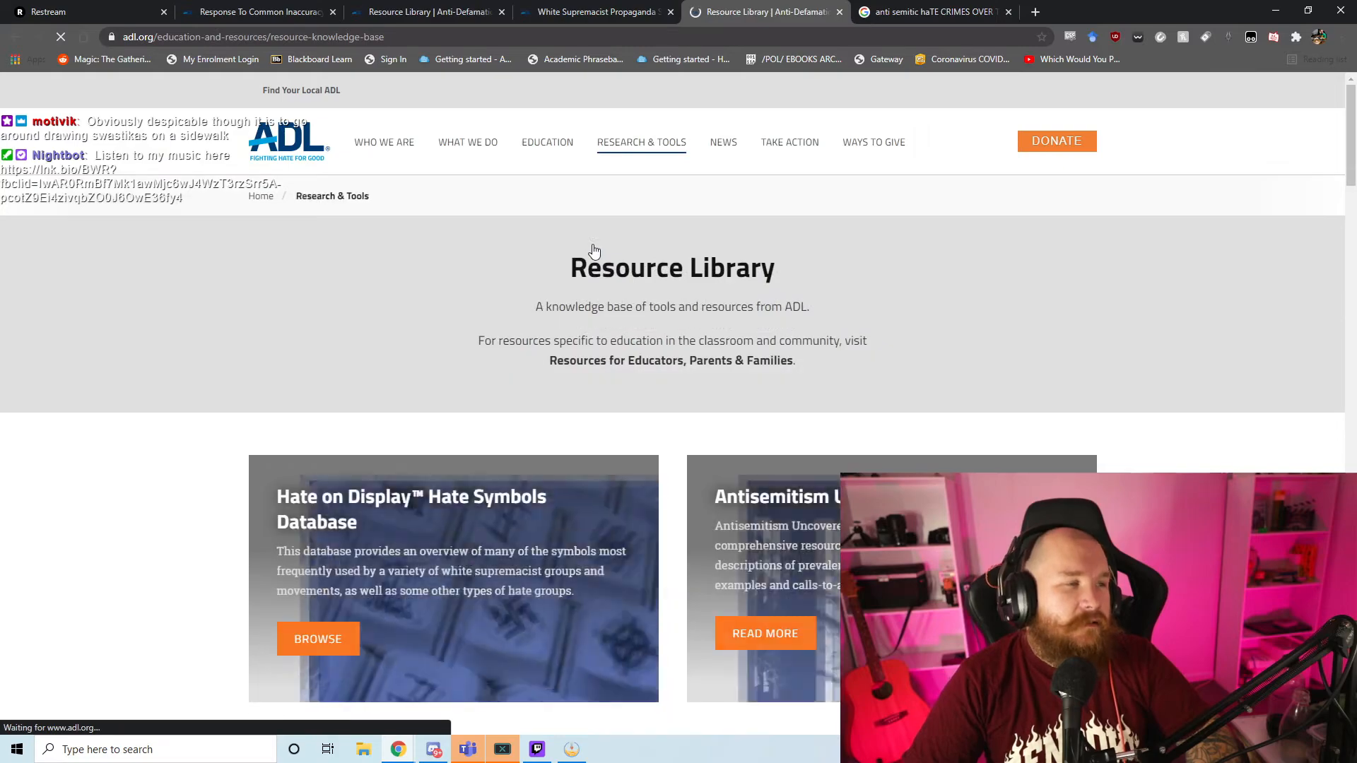
{"action": "scroll", "scroll_direction": "down", "scroll_amount": 3}
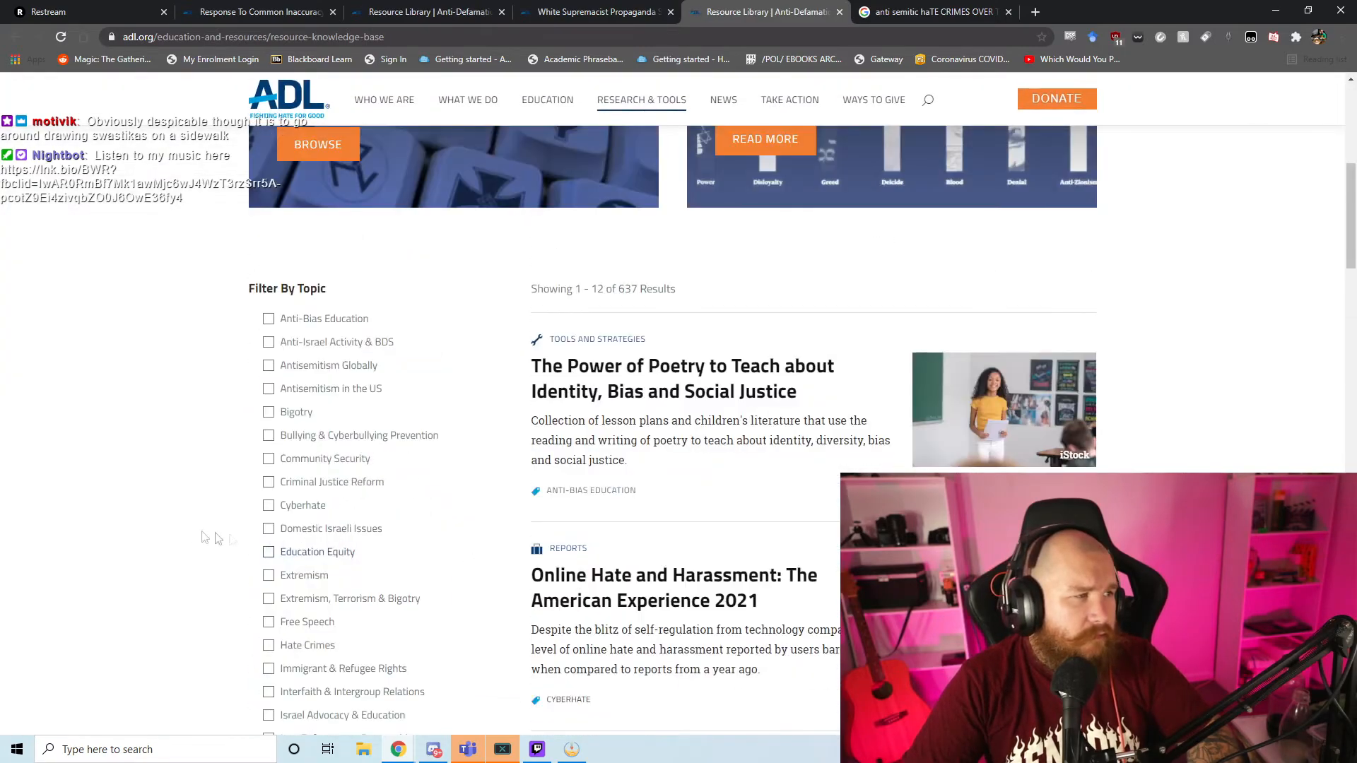
{"action": "scroll", "scroll_direction": "down", "scroll_amount": 3}
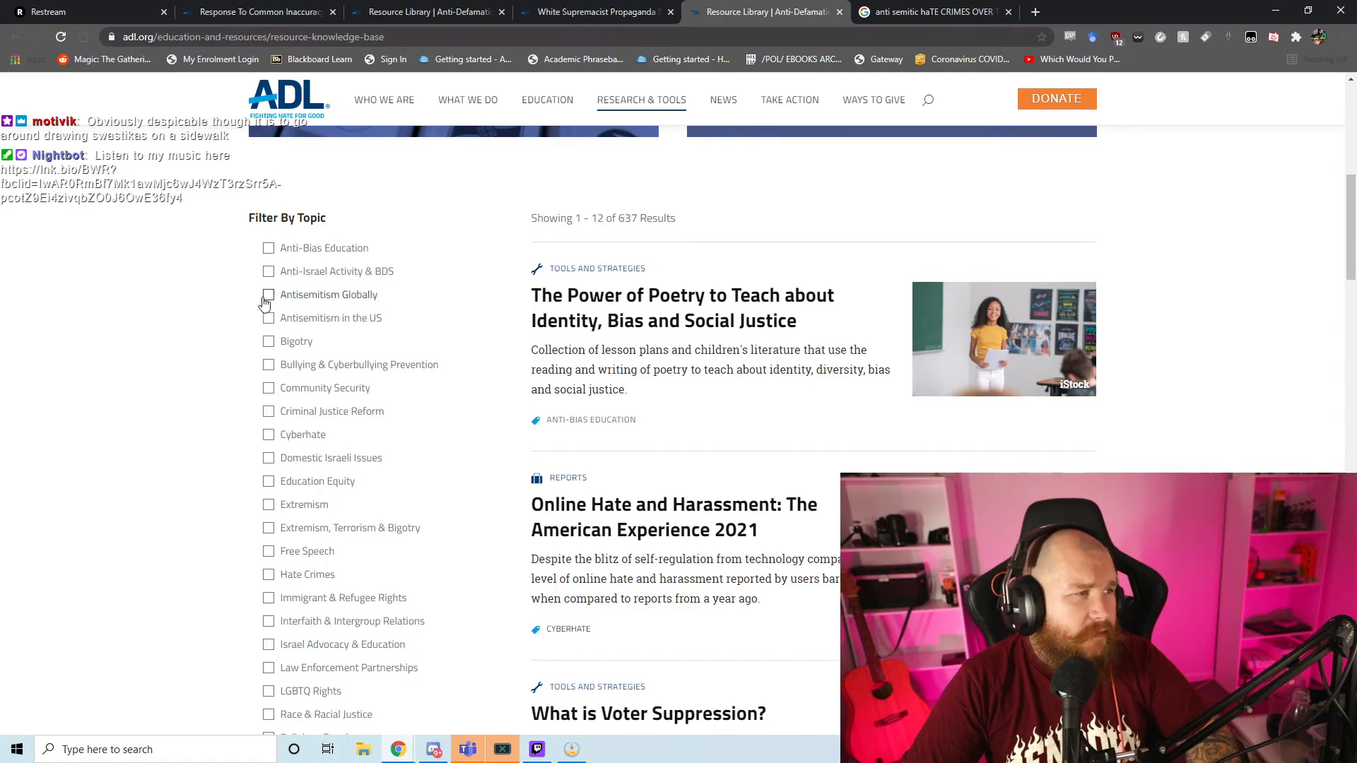
{"action": "left_click", "coordinate": [268, 317]}
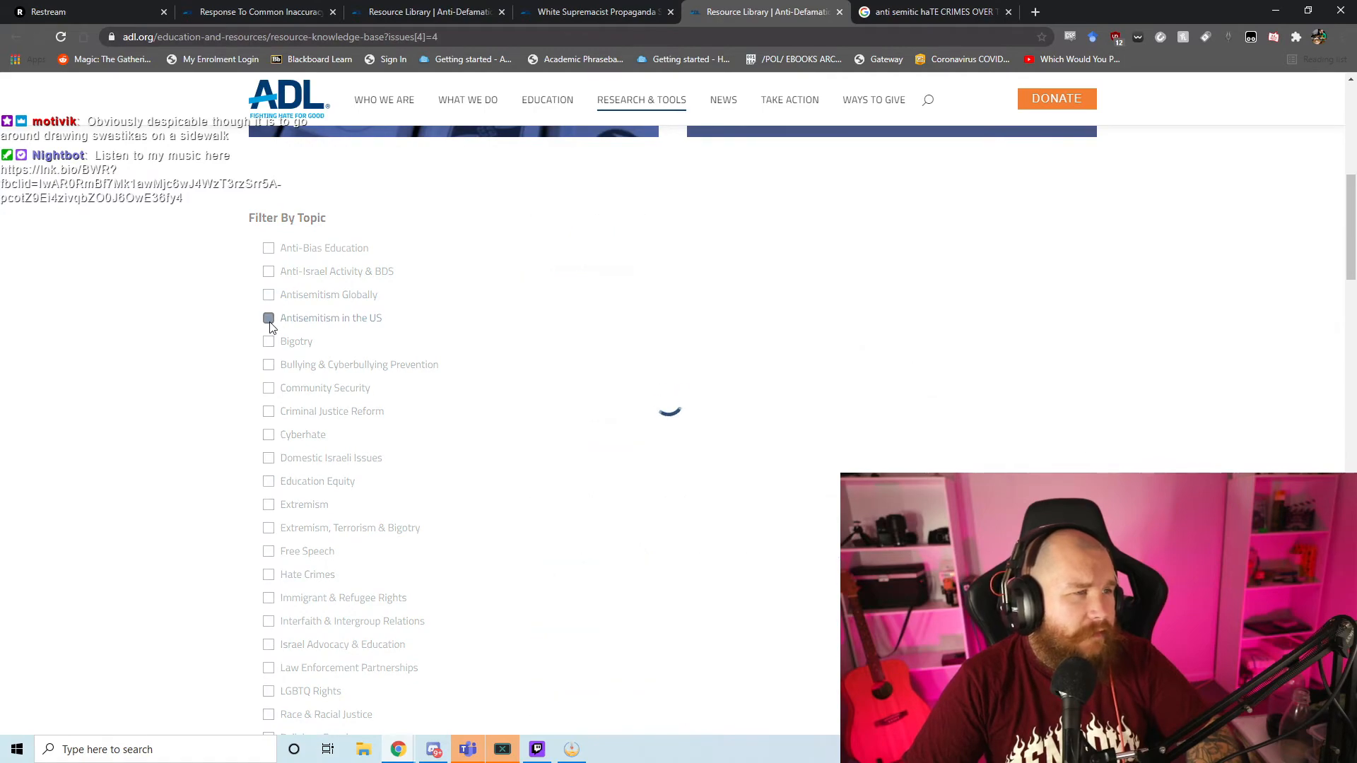
{"action": "left_click", "coordinate": [268, 317]}
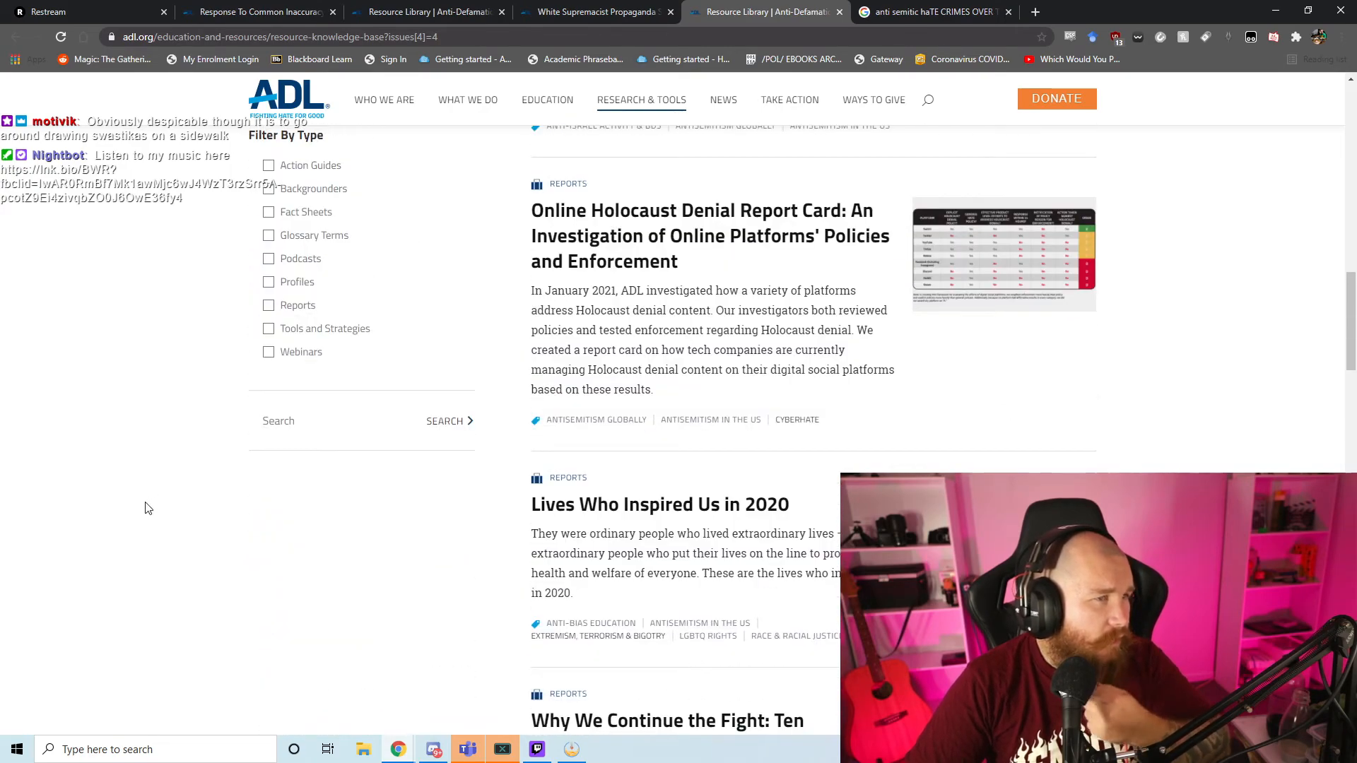
{"action": "mouse_move", "coordinate": [746, 217]}
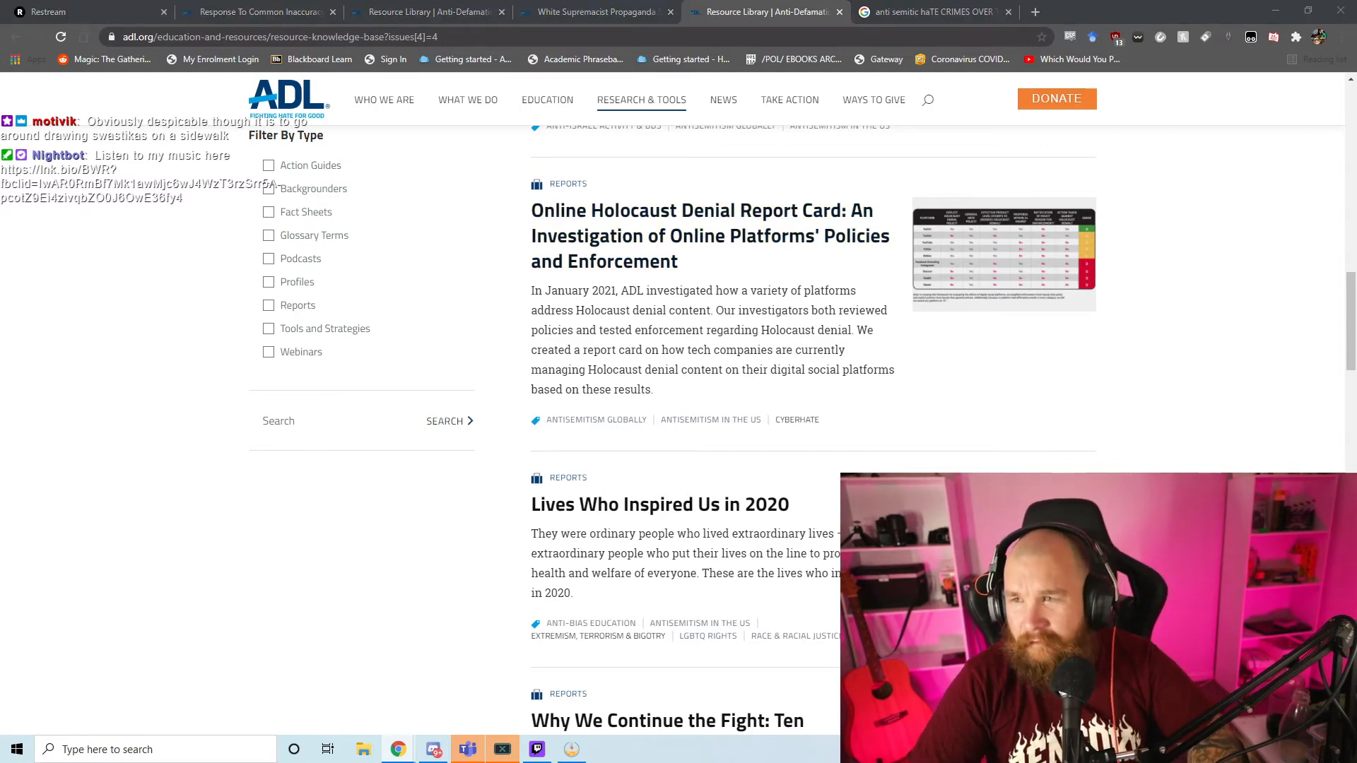
Step: Page through to the next page of results and apply a resource-type filter
{"action": "scroll", "scroll_direction": "down", "scroll_amount": 3}
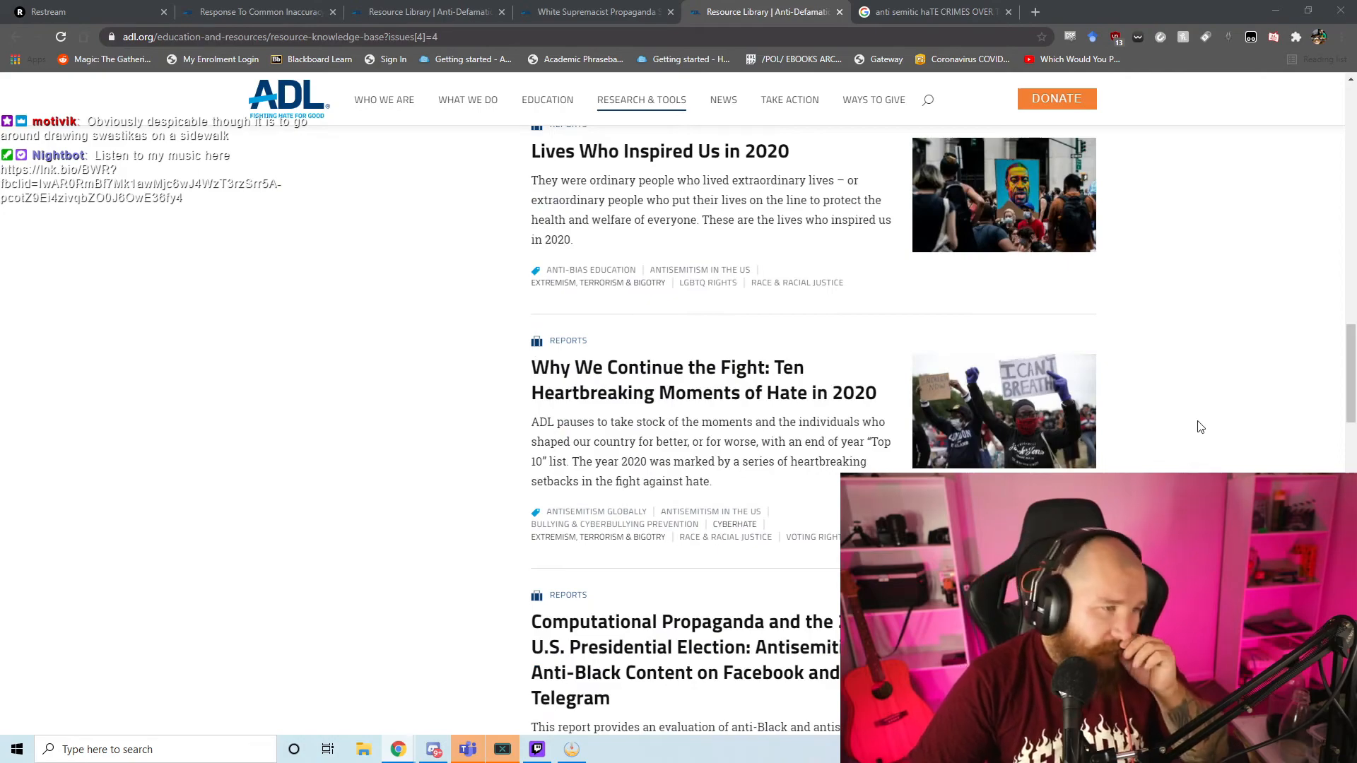
{"action": "scroll", "scroll_direction": "down", "scroll_amount": 3}
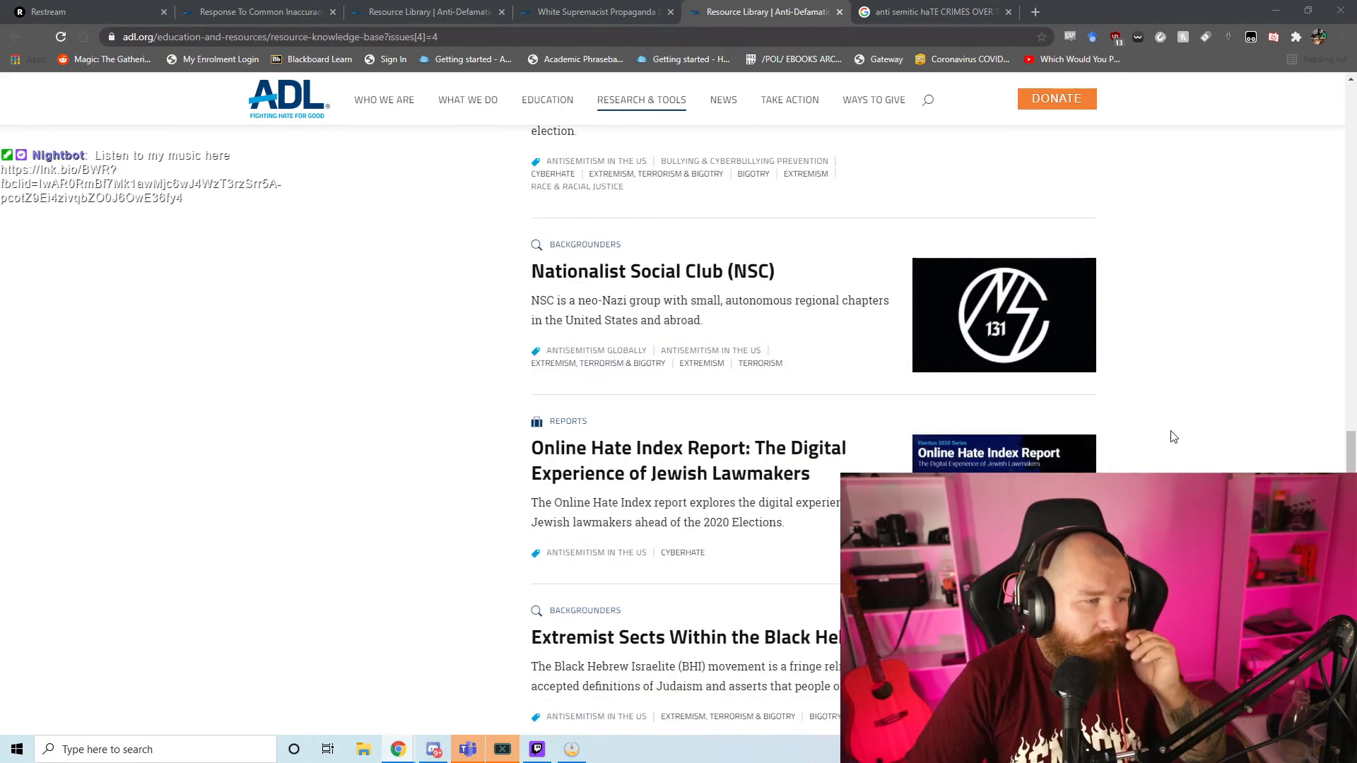
{"action": "scroll", "scroll_direction": "down", "scroll_amount": 3}
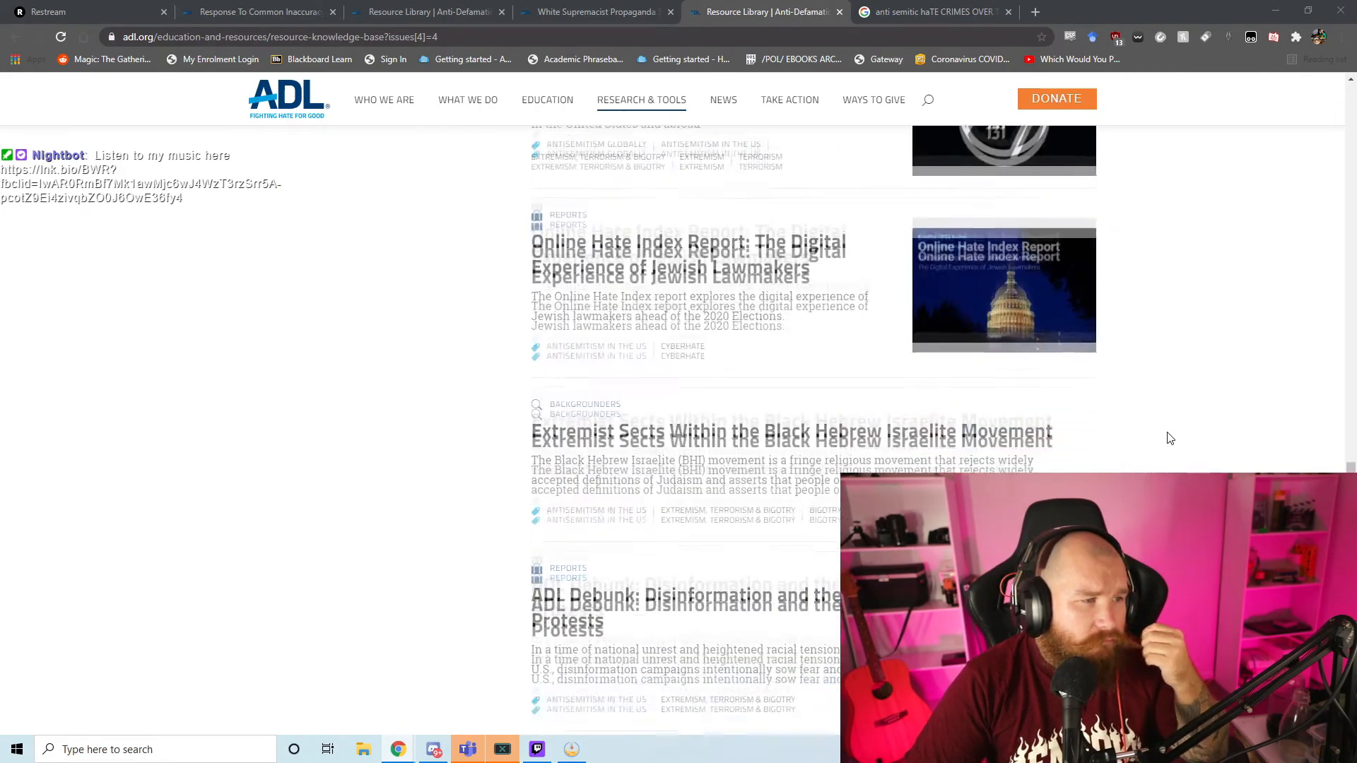
{"action": "scroll", "scroll_direction": "down", "scroll_amount": 3}
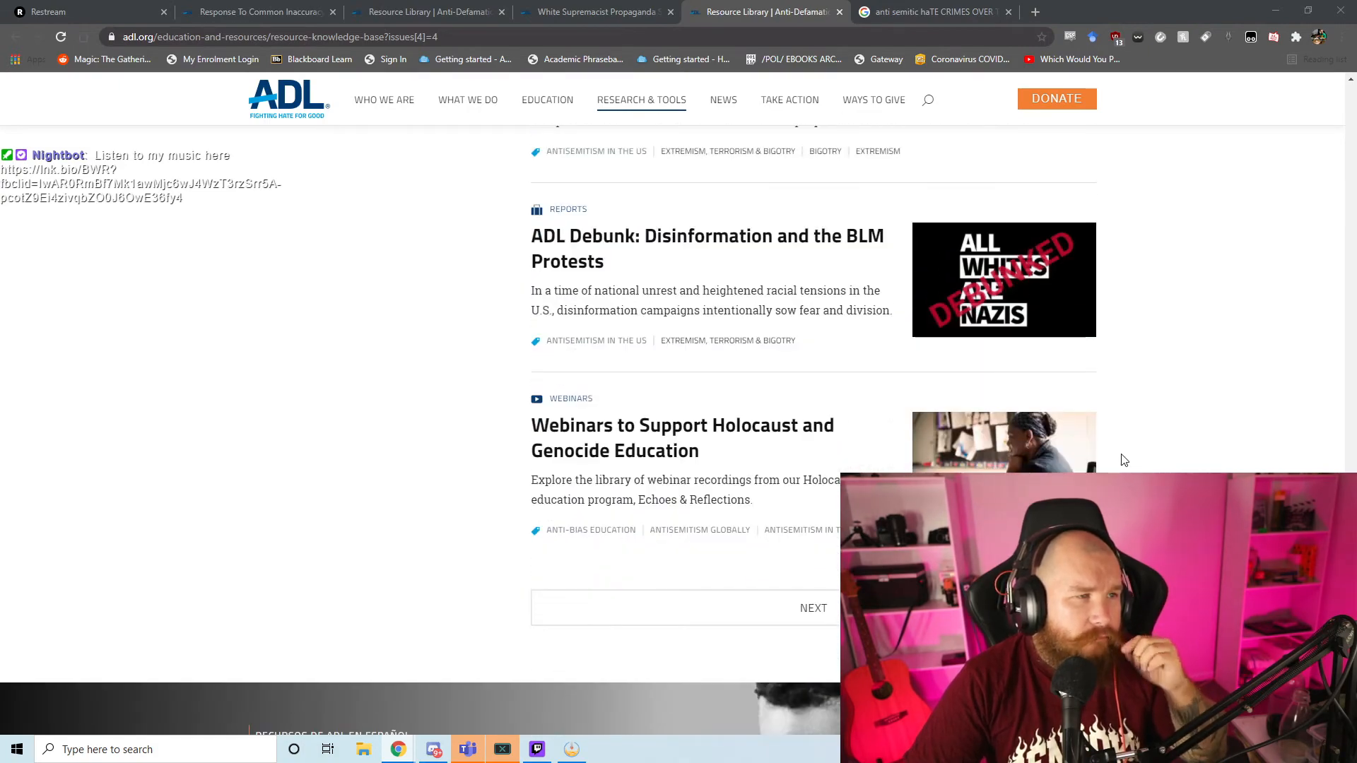
{"action": "left_click", "coordinate": [812, 608]}
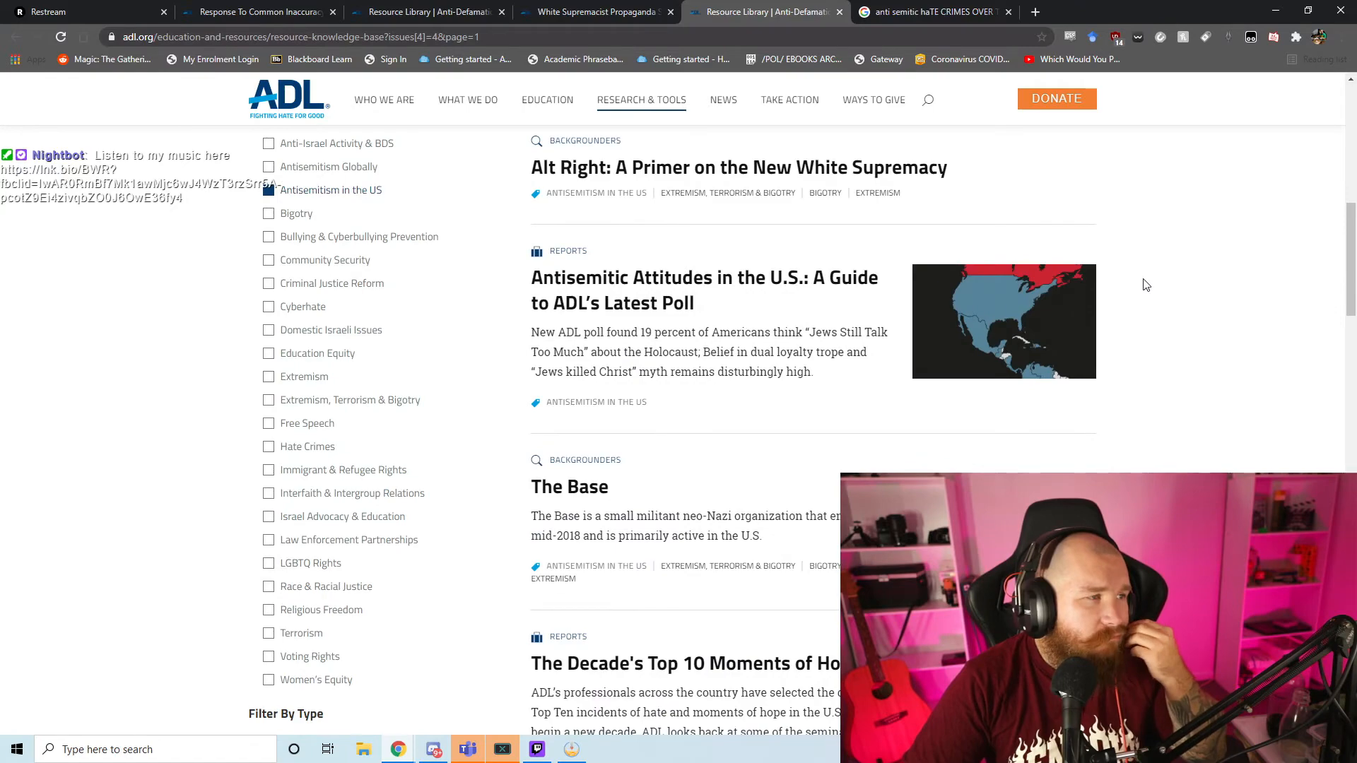
{"action": "scroll", "scroll_direction": "down", "scroll_amount": 3}
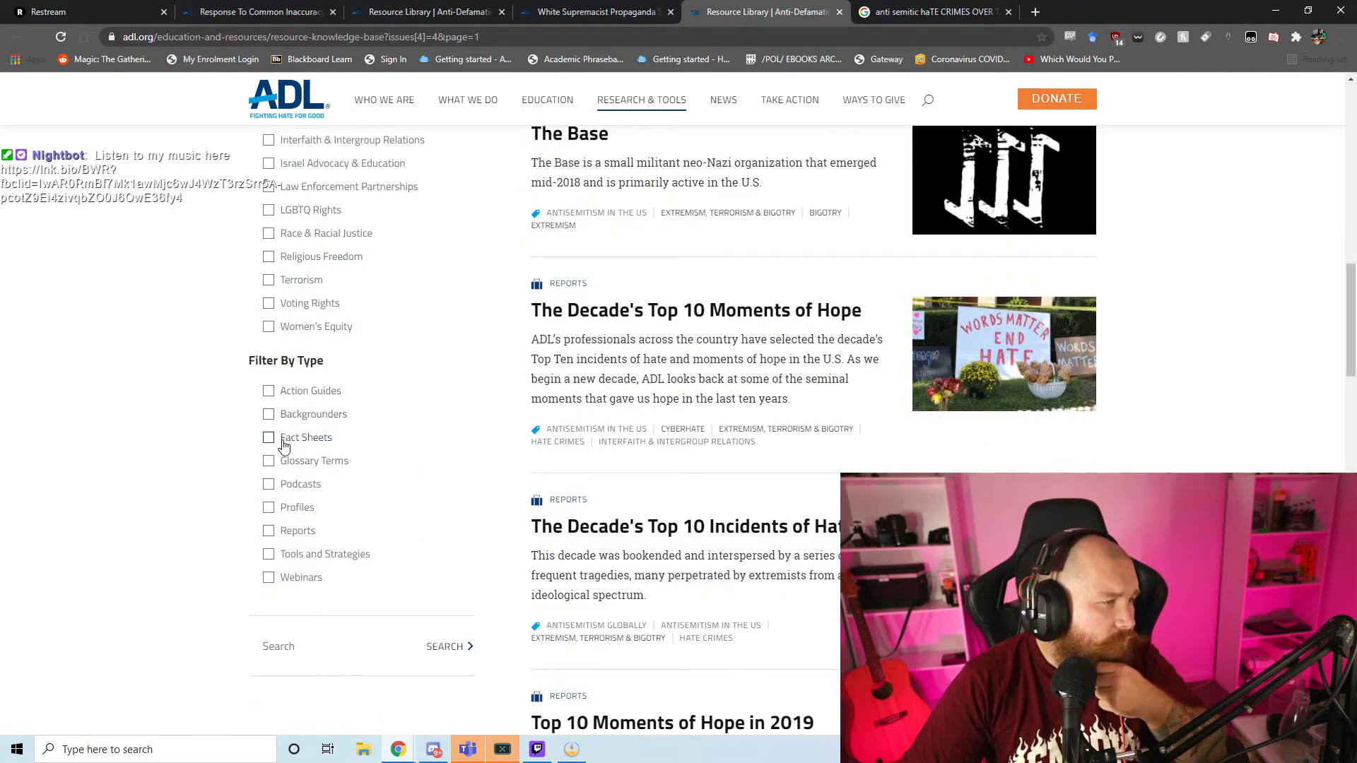
{"action": "left_click", "coordinate": [268, 531]}
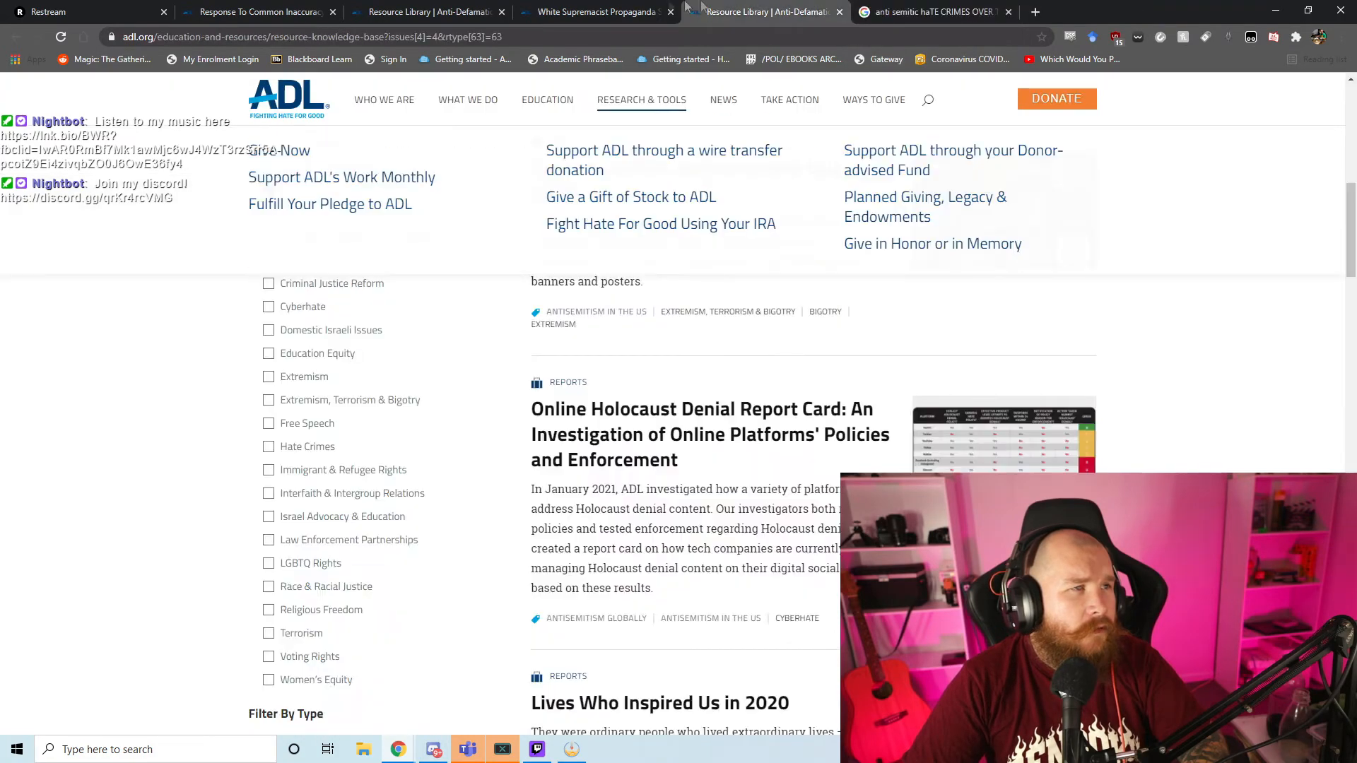
Step: Read the White Supremacist Propaganda Spikes in 2020 article to its end, then scroll back up
{"action": "left_click", "coordinate": [595, 11]}
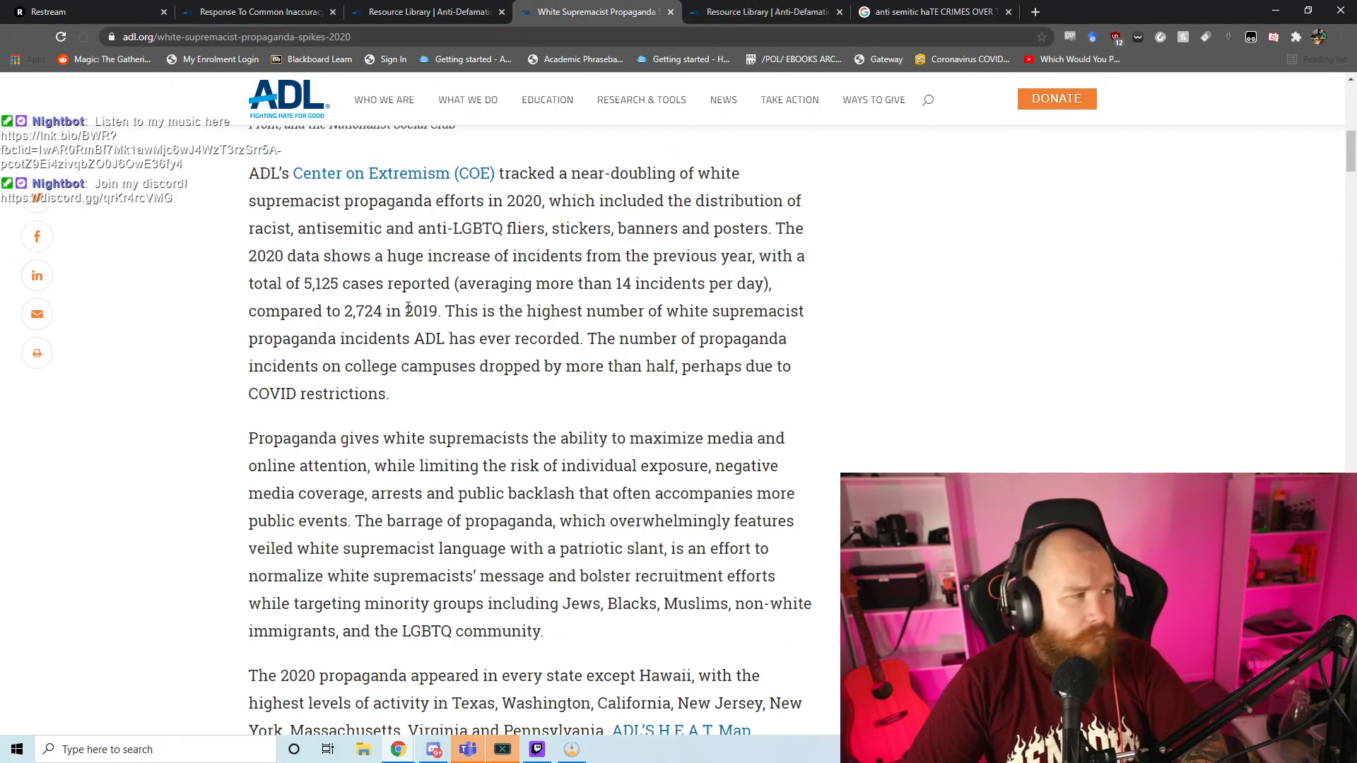
{"action": "scroll", "scroll_direction": "down", "scroll_amount": 3}
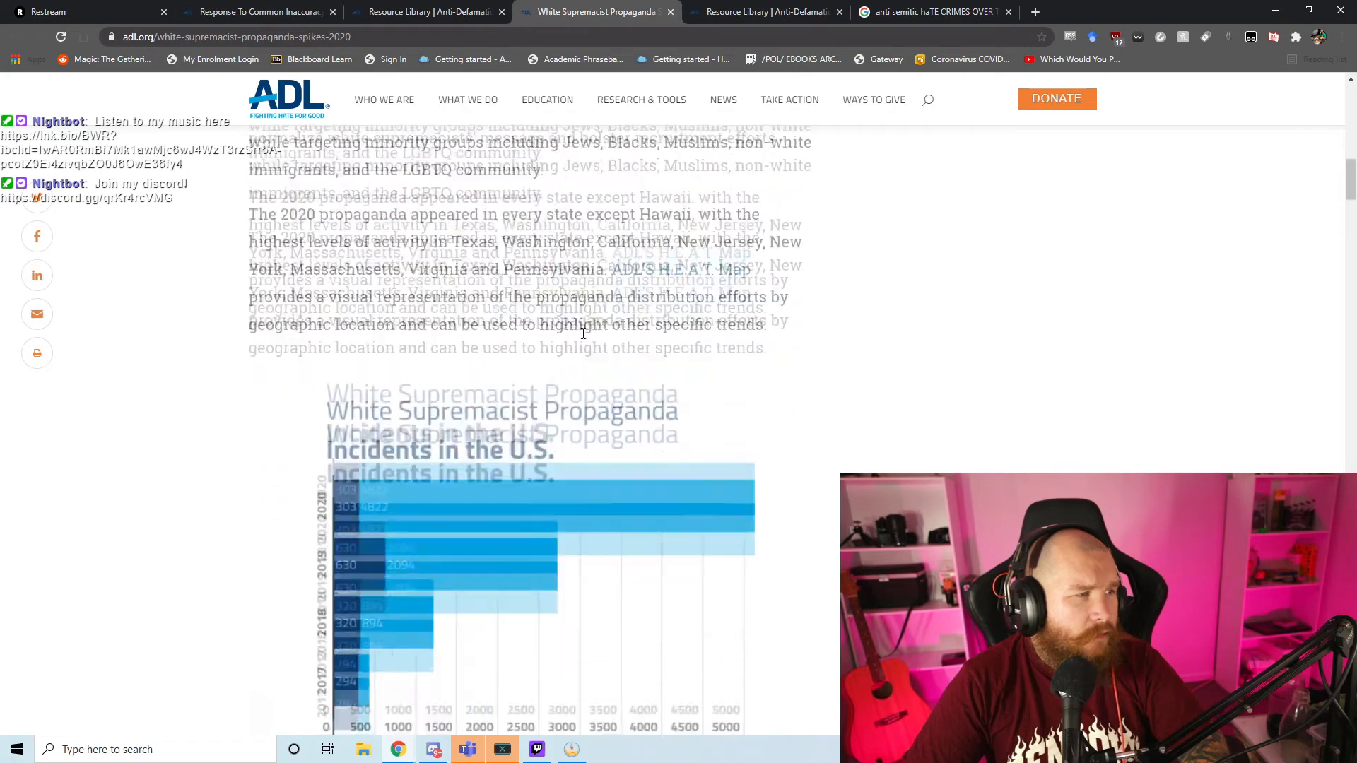
{"action": "scroll", "scroll_direction": "down", "scroll_amount": 3}
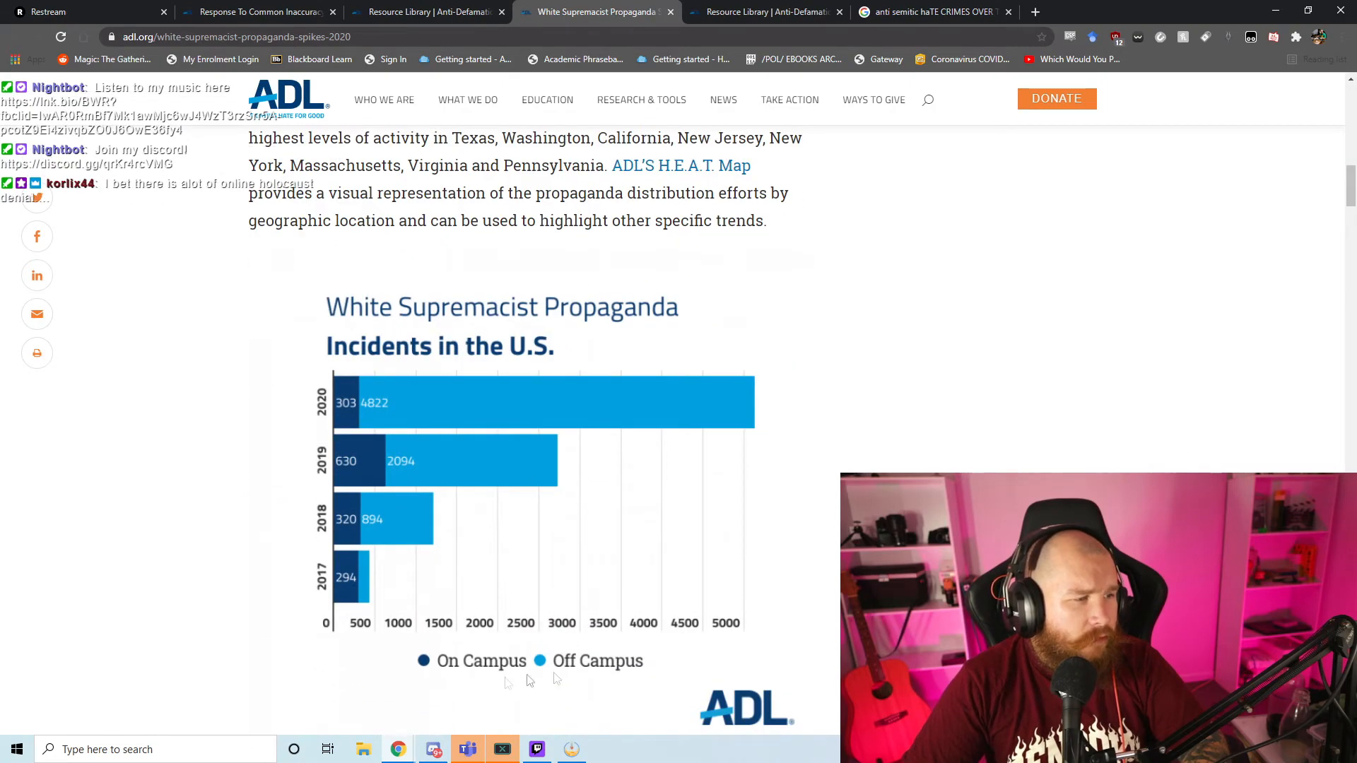
{"action": "scroll", "scroll_direction": "down", "scroll_amount": 3}
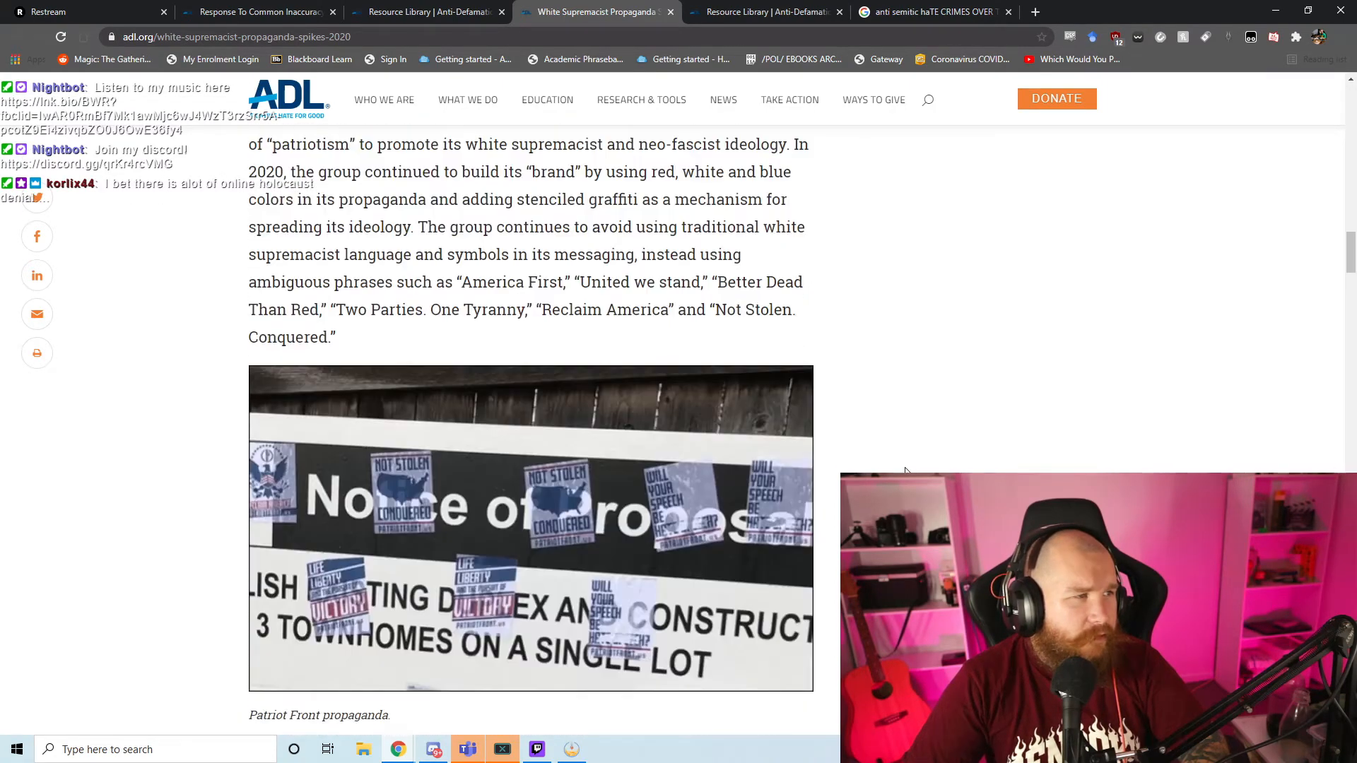
{"action": "scroll", "scroll_direction": "down", "scroll_amount": 3}
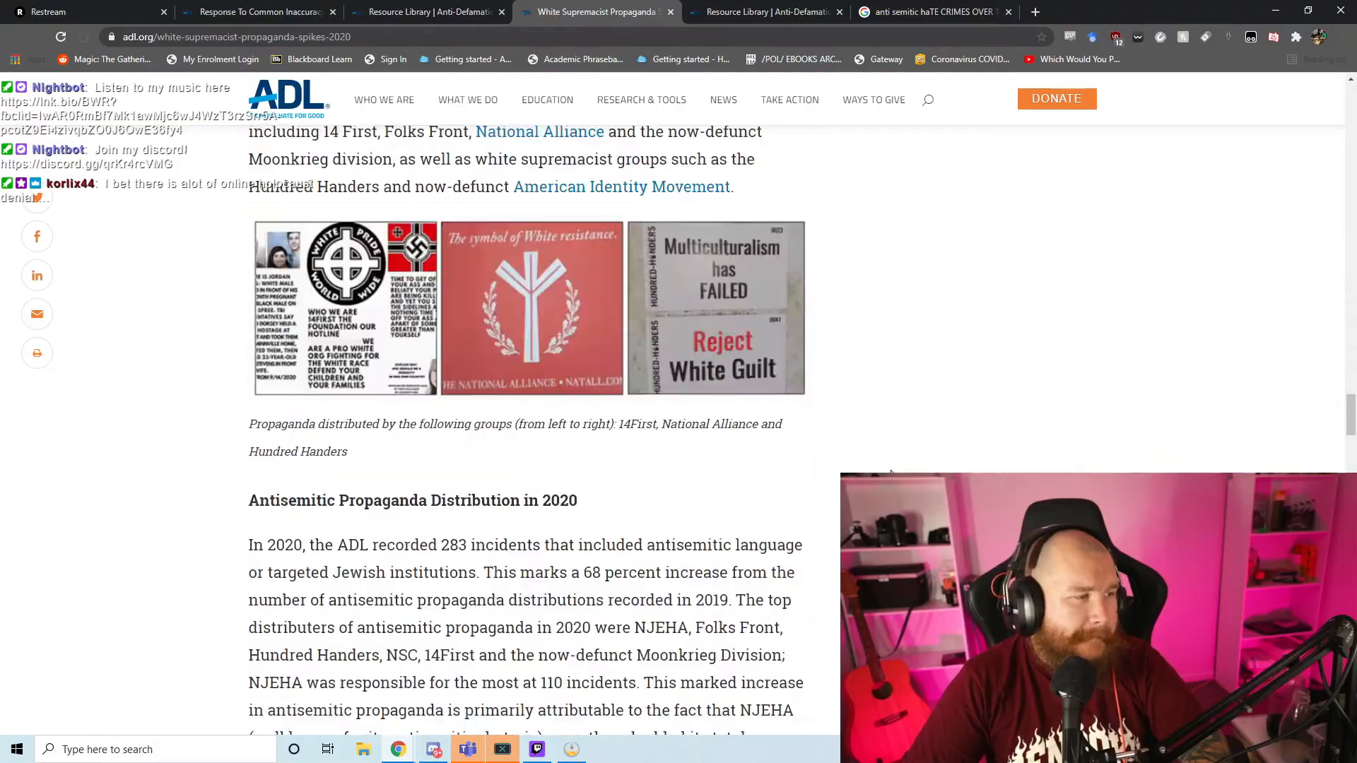
{"action": "scroll", "scroll_direction": "down", "scroll_amount": 3}
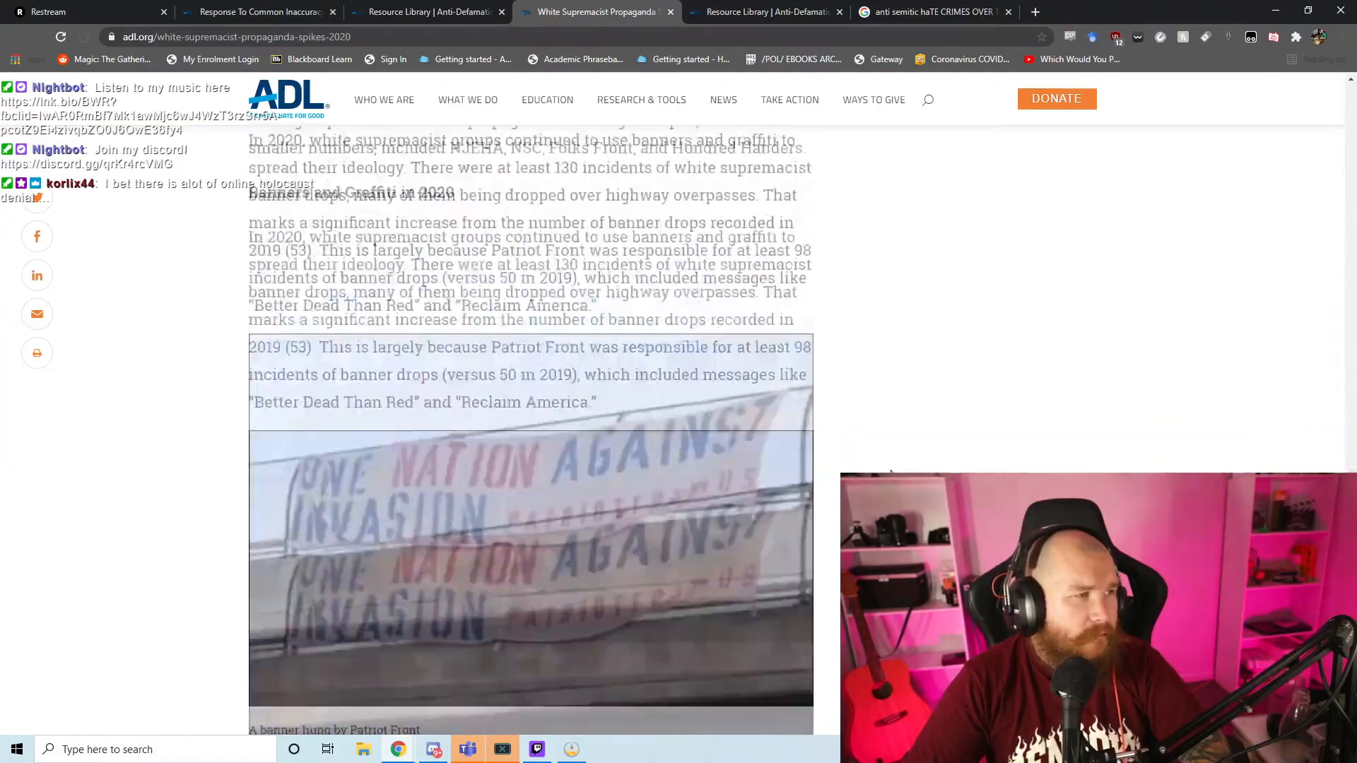
{"action": "scroll", "scroll_direction": "down", "scroll_amount": 3}
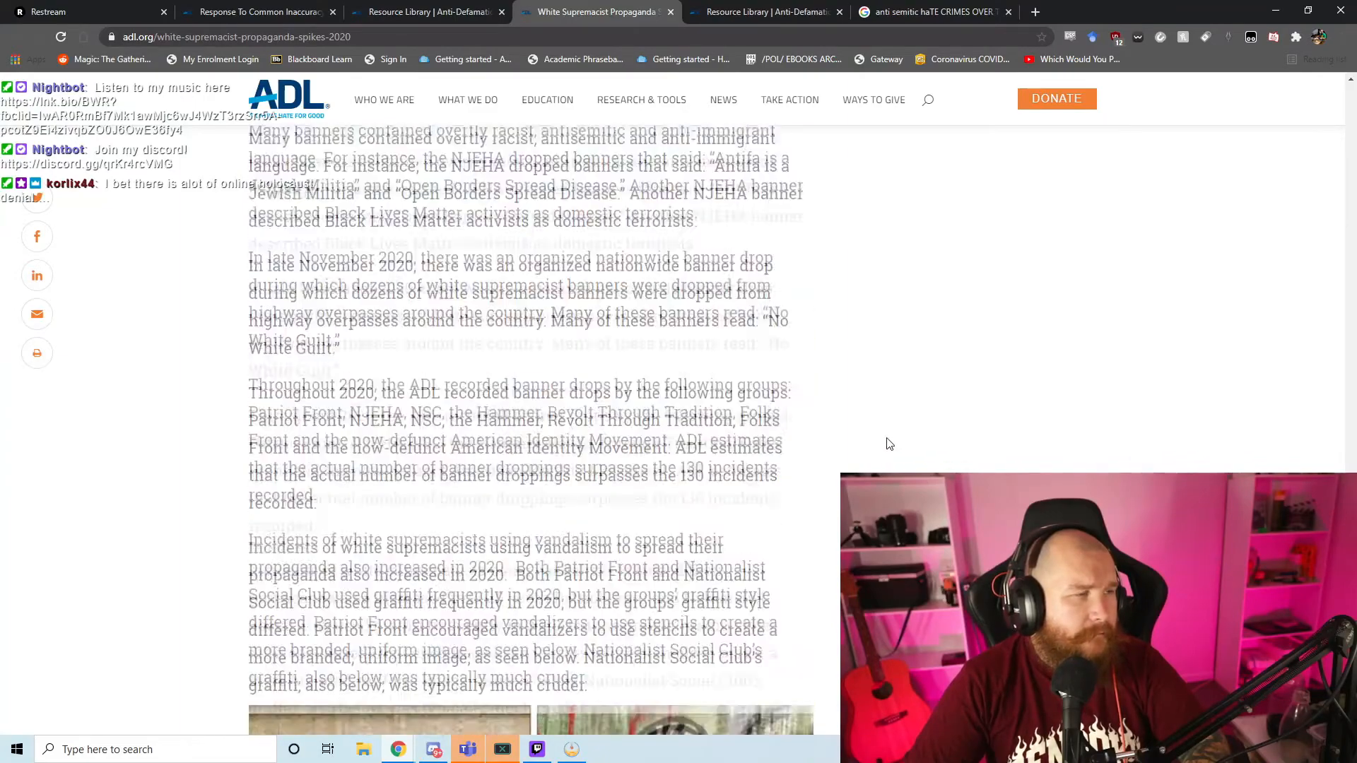
{"action": "scroll", "scroll_direction": "down", "scroll_amount": 3}
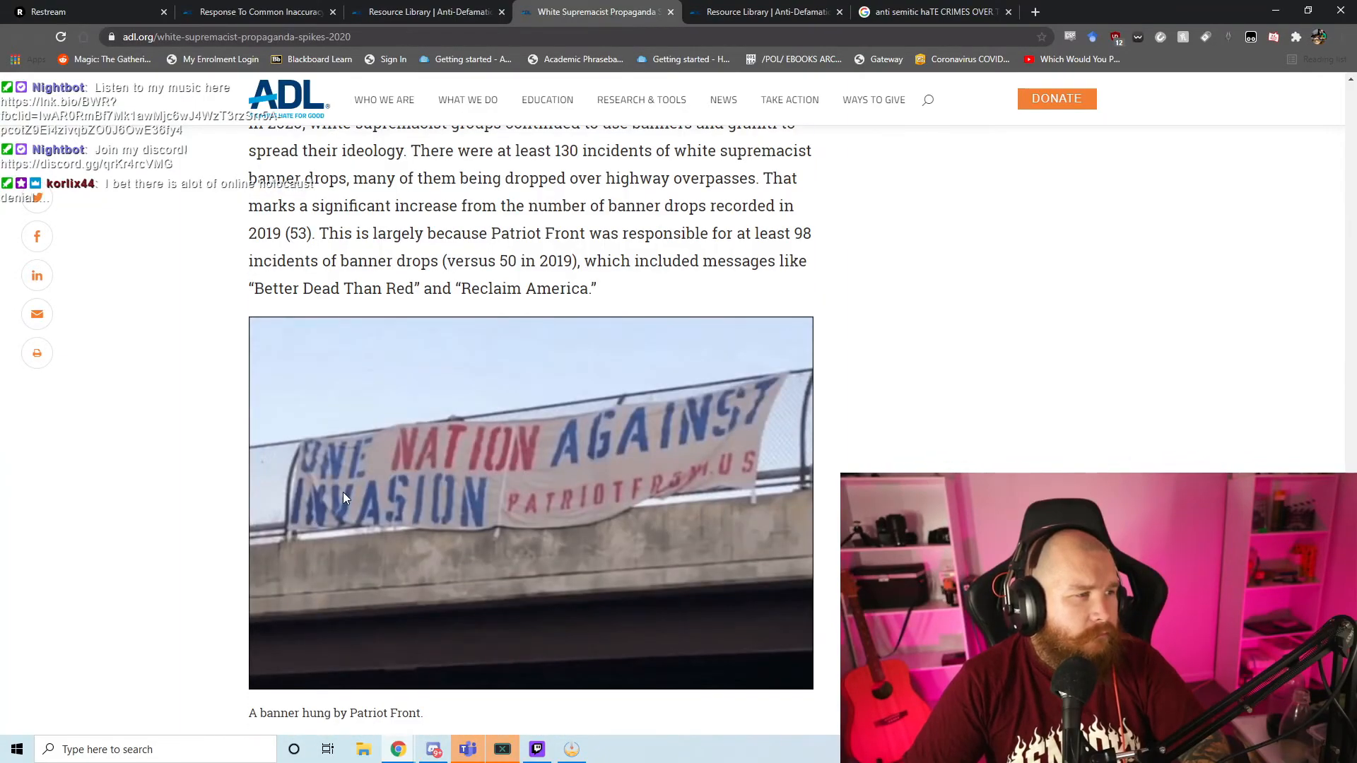
{"action": "scroll", "scroll_direction": "down", "scroll_amount": 3}
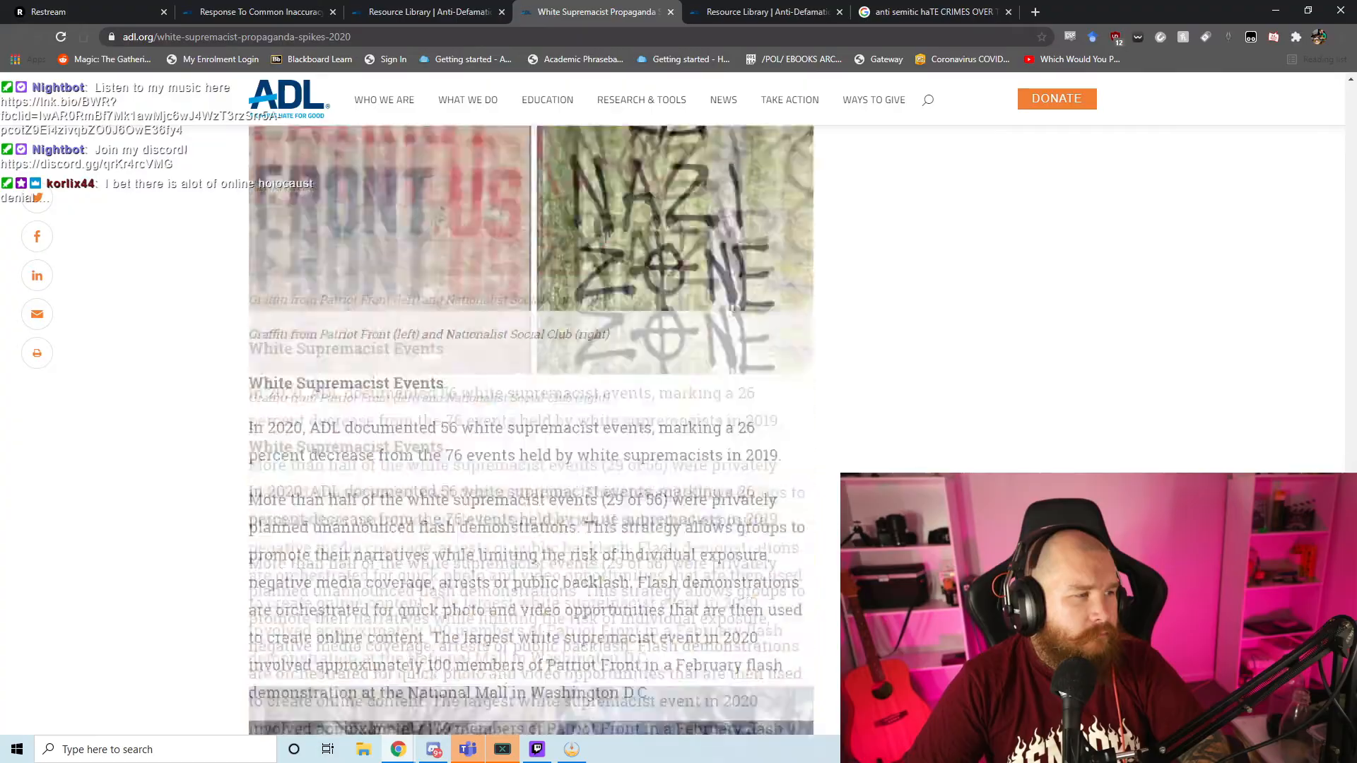
{"action": "scroll", "scroll_direction": "down", "scroll_amount": 3}
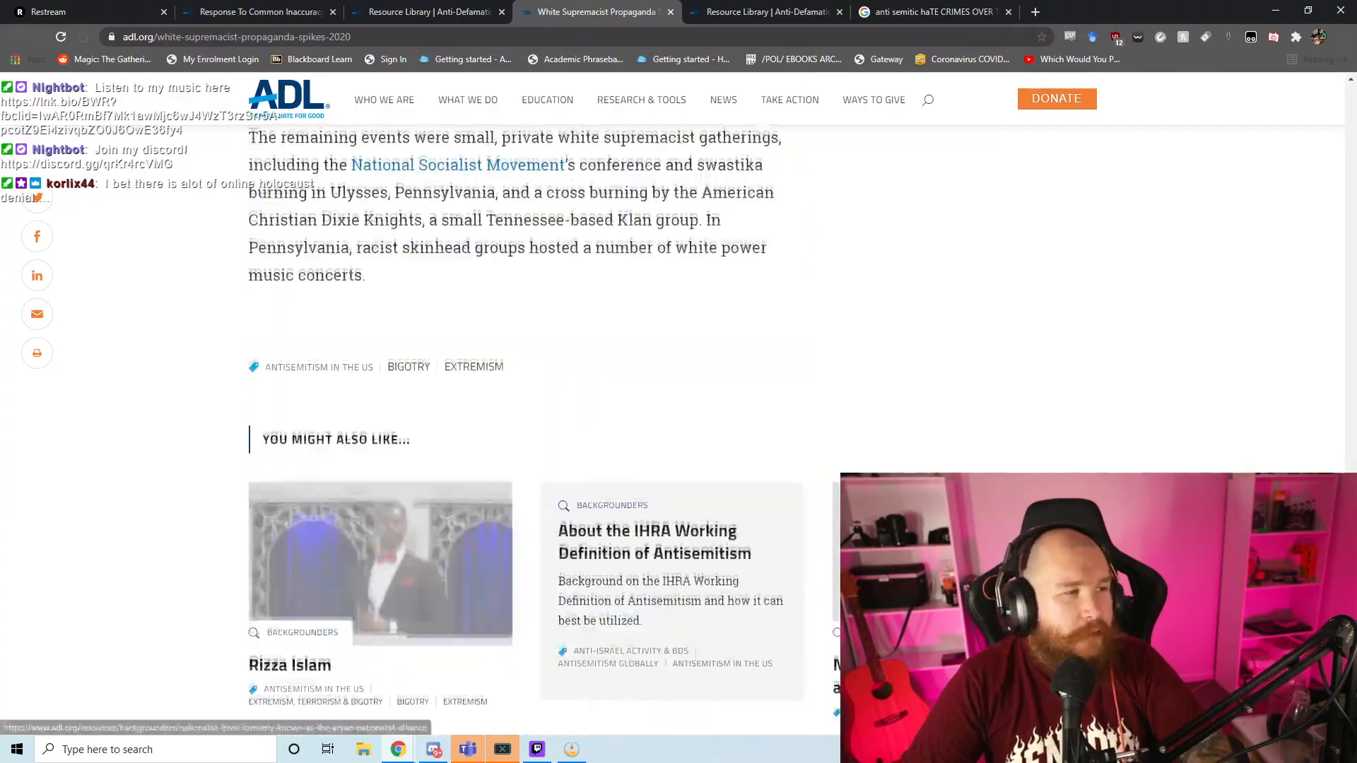
{"action": "scroll", "scroll_direction": "up", "scroll_amount": 3}
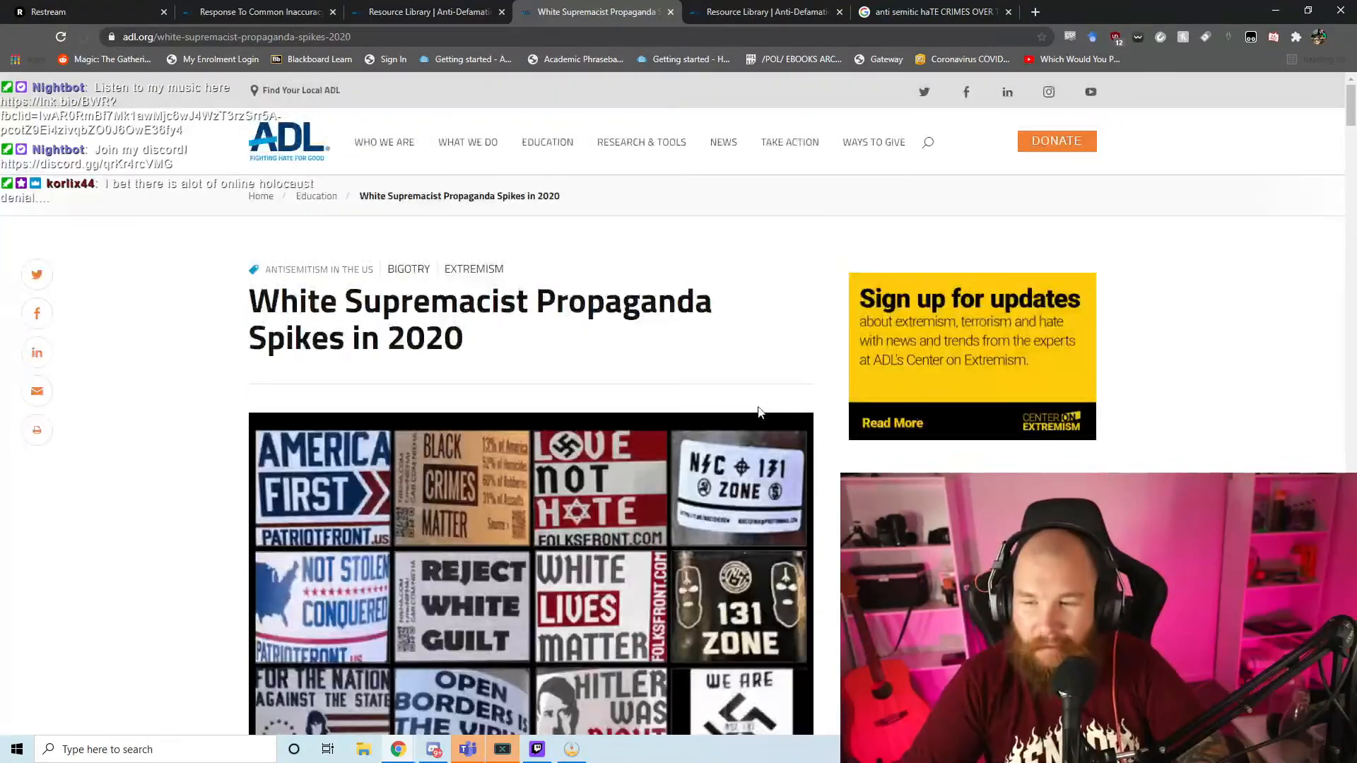
{"action": "mouse_move", "coordinate": [812, 394]}
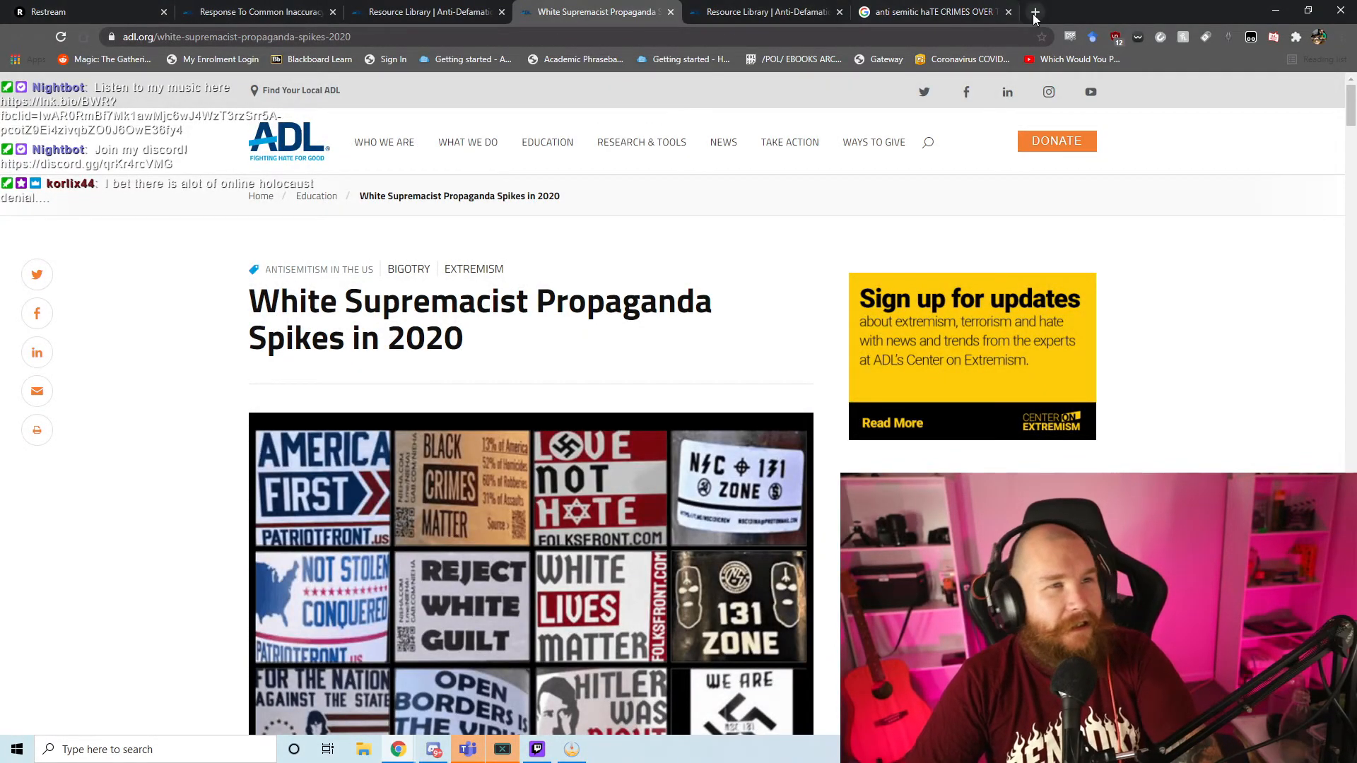
Step: Search YouTube from a new tab for 'milespower' and open the channel's Videos list
{"action": "left_click", "coordinate": [1034, 12]}
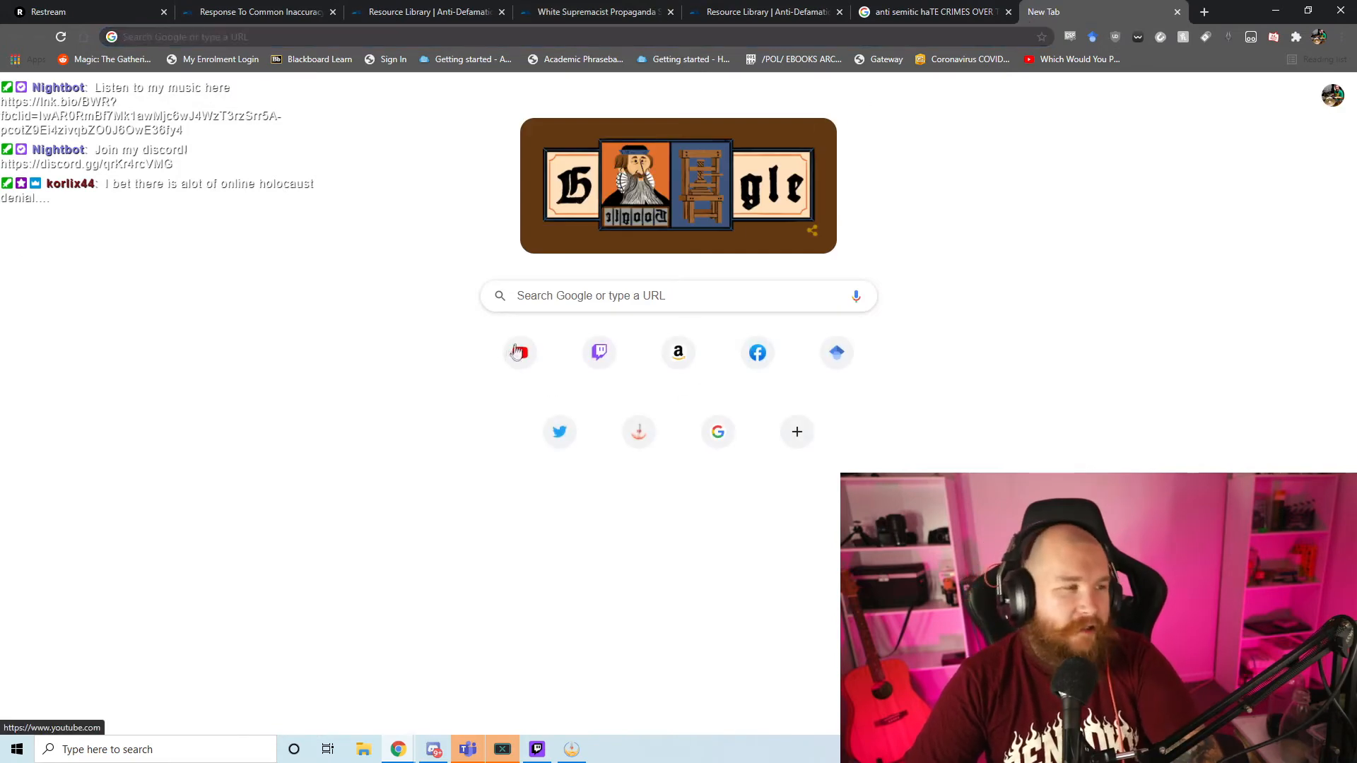
{"action": "left_click", "coordinate": [519, 352]}
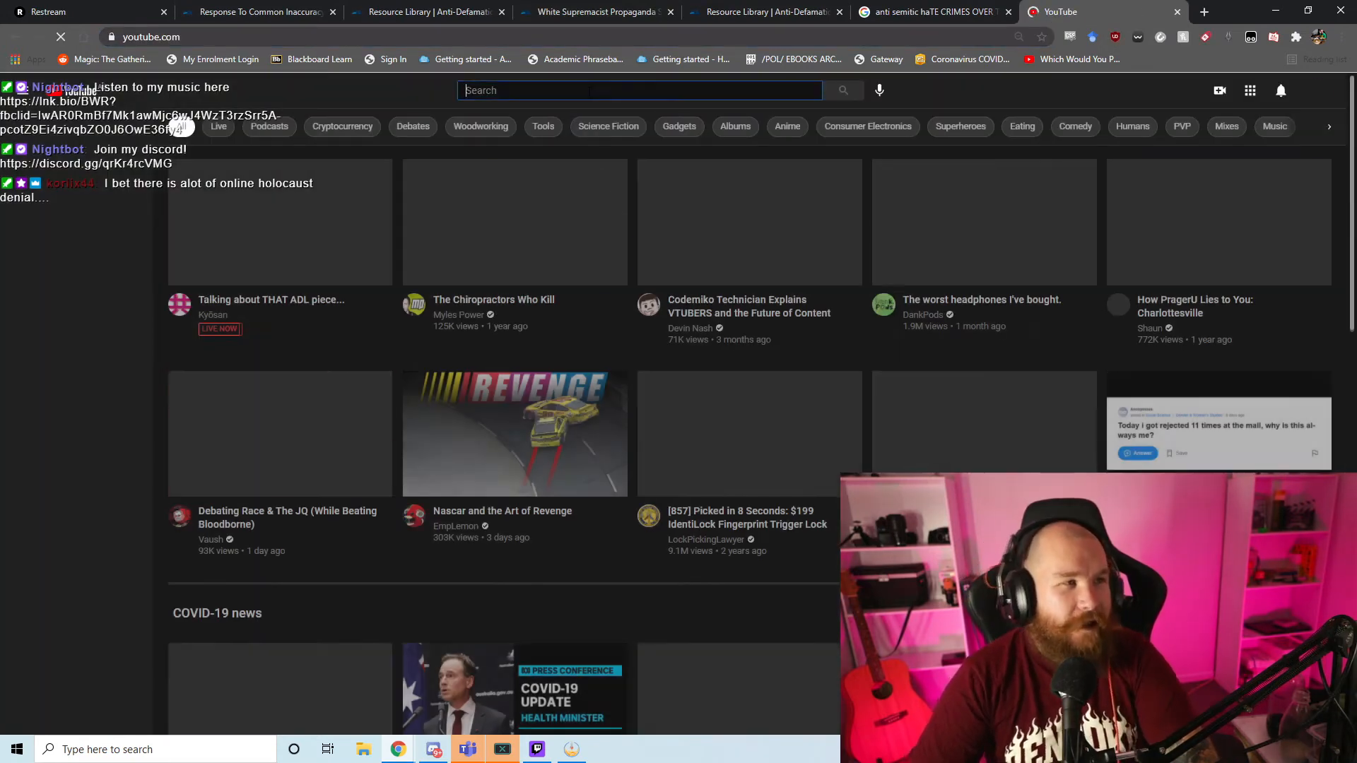
{"action": "left_click", "coordinate": [639, 89]}
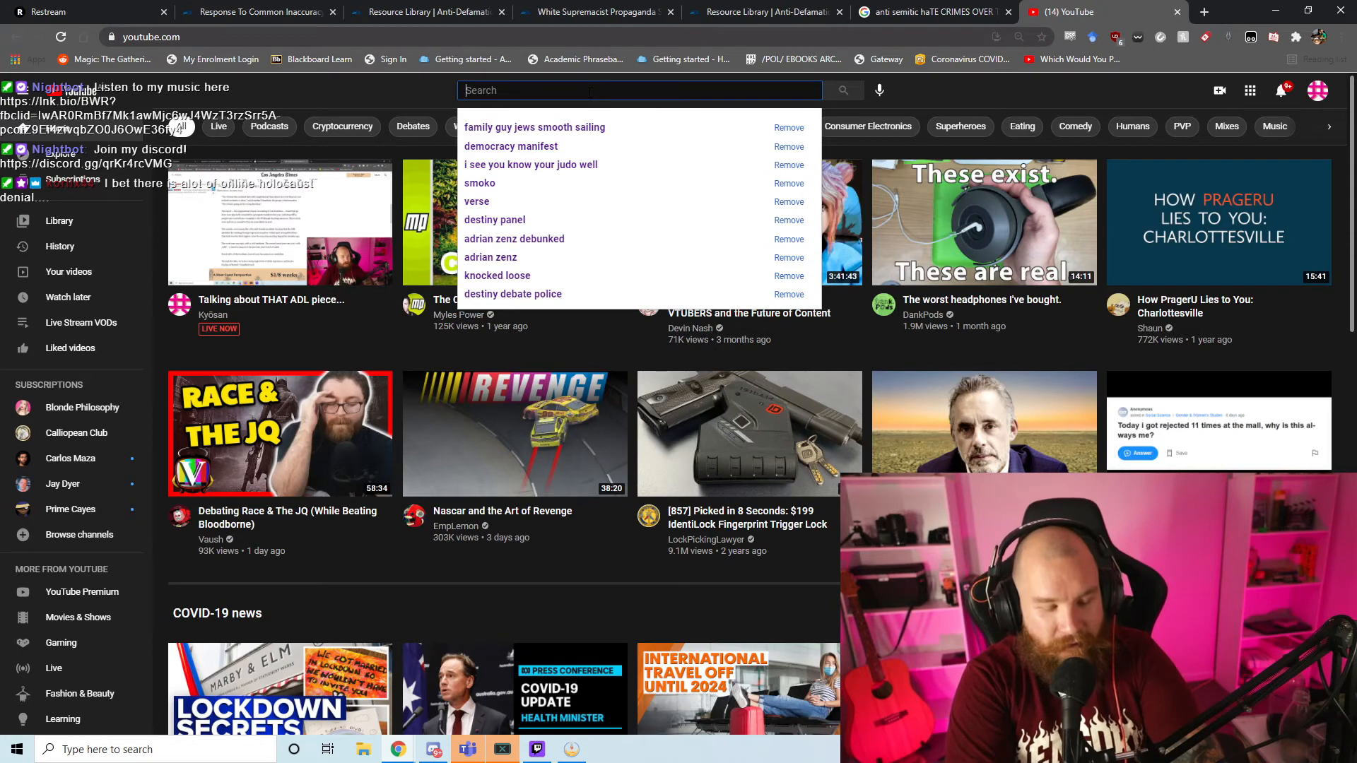
{"action": "type", "text": "miles"}
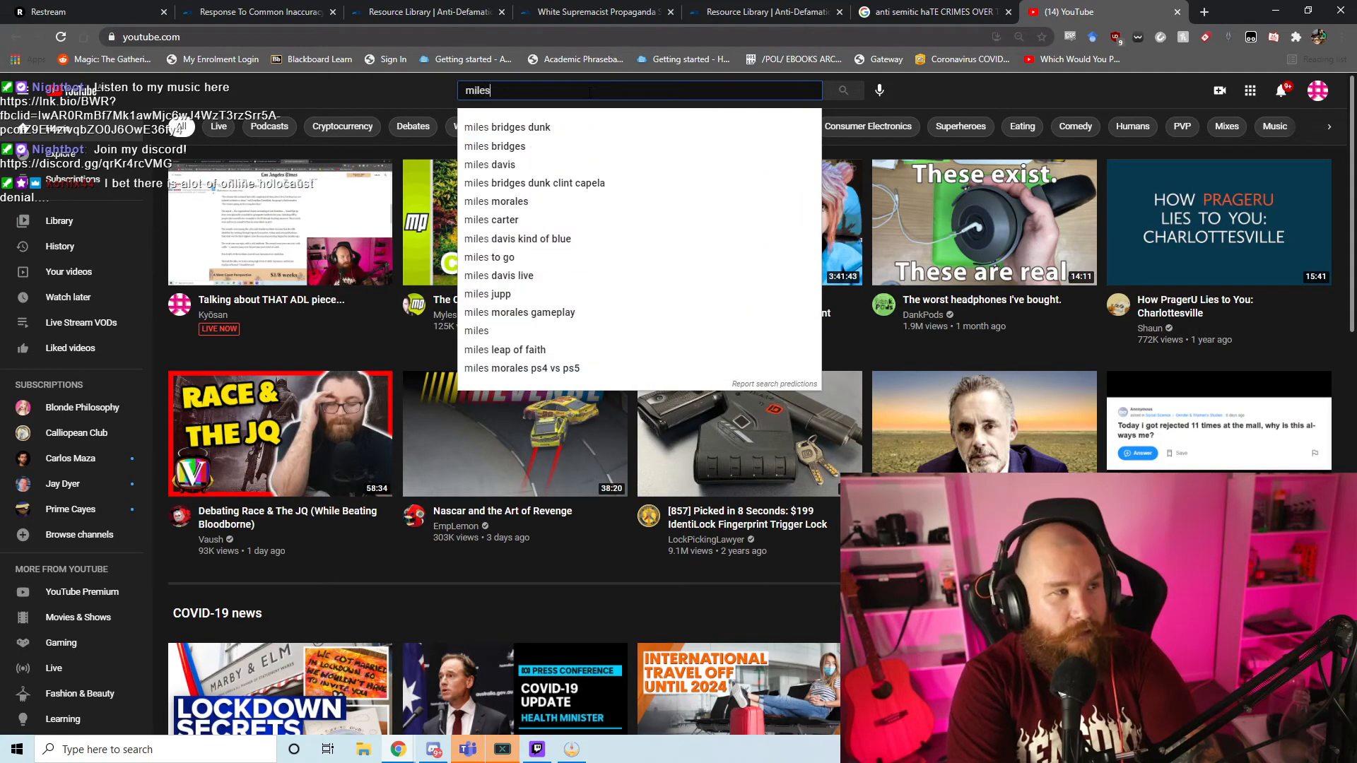
{"action": "type", "text": "powe"}
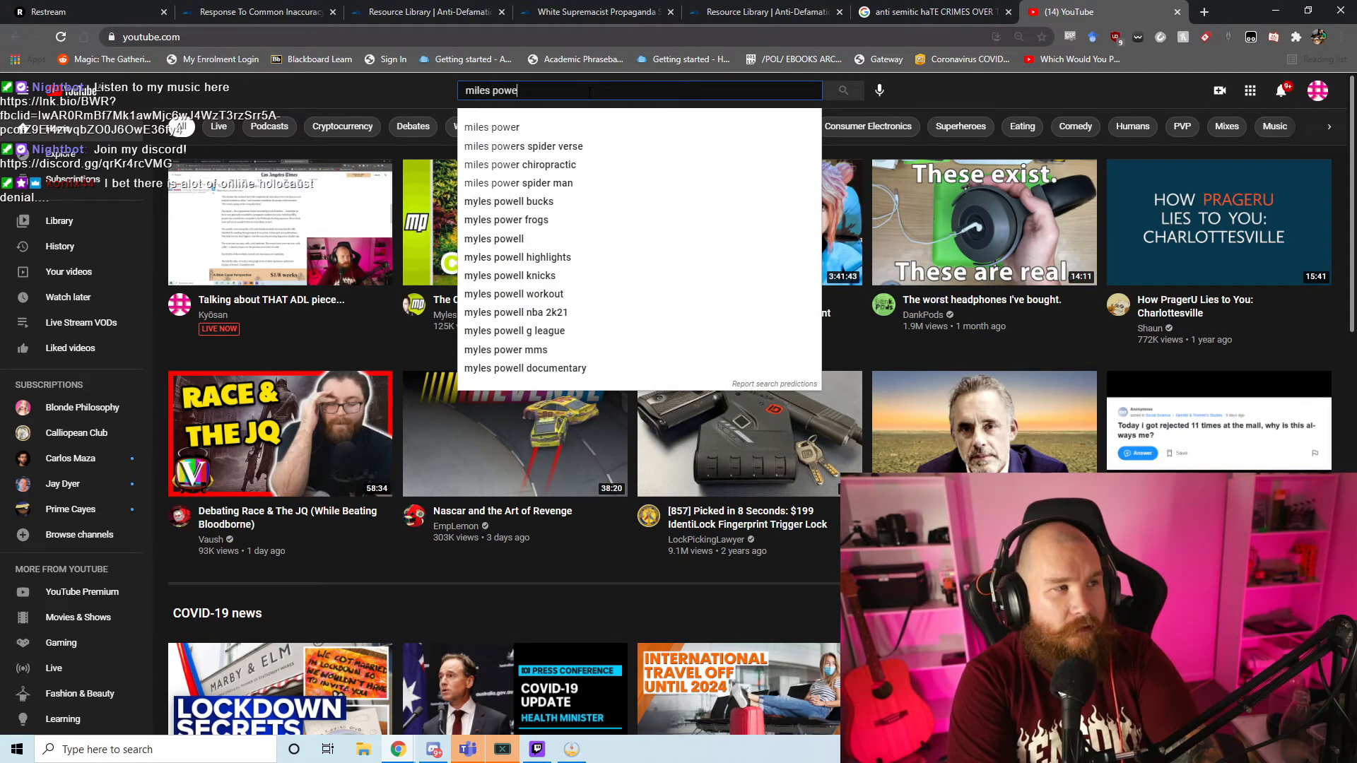
{"action": "type", "text": "r"}
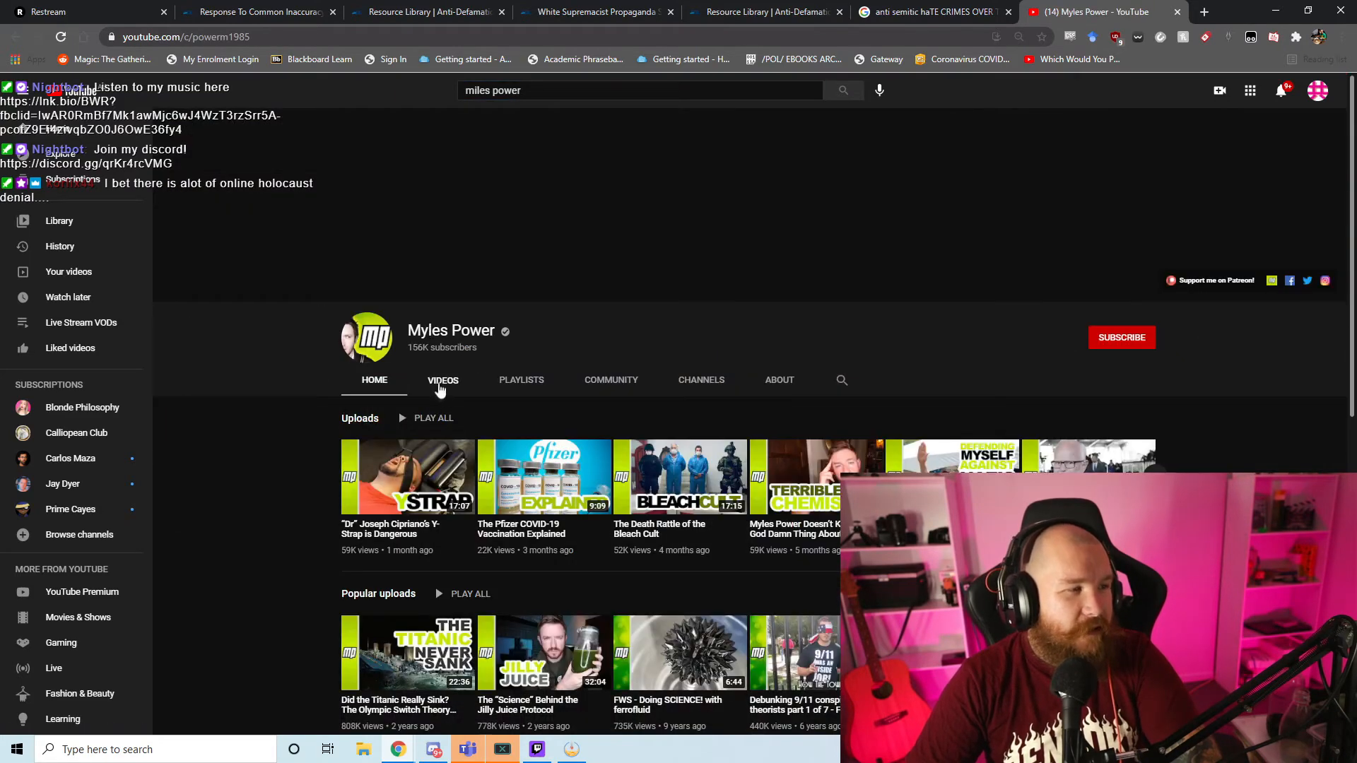
{"action": "left_click", "coordinate": [443, 380]}
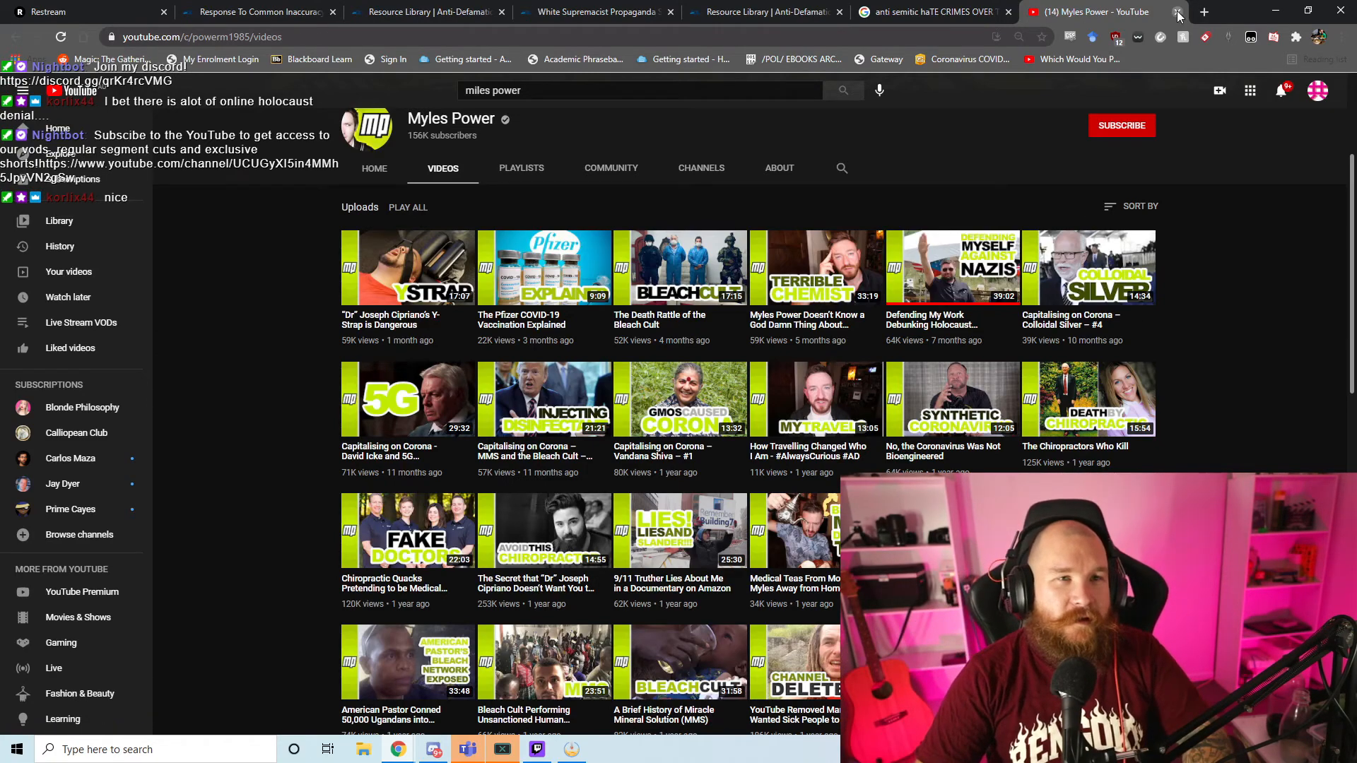
Step: Close the YouTube tab and reopen ADL's Tracker of Antisemitic Incidents, scrolling down its page
{"action": "left_click", "coordinate": [765, 11]}
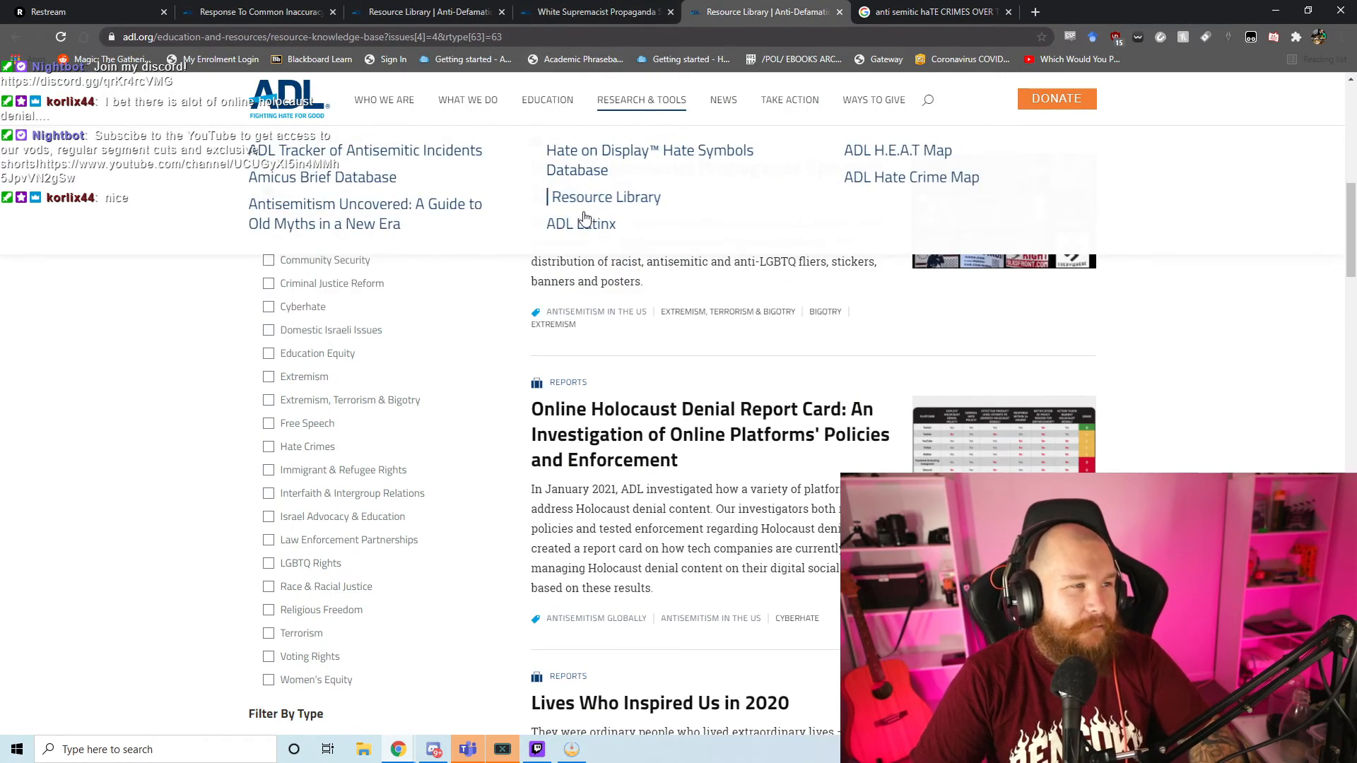
{"action": "mouse_move", "coordinate": [327, 176]}
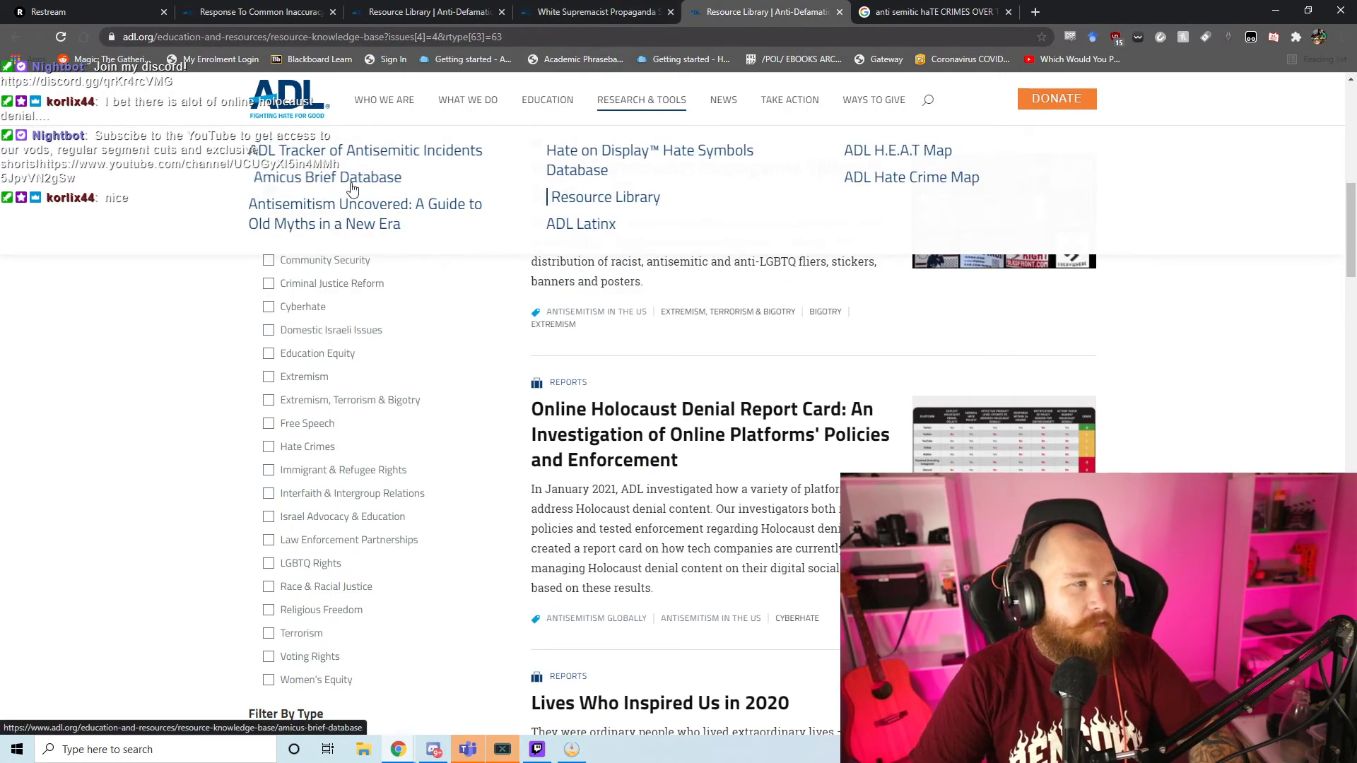
{"action": "left_click", "coordinate": [367, 150]}
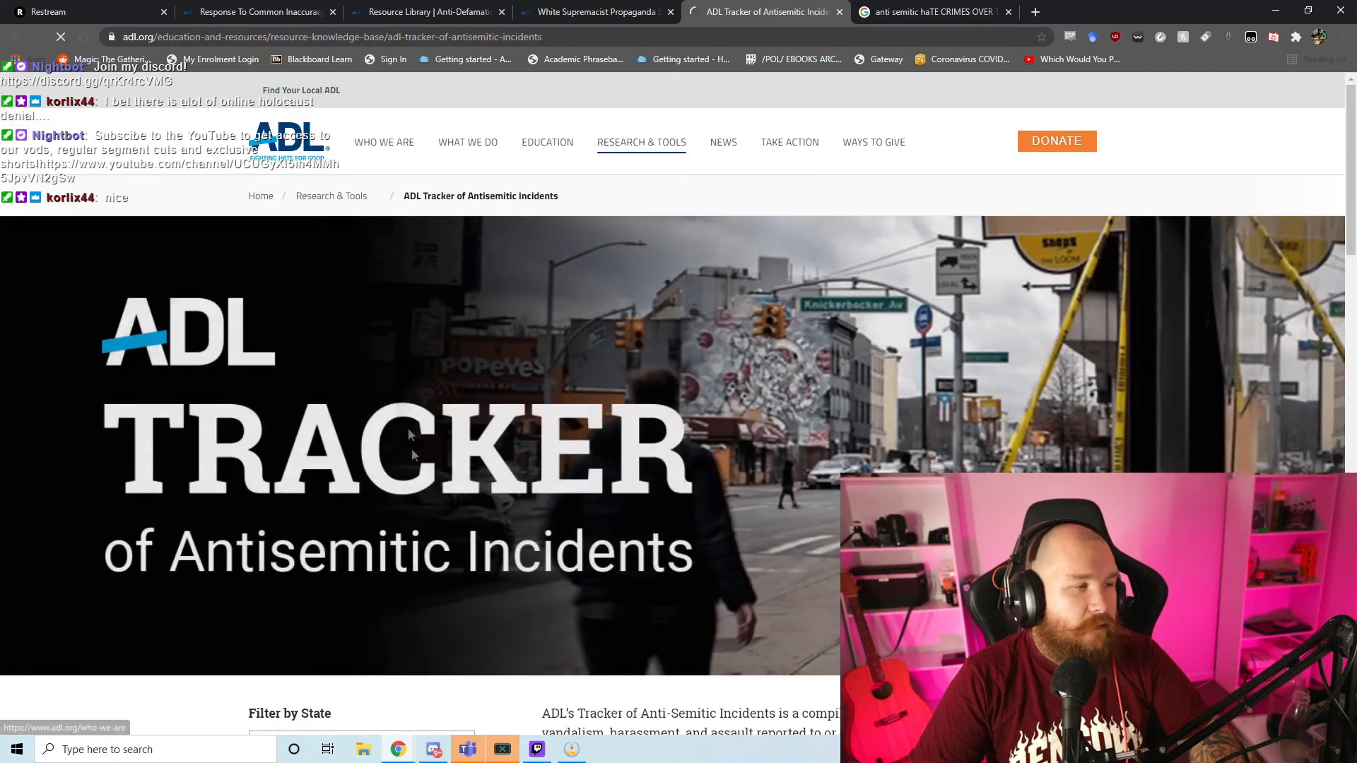
{"action": "scroll", "scroll_direction": "down", "scroll_amount": 3}
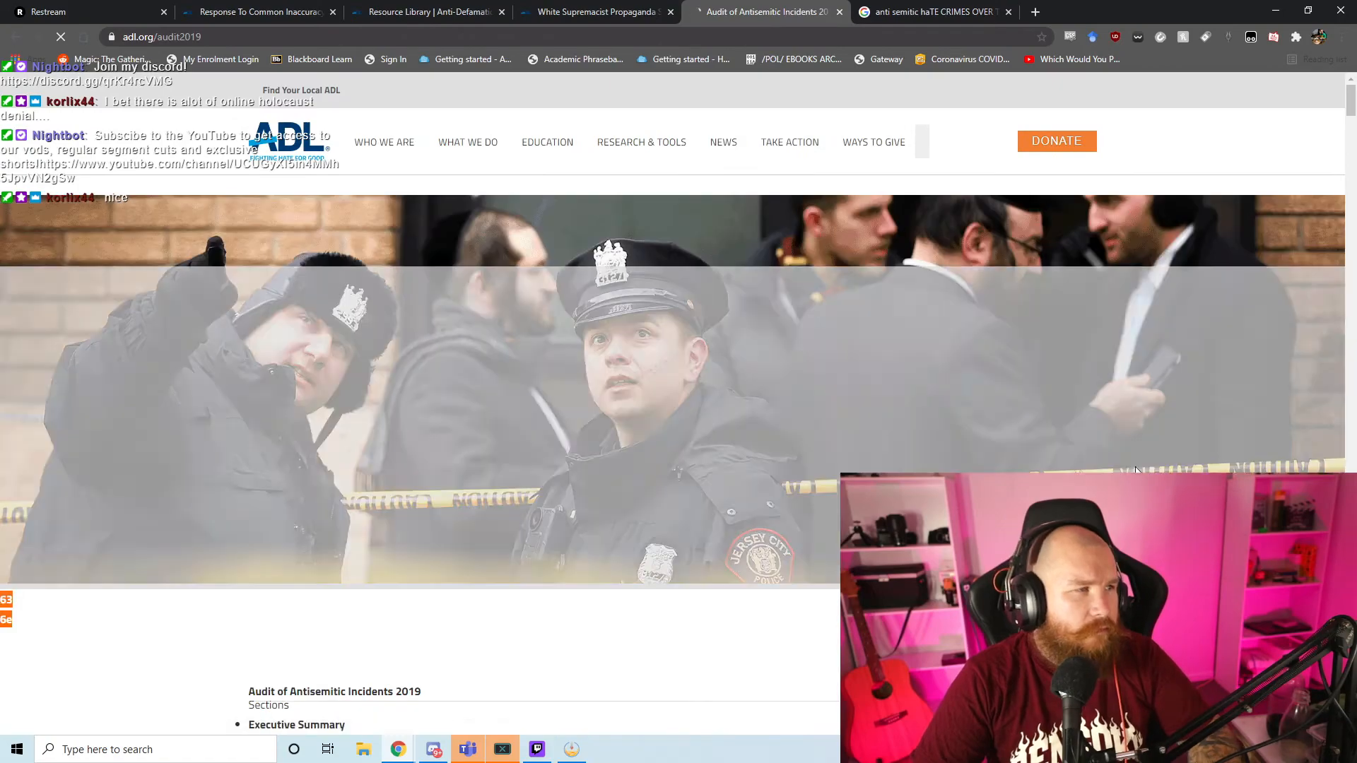
Step: Read down the executive summary bullets through the findings on Israel-related incidents
{"action": "scroll", "scroll_direction": "down", "scroll_amount": 3}
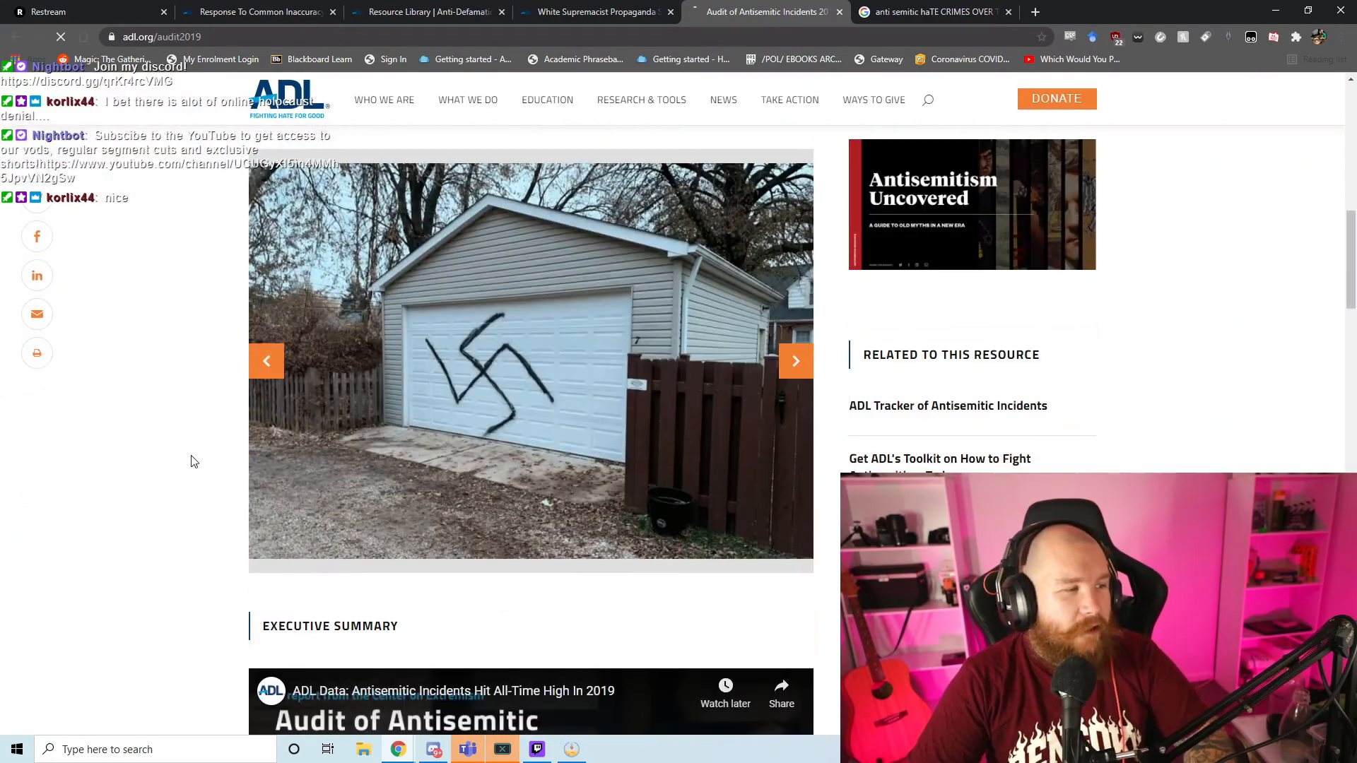
{"action": "scroll", "scroll_direction": "down", "scroll_amount": 3}
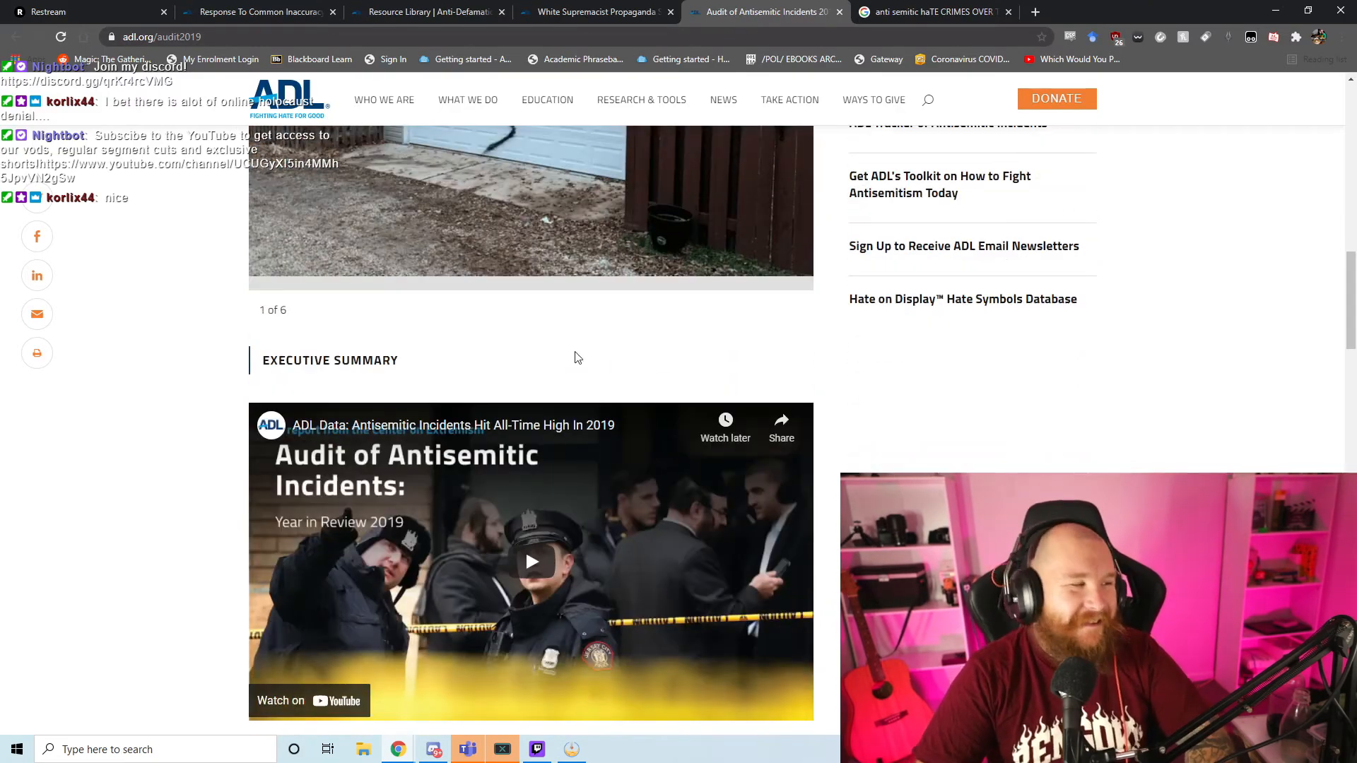
{"action": "scroll", "scroll_direction": "down", "scroll_amount": 3}
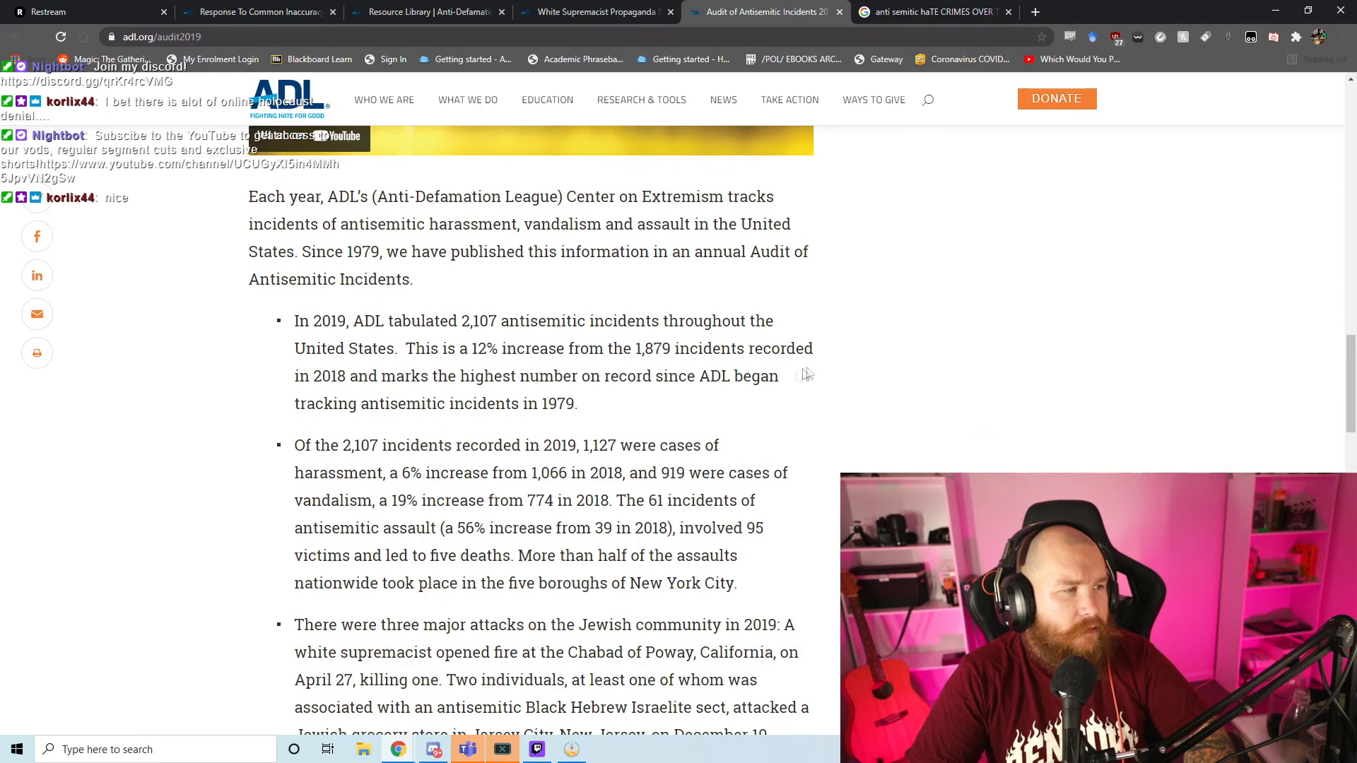
{"action": "scroll", "scroll_direction": "down", "scroll_amount": 3}
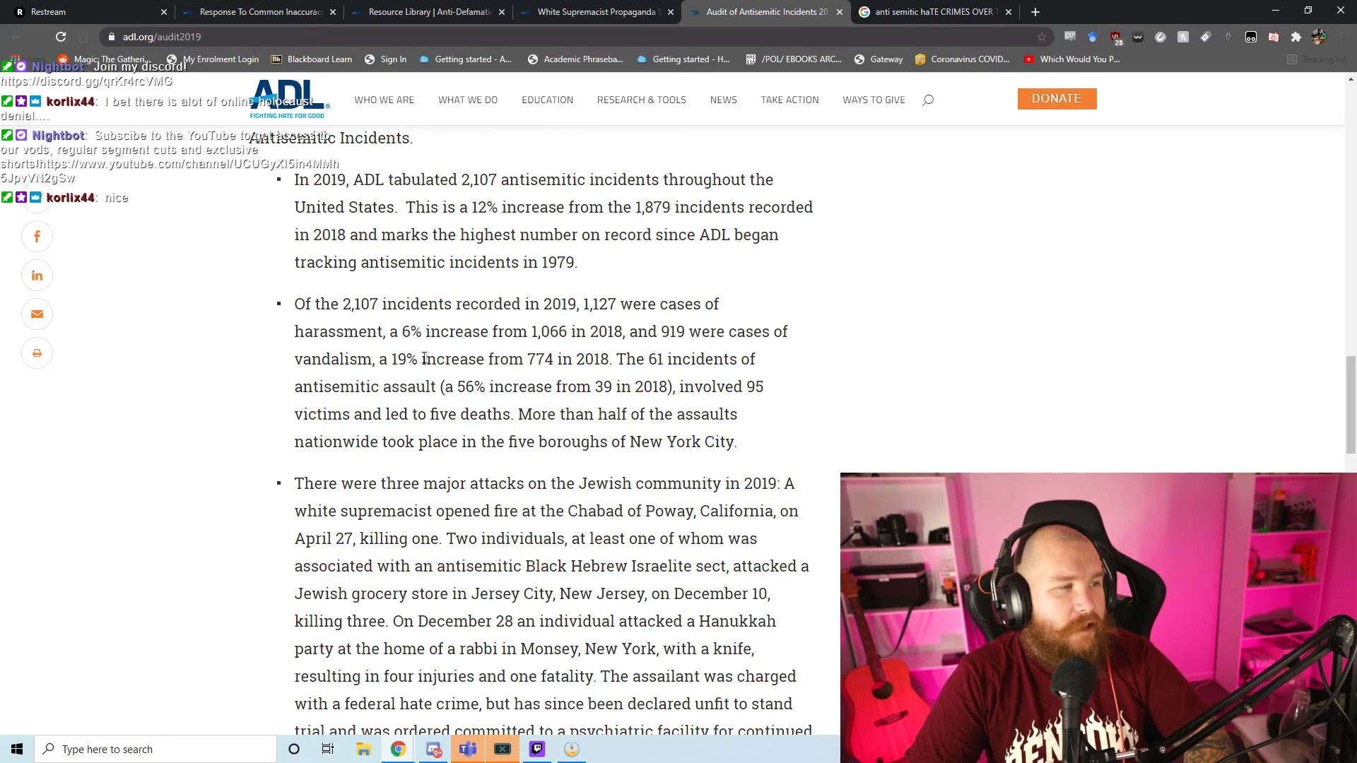
{"action": "mouse_move", "coordinate": [644, 352]}
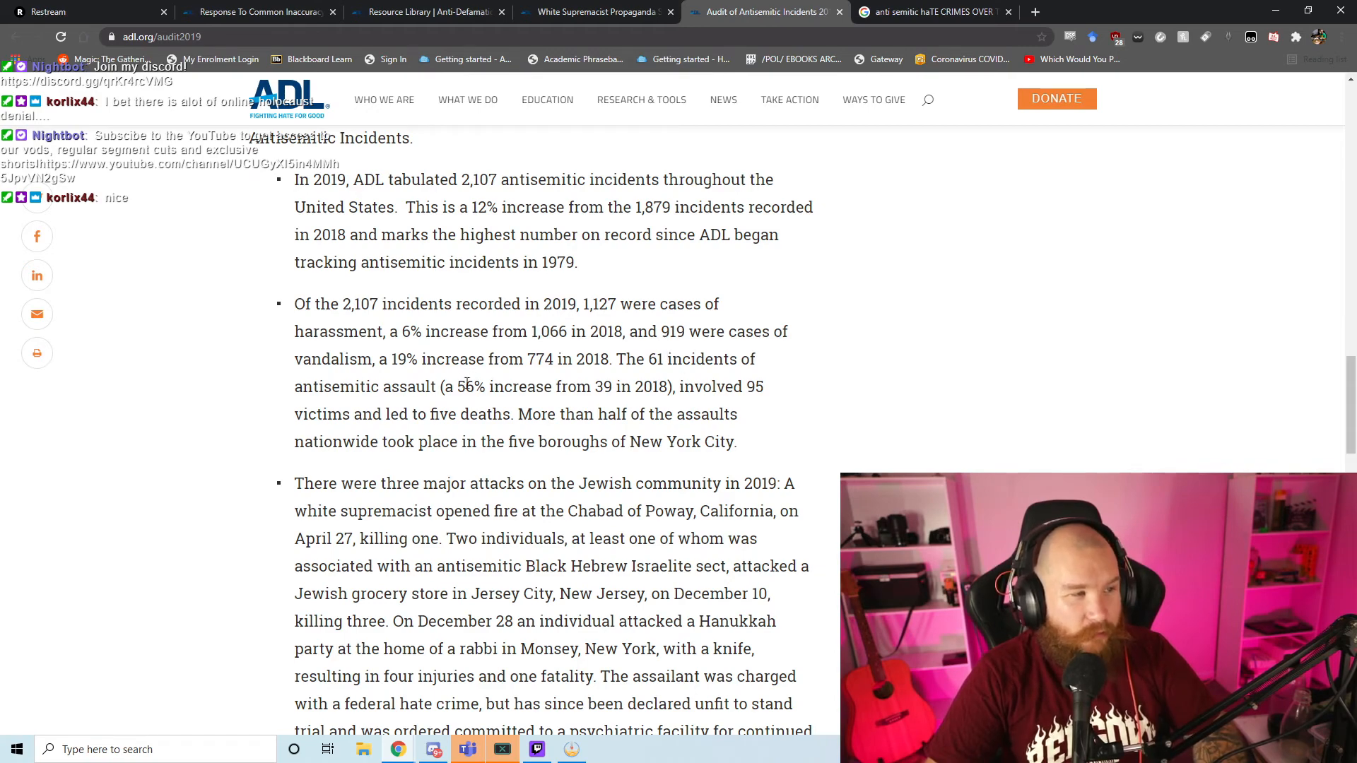
{"action": "scroll", "scroll_direction": "down", "scroll_amount": 3}
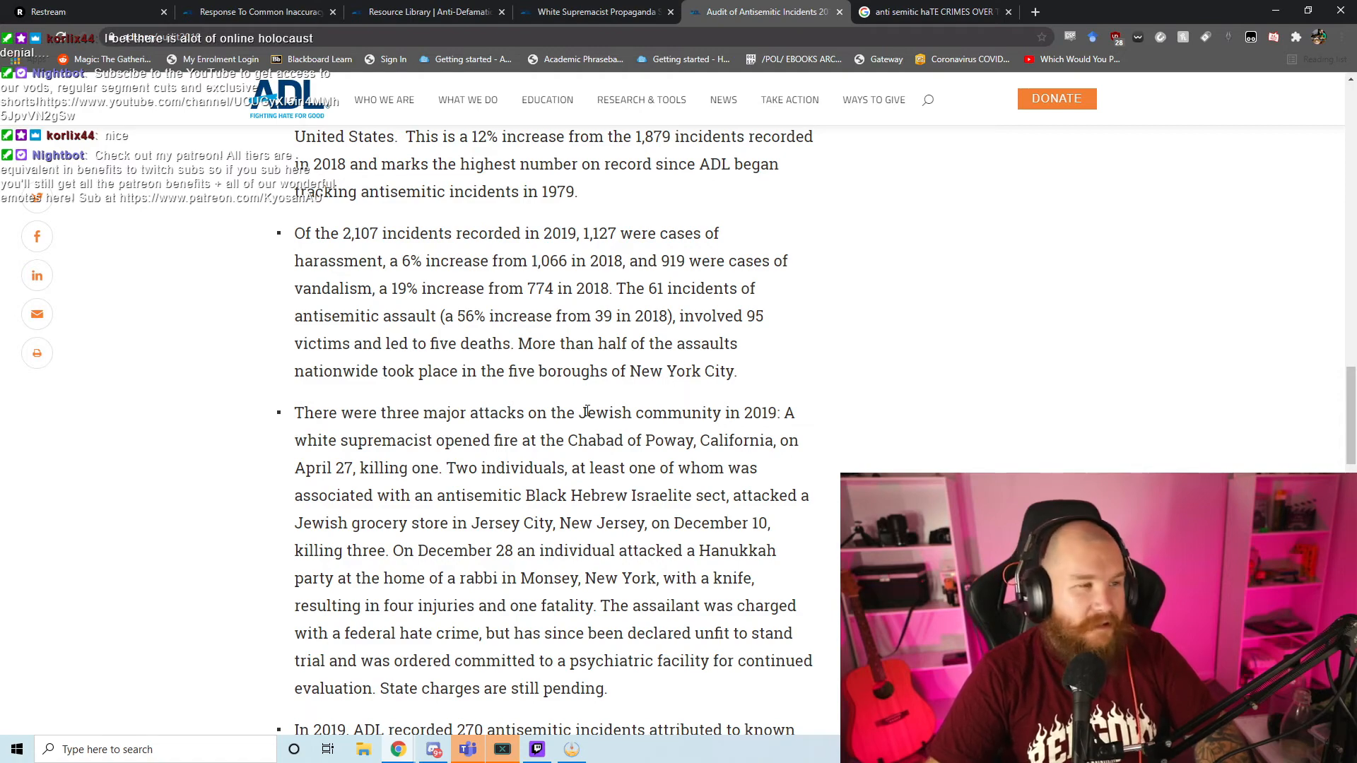
{"action": "scroll", "scroll_direction": "down", "scroll_amount": 3}
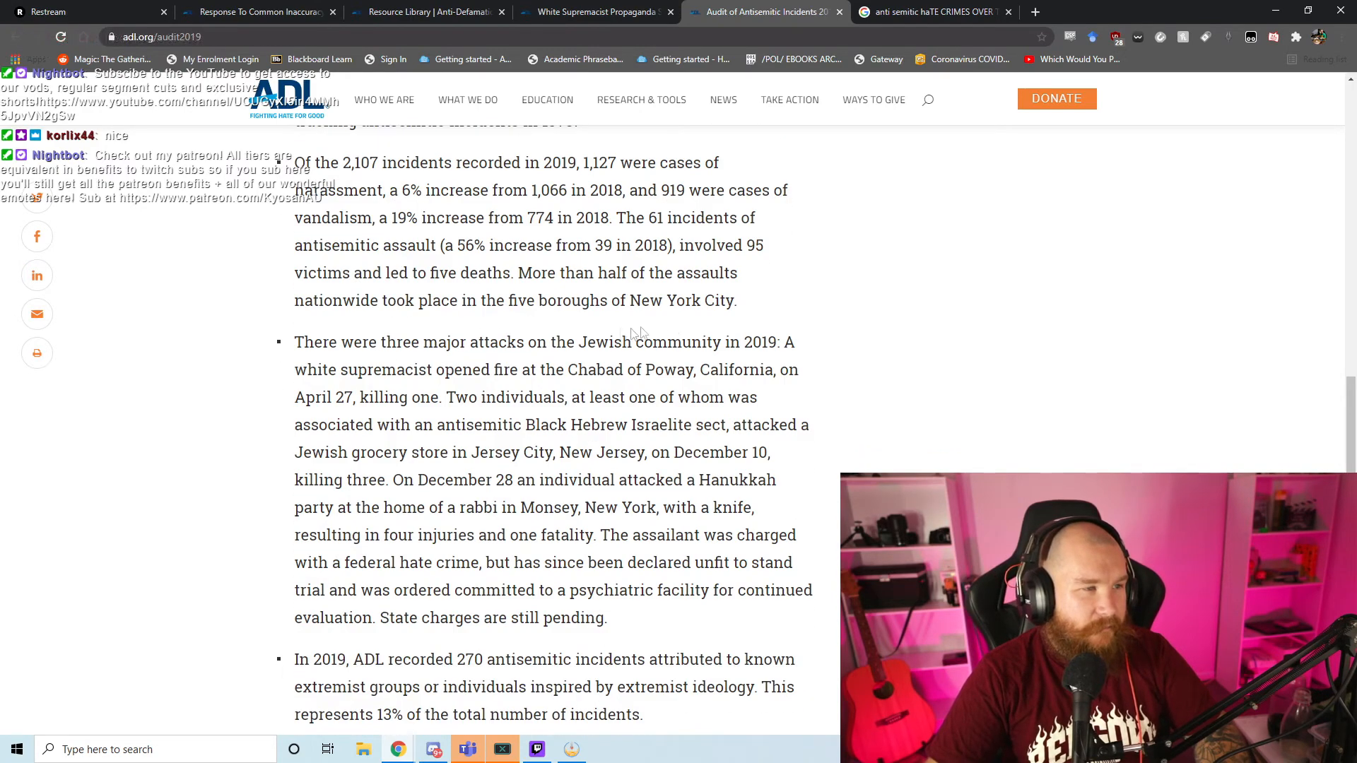
{"action": "scroll", "scroll_direction": "down", "scroll_amount": 3}
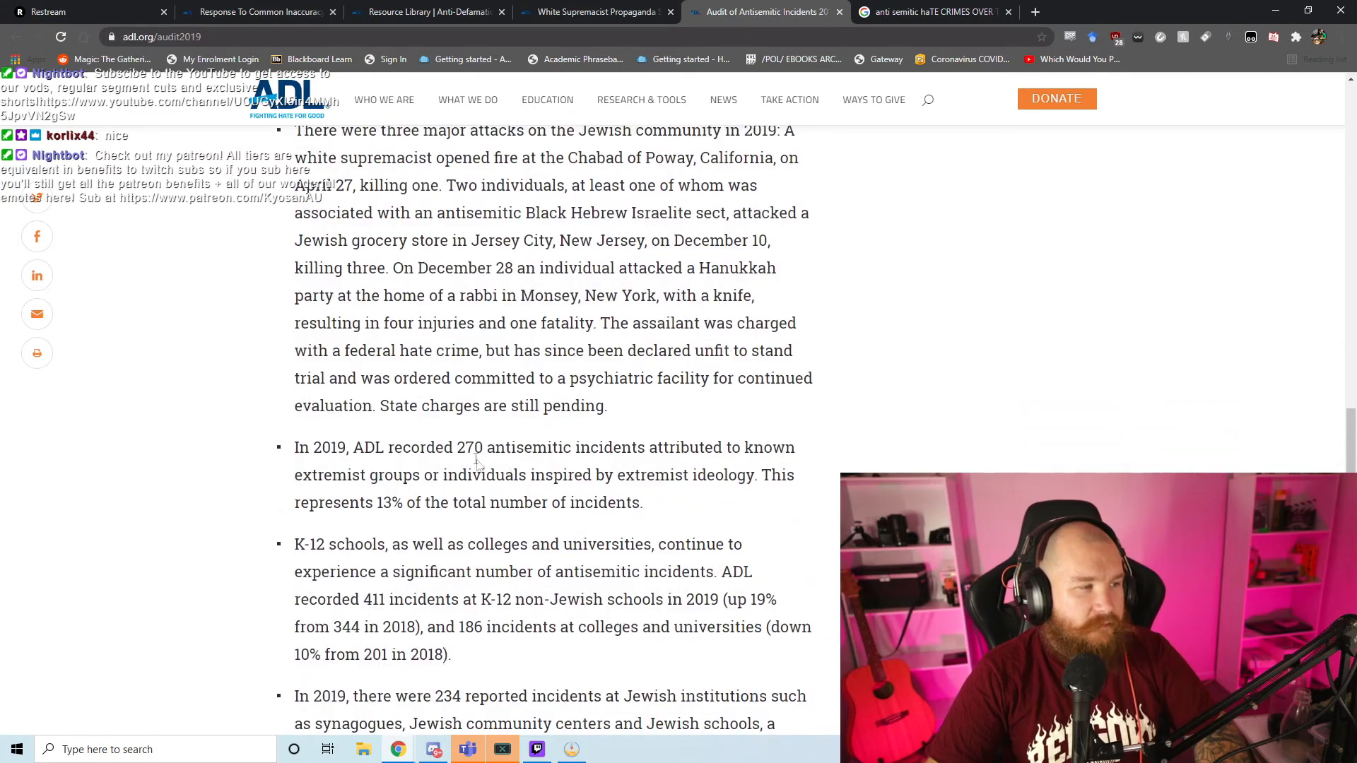
{"action": "scroll", "scroll_direction": "down", "scroll_amount": 3}
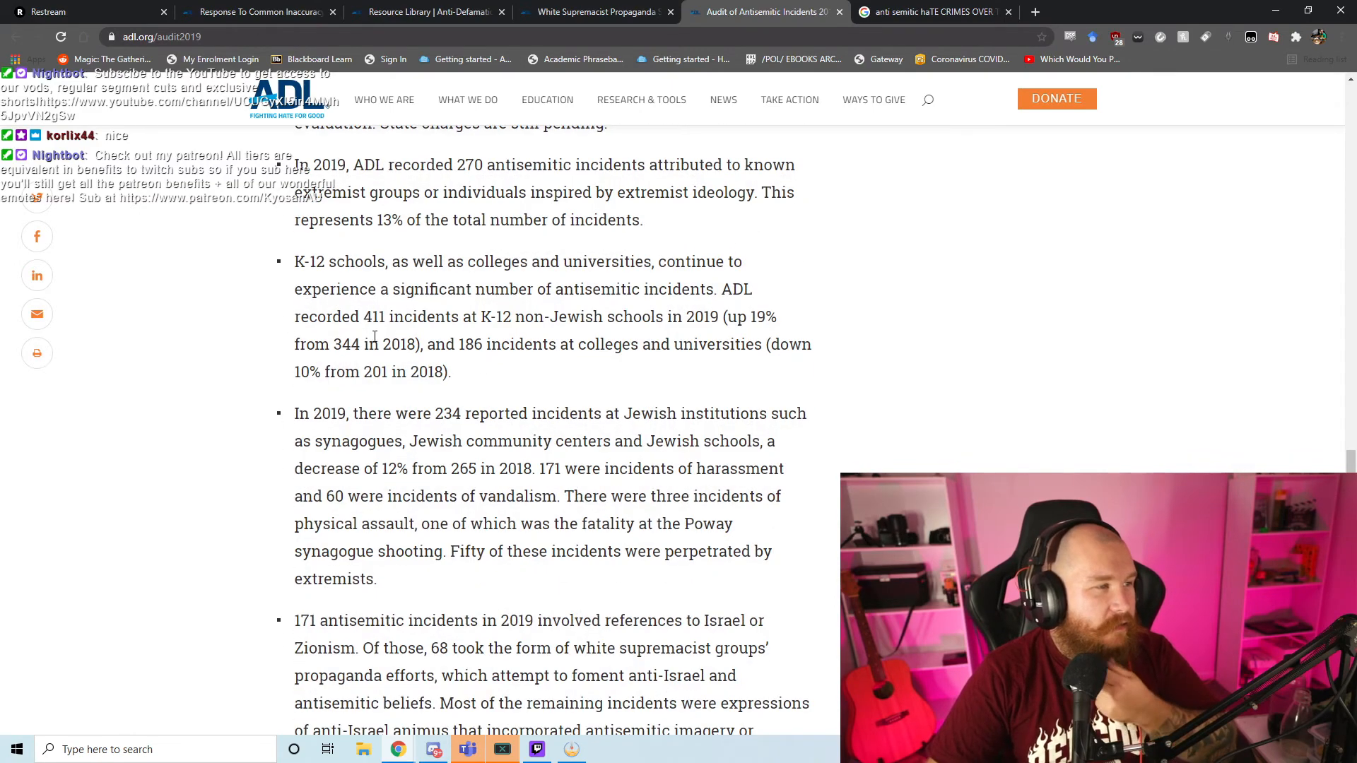
{"action": "scroll", "scroll_direction": "down", "scroll_amount": 3}
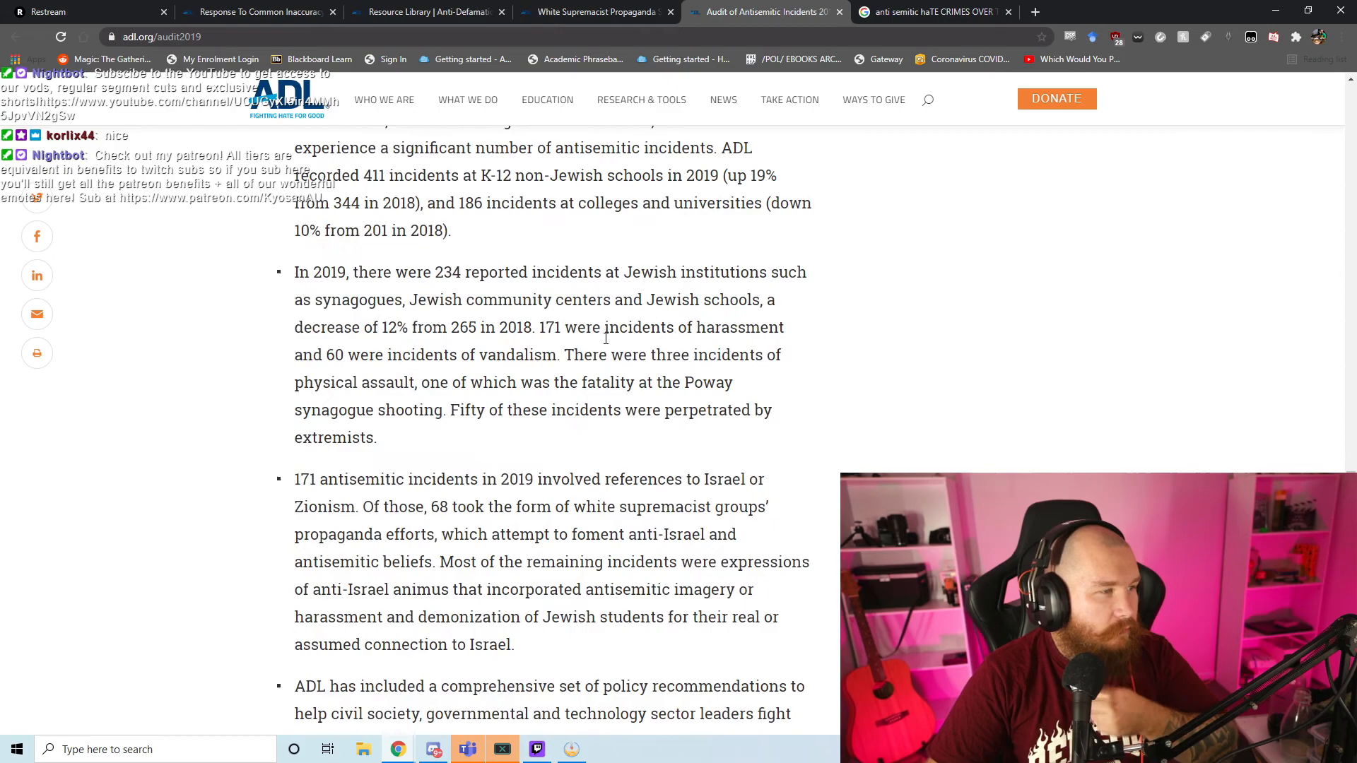
{"action": "scroll", "scroll_direction": "down", "scroll_amount": 3}
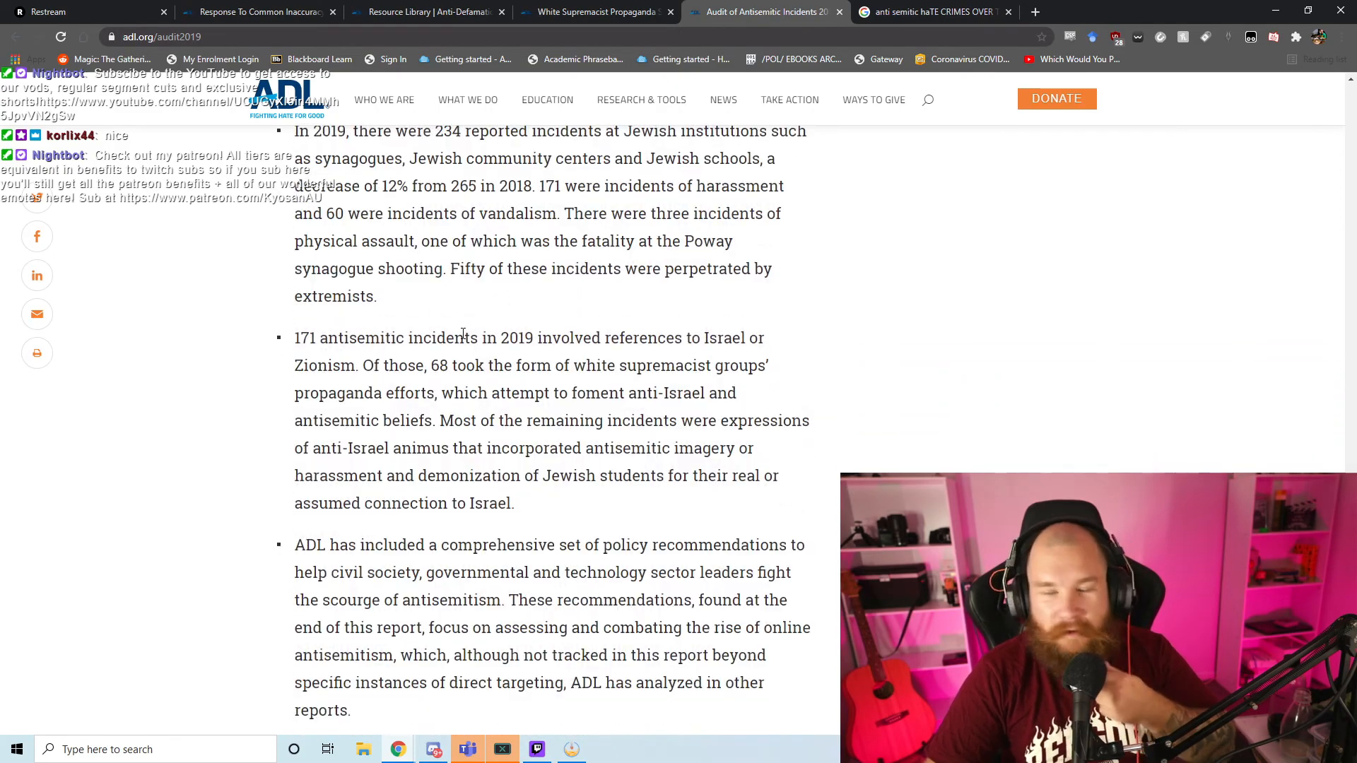
{"action": "scroll", "scroll_direction": "down", "scroll_amount": 3}
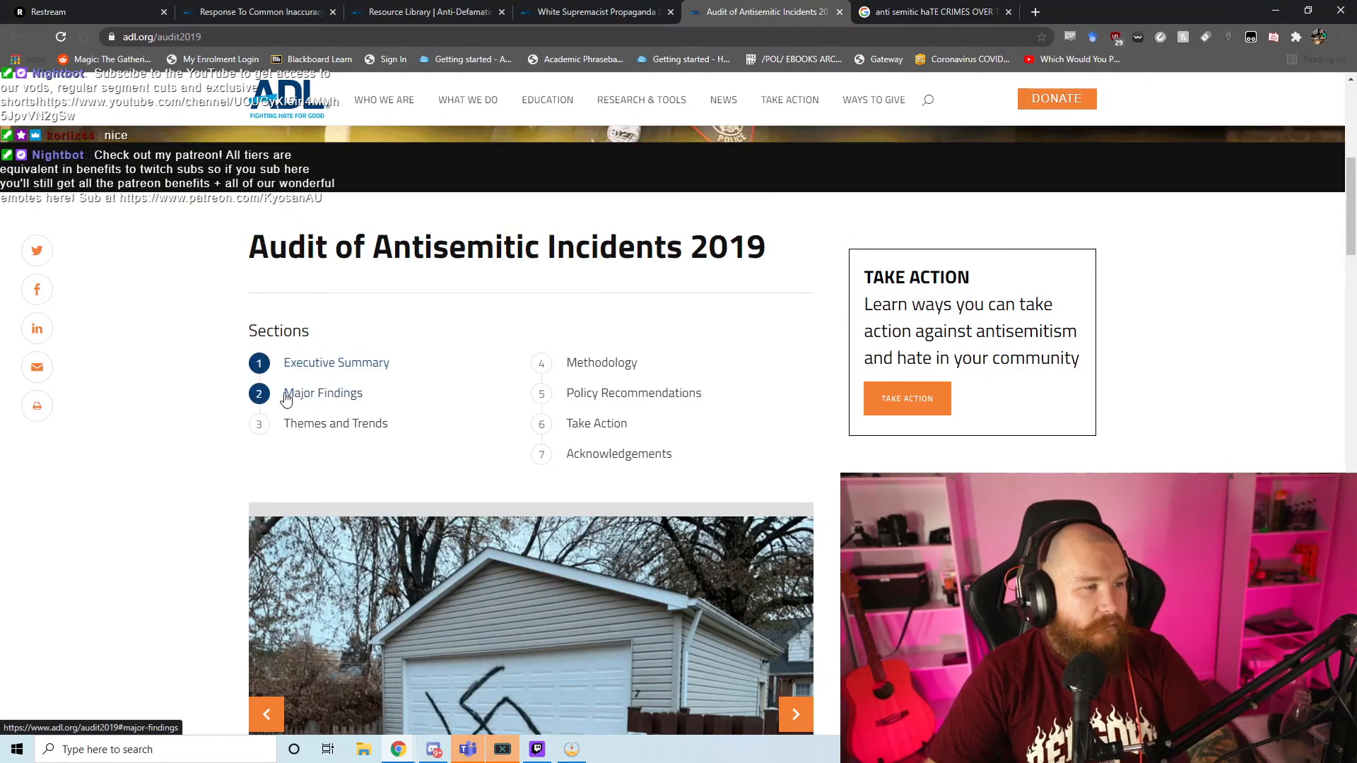
Step: Jump to the Methodology section and read the incident definitions and exclusions list
{"action": "left_click", "coordinate": [600, 361]}
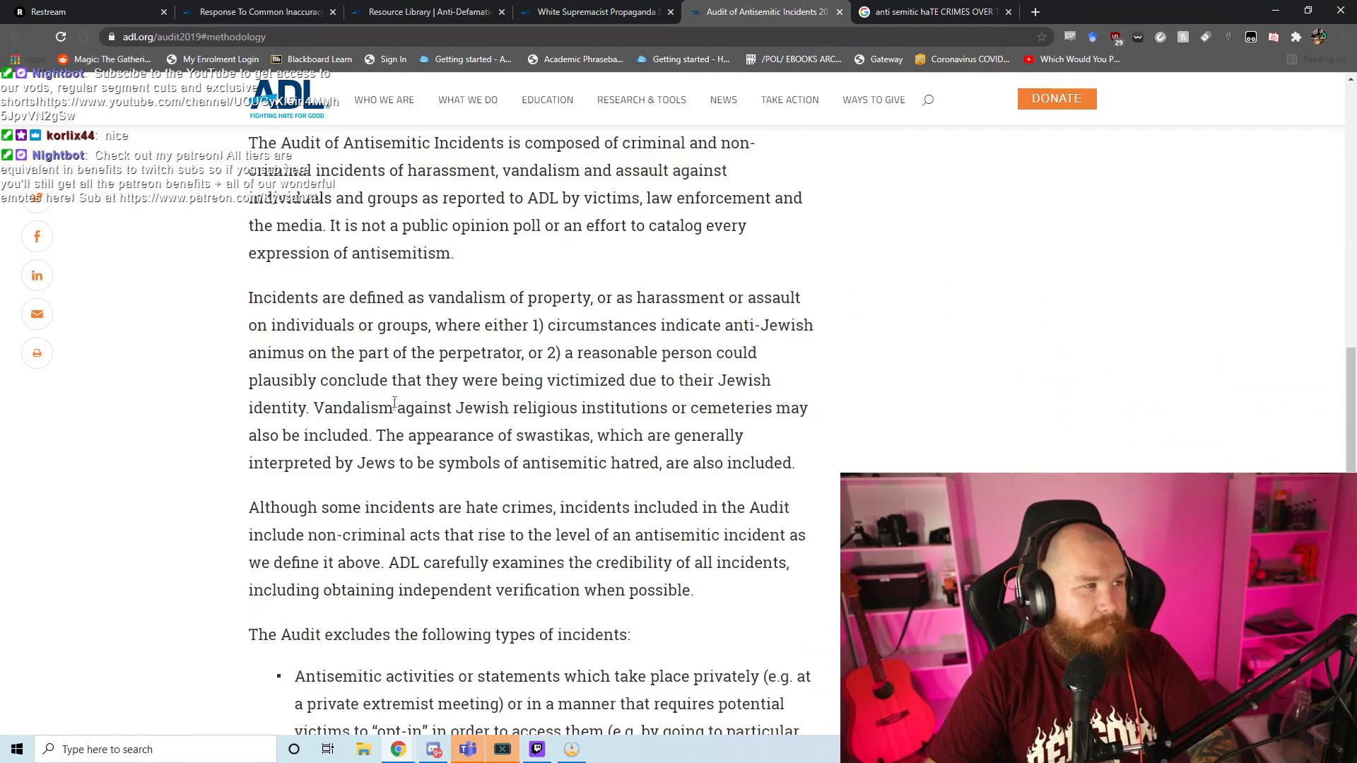
{"action": "scroll", "scroll_direction": "up", "scroll_amount": 3}
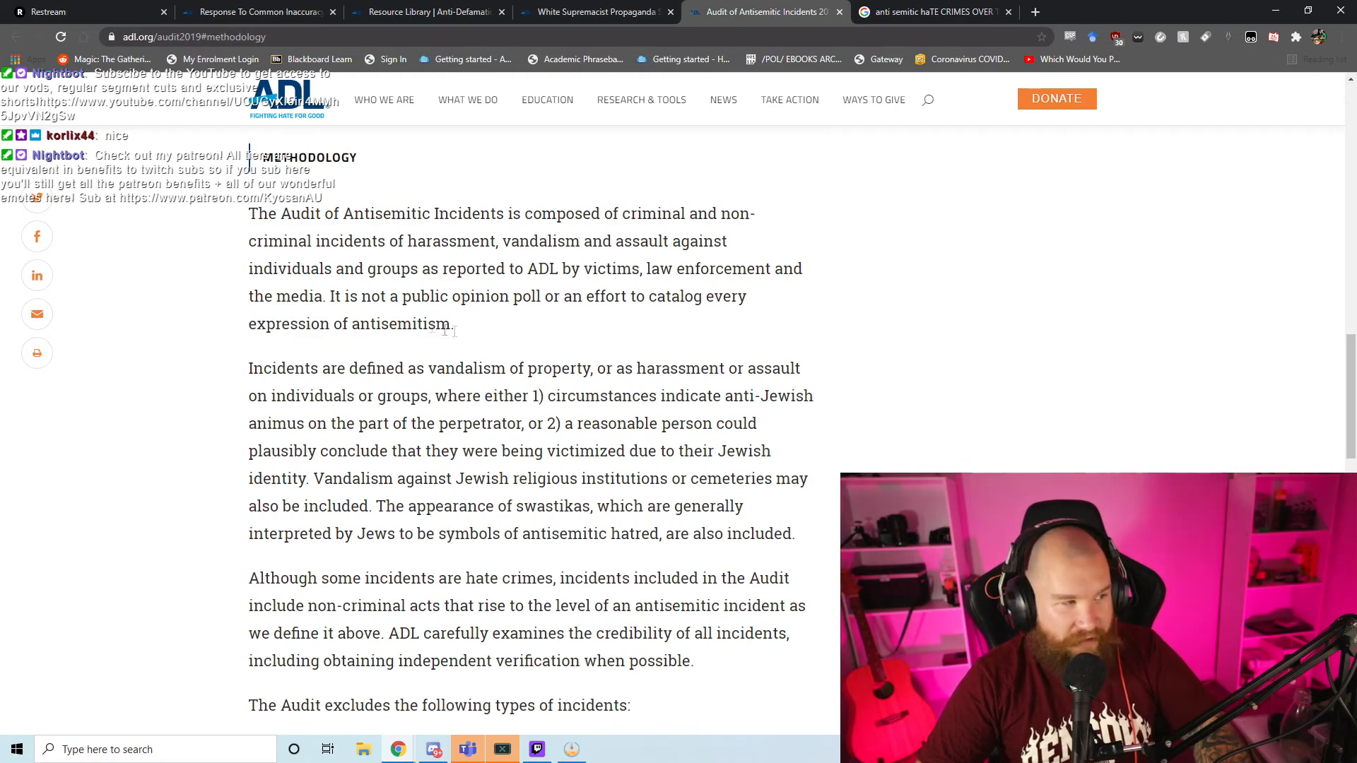
{"action": "scroll", "scroll_direction": "down", "scroll_amount": 3}
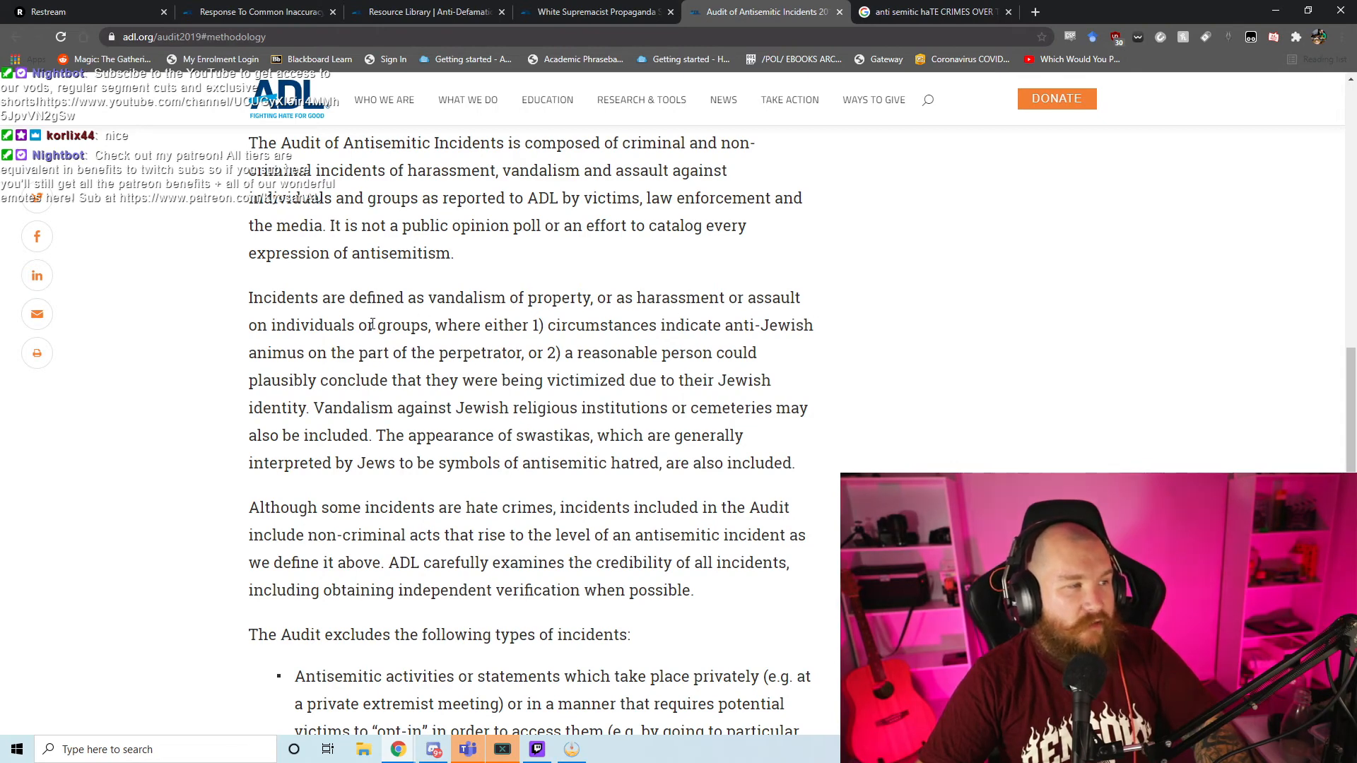
{"action": "mouse_move", "coordinate": [710, 316]}
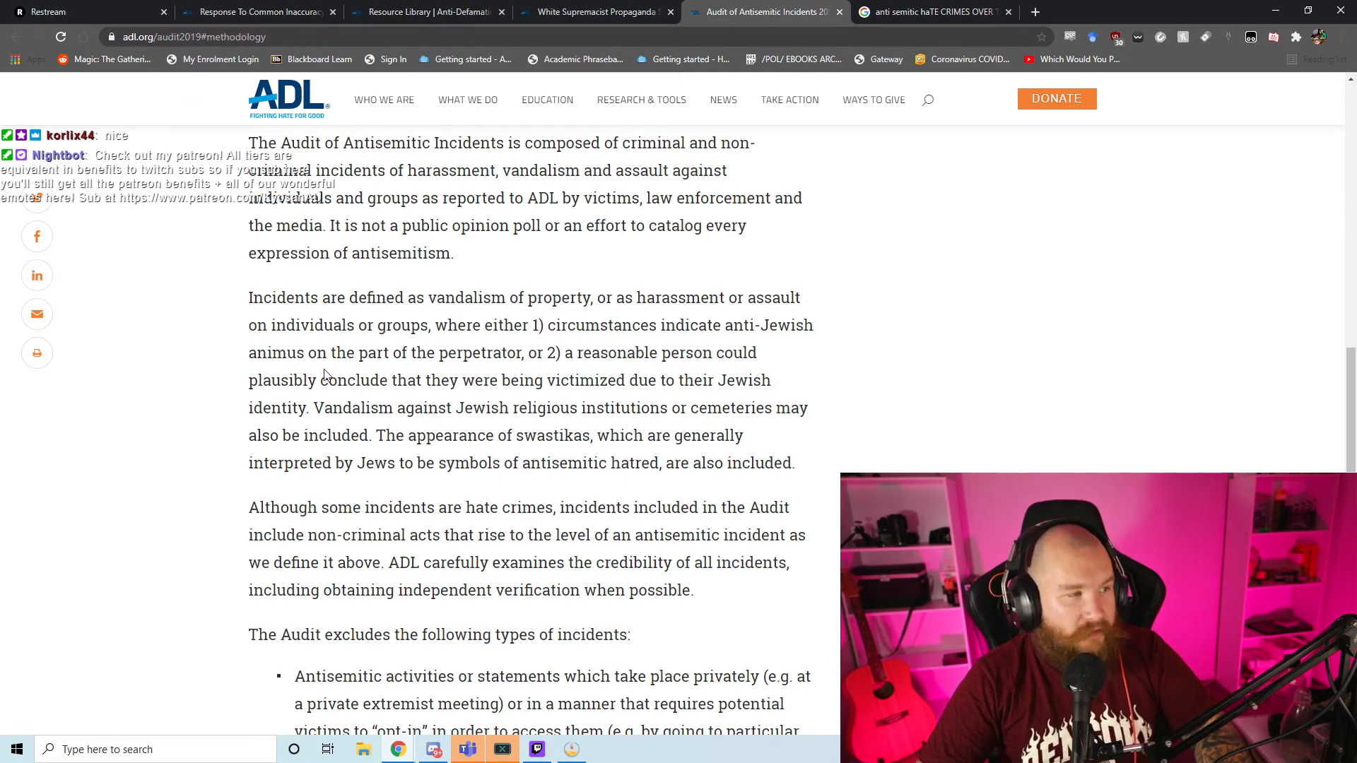
{"action": "mouse_move", "coordinate": [831, 386]}
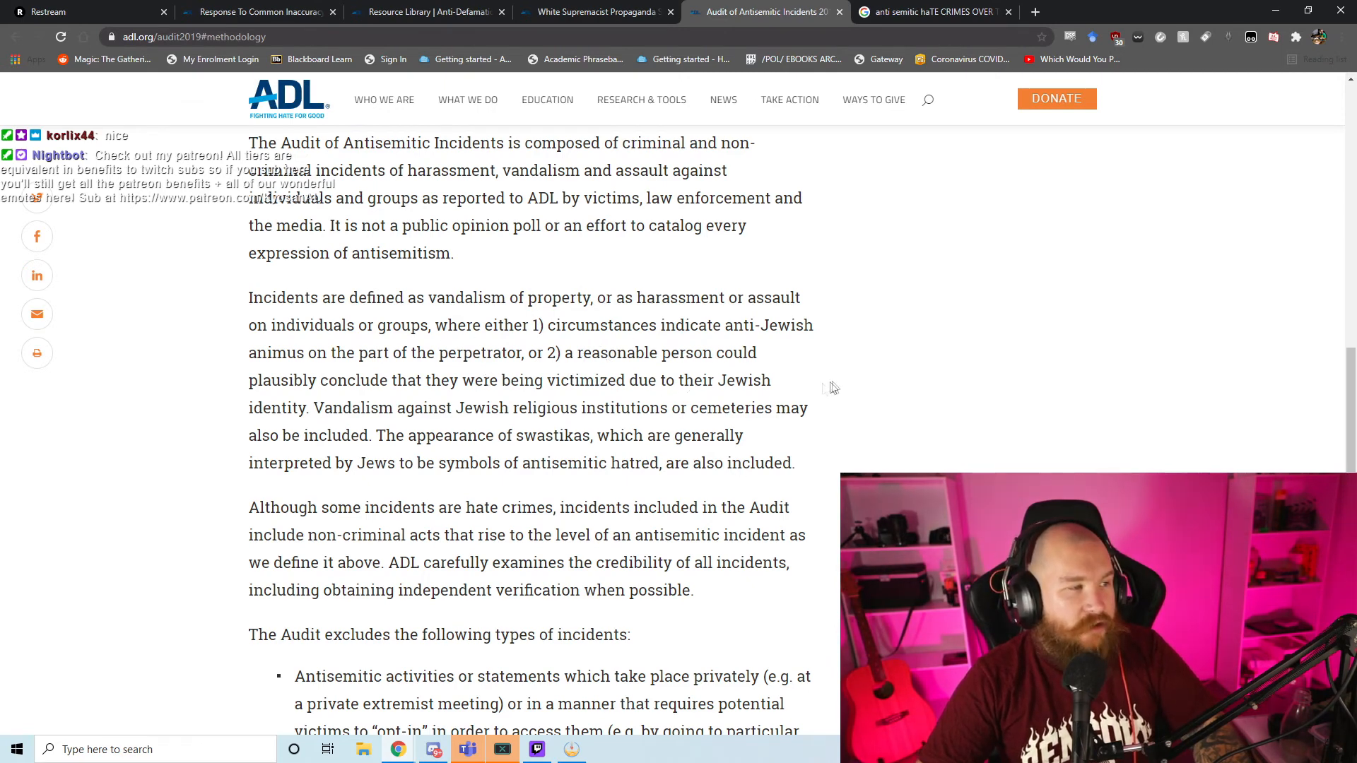
{"action": "scroll", "scroll_direction": "down", "scroll_amount": 3}
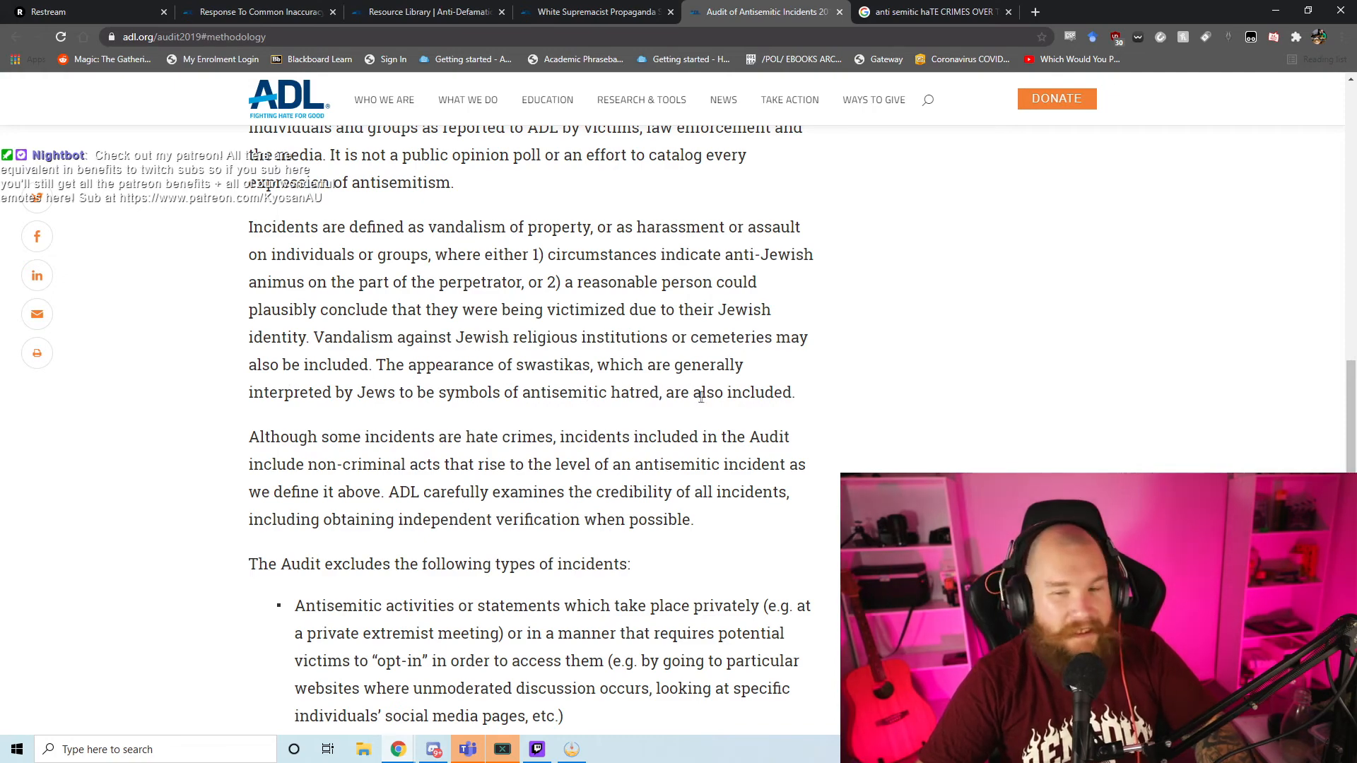
{"action": "scroll", "scroll_direction": "down", "scroll_amount": 3}
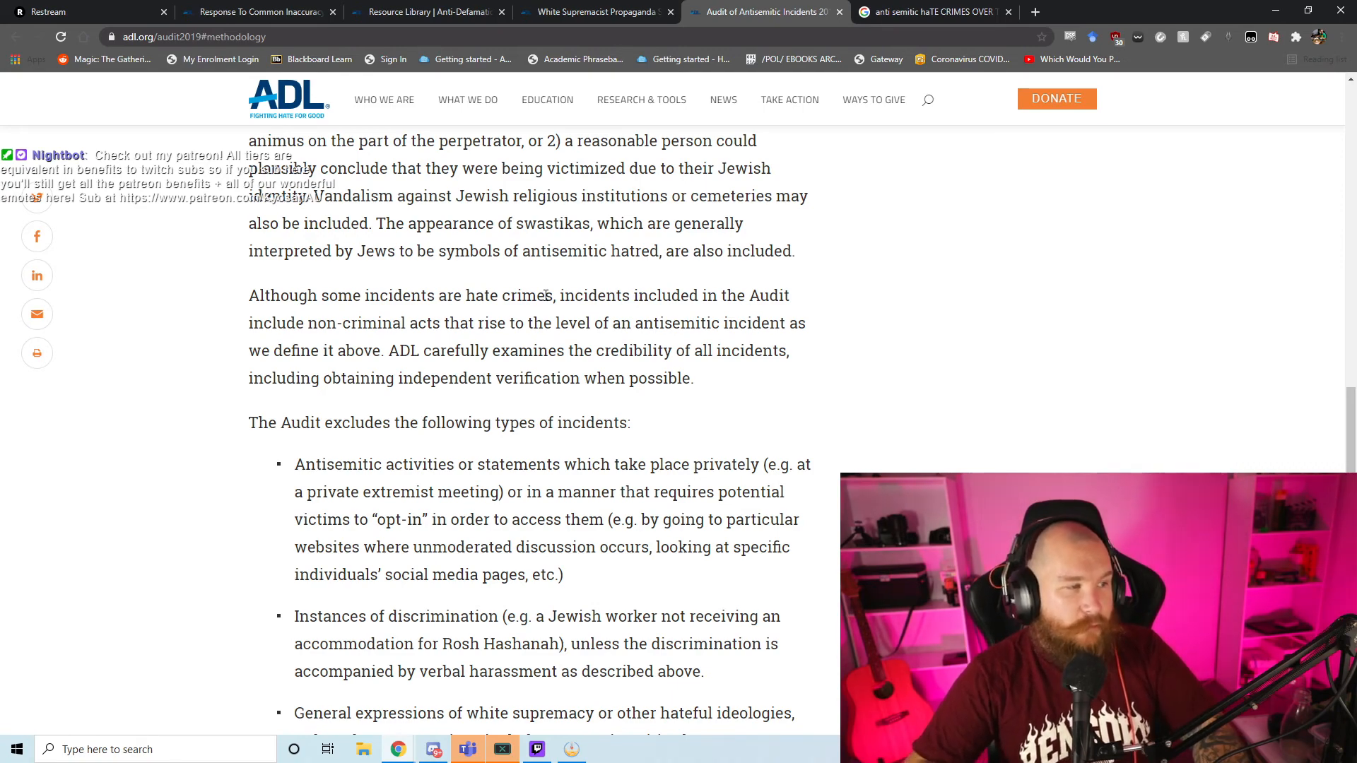
{"action": "scroll", "scroll_direction": "down", "scroll_amount": 3}
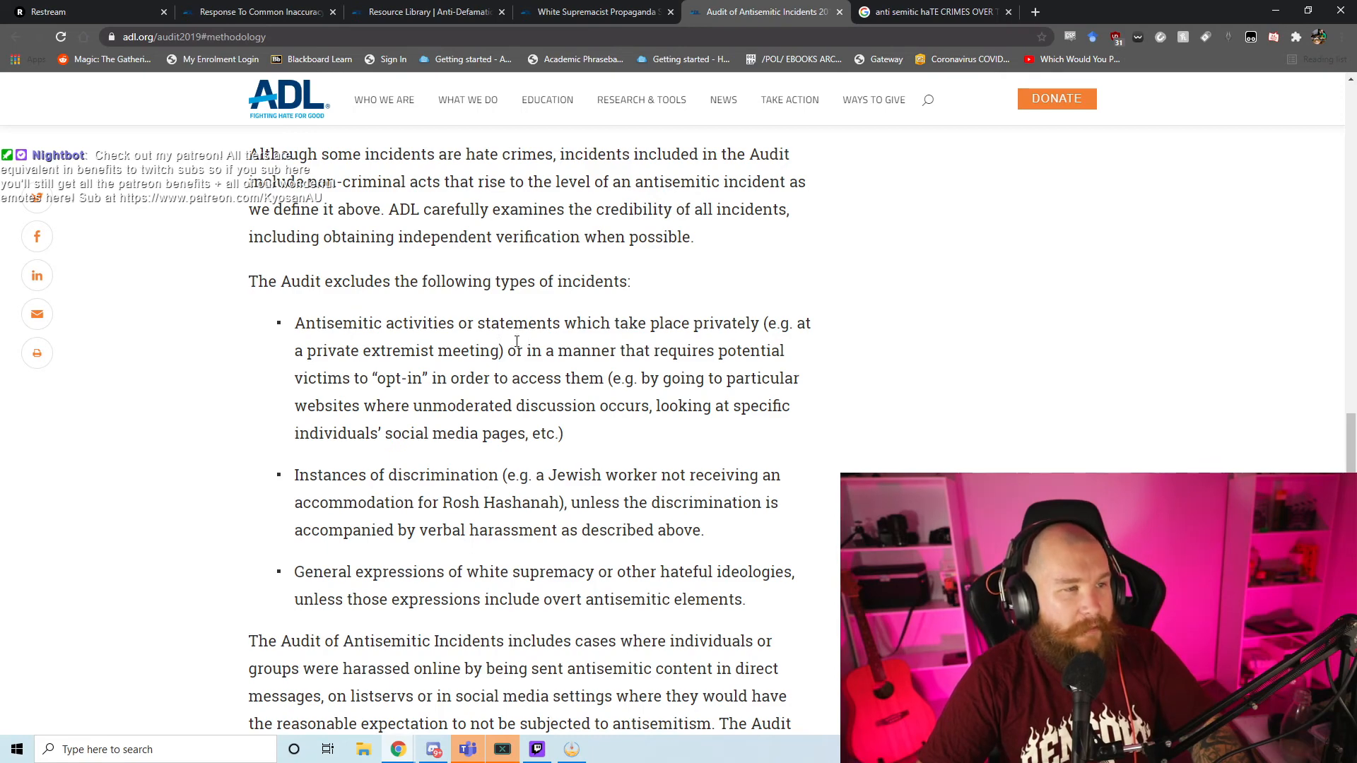
{"action": "mouse_move", "coordinate": [614, 370]}
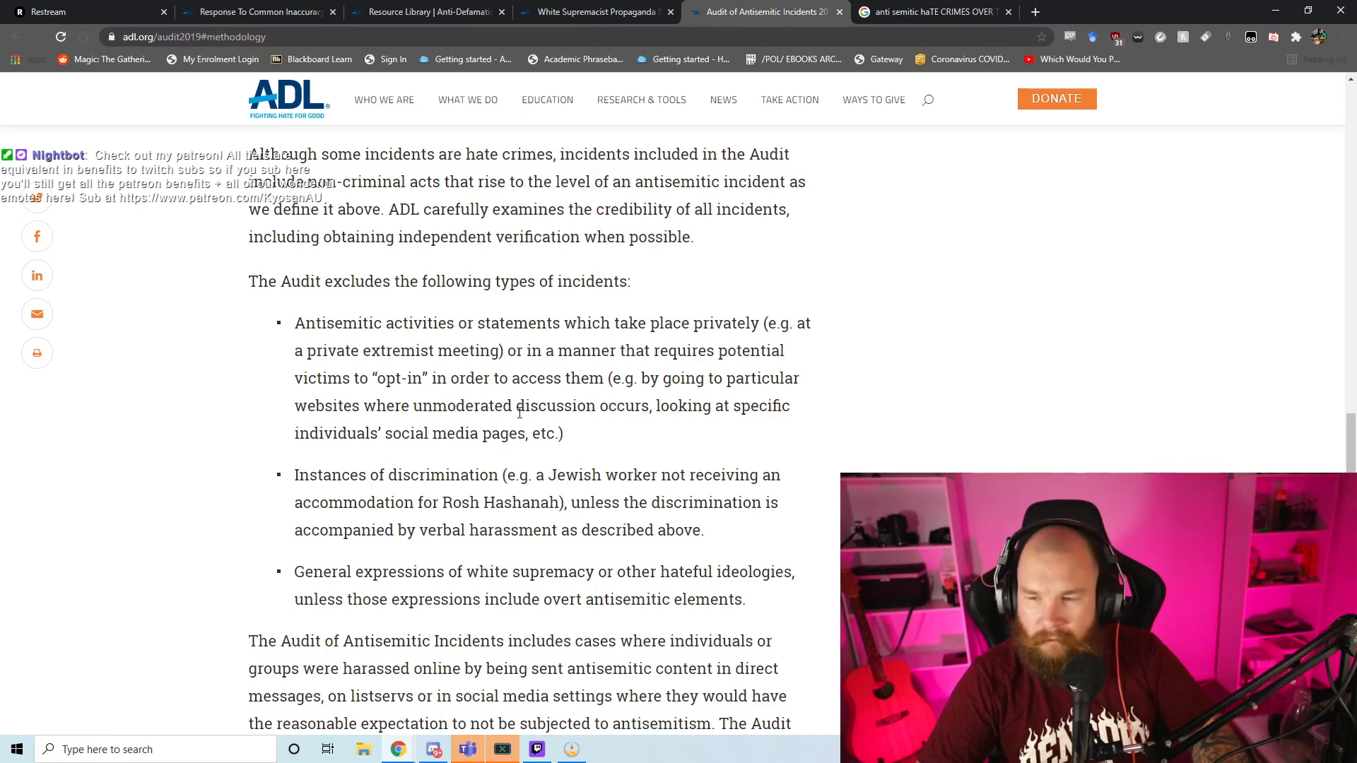
{"action": "scroll", "scroll_direction": "down", "scroll_amount": 3}
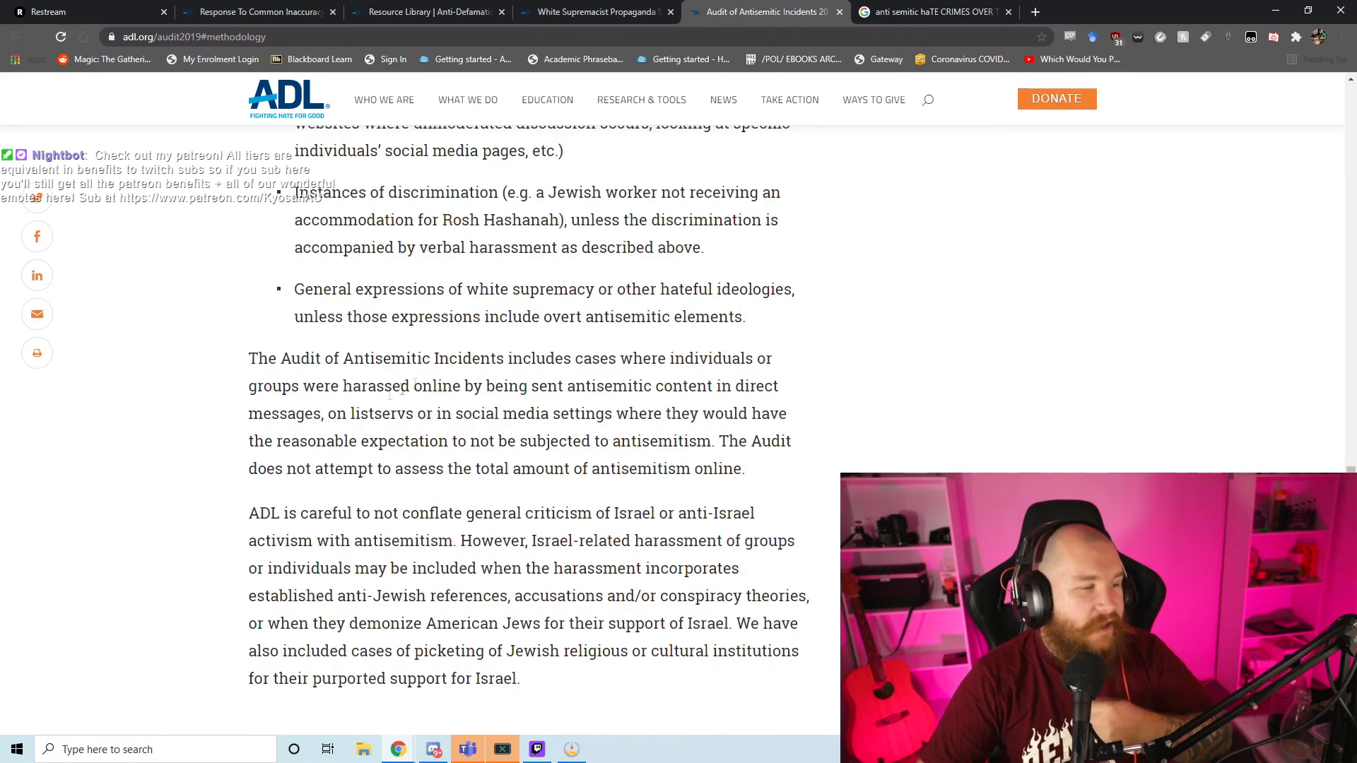
Step: Highlight the 'General expressions of white supremacy' exclusion and read to the Methodology section's end
{"action": "left_click_drag", "start_coordinate": [294, 289], "coordinate": [744, 316]}
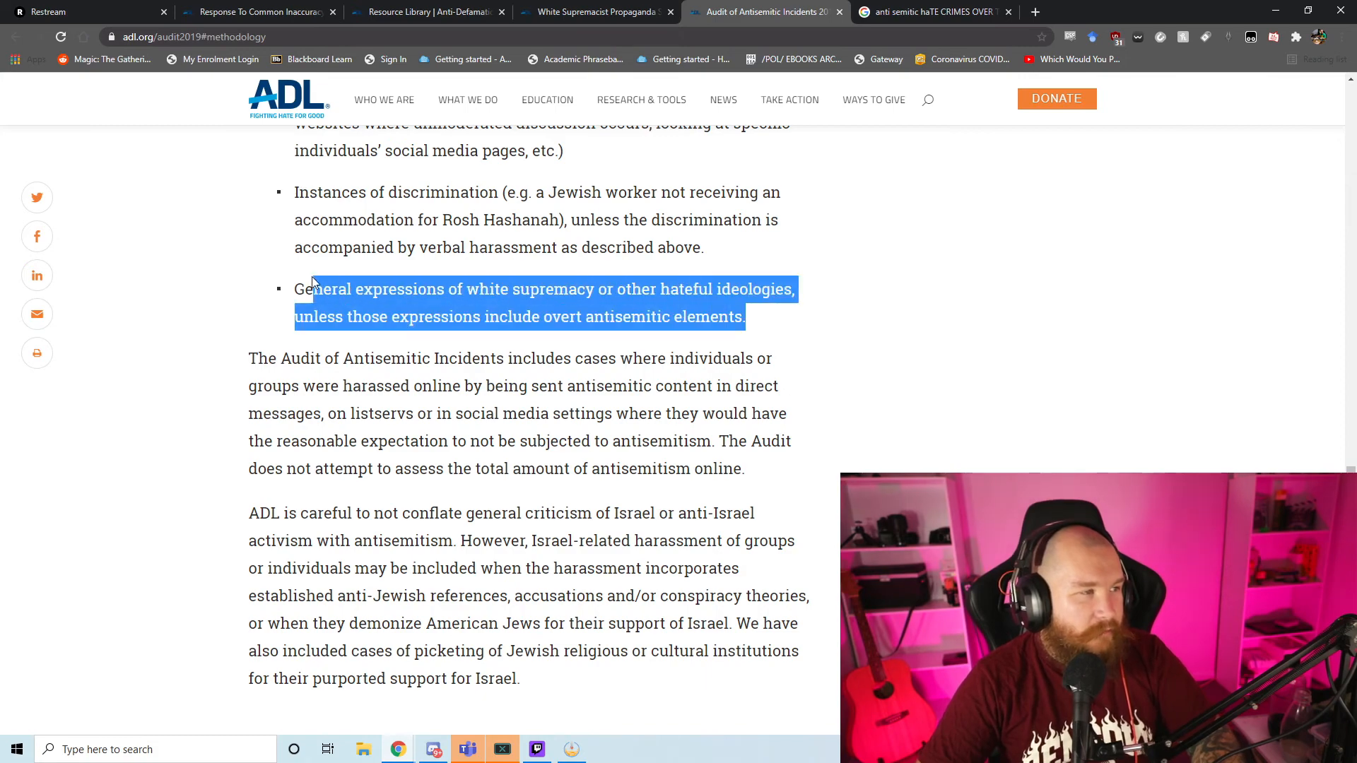
{"action": "scroll", "scroll_direction": "down", "scroll_amount": 3}
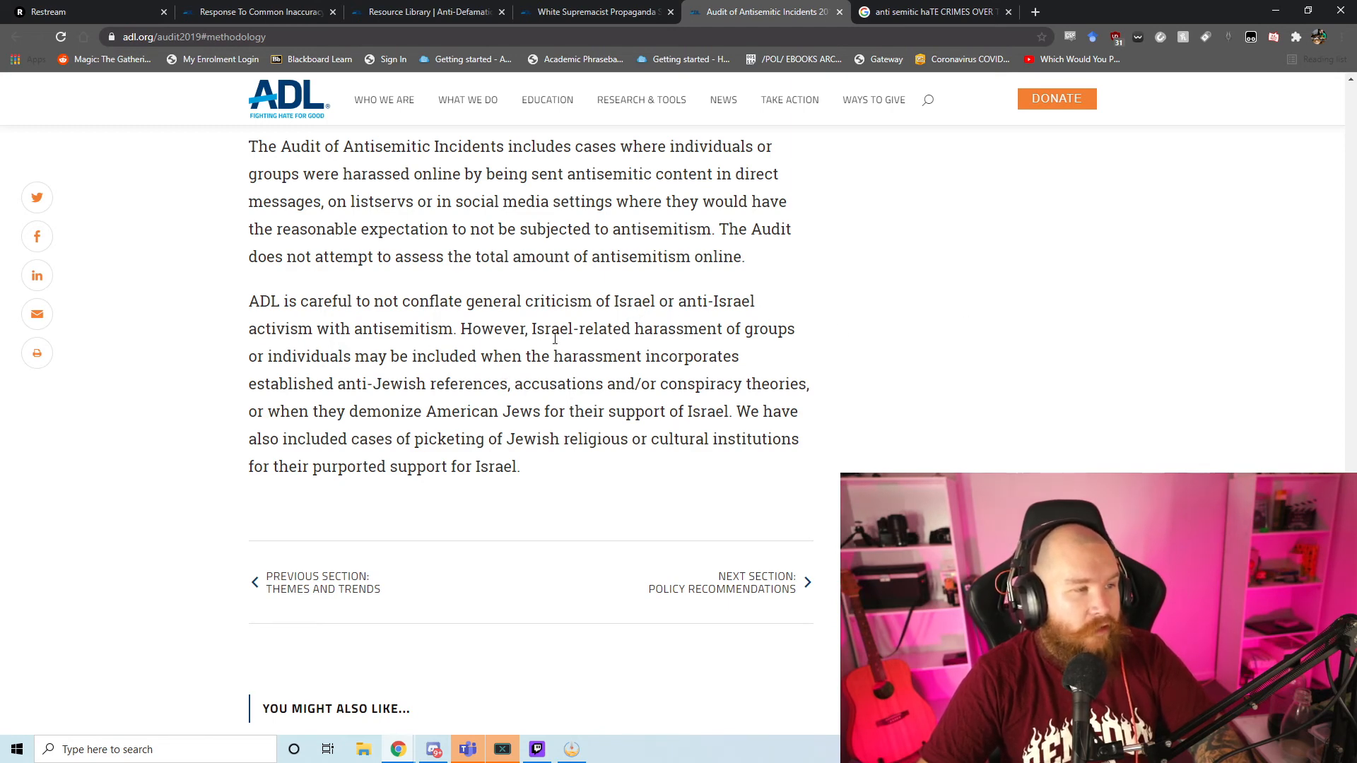
{"action": "mouse_move", "coordinate": [327, 402]}
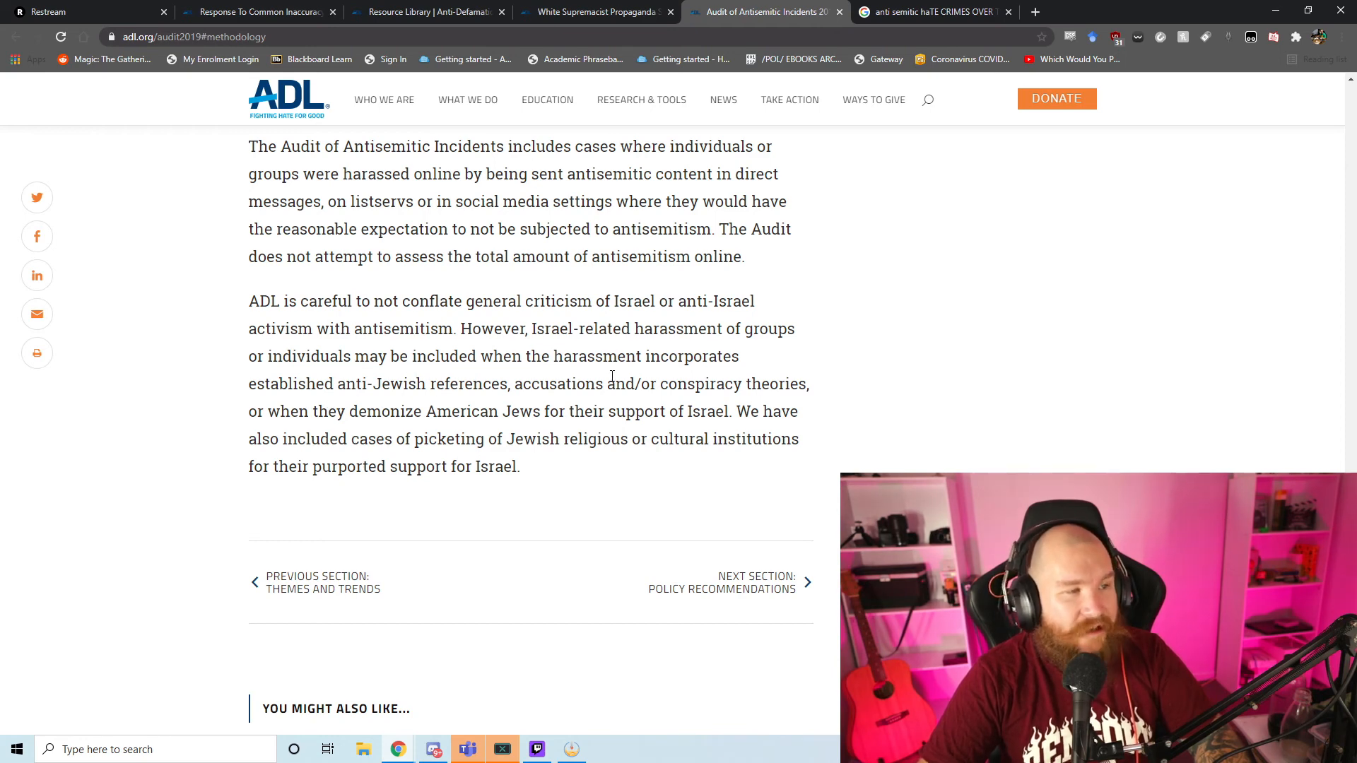
{"action": "mouse_move", "coordinate": [267, 416]}
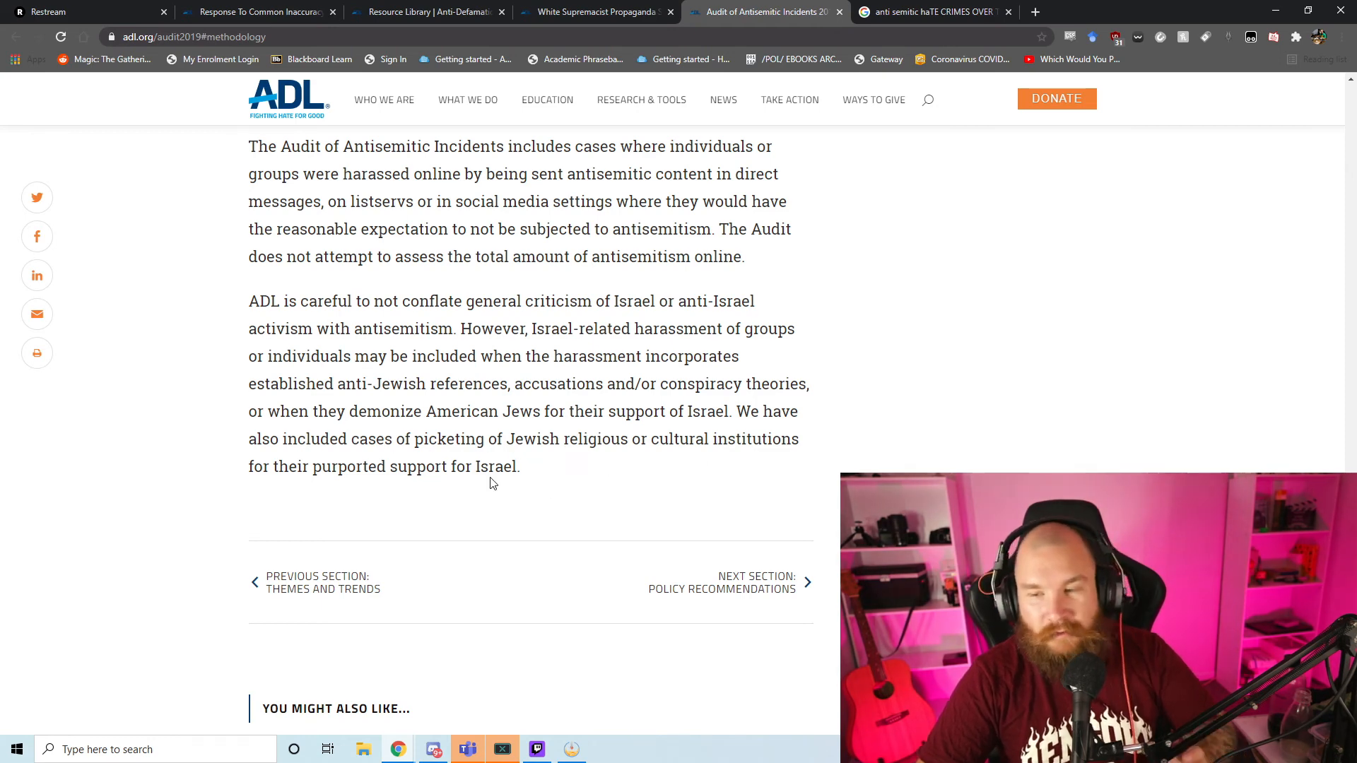
{"action": "left_click_drag", "start_coordinate": [266, 383], "coordinate": [536, 439]}
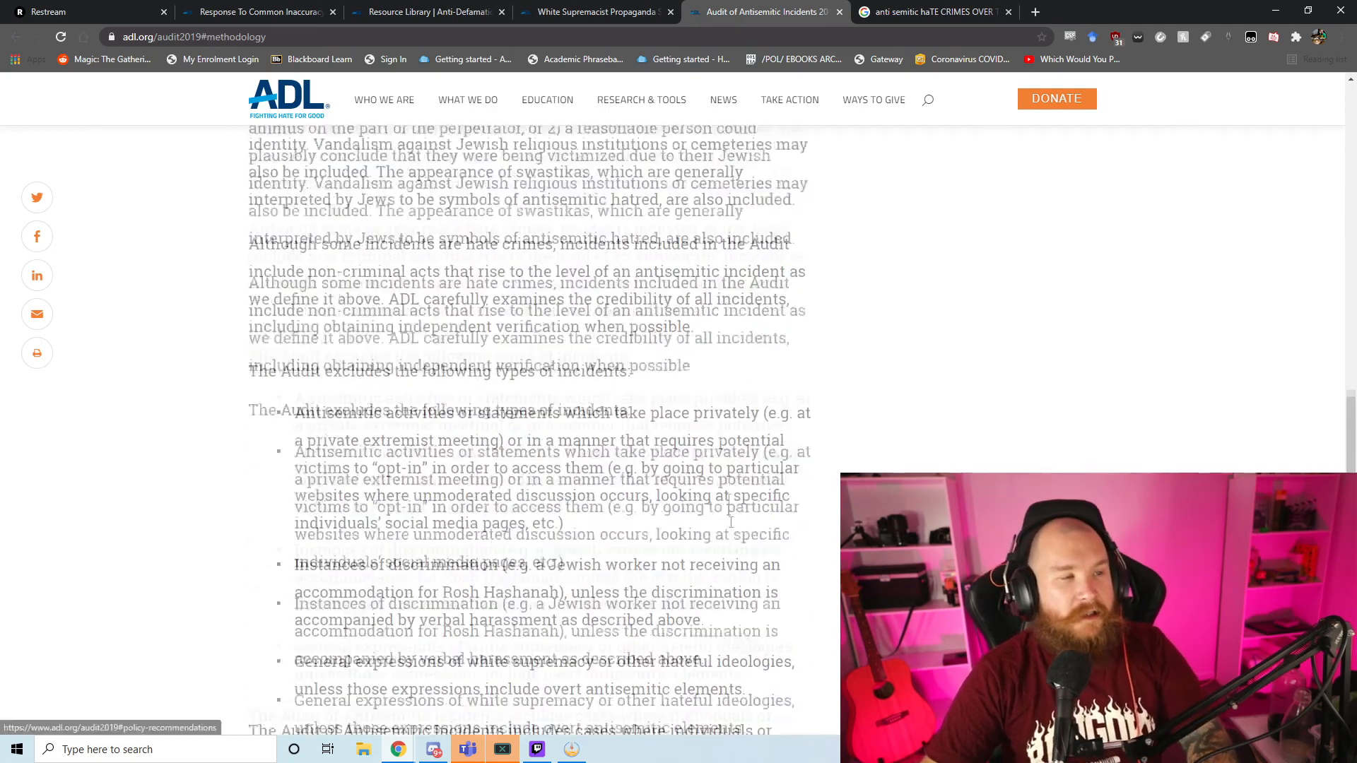
Step: Scroll past the Major Findings text and the 2017–2019 Incident Comparisons bar chart
{"action": "scroll", "scroll_direction": "up", "scroll_amount": 3}
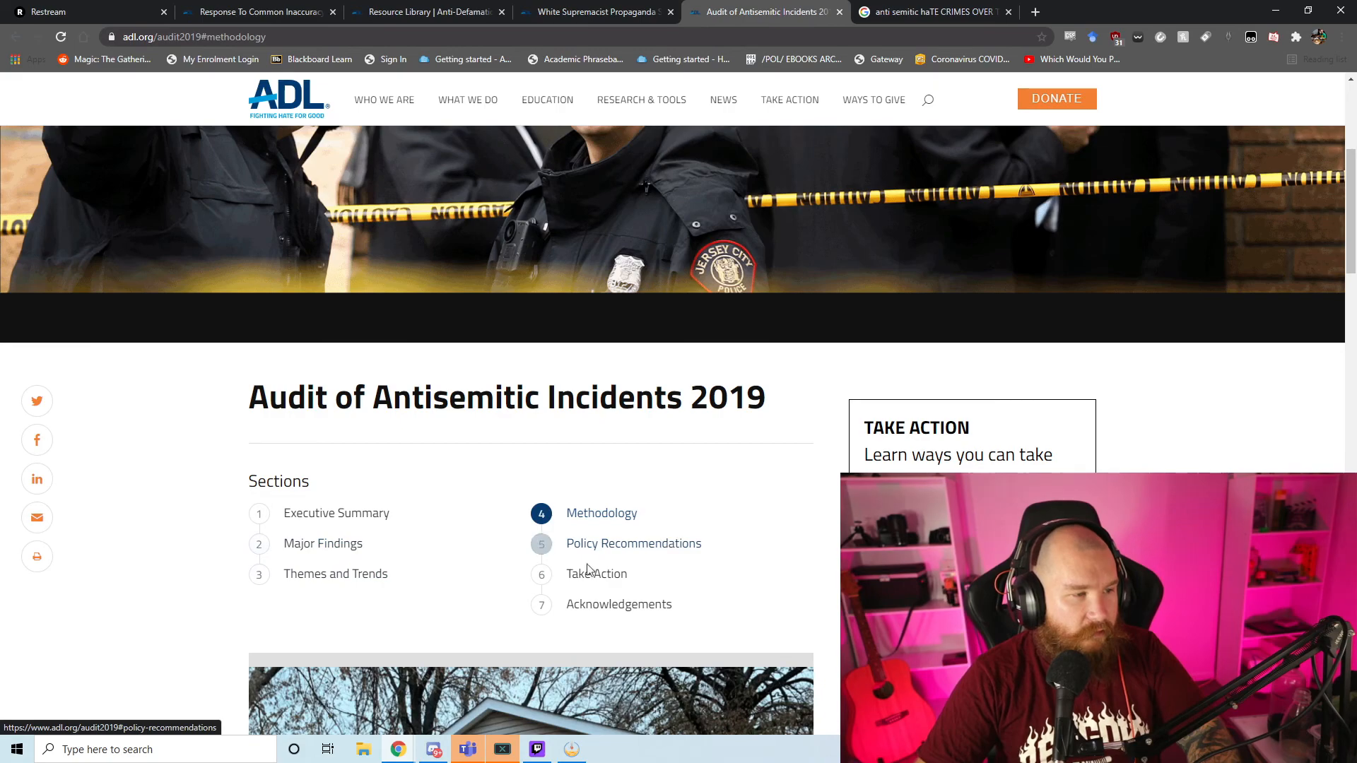
{"action": "scroll", "scroll_direction": "down", "scroll_amount": 3}
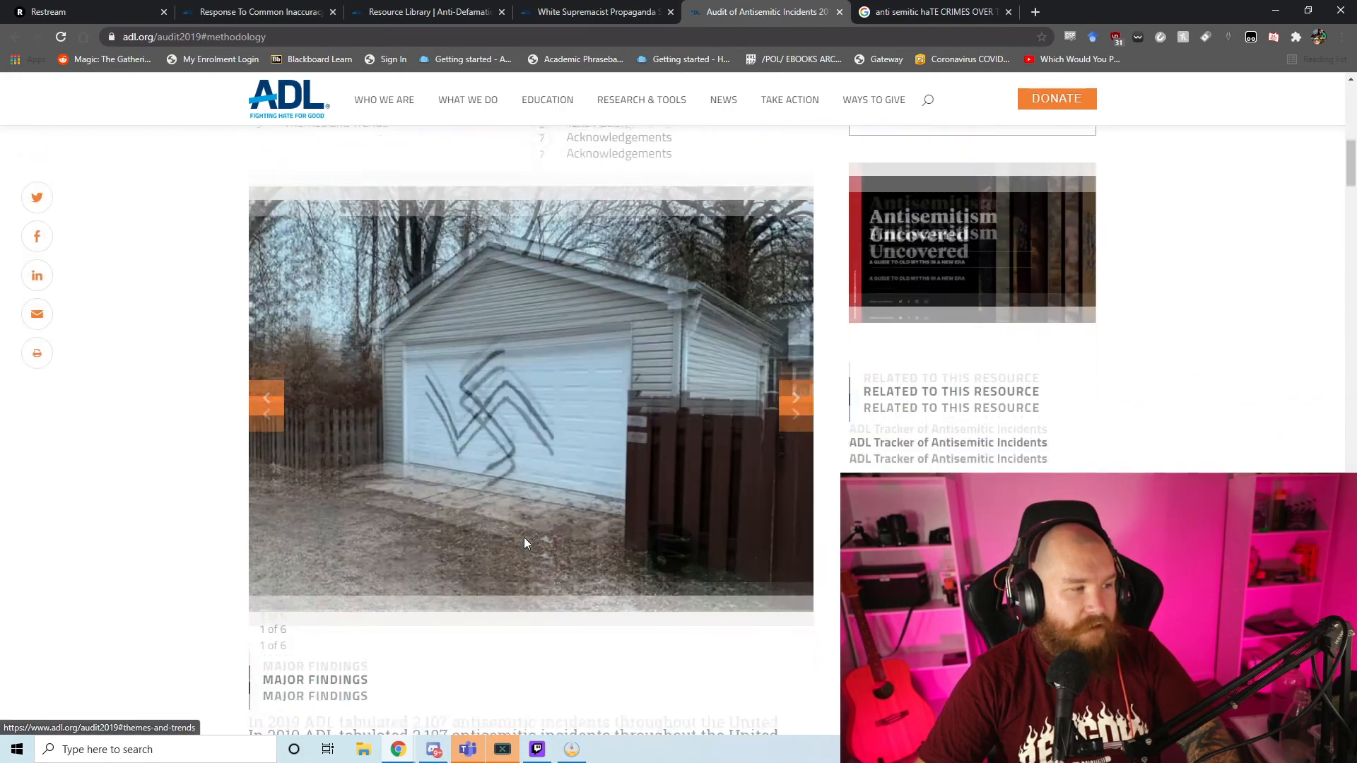
{"action": "scroll", "scroll_direction": "down", "scroll_amount": 3}
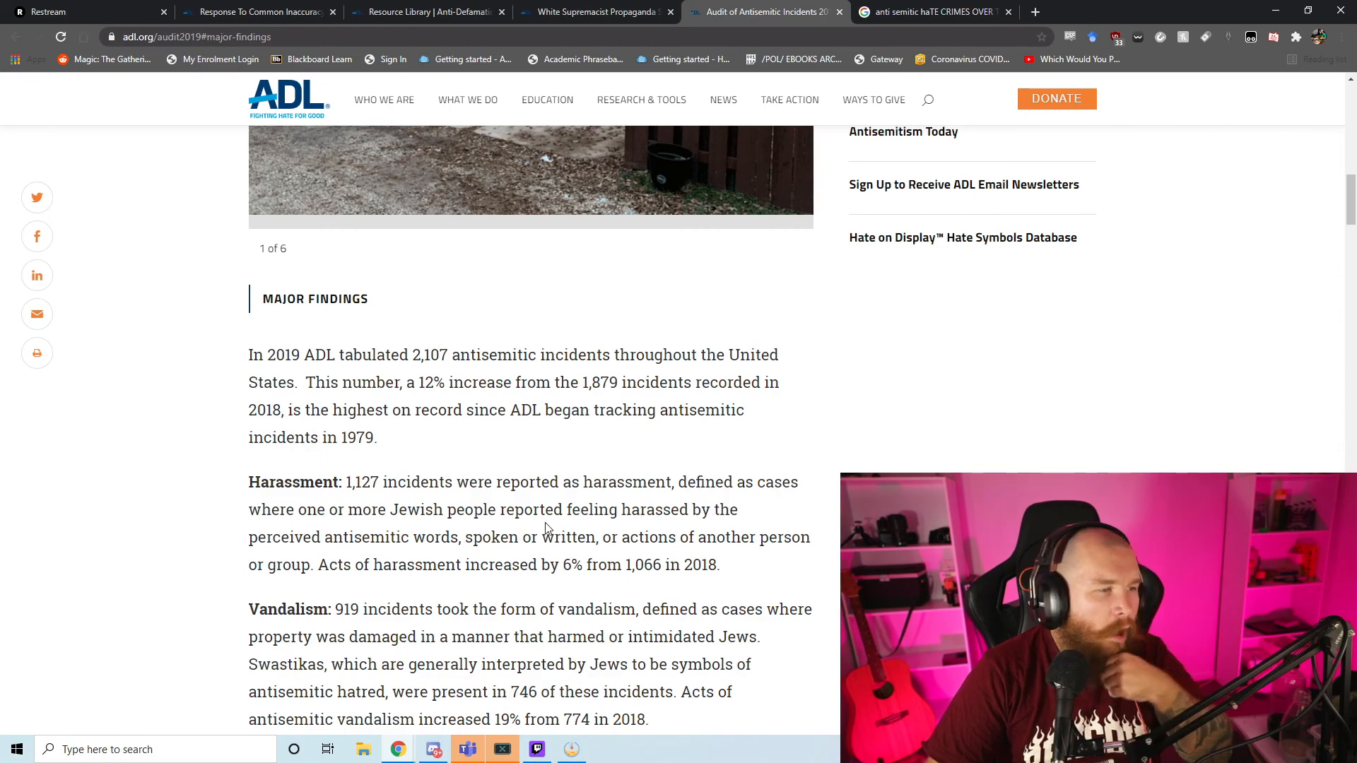
{"action": "scroll", "scroll_direction": "down", "scroll_amount": 3}
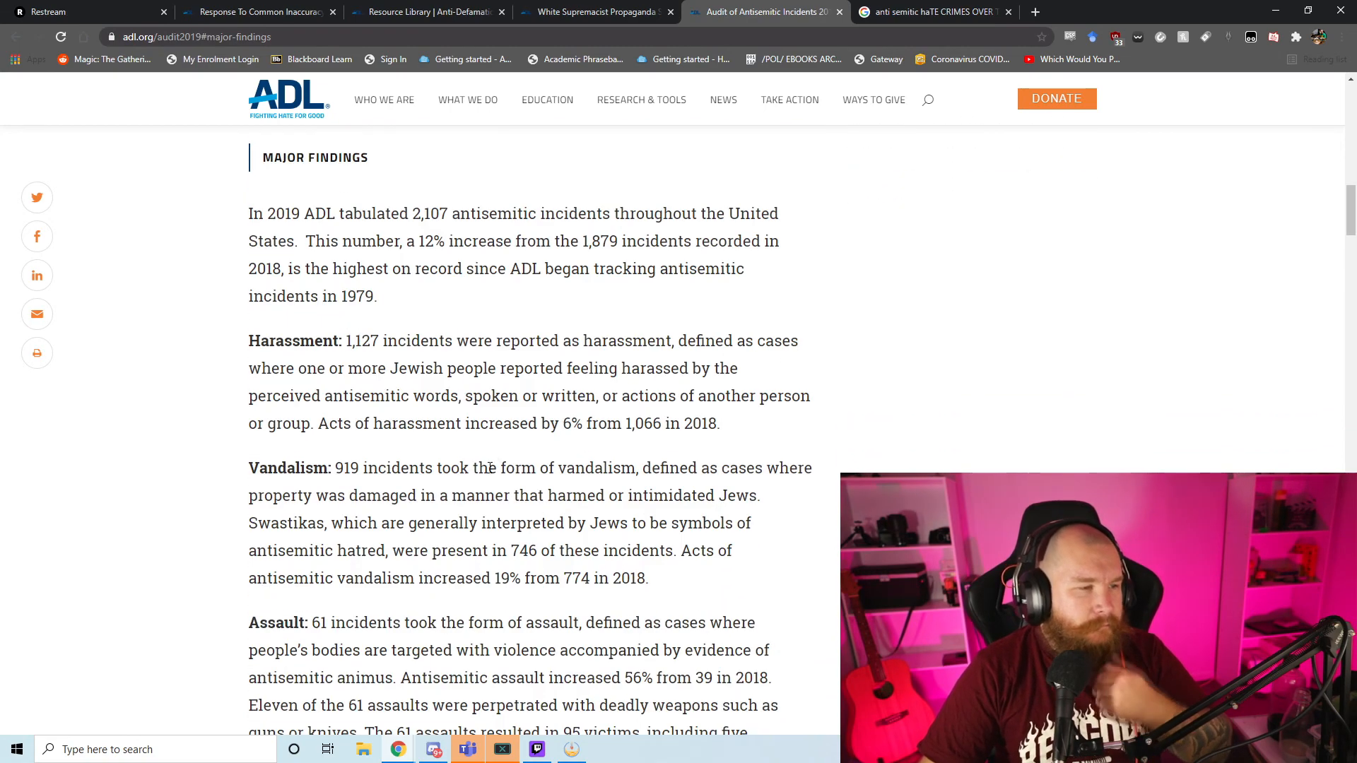
{"action": "scroll", "scroll_direction": "down", "scroll_amount": 3}
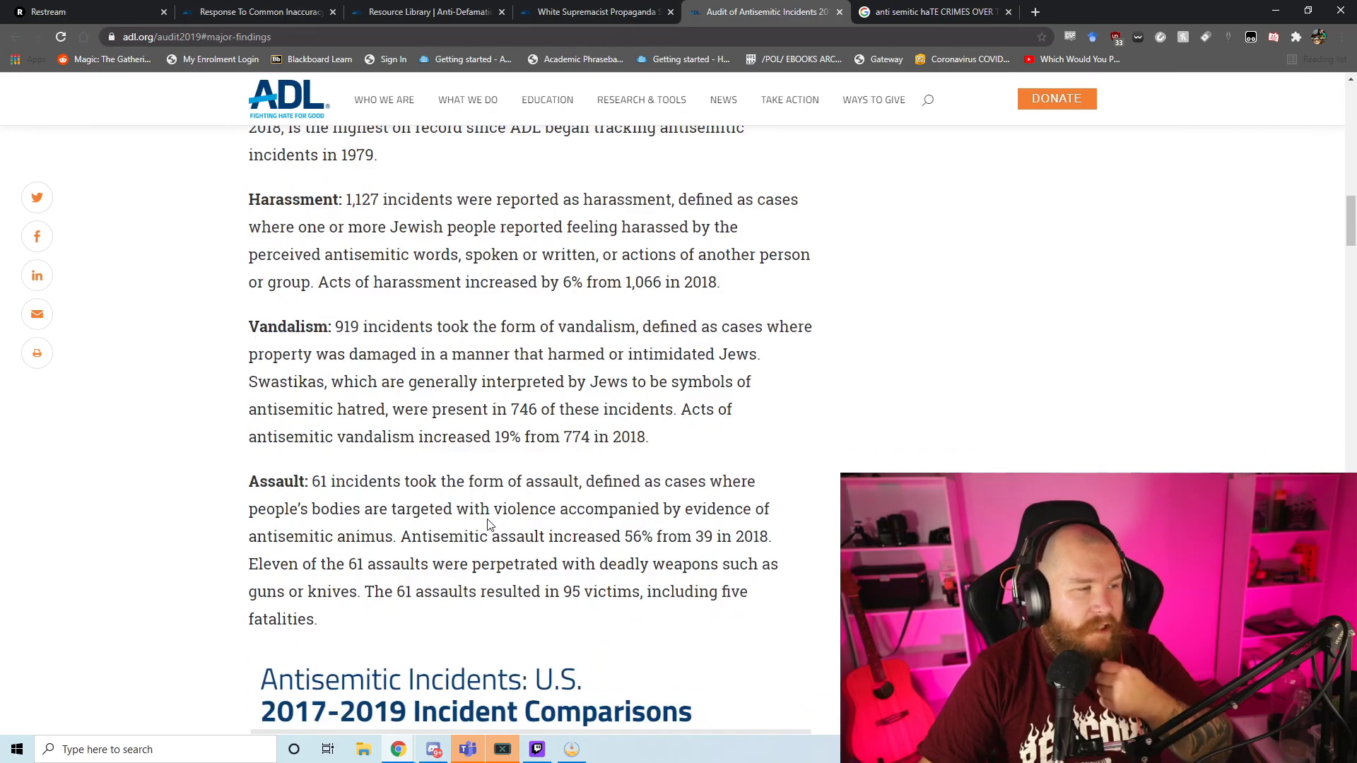
{"action": "scroll", "scroll_direction": "down", "scroll_amount": 3}
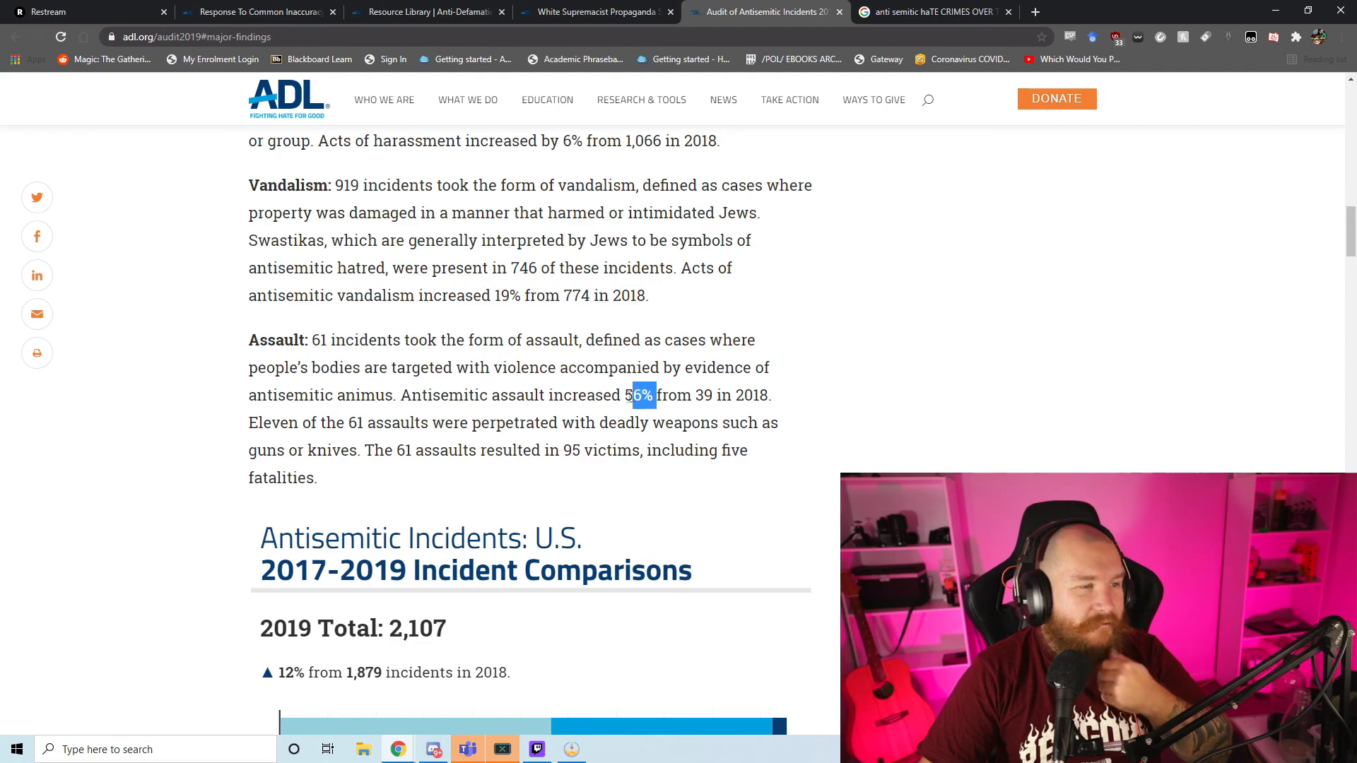
{"action": "scroll", "scroll_direction": "down", "scroll_amount": 3}
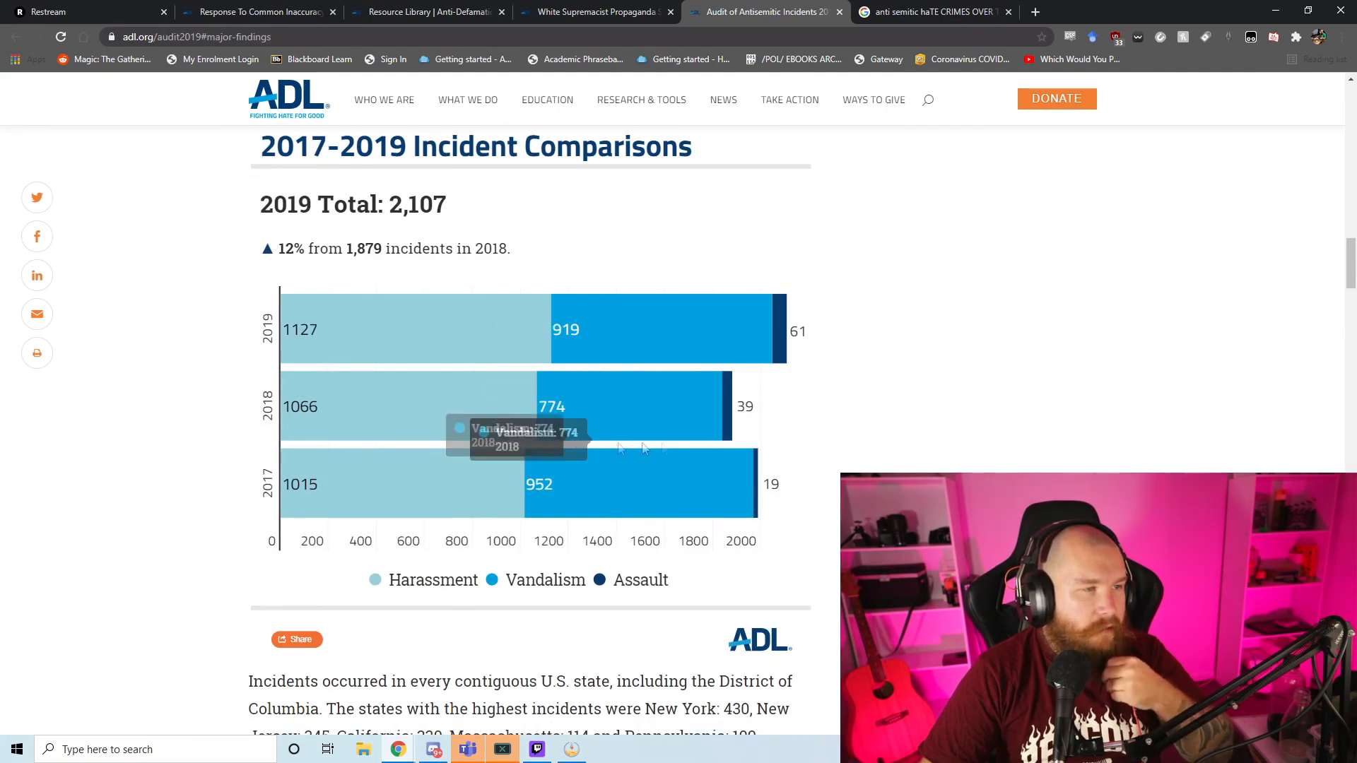
{"action": "mouse_move", "coordinate": [741, 447]}
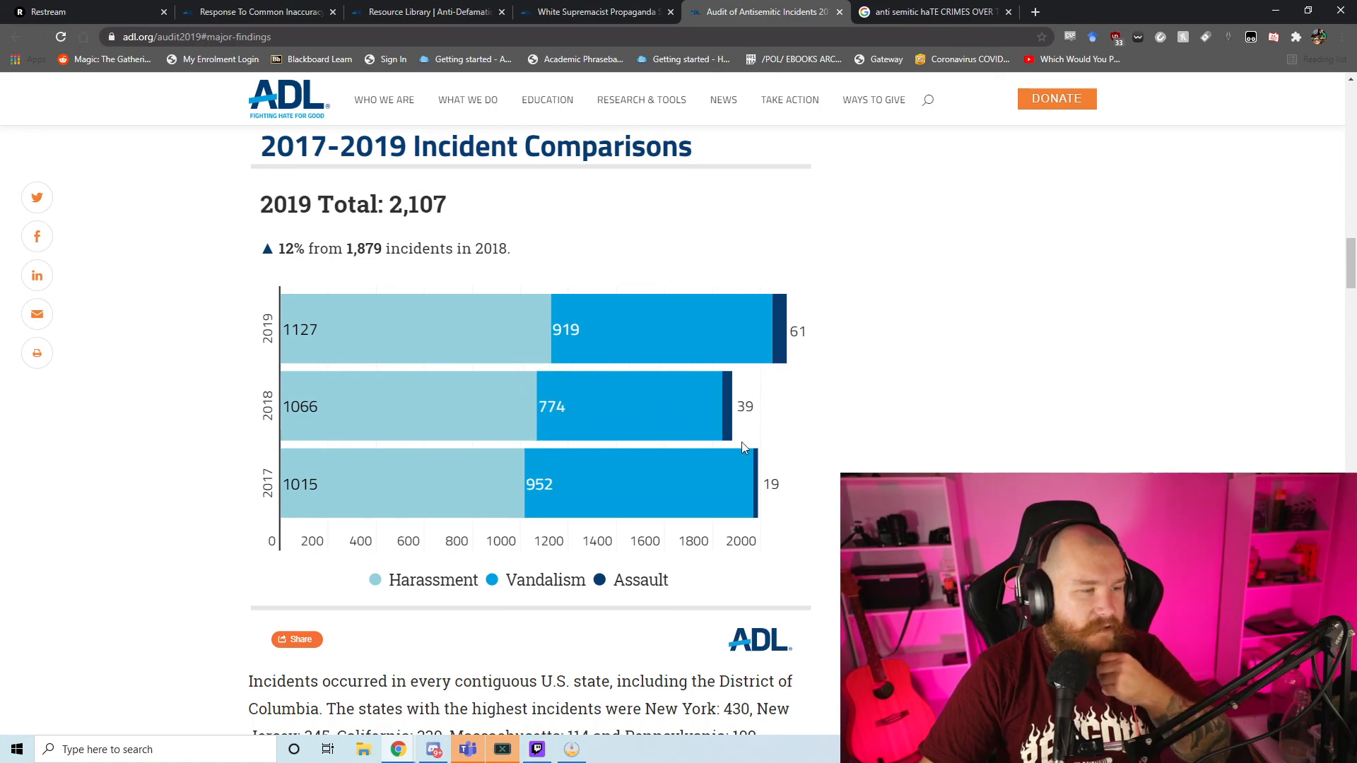
{"action": "scroll", "scroll_direction": "down", "scroll_amount": 3}
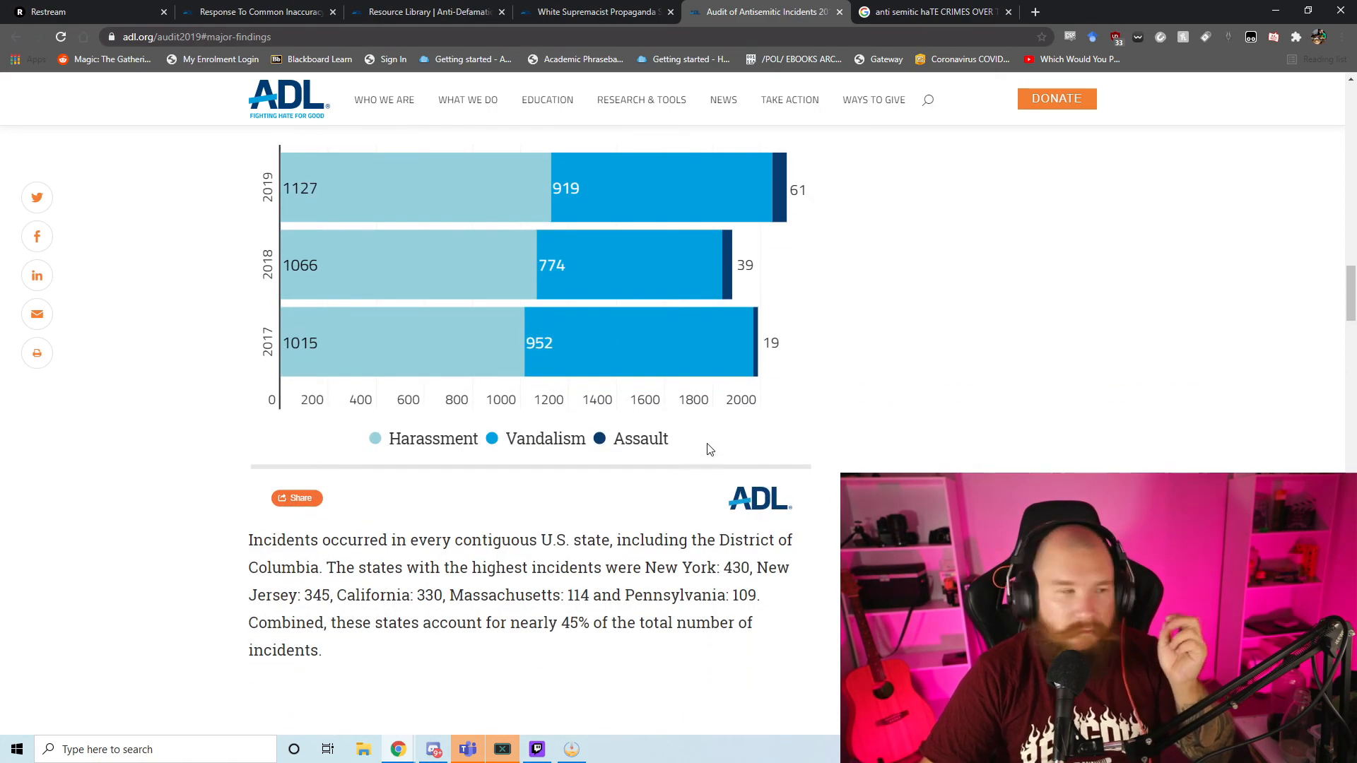
{"action": "scroll", "scroll_direction": "down", "scroll_amount": 3}
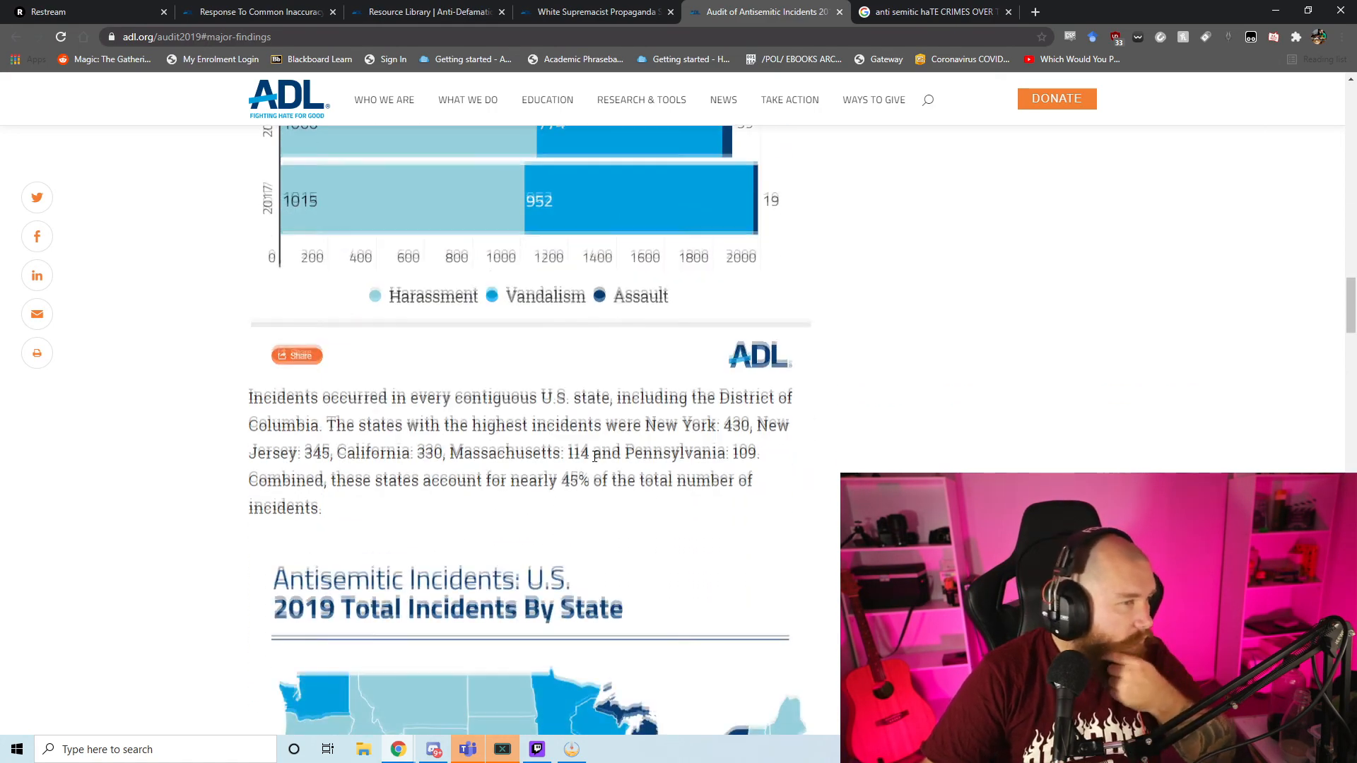
Step: Scroll until the 2019 Total Incidents By State map is fully visible
{"action": "scroll", "scroll_direction": "down", "scroll_amount": 3}
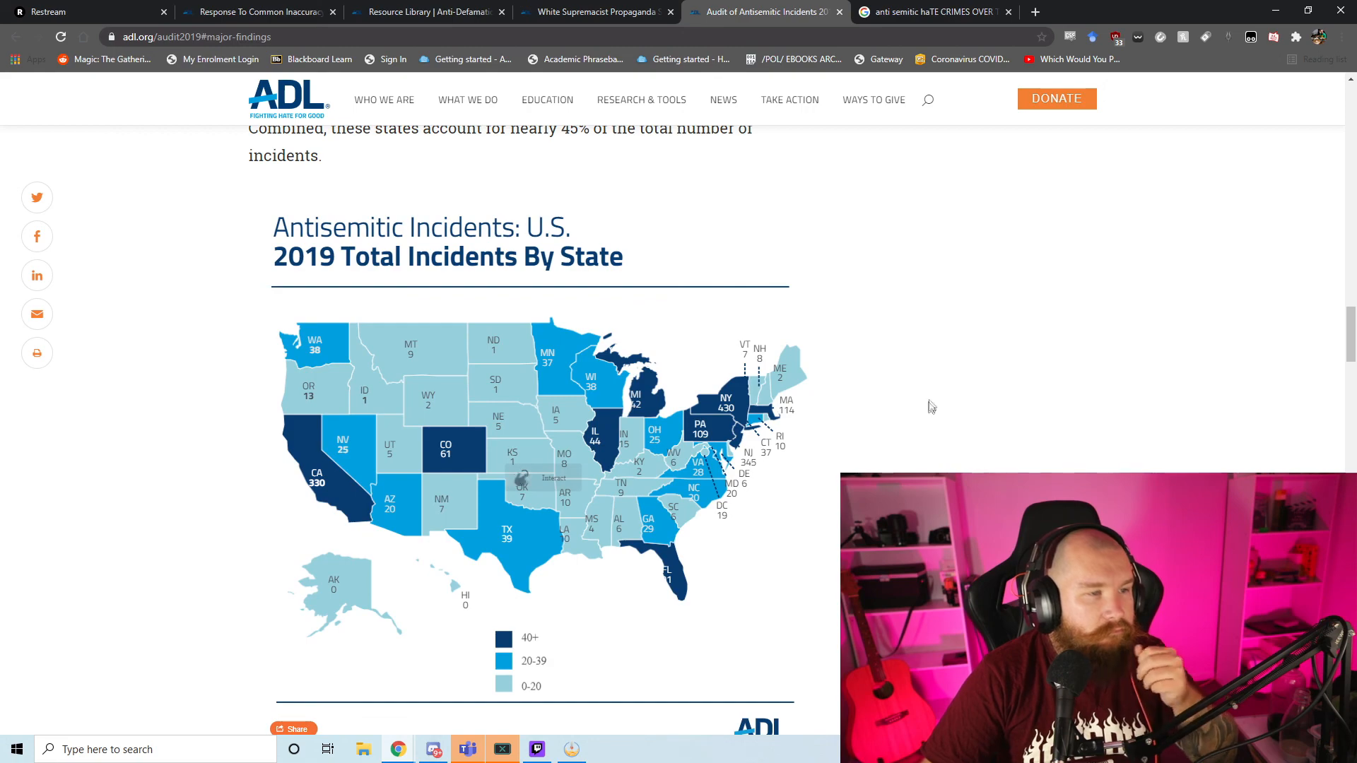
{"action": "scroll", "scroll_direction": "down", "scroll_amount": 3}
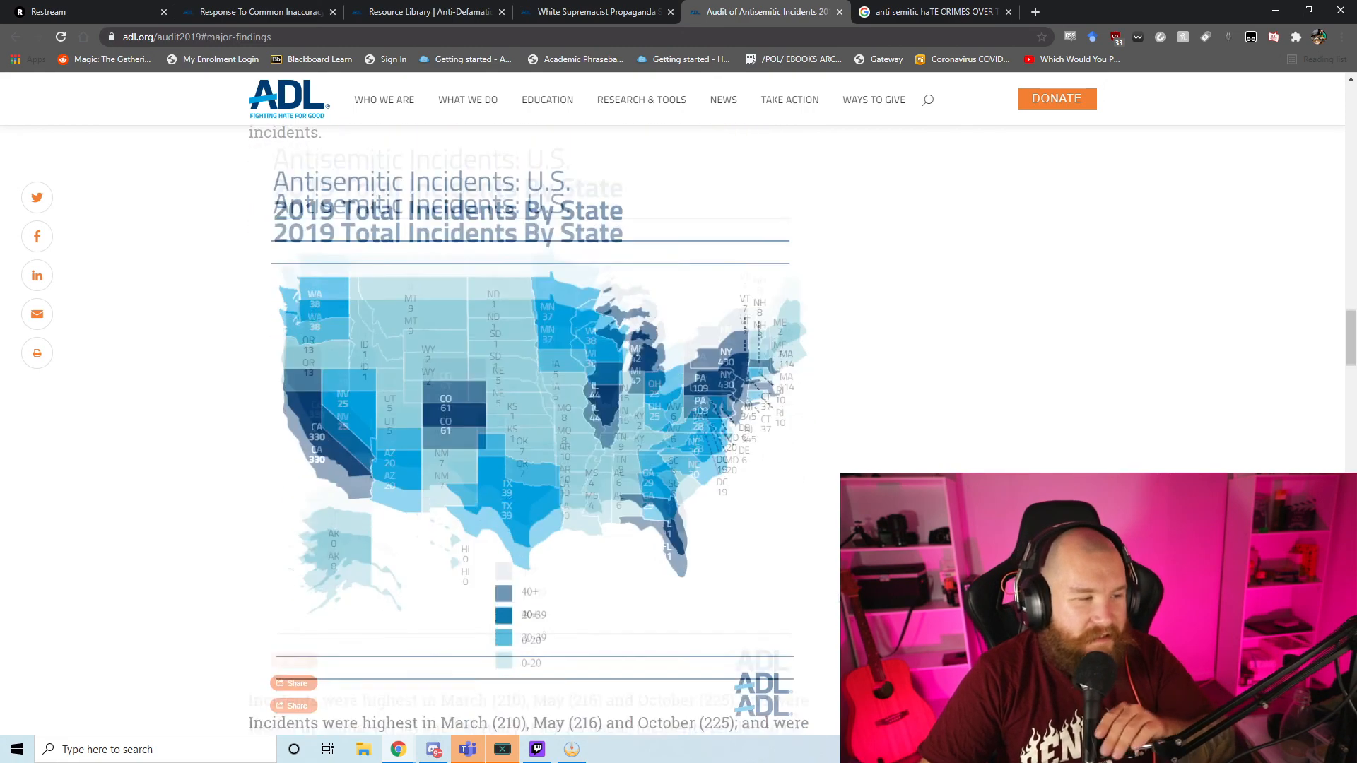
{"action": "scroll", "scroll_direction": "down", "scroll_amount": 3}
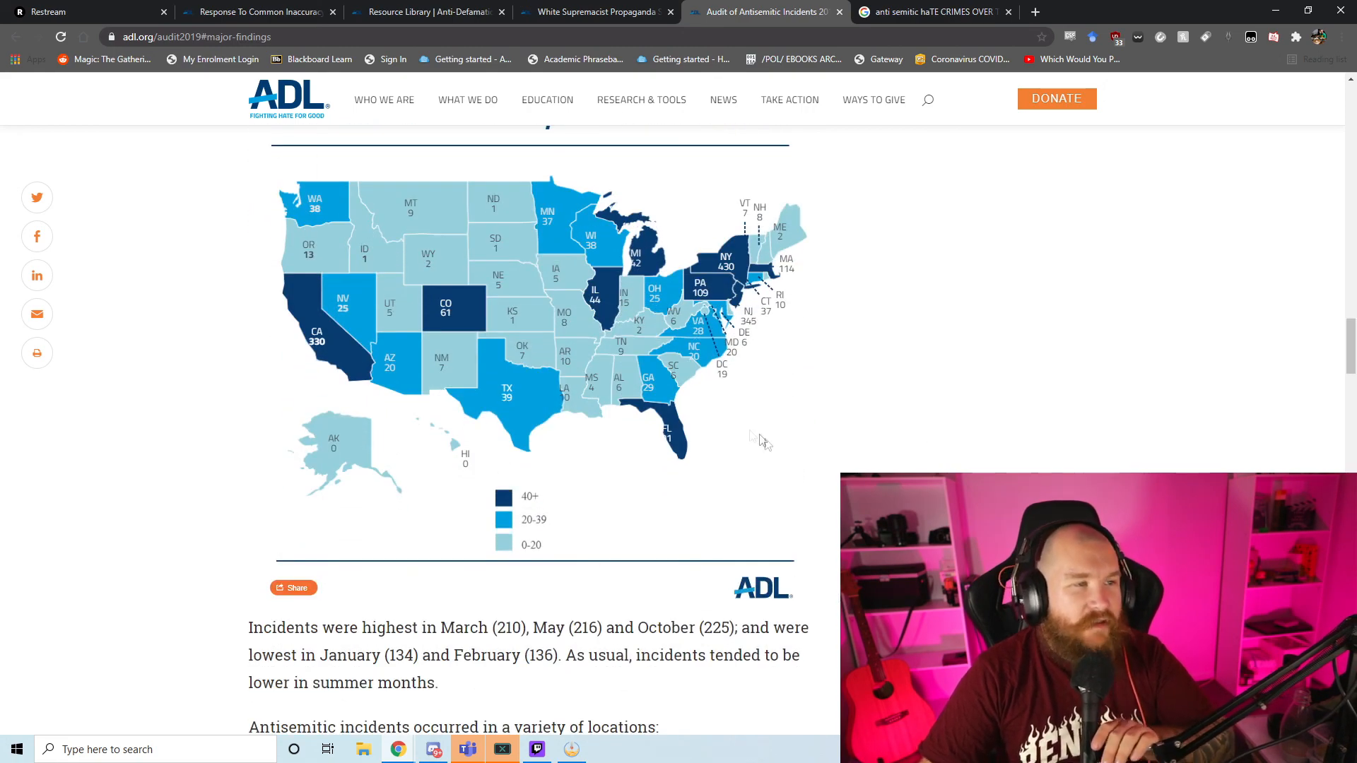
{"action": "mouse_move", "coordinate": [571, 244]}
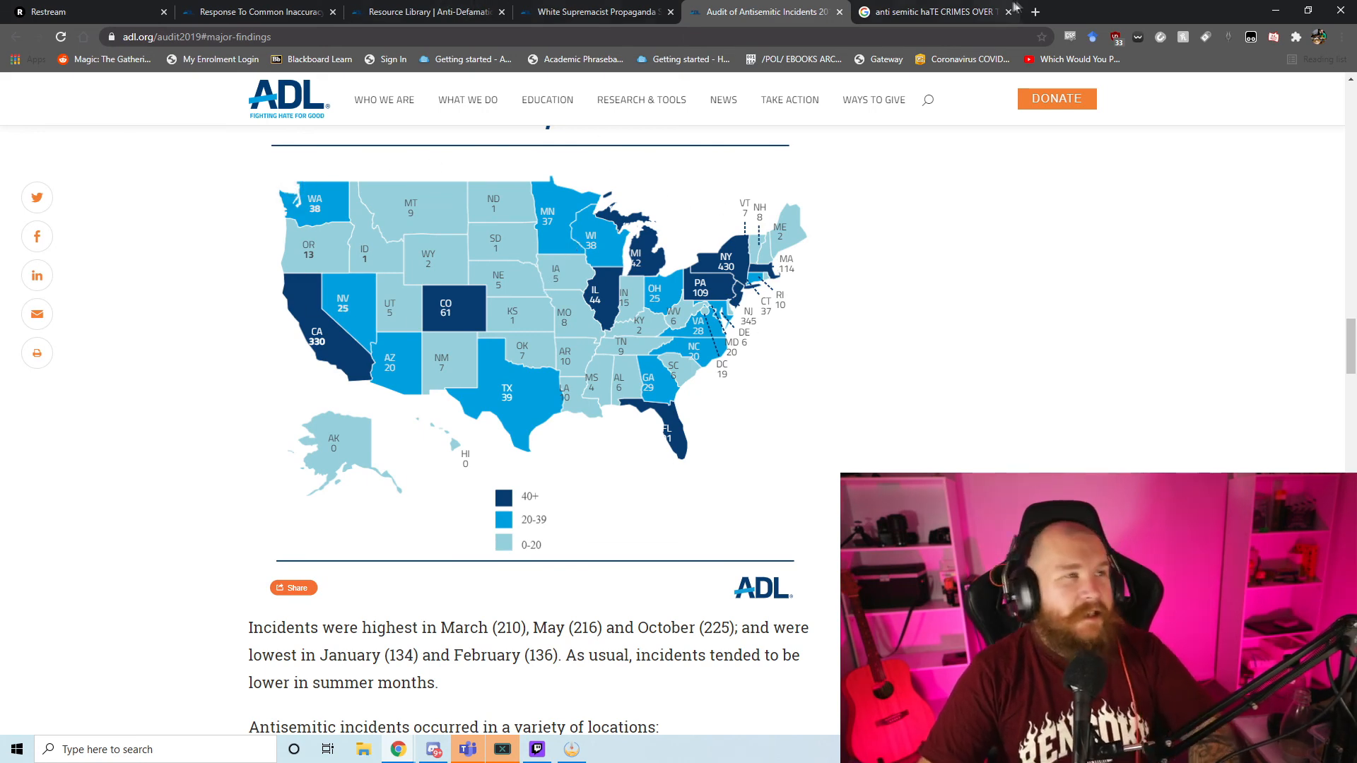
Step: Search 'xkcd population map' in a new tab and open the xkcd Heatmap image result
{"action": "left_click", "coordinate": [1035, 11]}
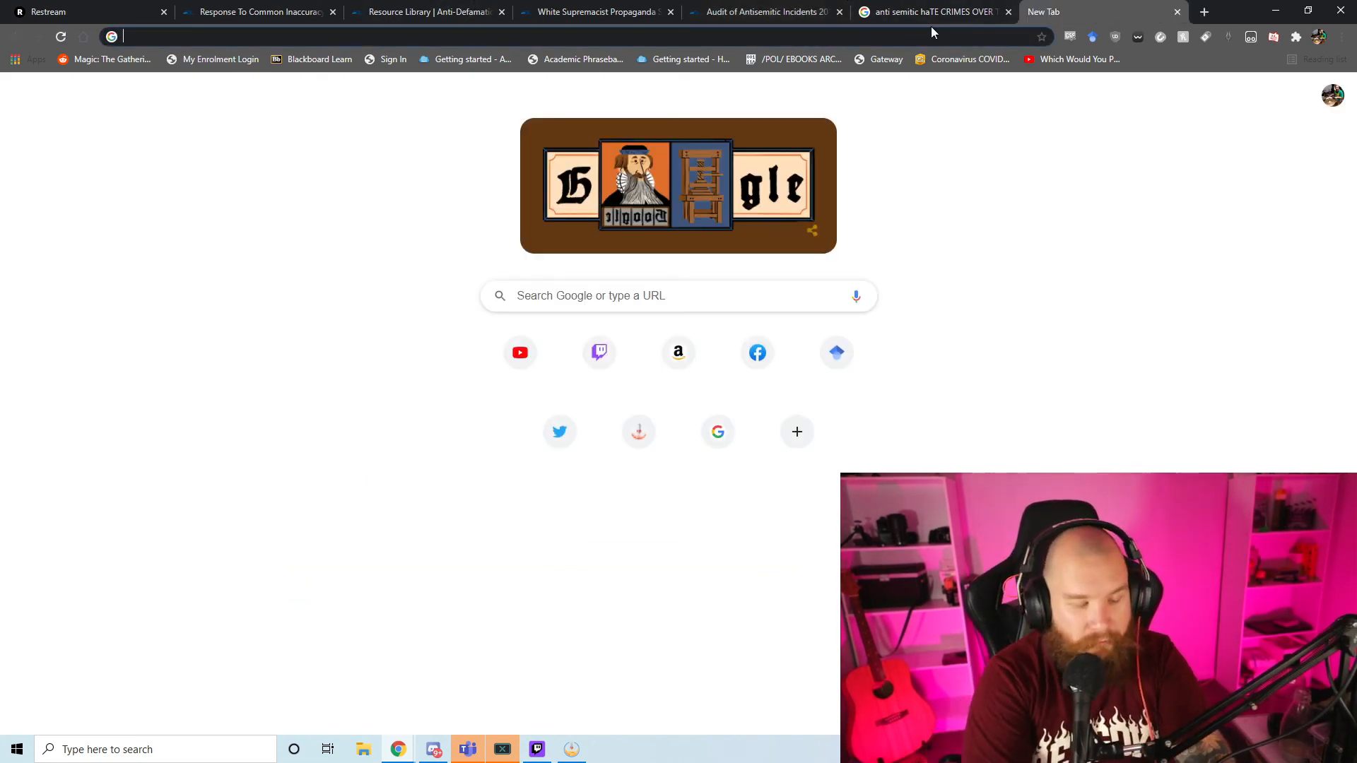
{"action": "type", "text": "xkcd population map"}
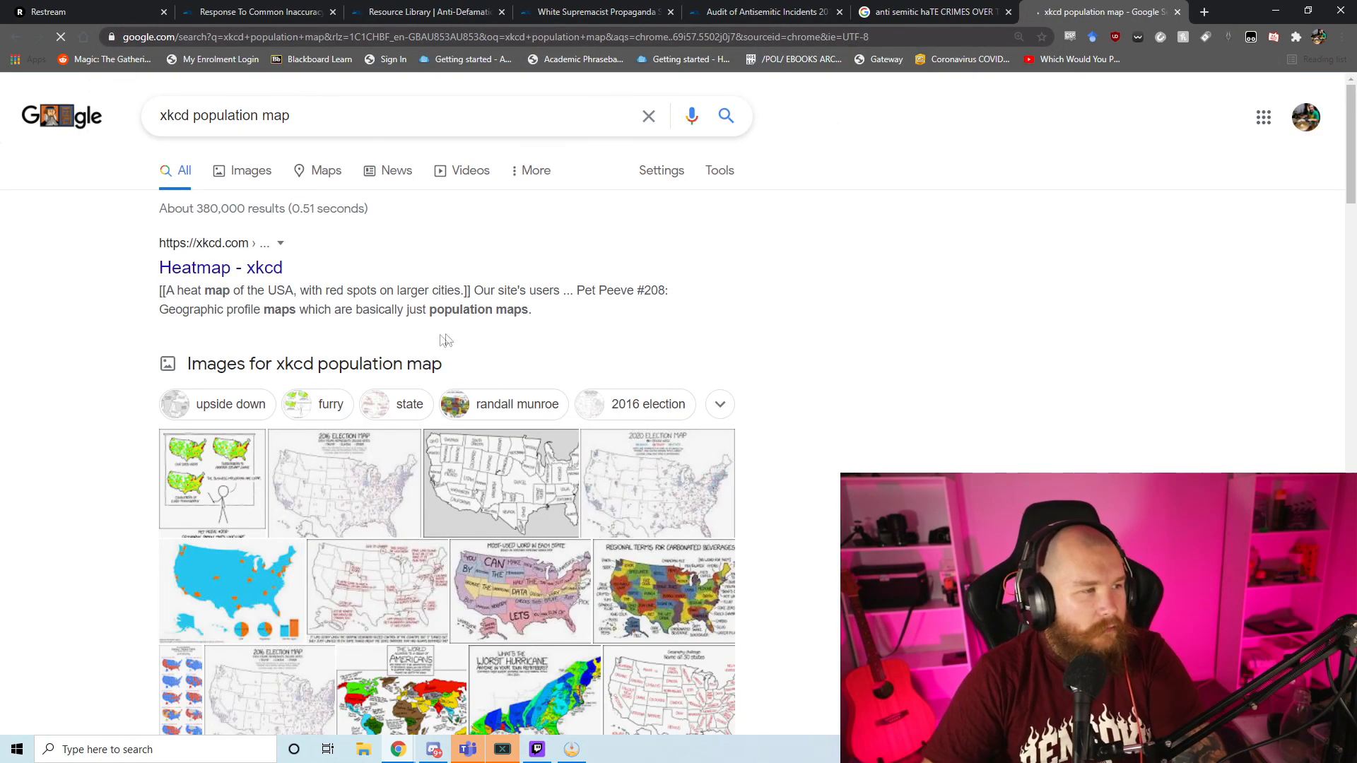
{"action": "left_click", "coordinate": [251, 169]}
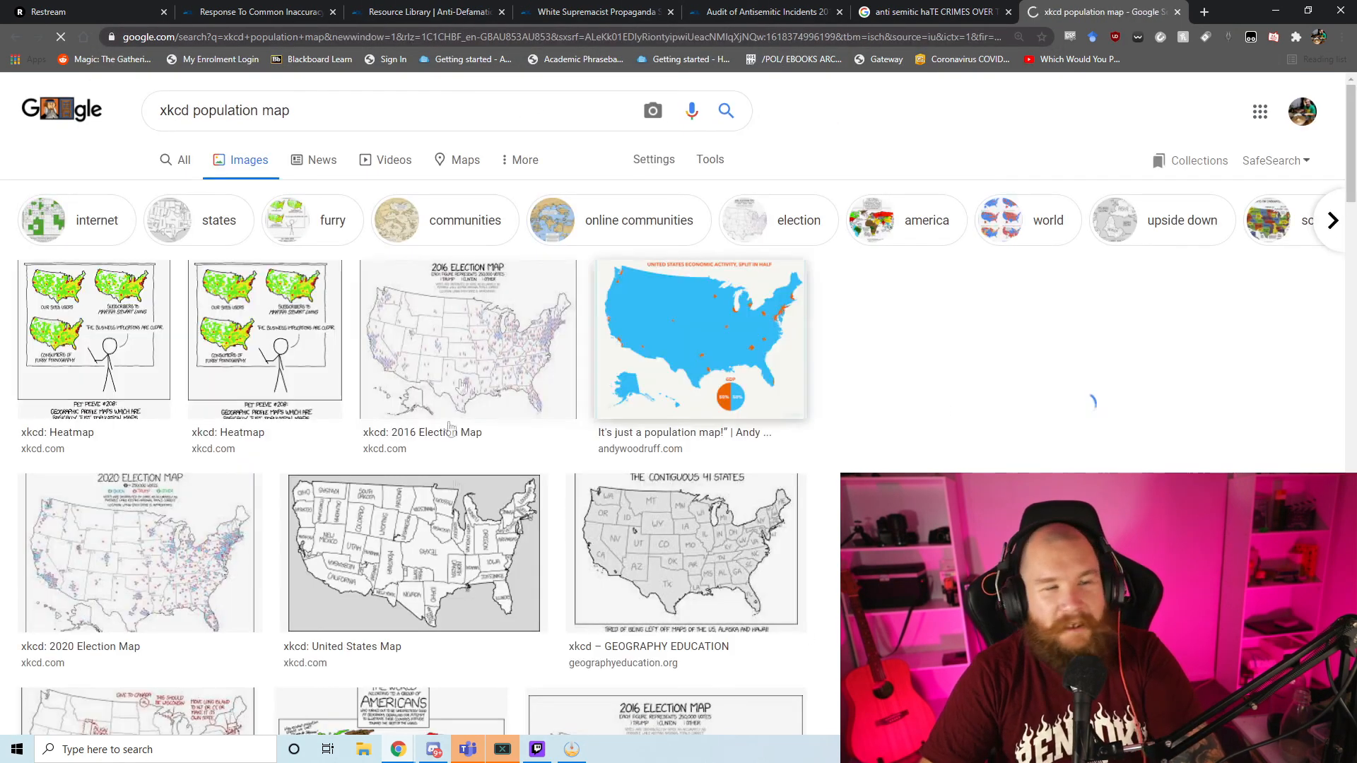
{"action": "left_click", "coordinate": [93, 338]}
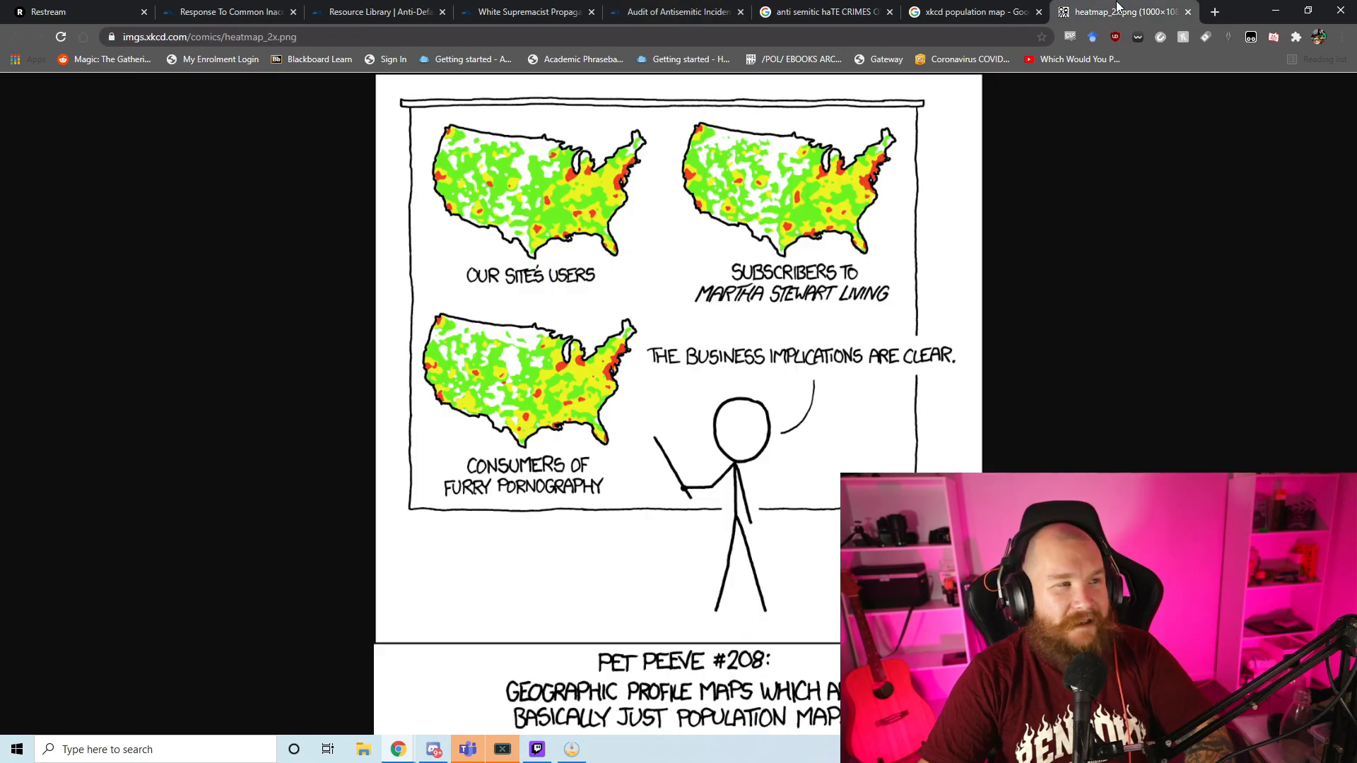
Step: Flip between the ADL audit and heatmap_2x.png tabs, then scroll ADL to incident locations
{"action": "left_click", "coordinate": [675, 12]}
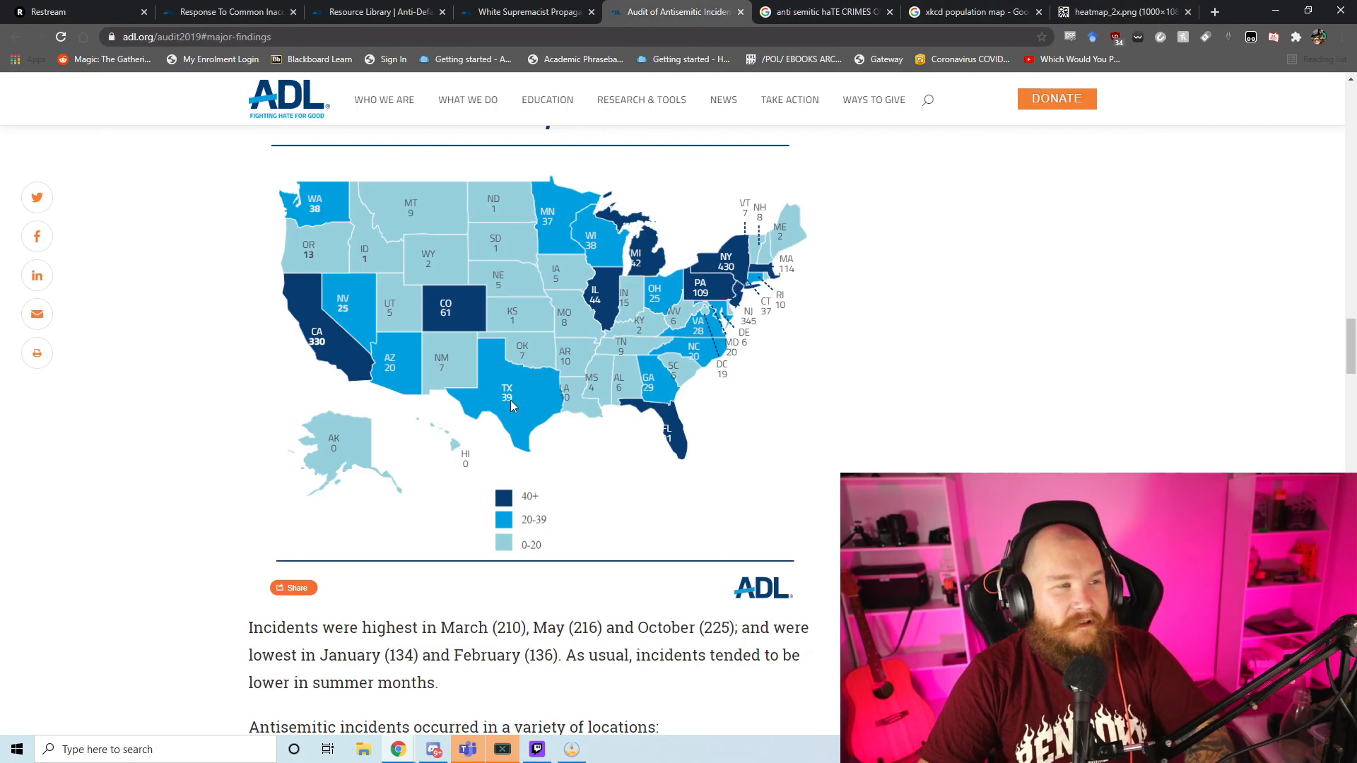
{"action": "left_click", "coordinate": [1117, 11]}
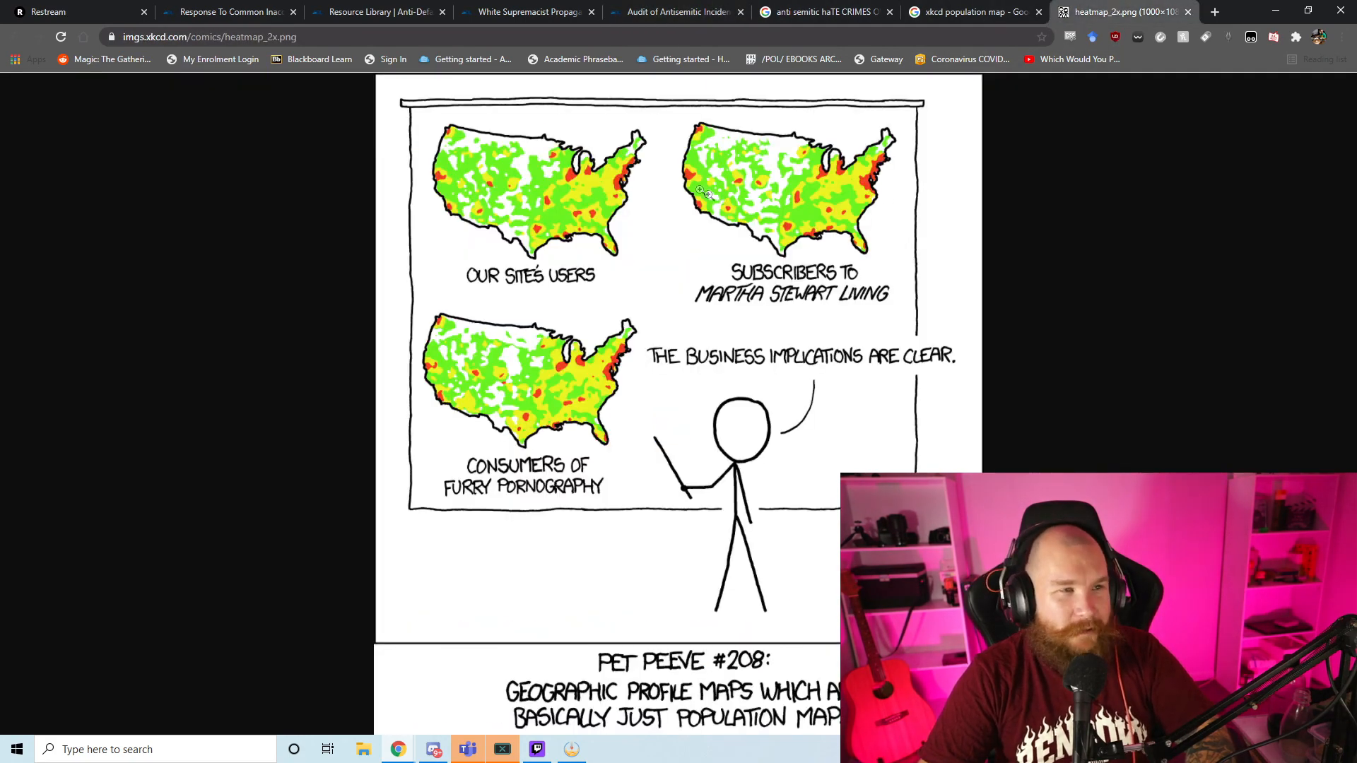
{"action": "left_click", "coordinate": [678, 11]}
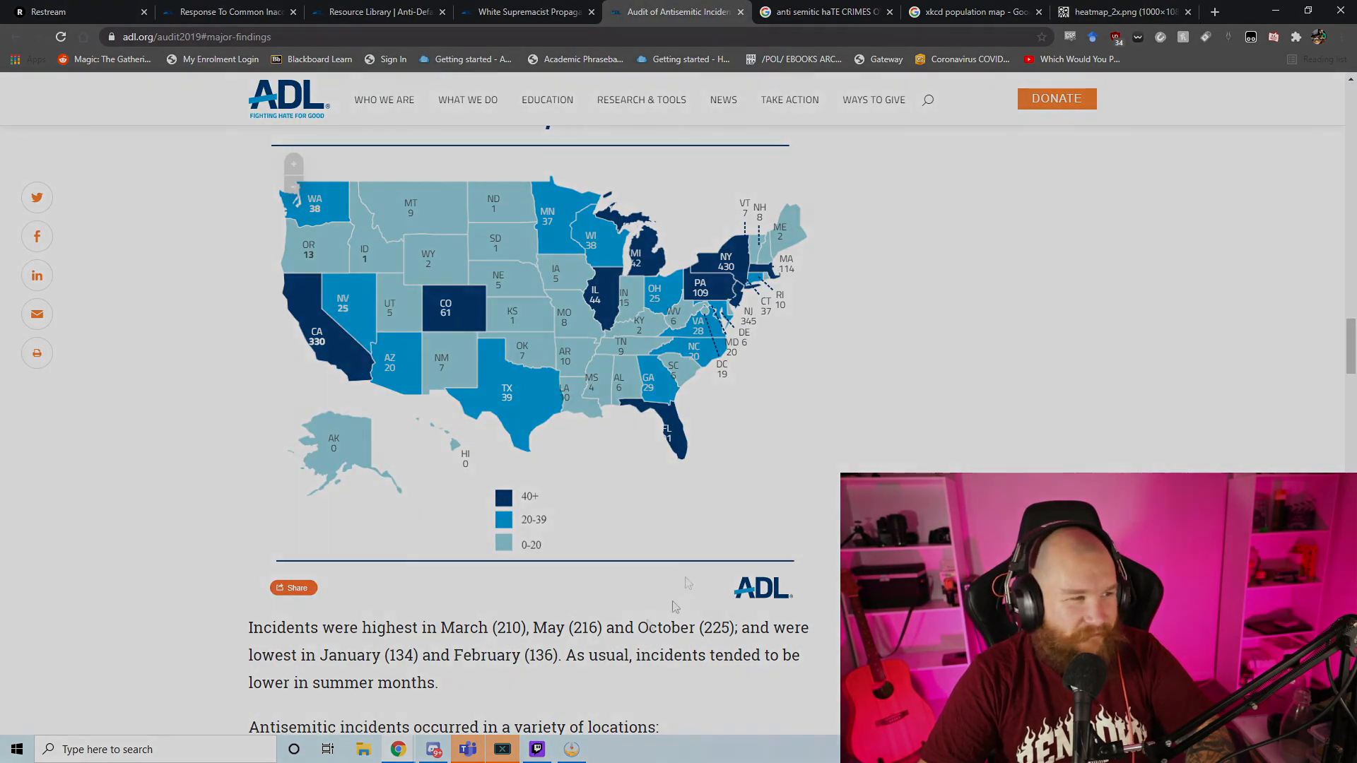
{"action": "scroll", "scroll_direction": "down", "scroll_amount": 3}
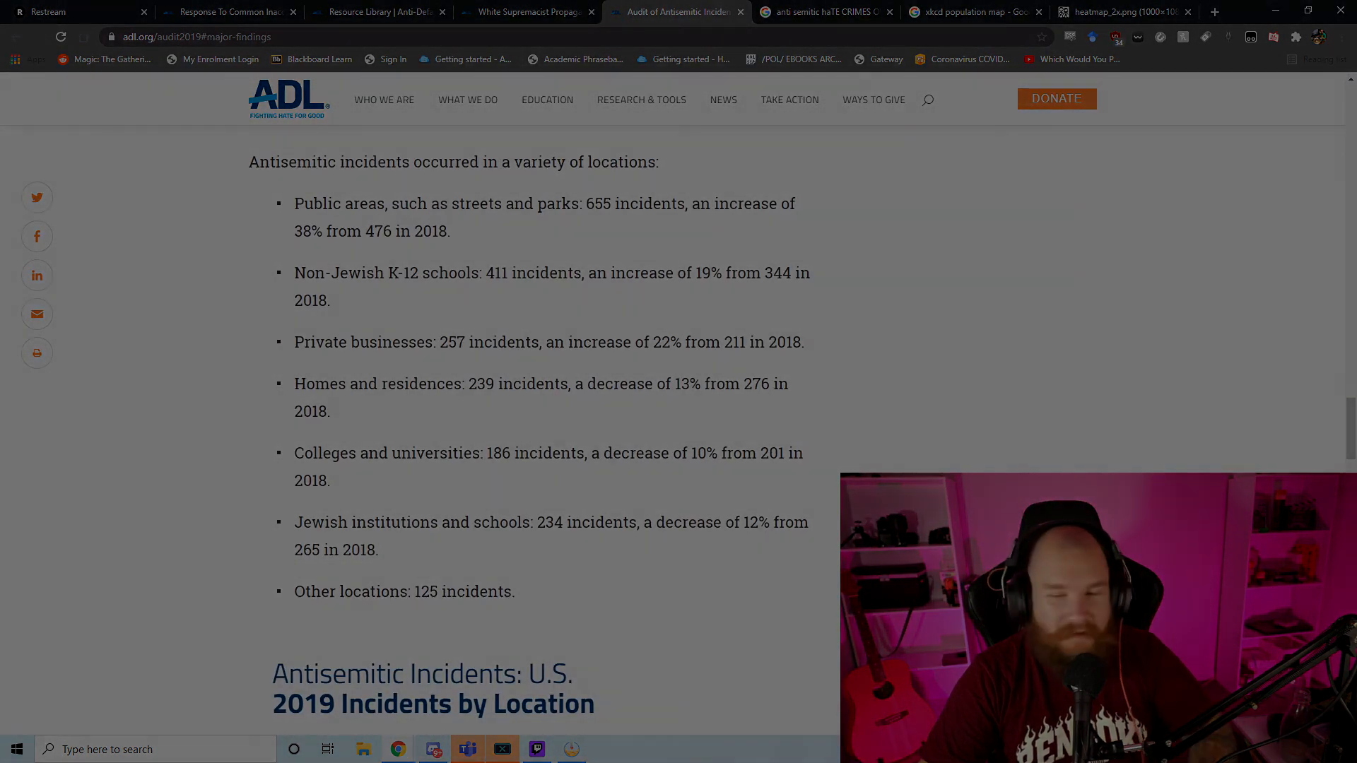